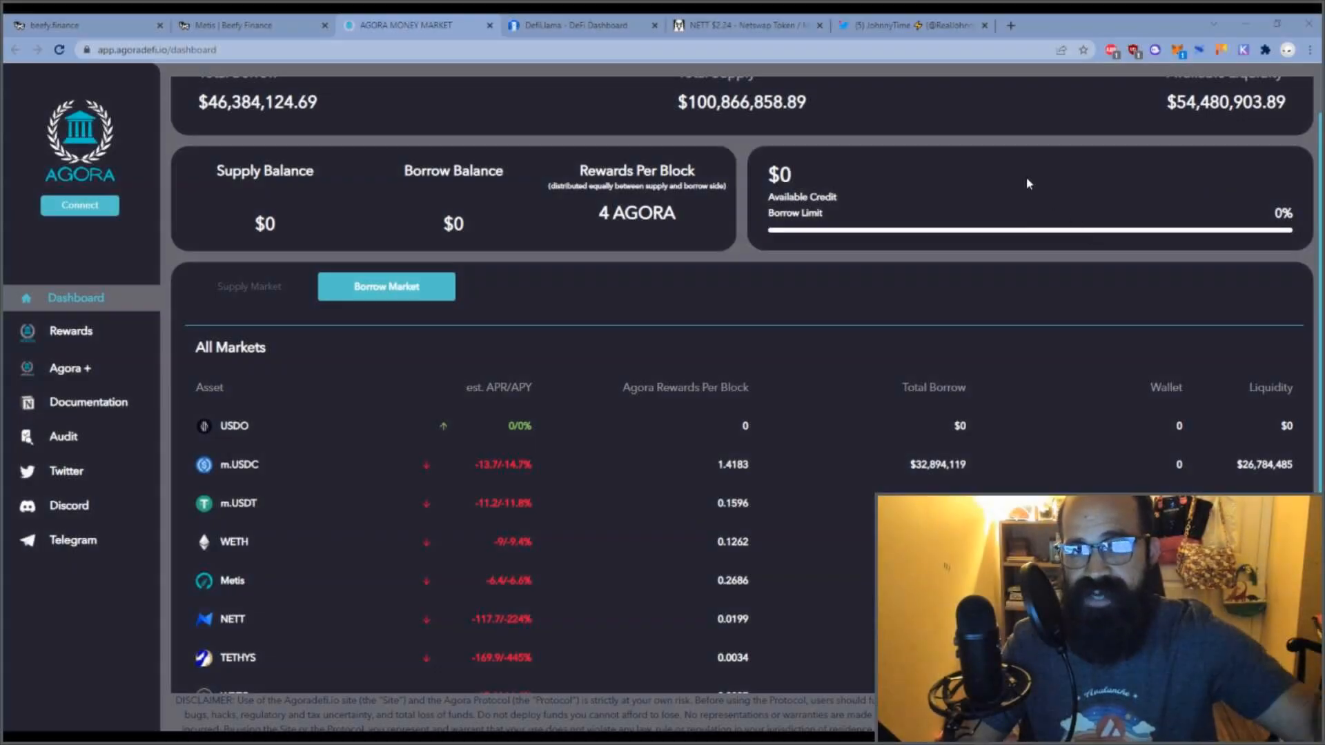
- Show JohnnyTime's Twitter profile with the pinned stablecoin yield-strategy tweet
click(904, 25)
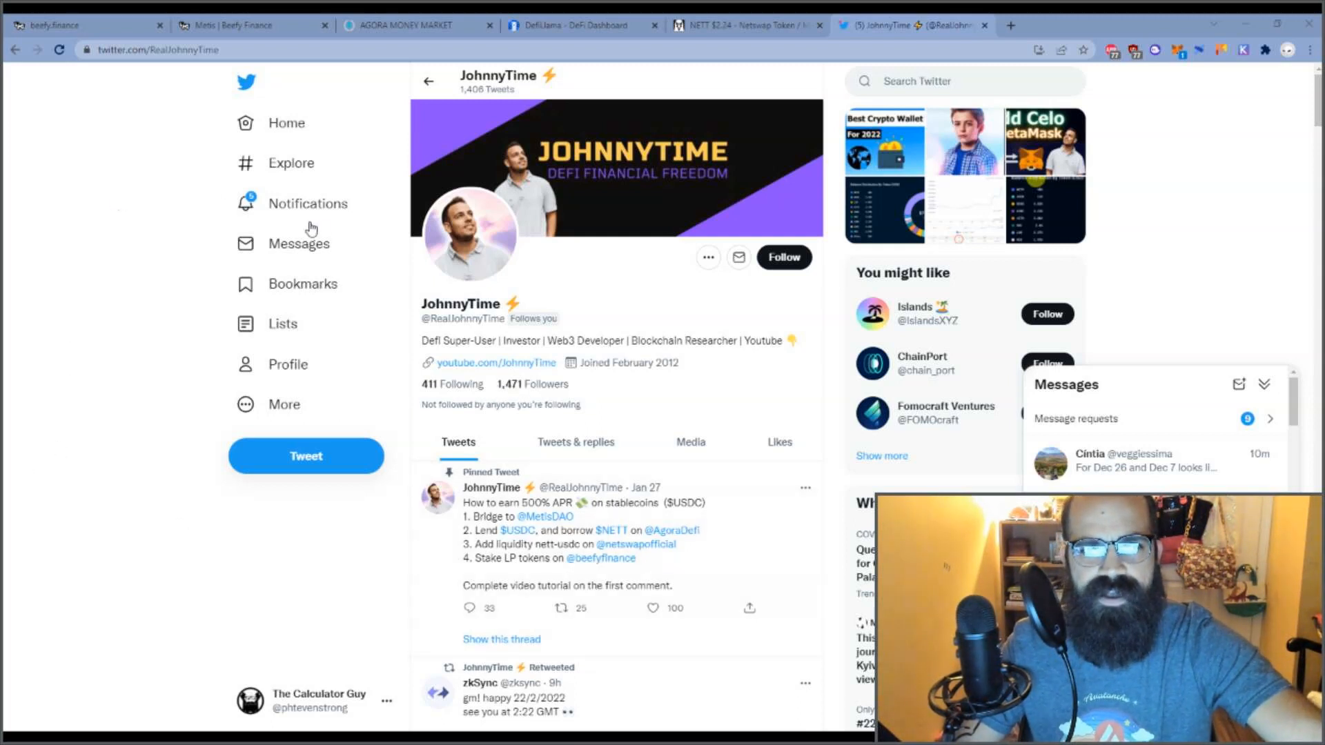
mouse_move(215, 368)
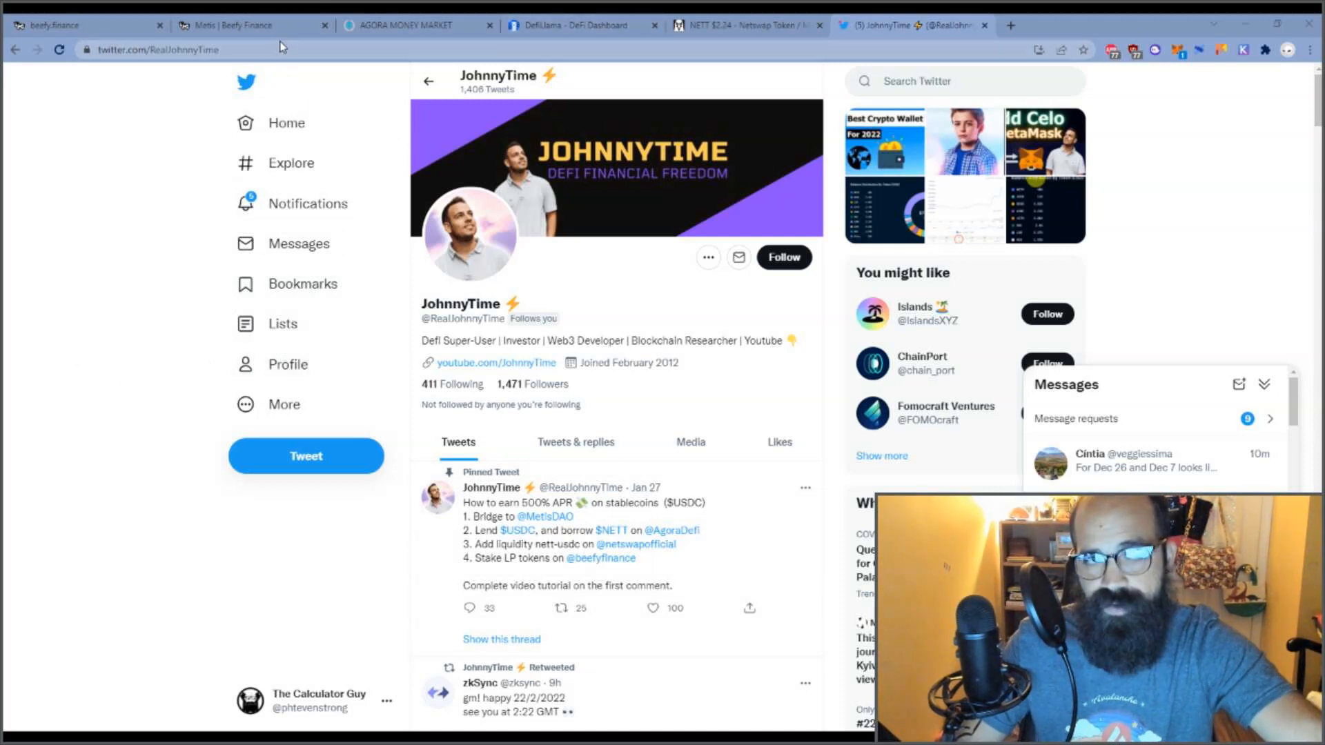
- Return via the Beefy Metis vaults to Agora's borrow market list of asset rates
click(238, 25)
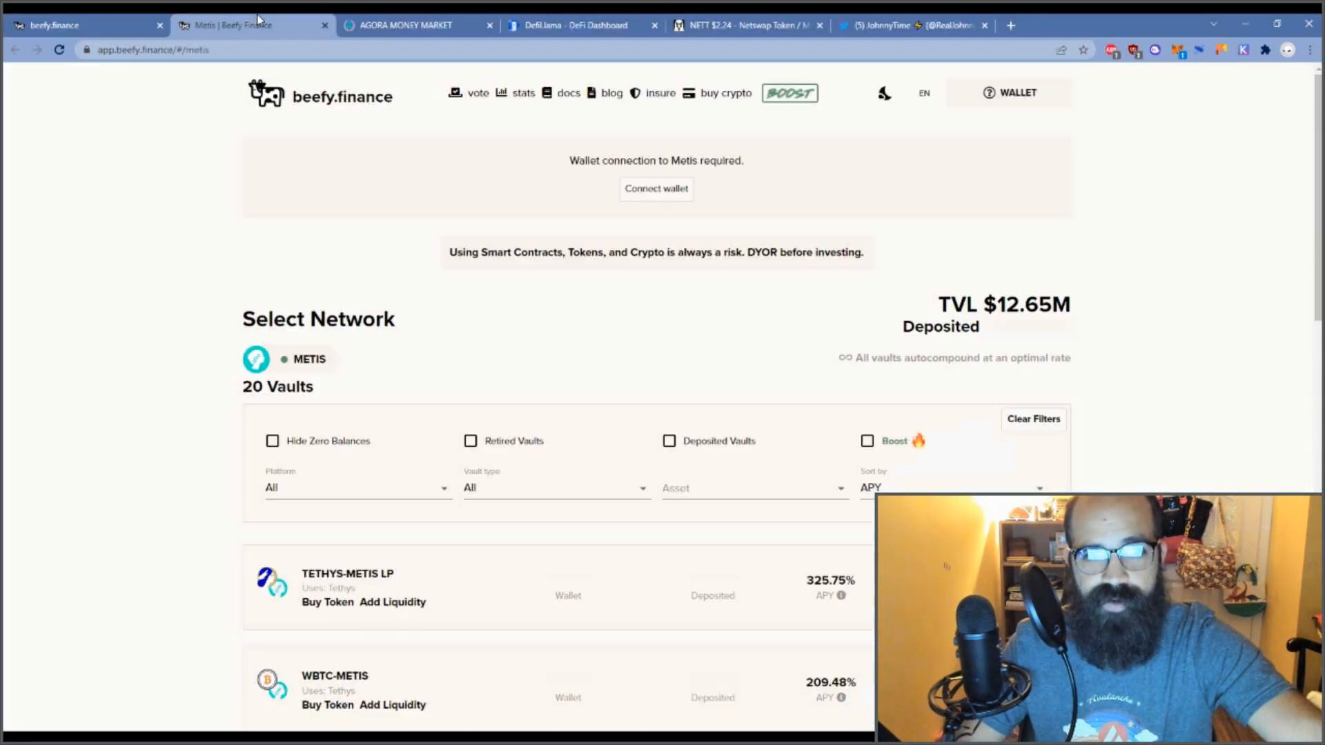
click(403, 25)
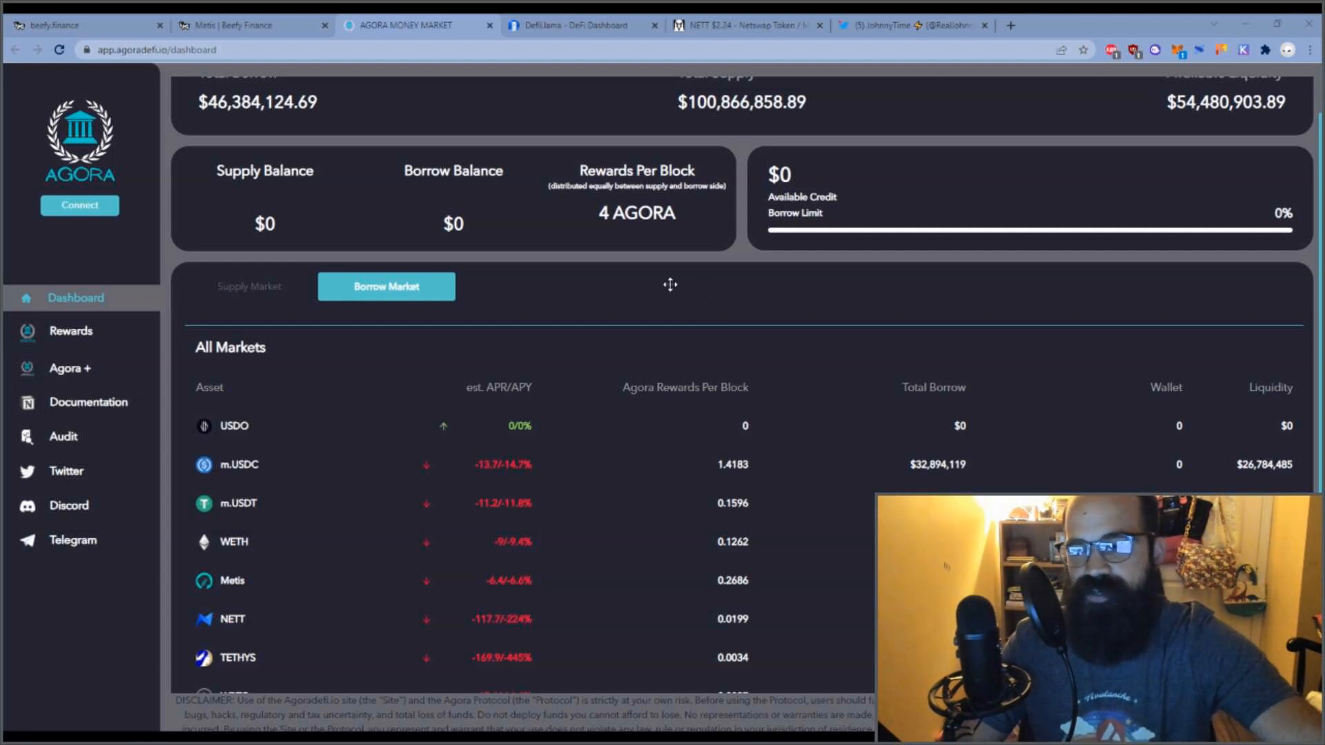
mouse_move(666, 271)
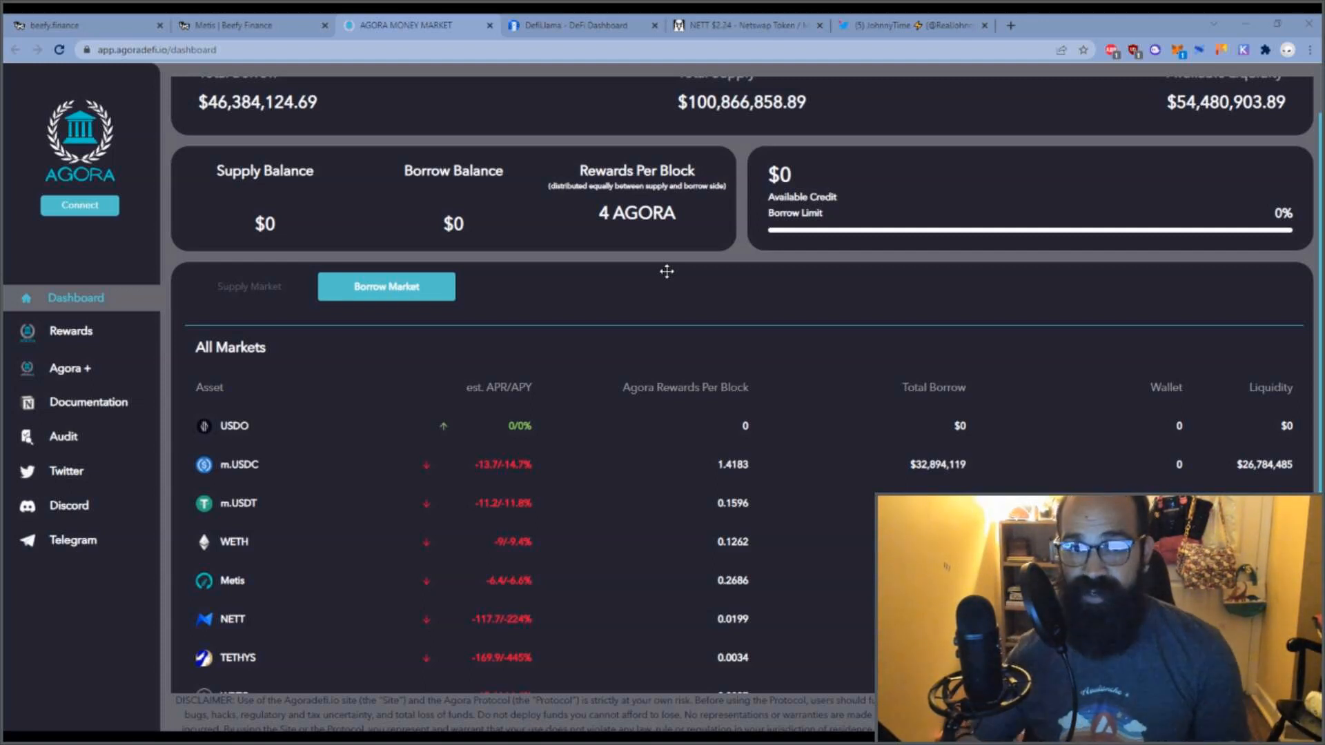
- Show the NETT/Metis Netswap pair chart at $2.24 with its recent trades
click(747, 29)
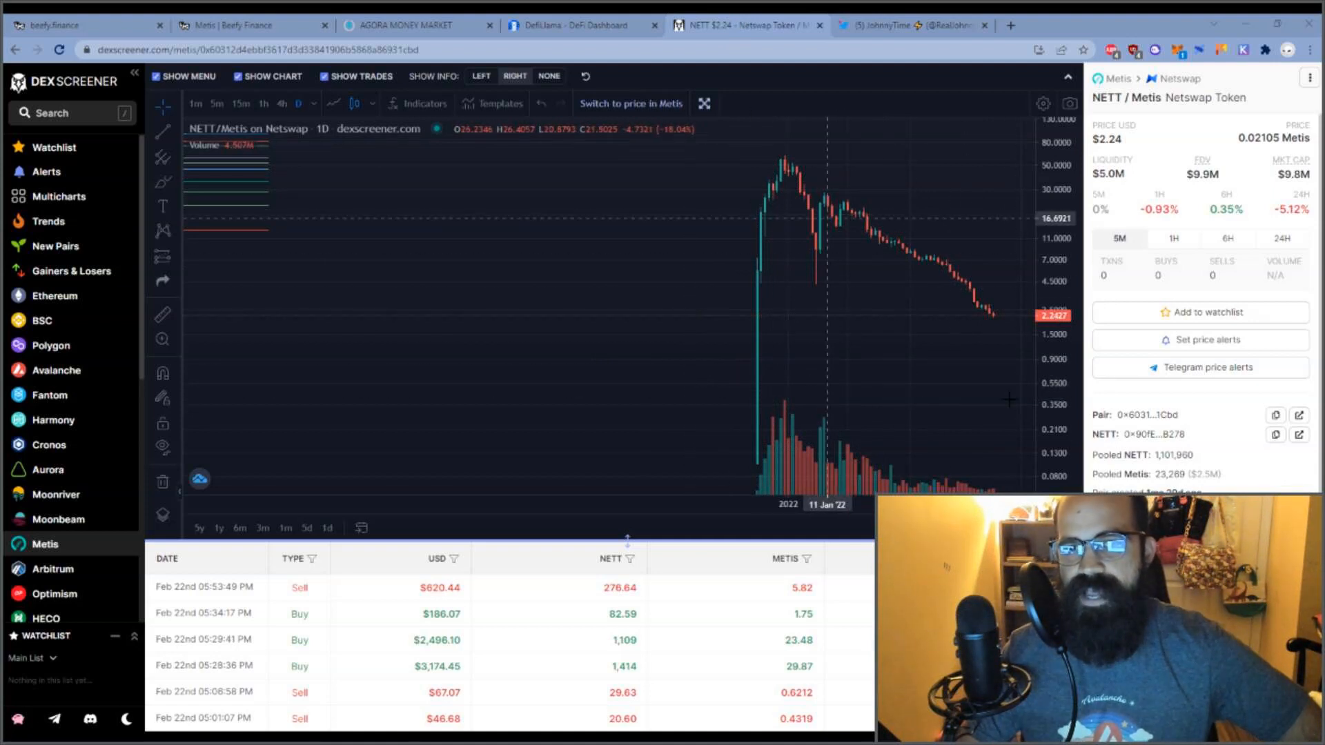
mouse_move(828, 209)
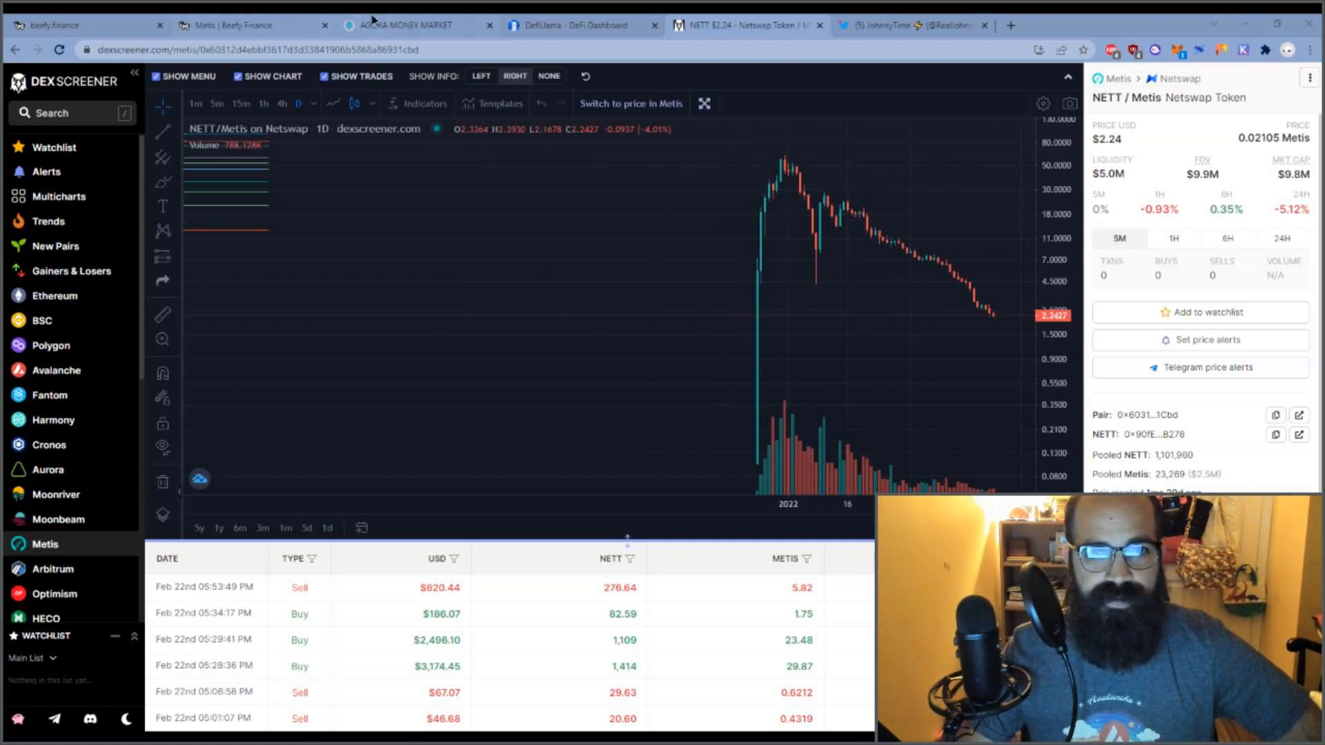
- Revisit Agora's borrow rates, glancing at the NETT/Metis chart in between
click(401, 24)
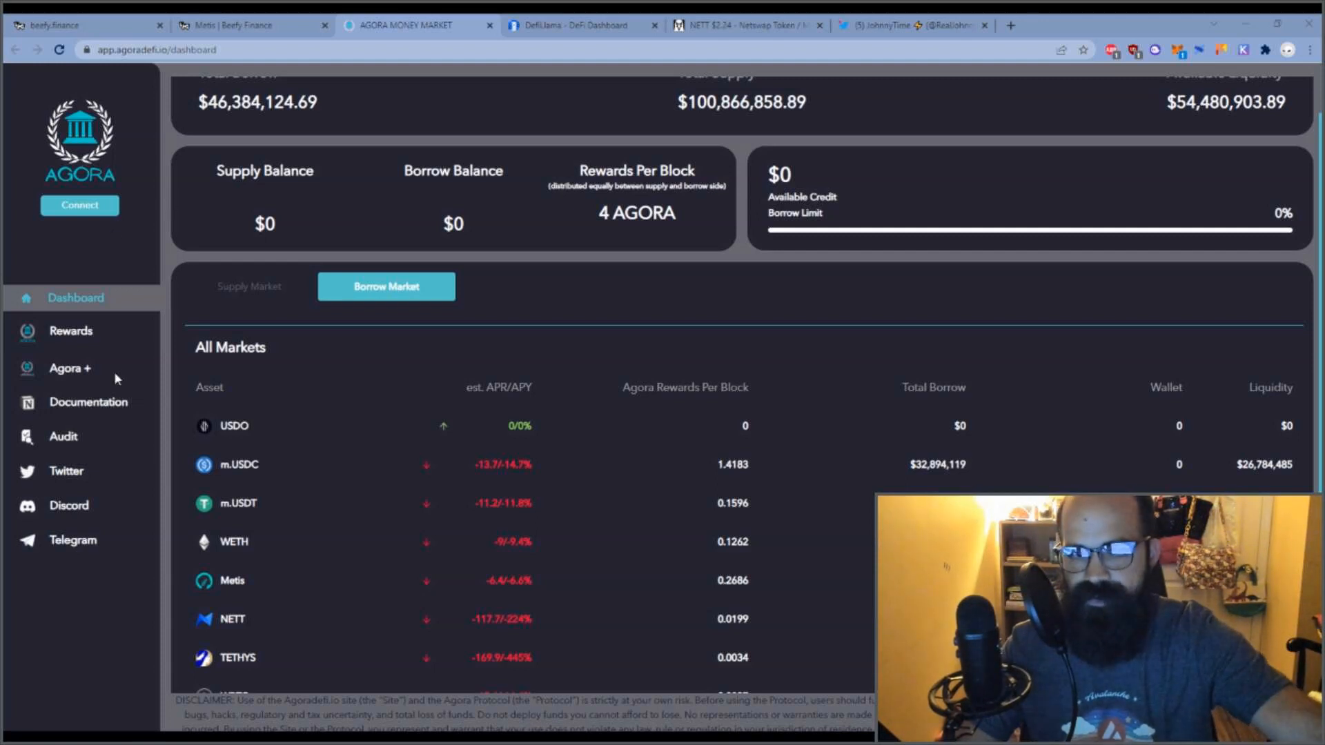
mouse_move(294, 632)
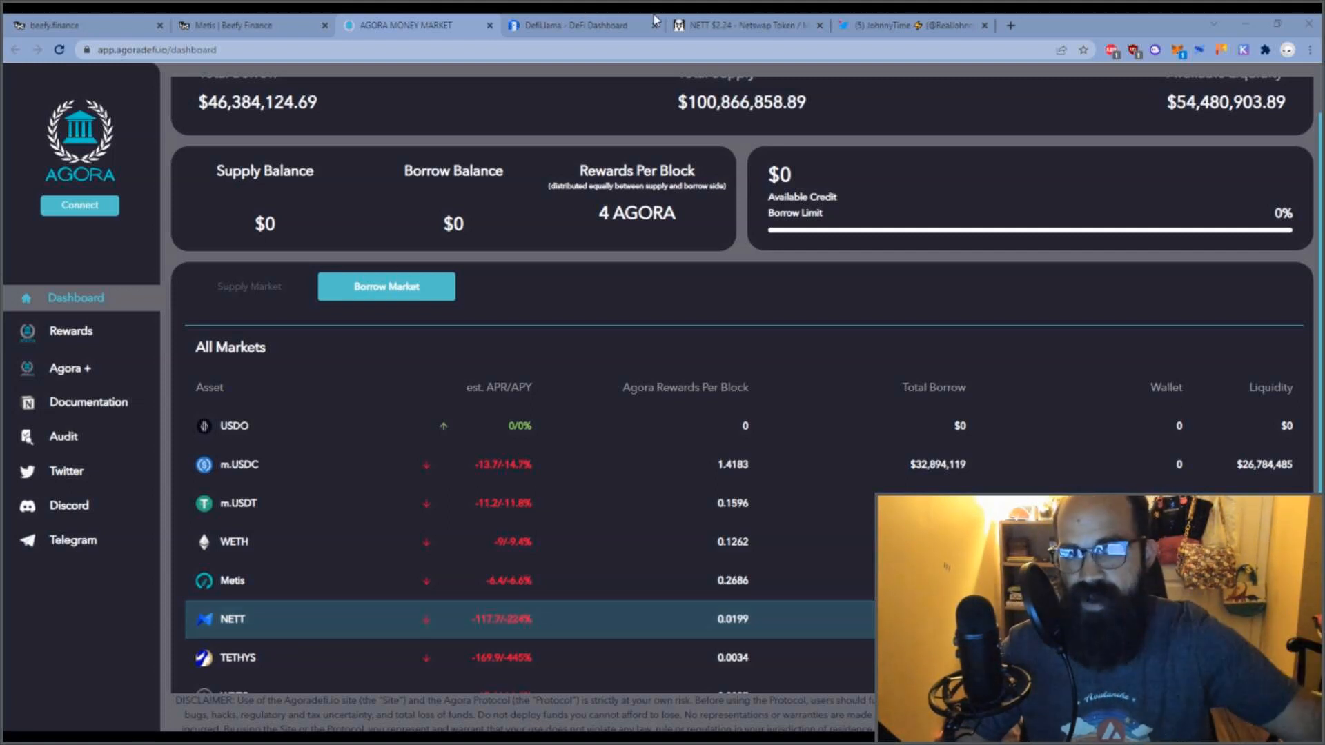
click(746, 25)
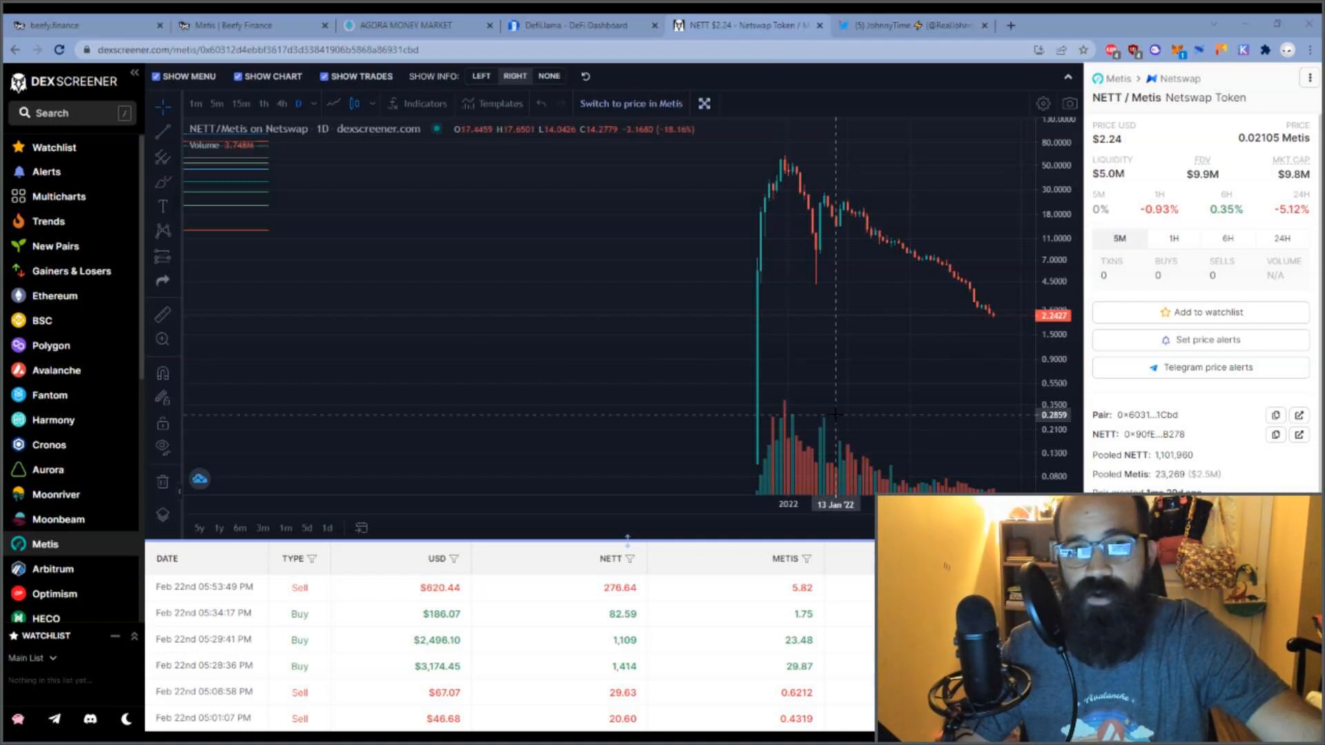
click(405, 25)
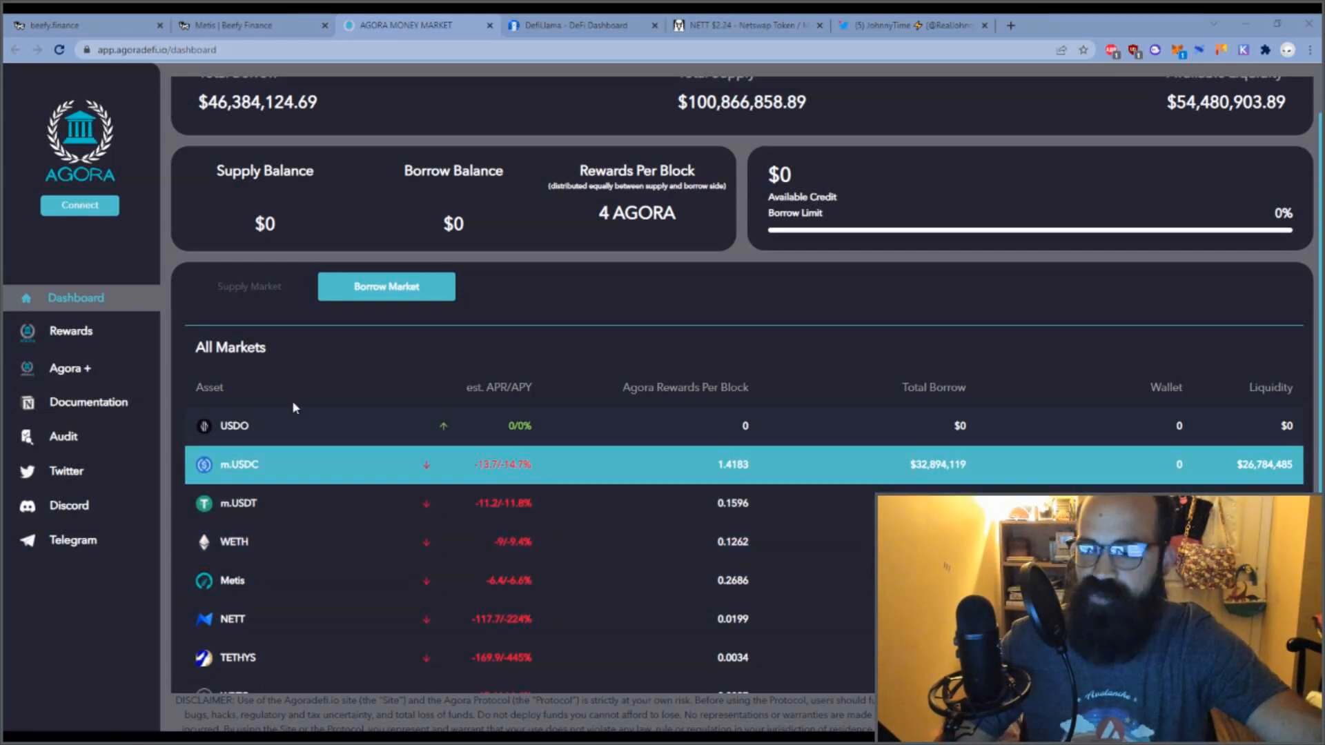
click(249, 287)
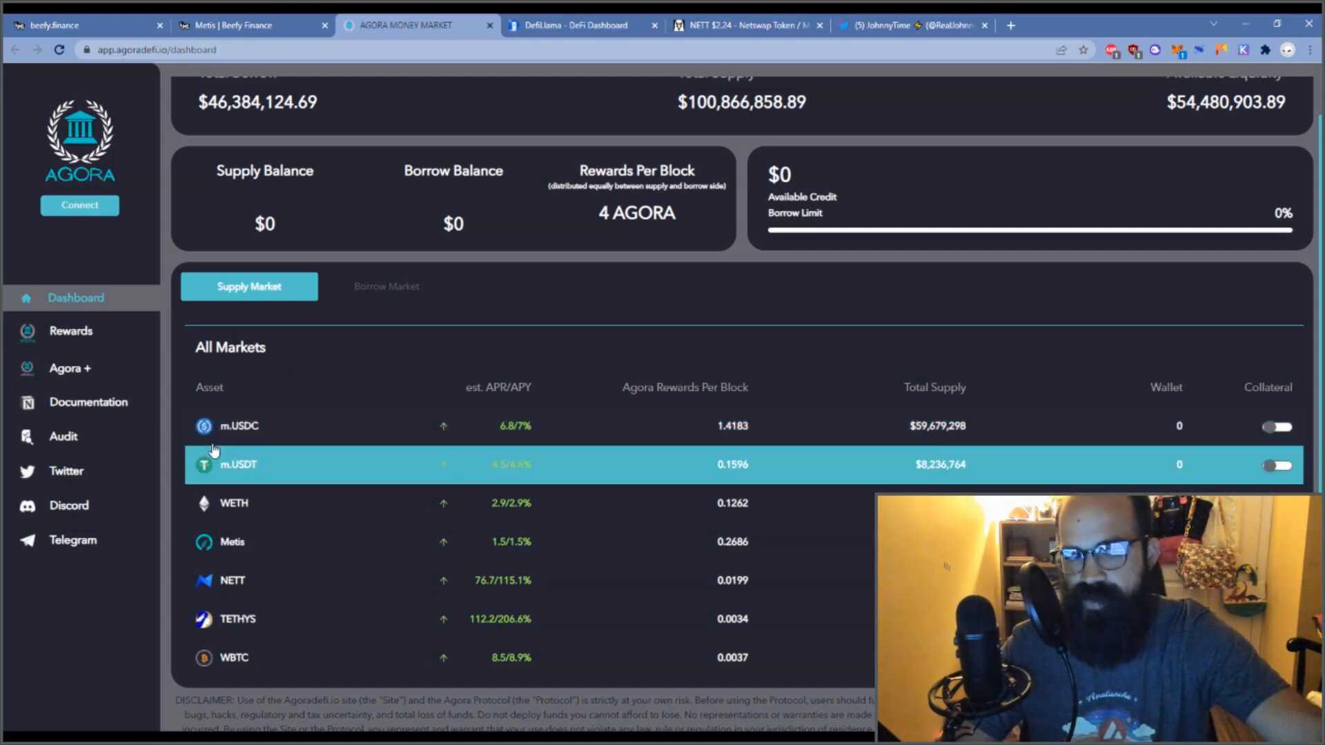
mouse_move(385, 300)
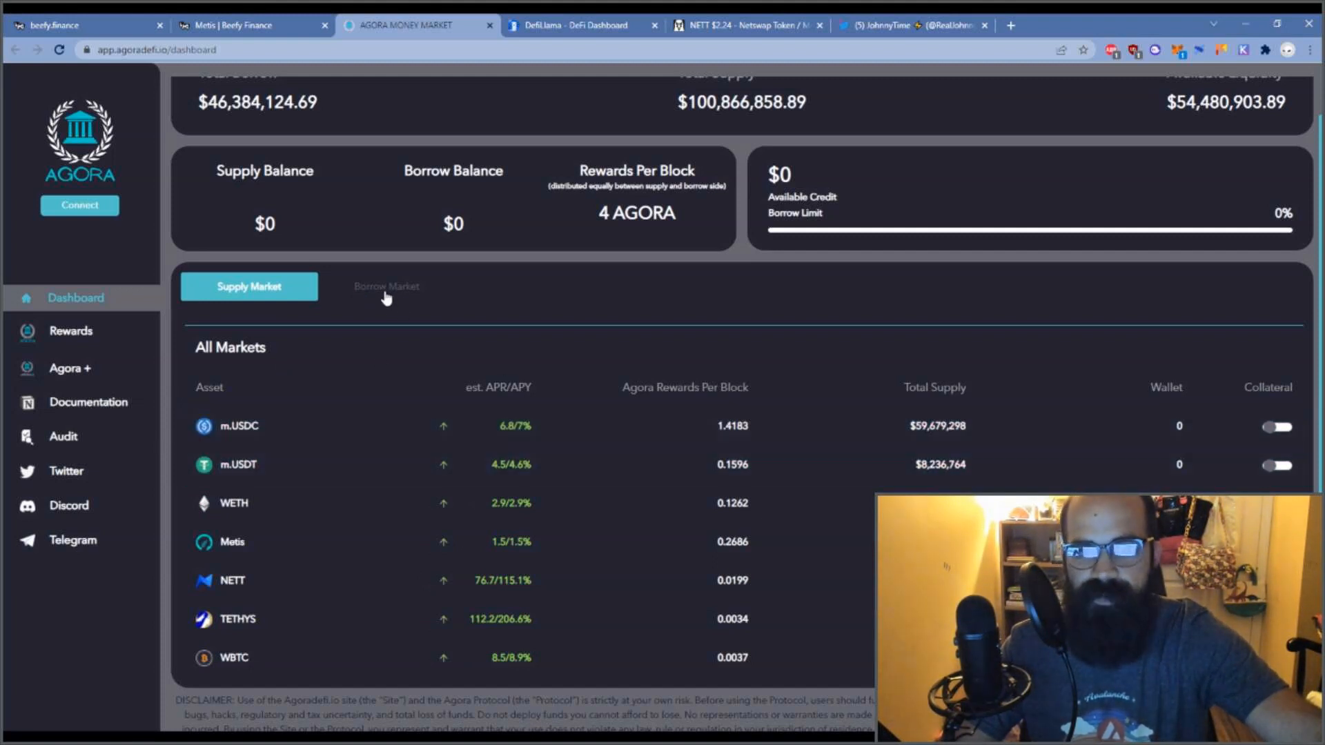
click(386, 286)
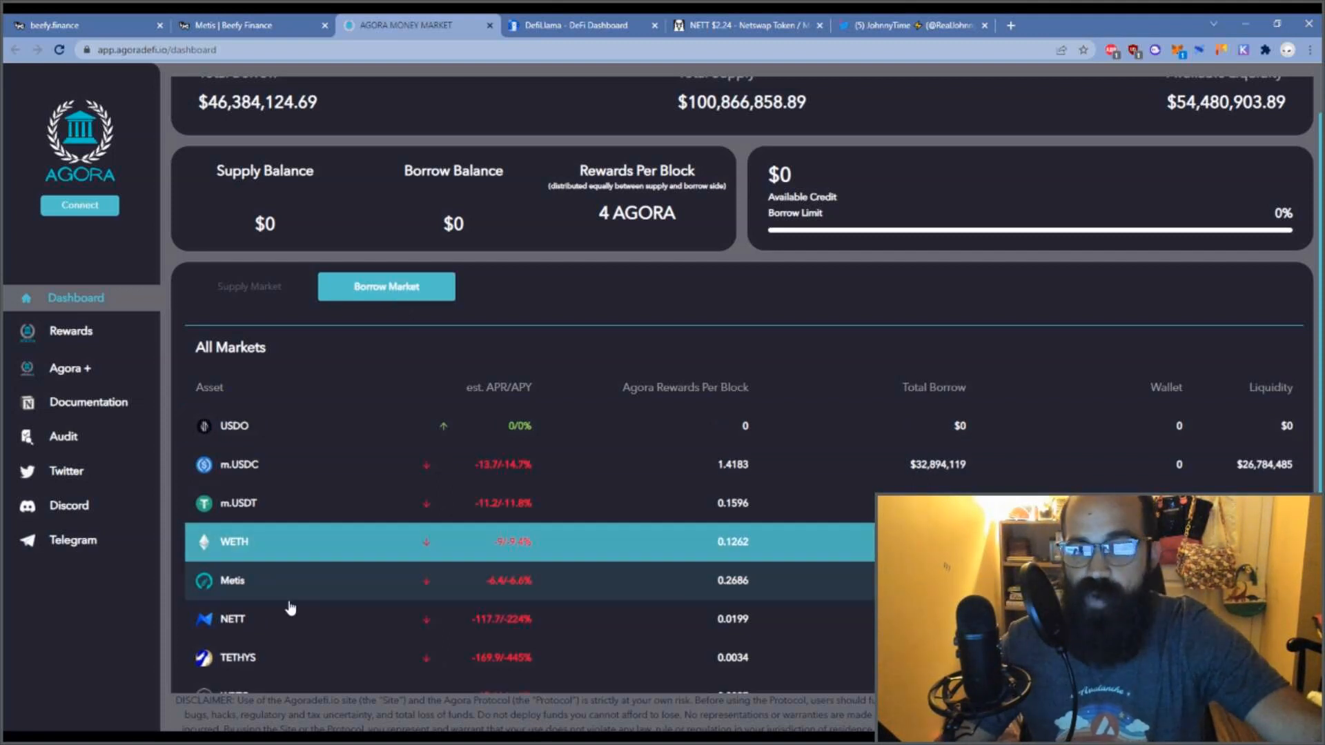
mouse_move(495, 628)
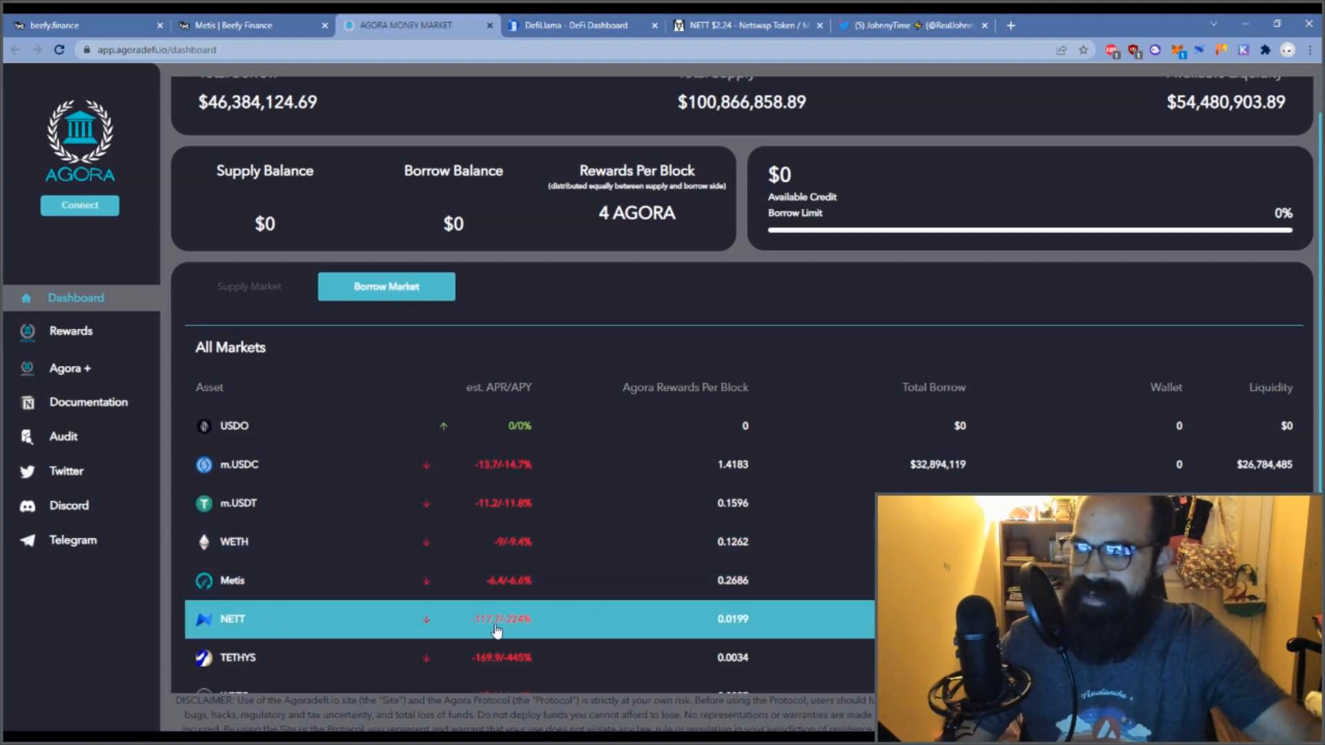
mouse_move(489, 653)
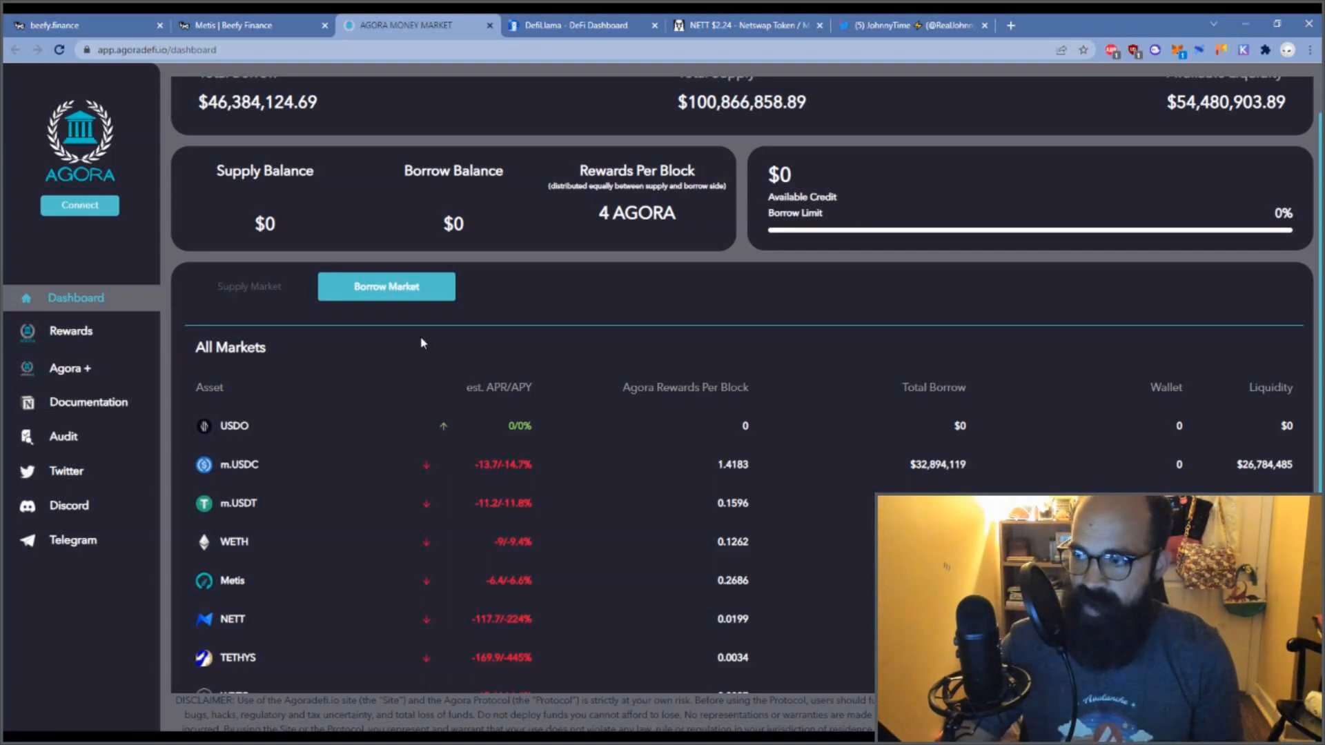
mouse_move(277, 542)
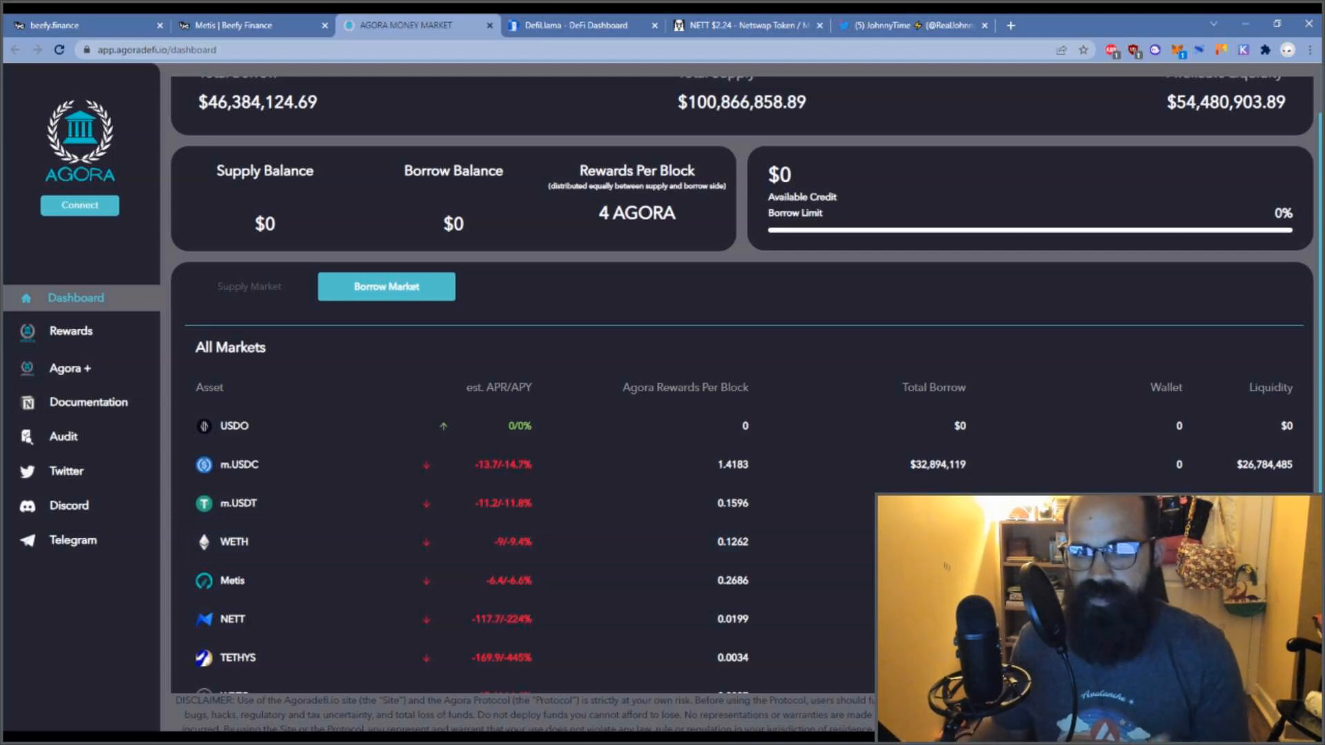
mouse_move(542, 631)
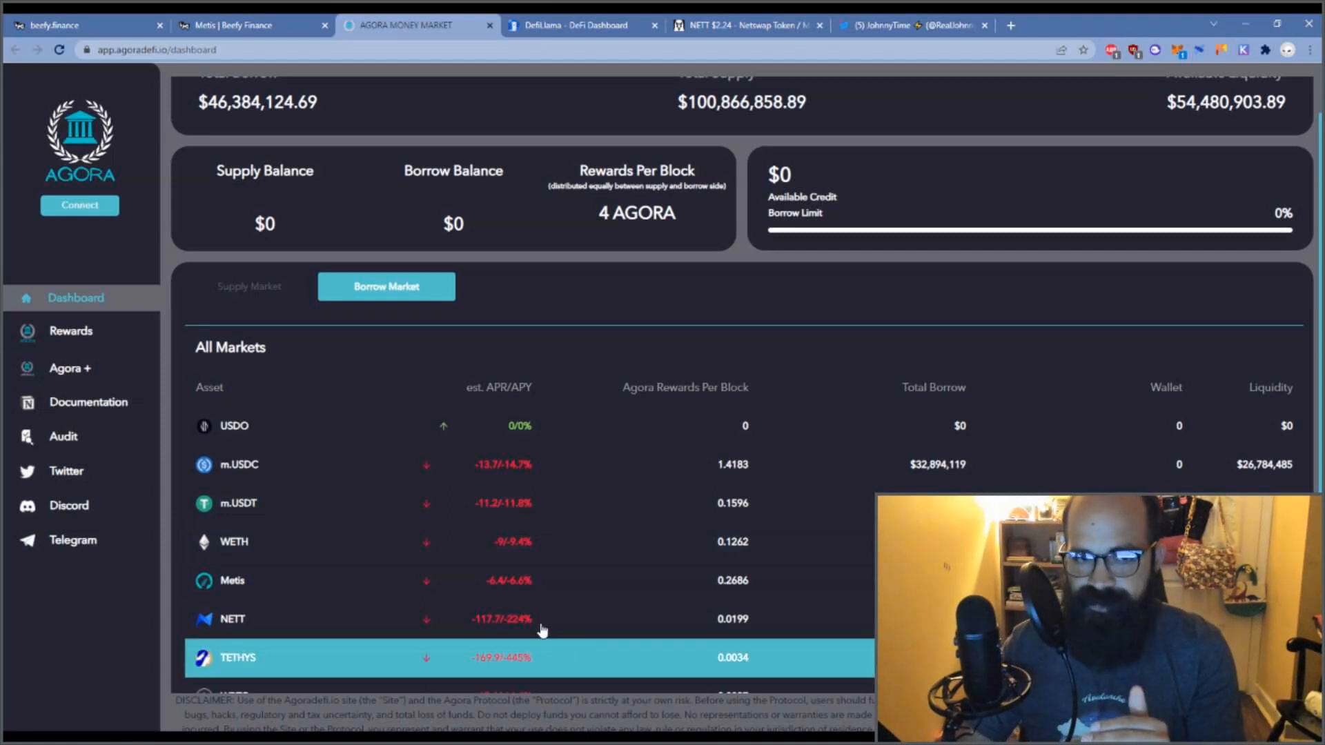
mouse_move(542, 626)
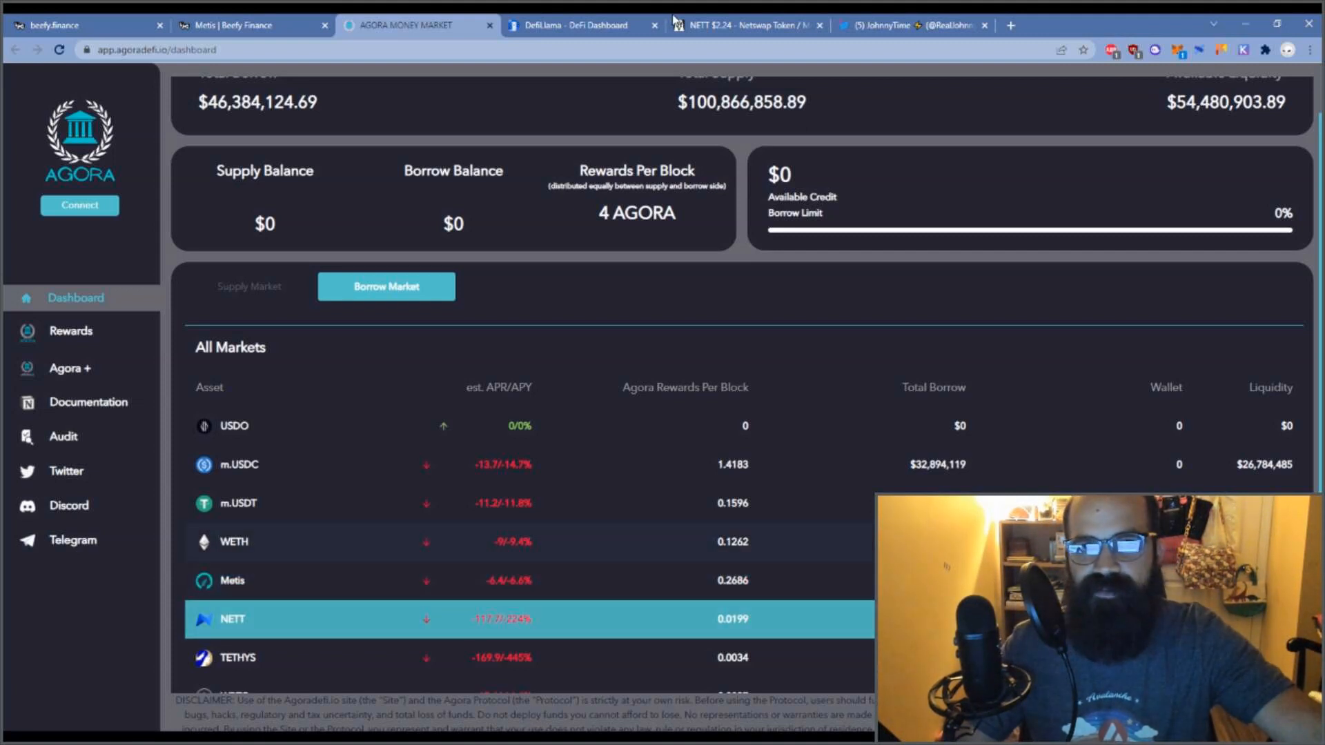
- Flip through the NETT/Metis chart, JohnnyTime's Twitter profile and Agora's borrow rates
click(746, 26)
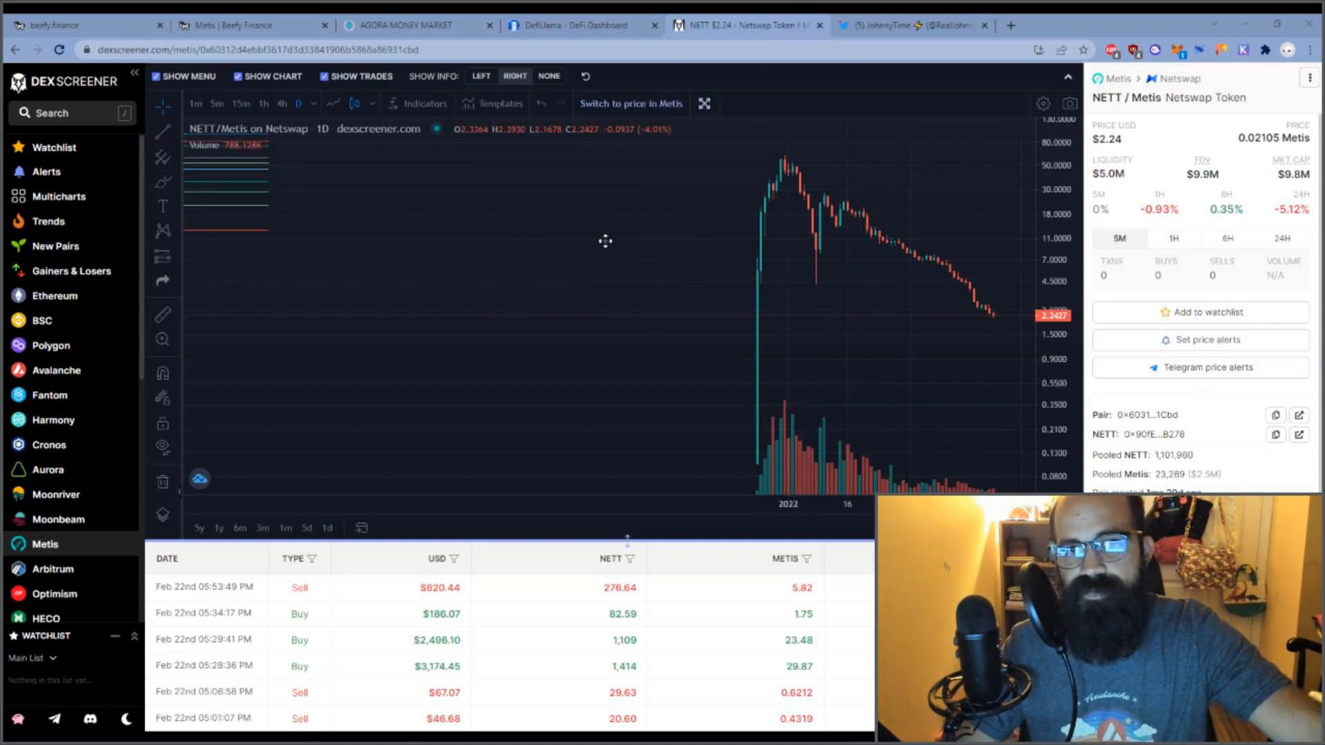
mouse_move(698, 185)
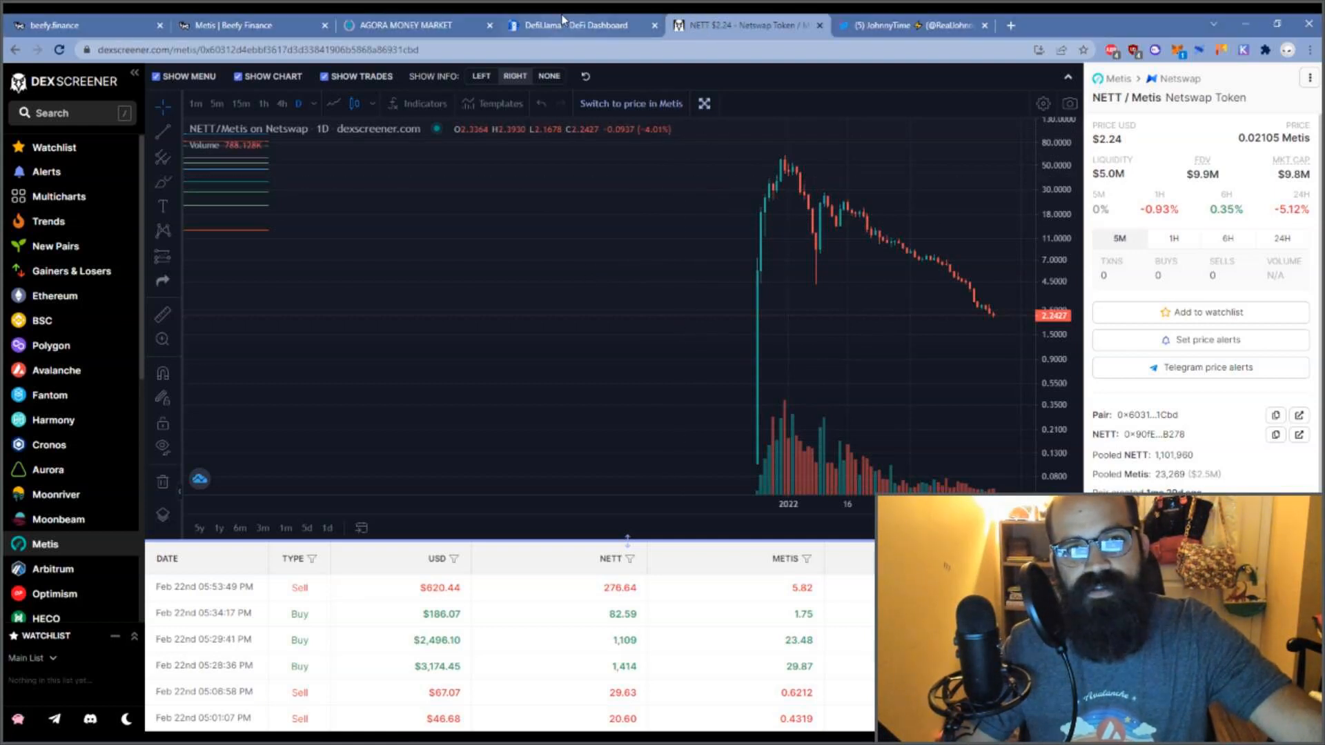
click(911, 25)
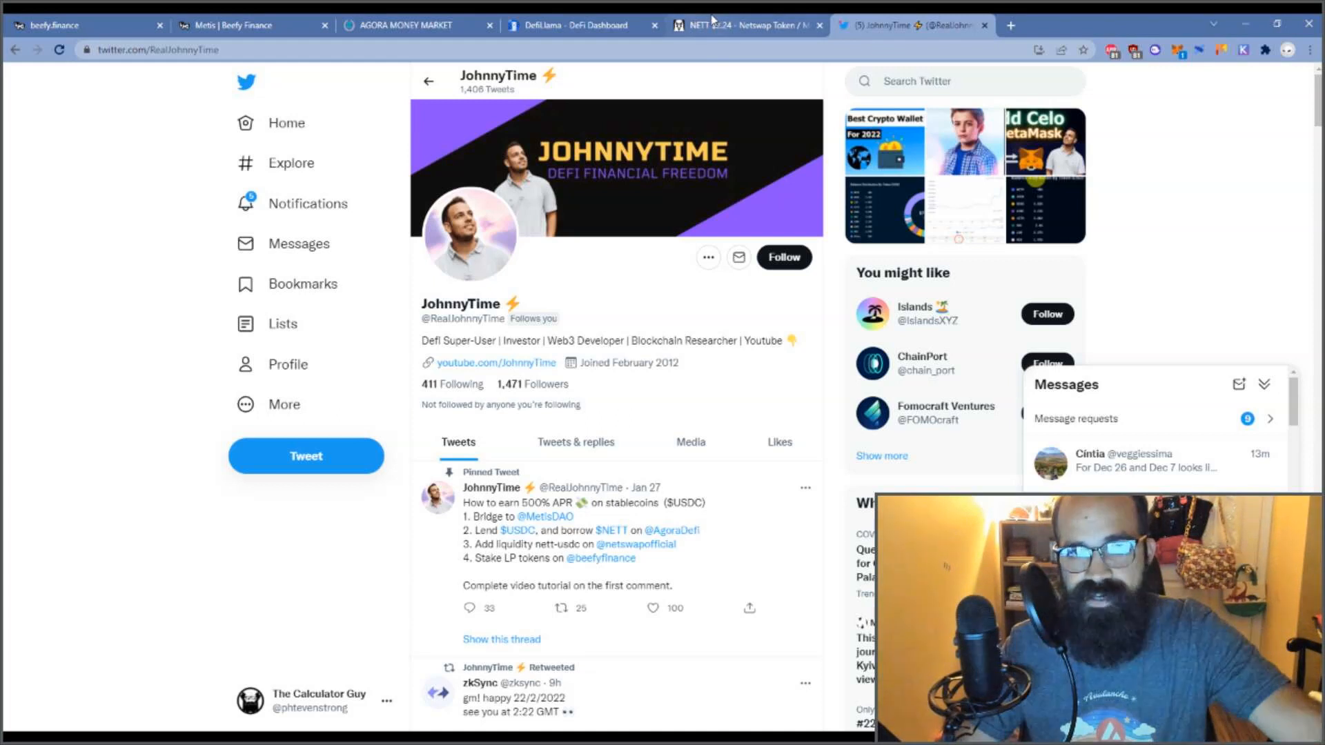
click(740, 25)
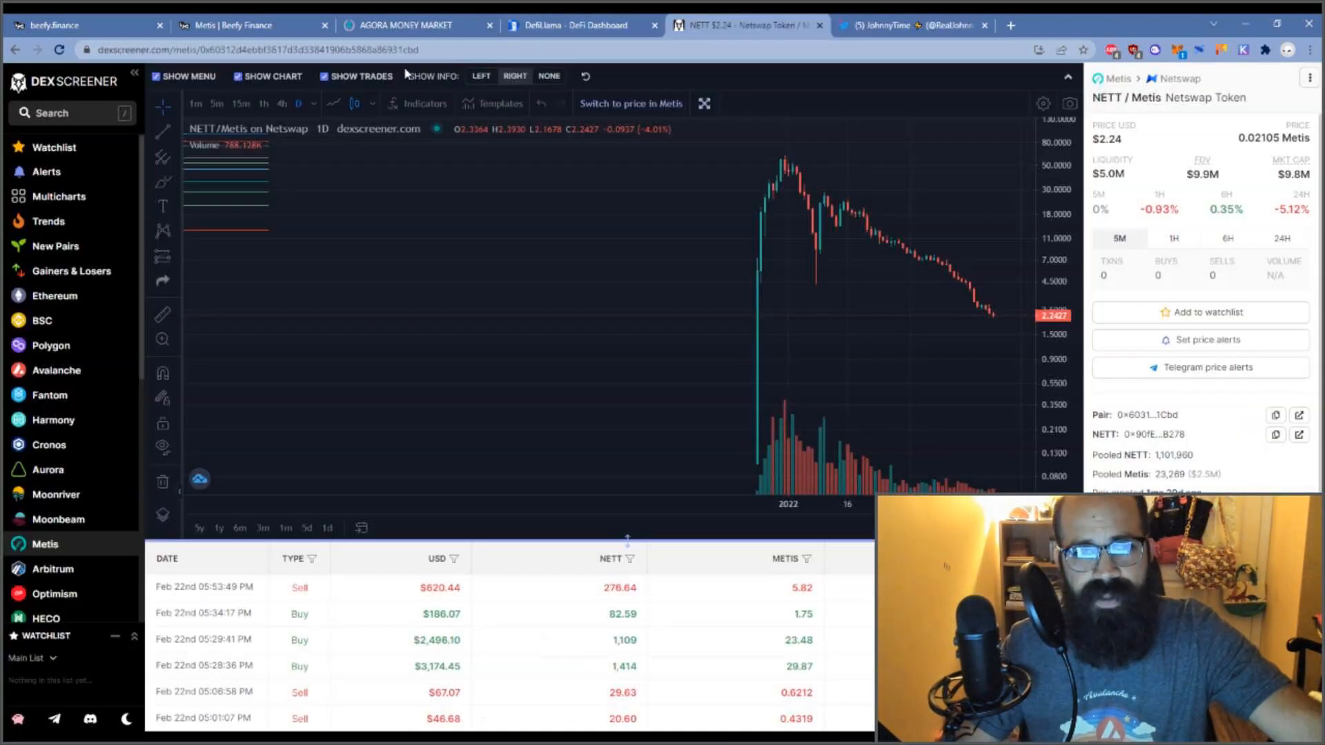
click(401, 25)
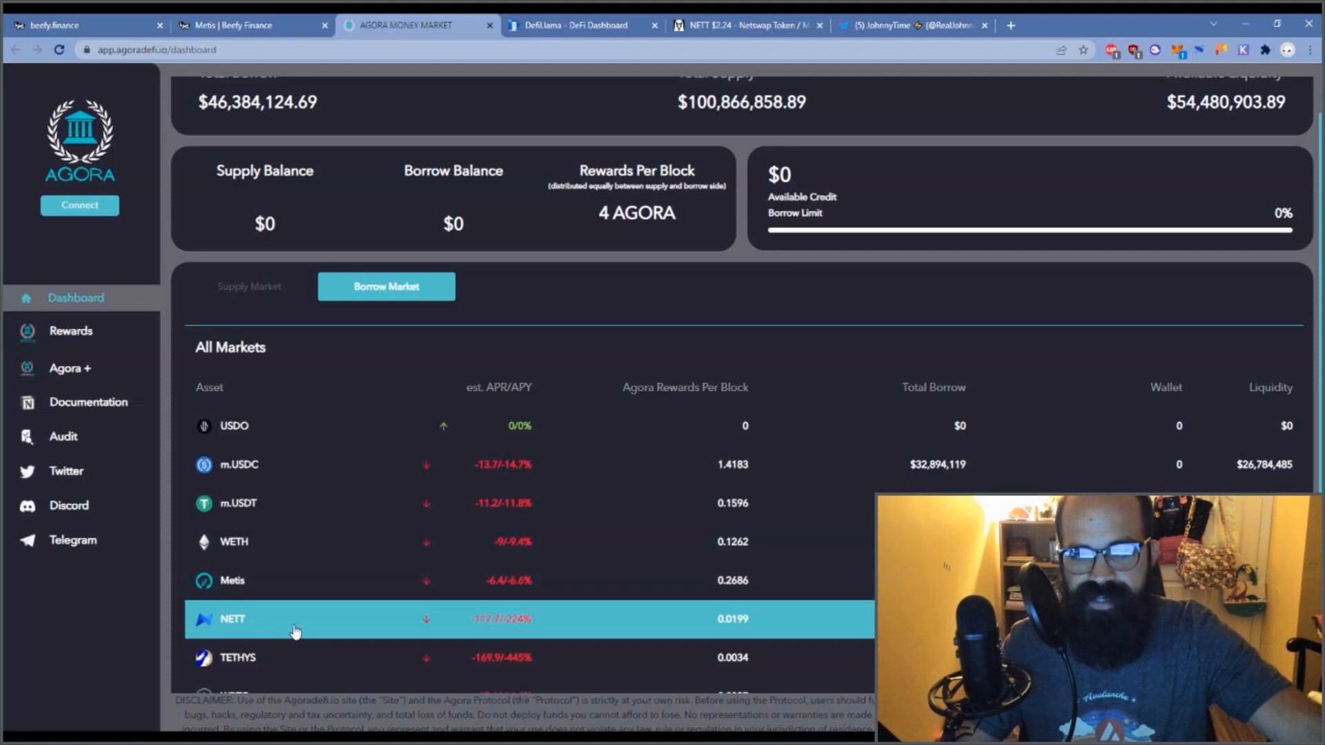
mouse_move(312, 633)
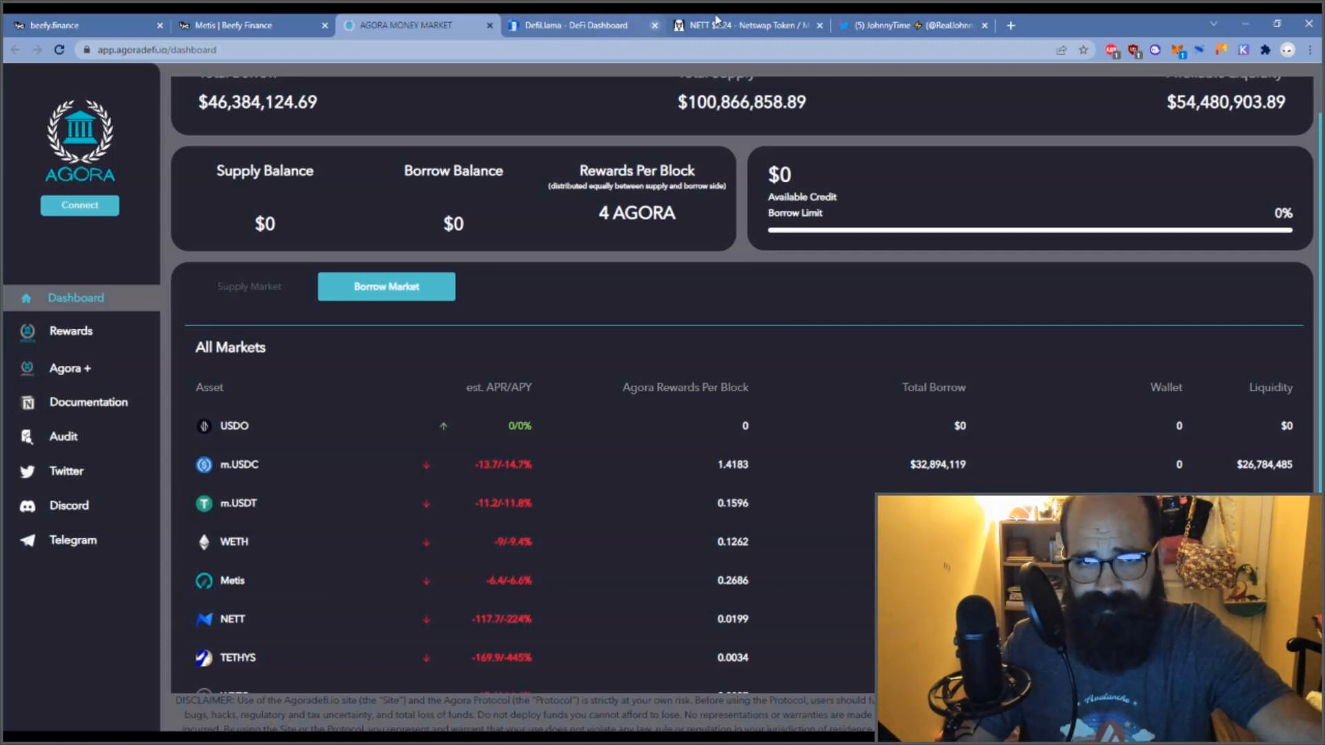
- Show DeFi Llama's total value locked overview with protocol TVL rankings
click(575, 25)
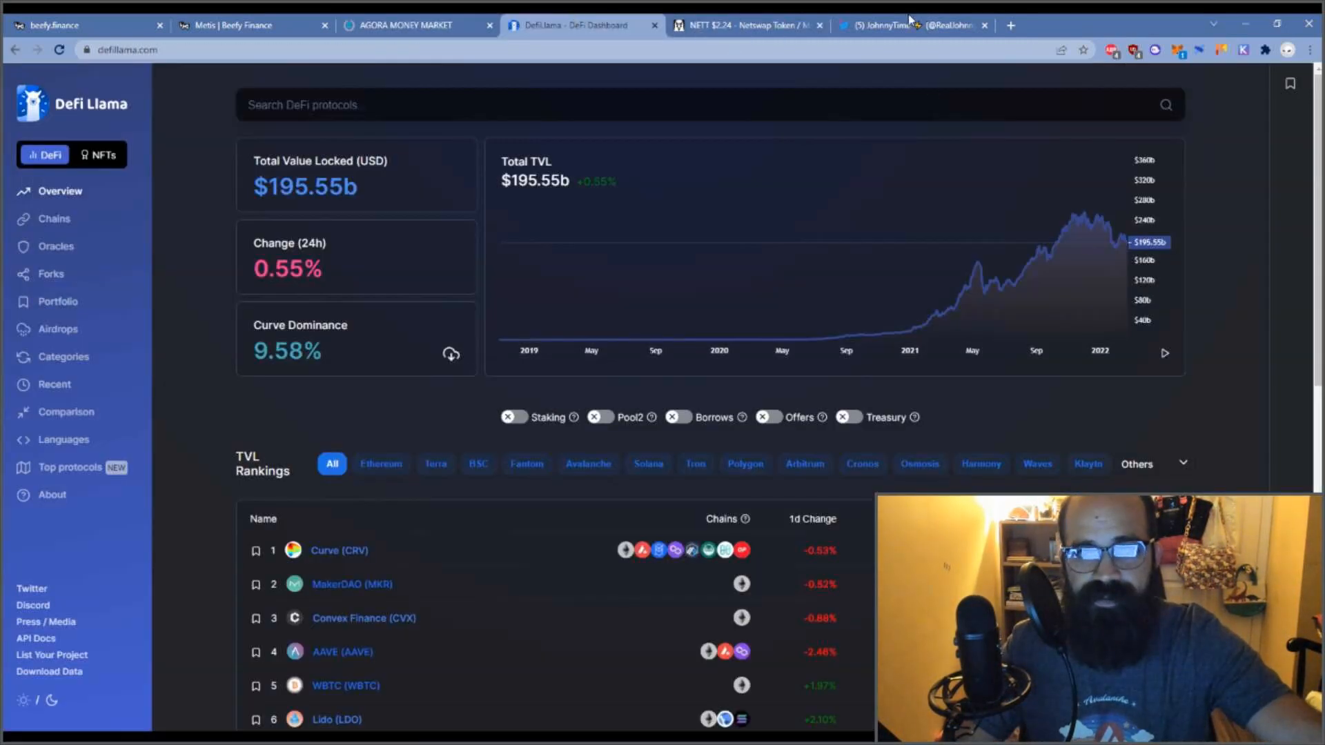
- Show Beefy's Metis vault list down to the NETT LP vaults and their APYs
click(239, 25)
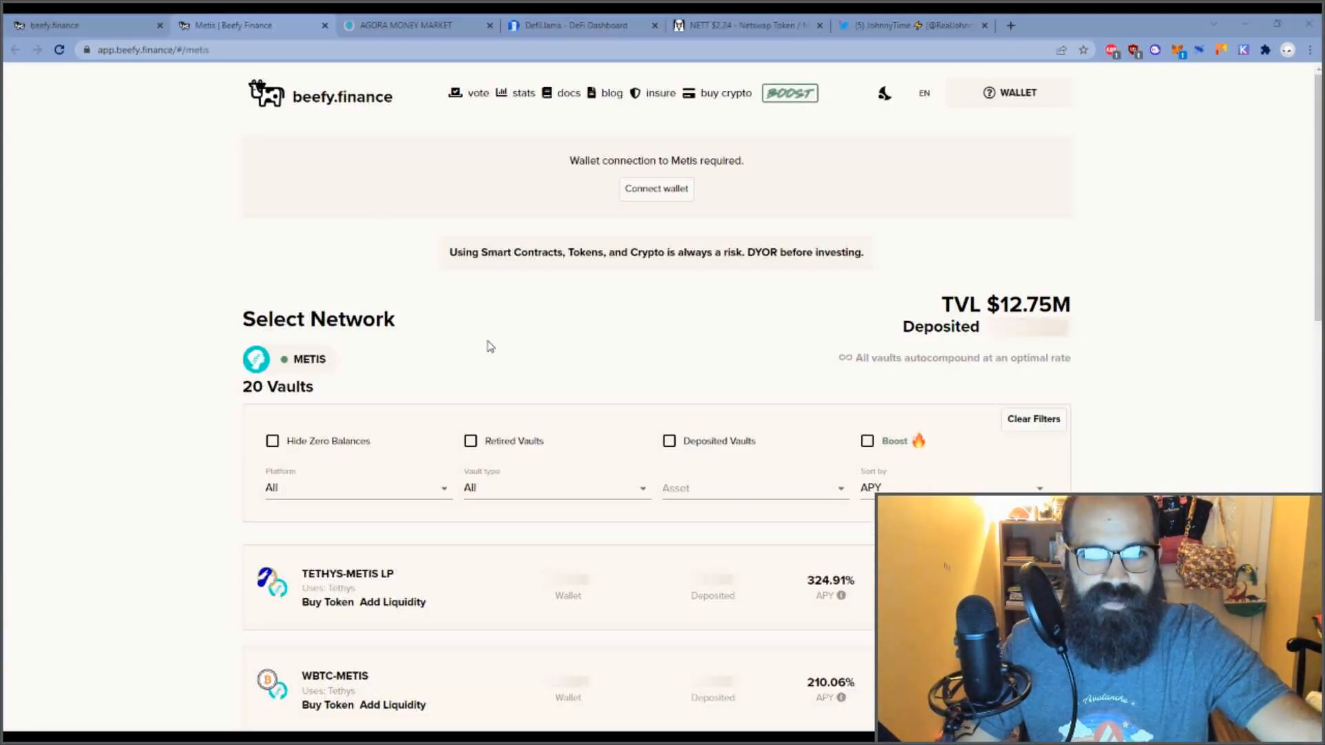
scroll(down, 3)
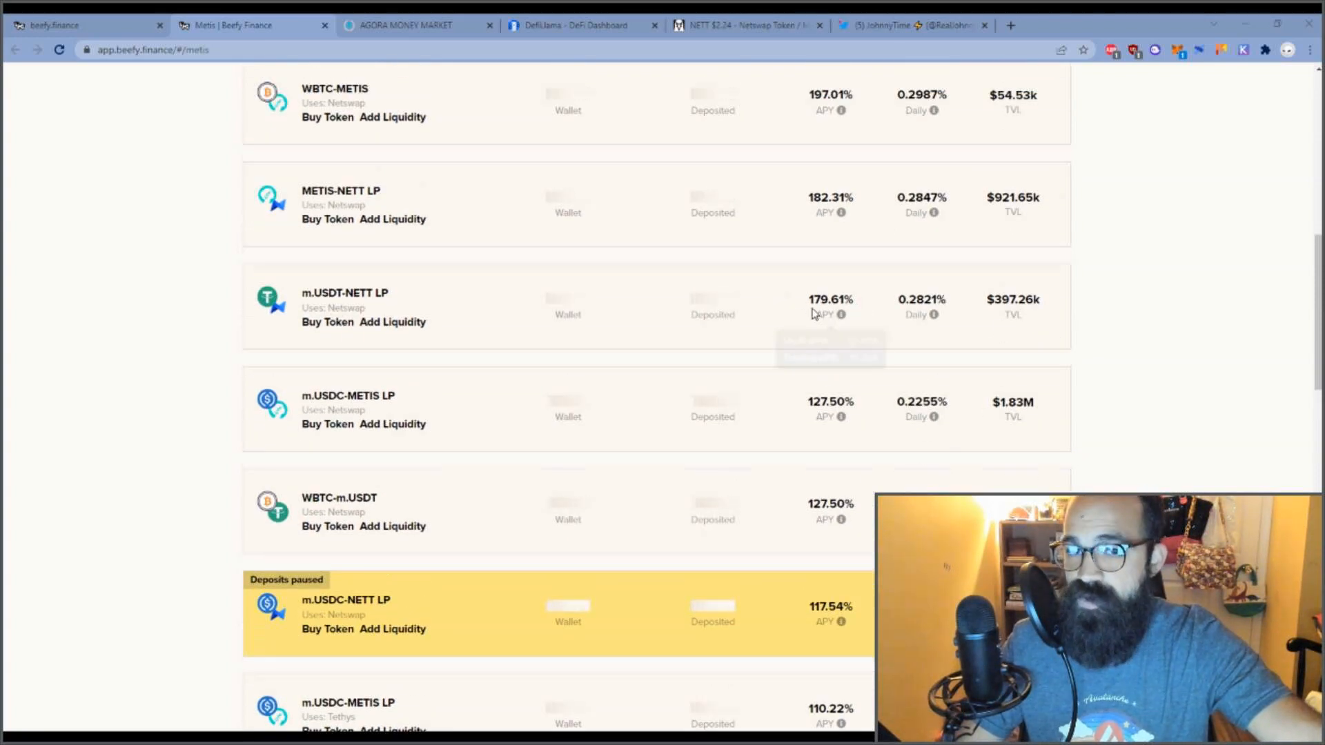
mouse_move(841, 315)
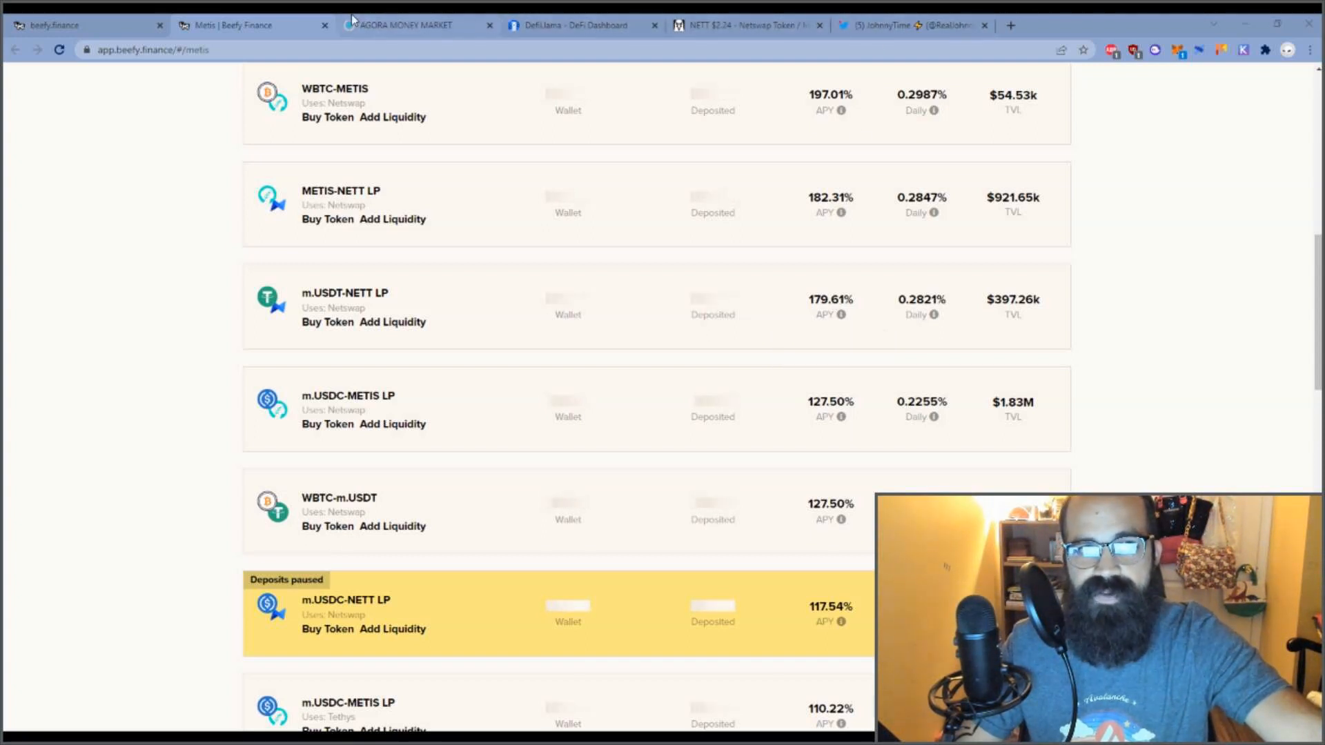
- Review Agora's All Markets borrow table, then return to the NETT/Metis chart
click(405, 25)
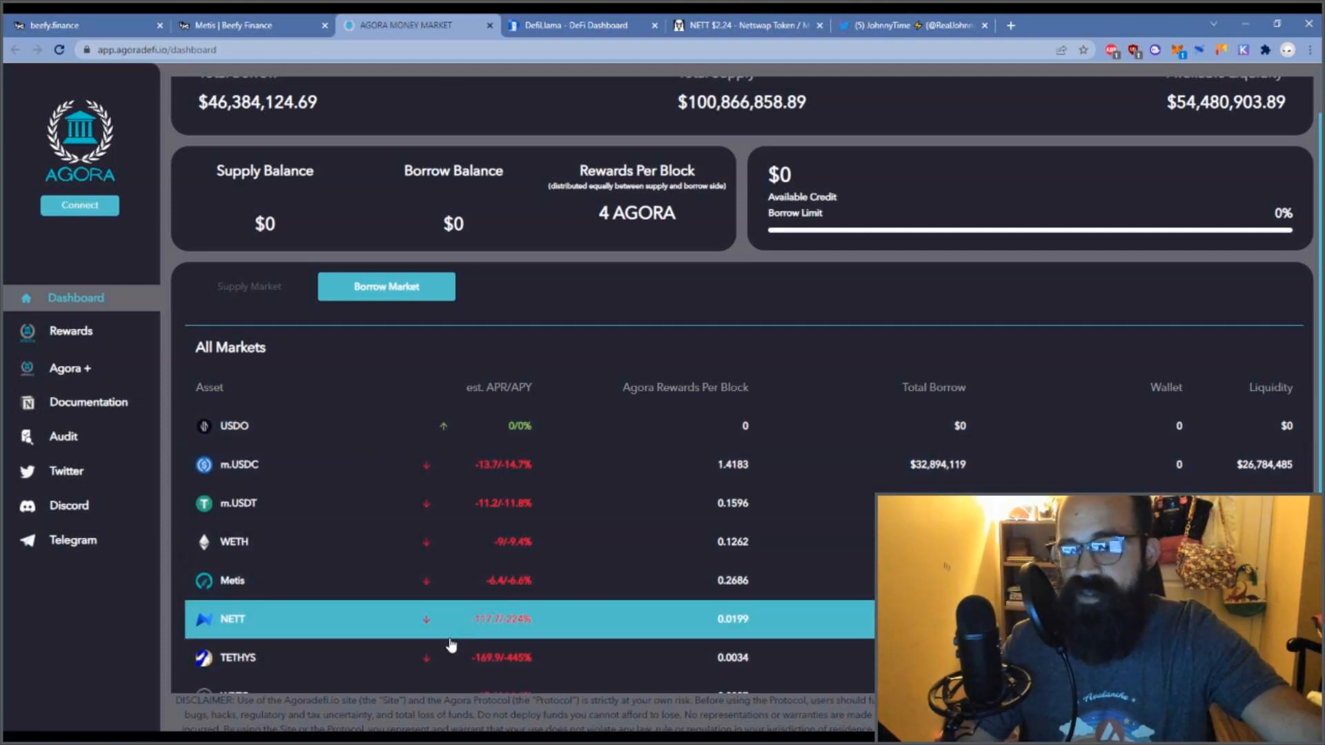
mouse_move(696, 372)
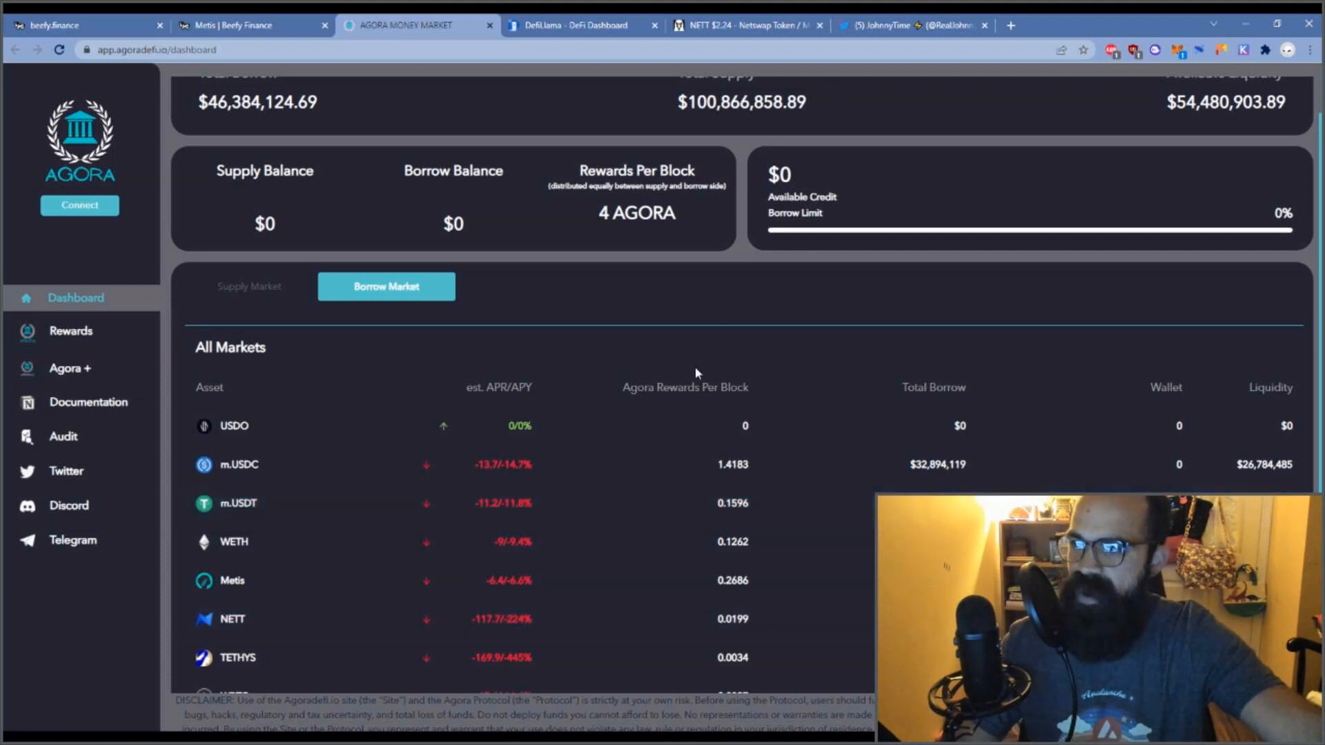
mouse_move(686, 369)
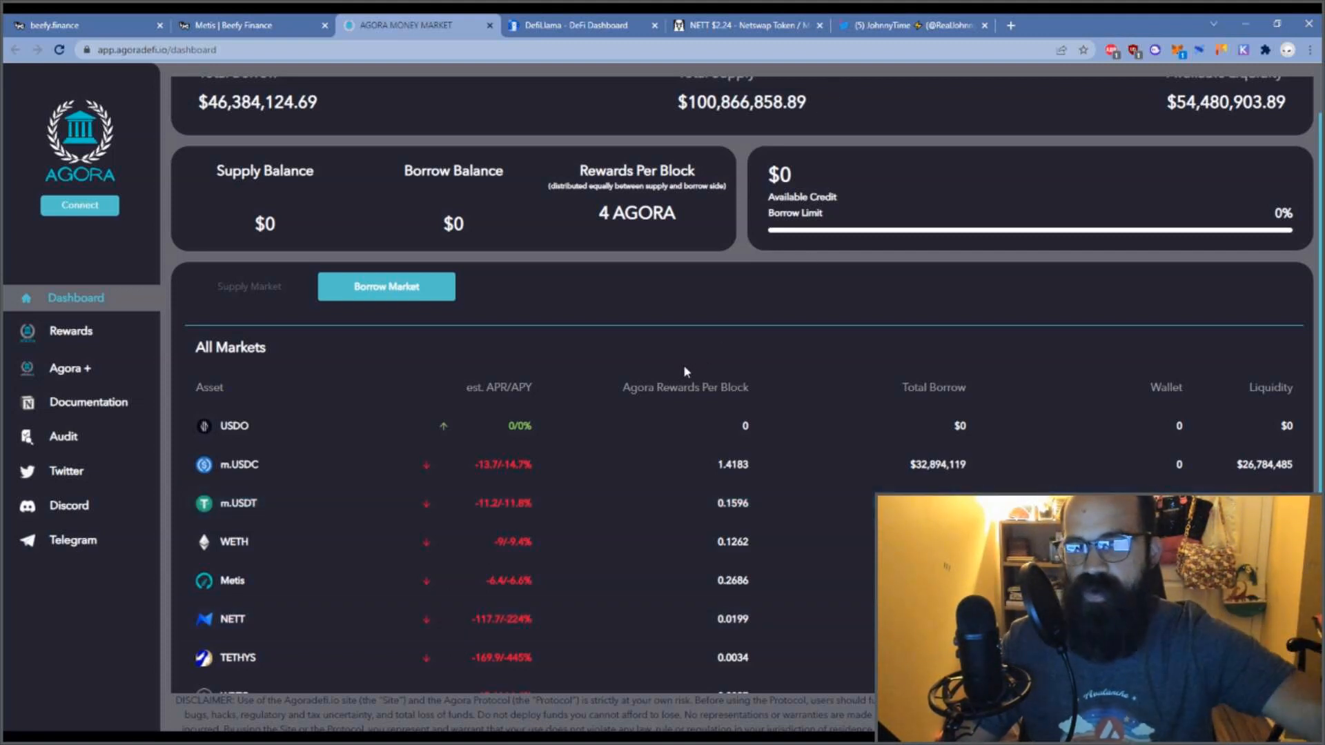
mouse_move(662, 380)
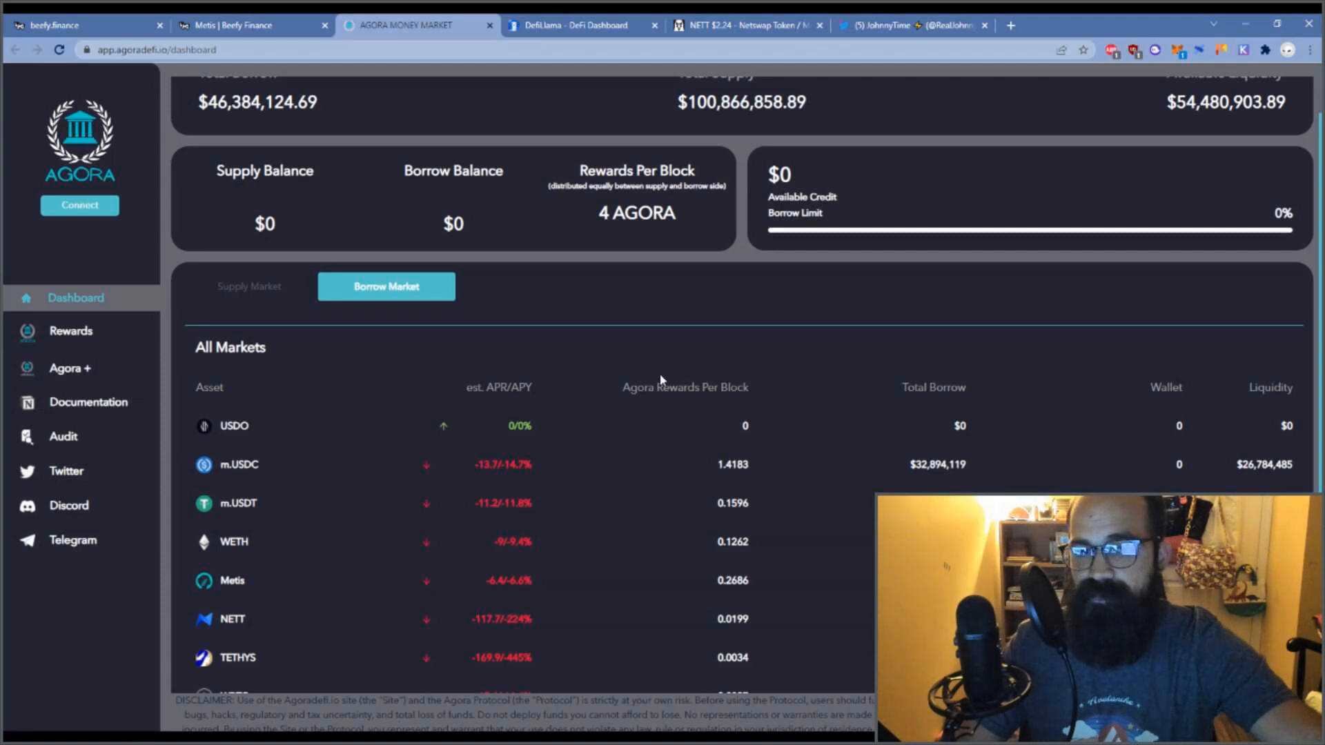
mouse_move(761, 271)
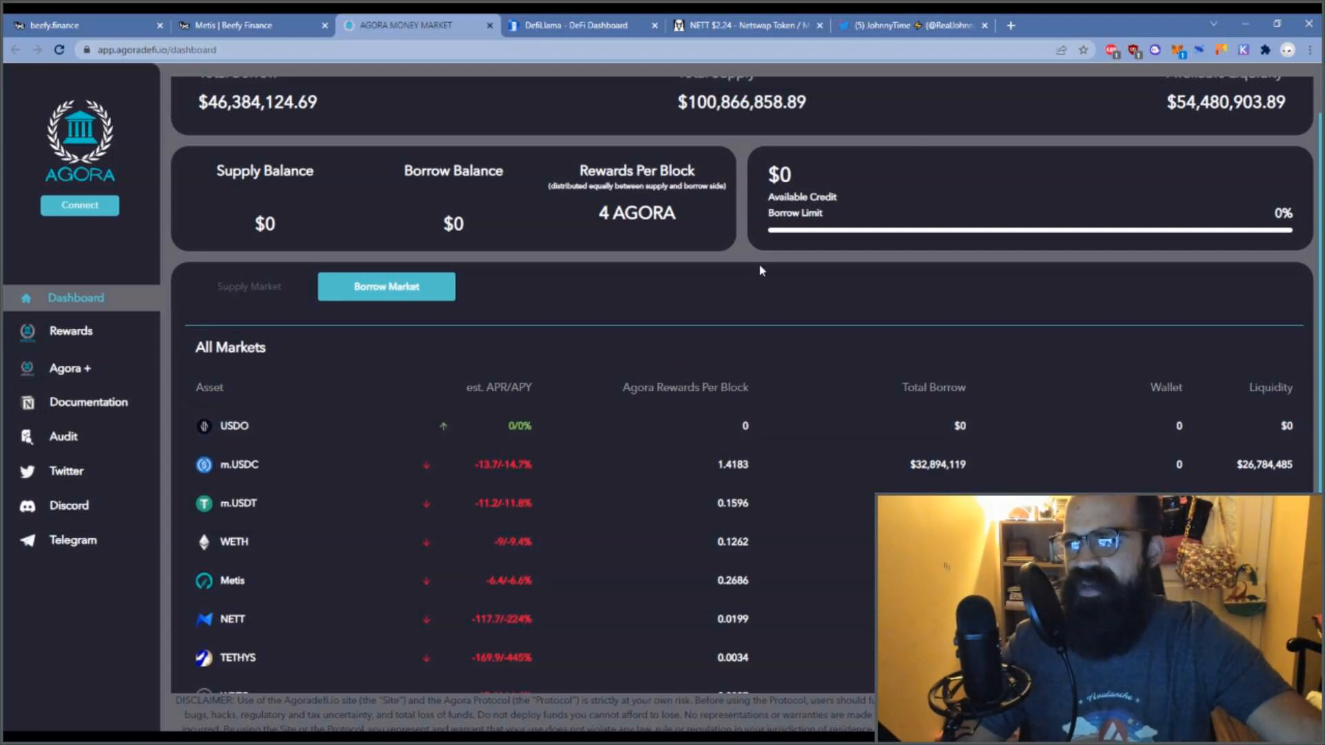
mouse_move(754, 270)
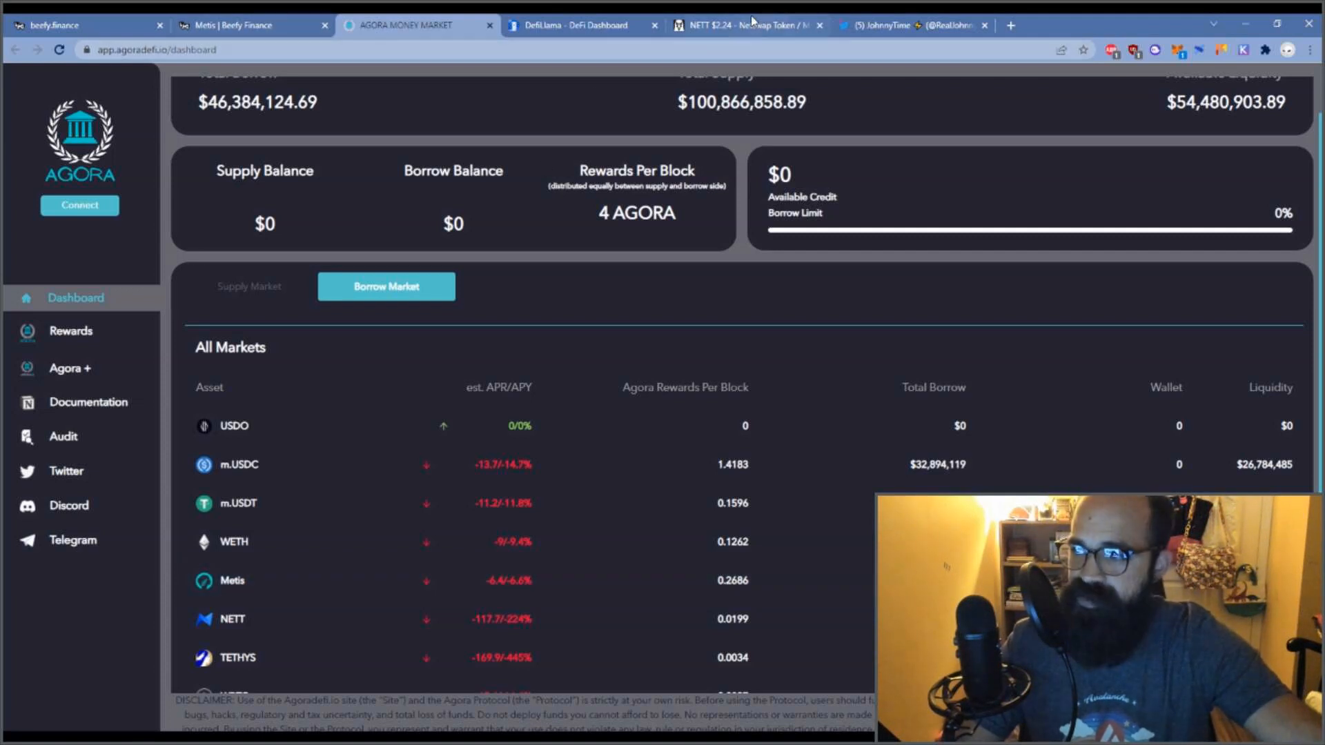
mouse_move(761, 45)
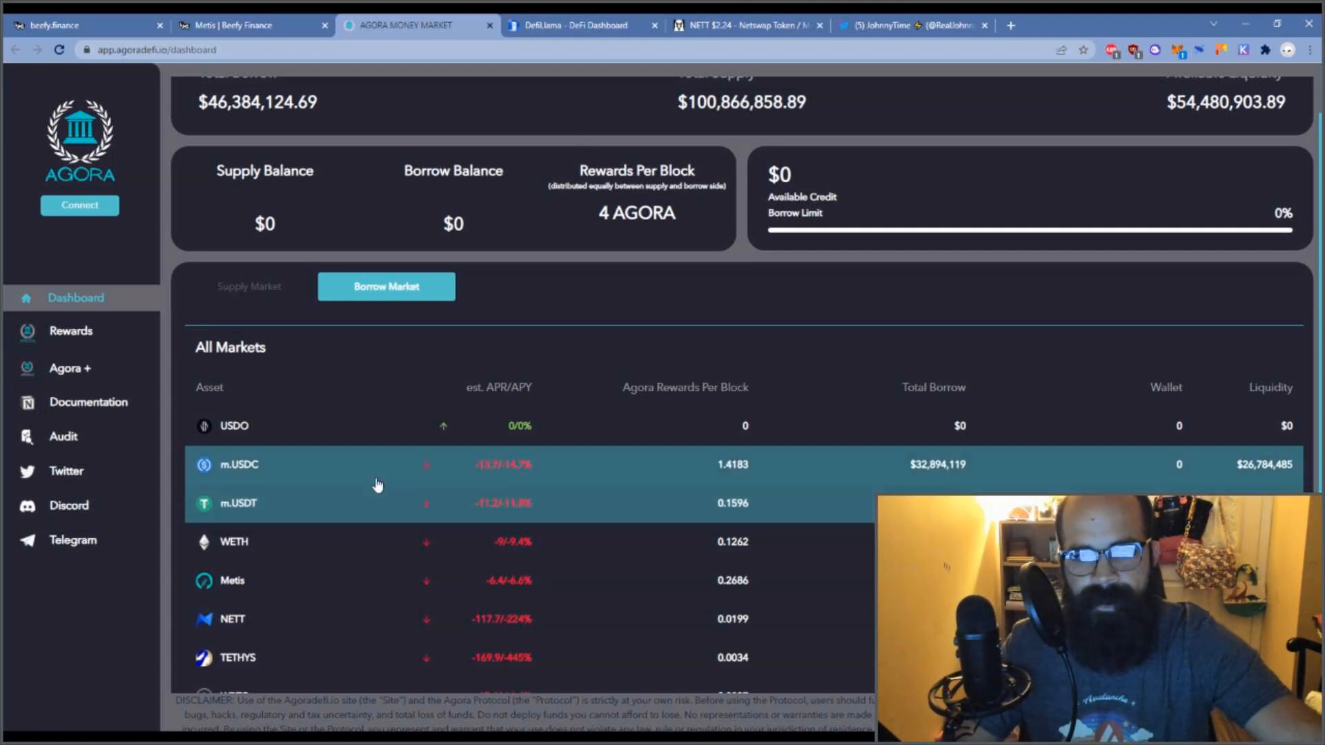
scroll(down, 3)
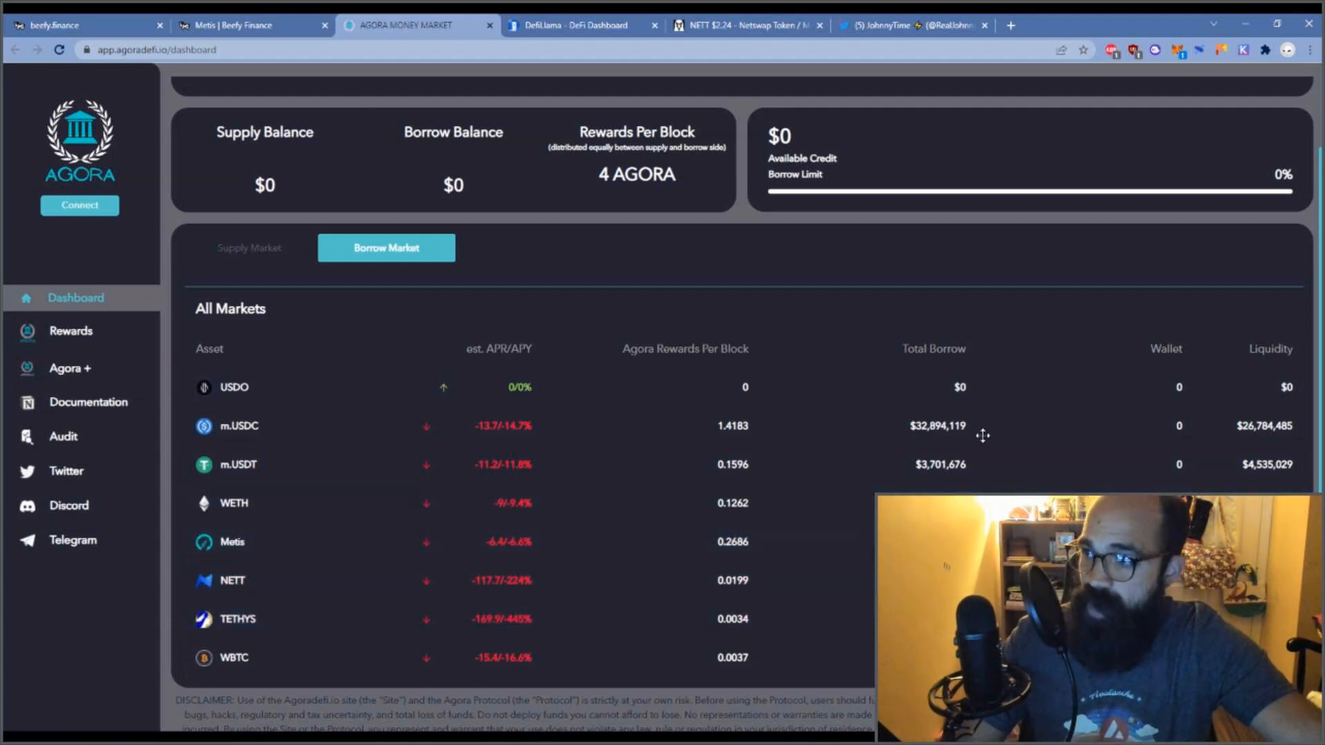
mouse_move(927, 444)
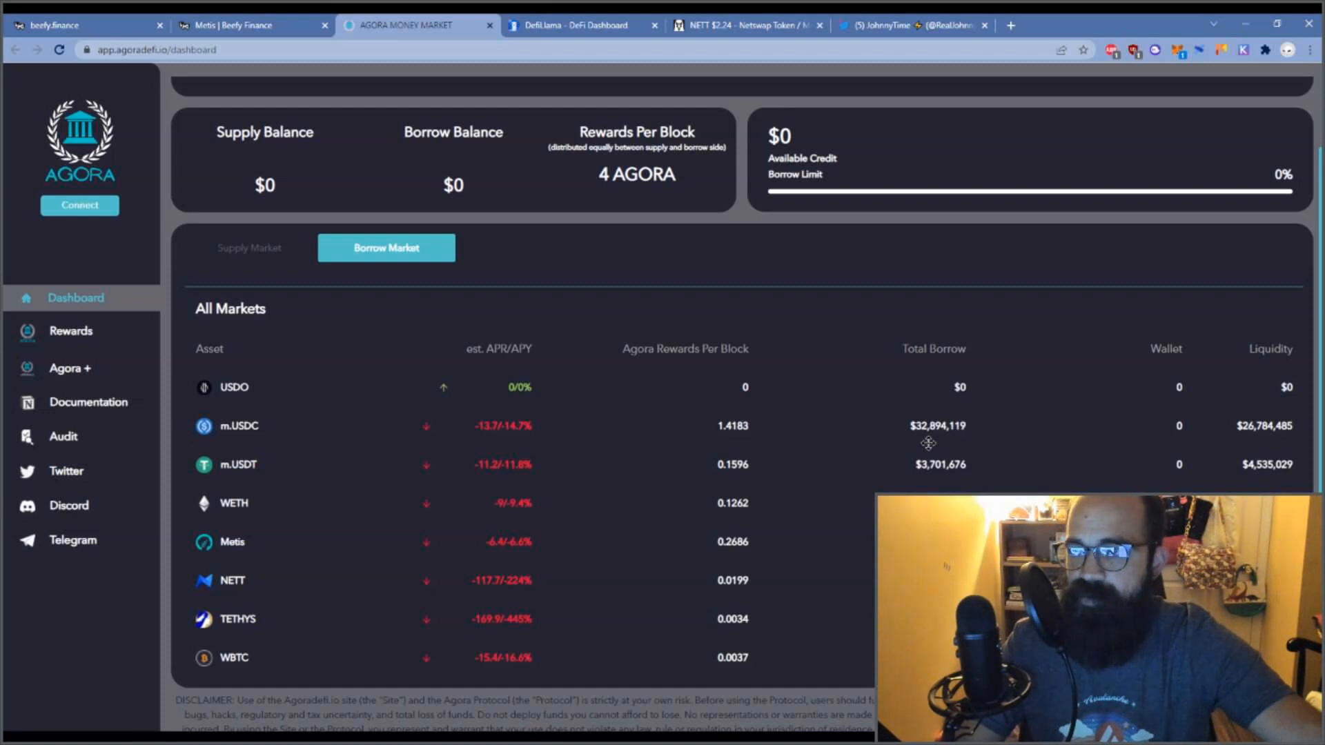
mouse_move(857, 386)
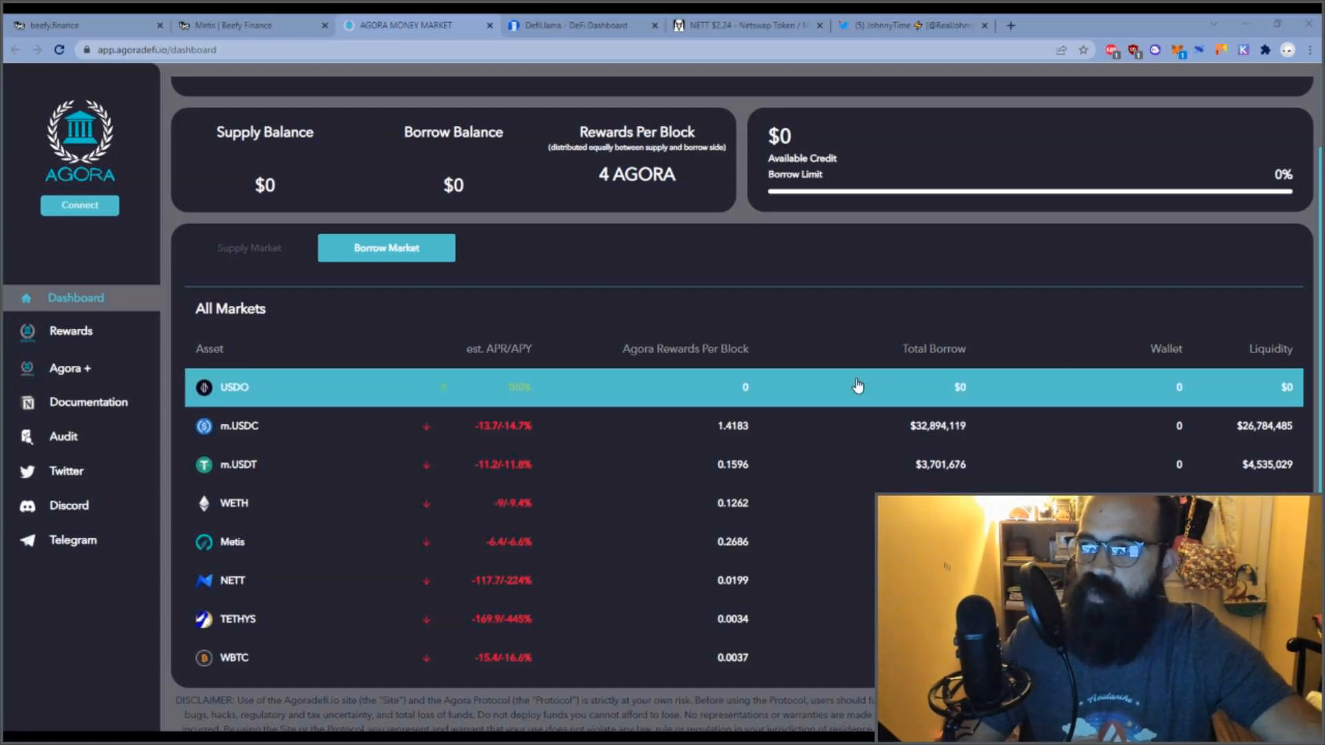
mouse_move(817, 449)
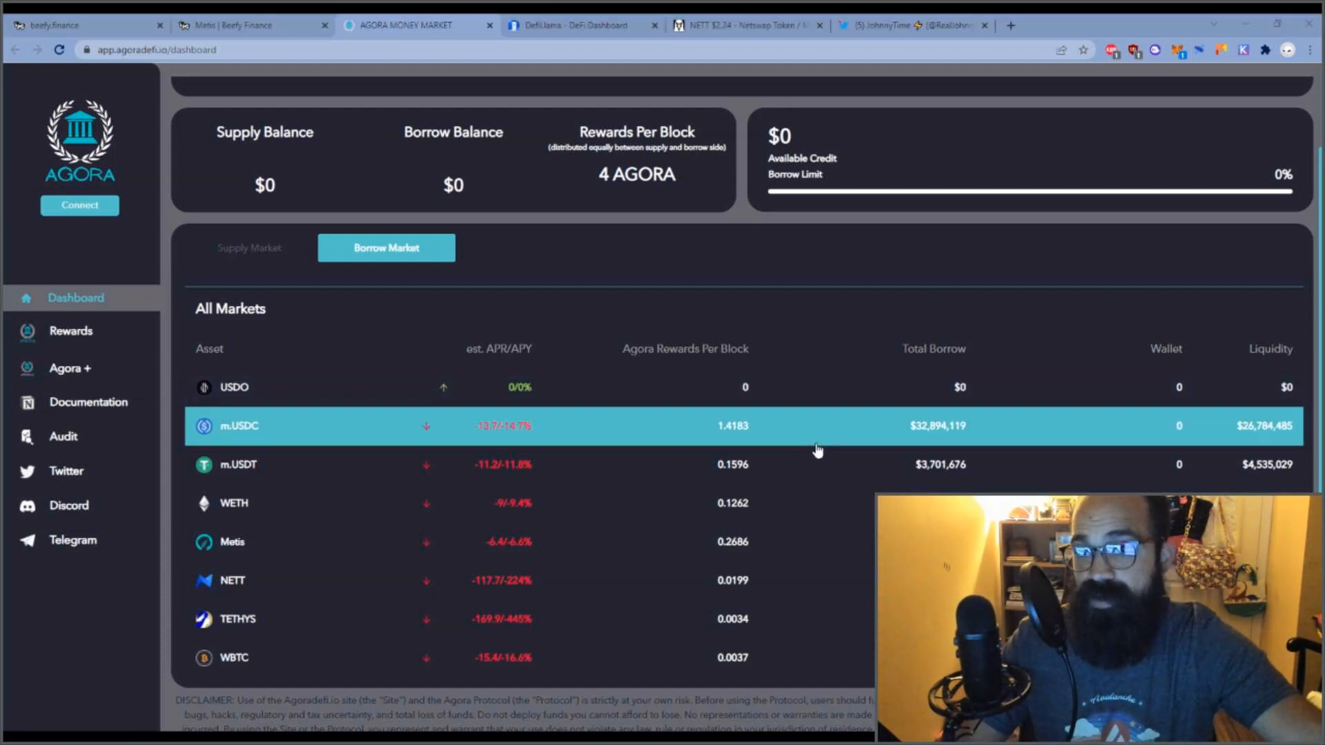
click(747, 26)
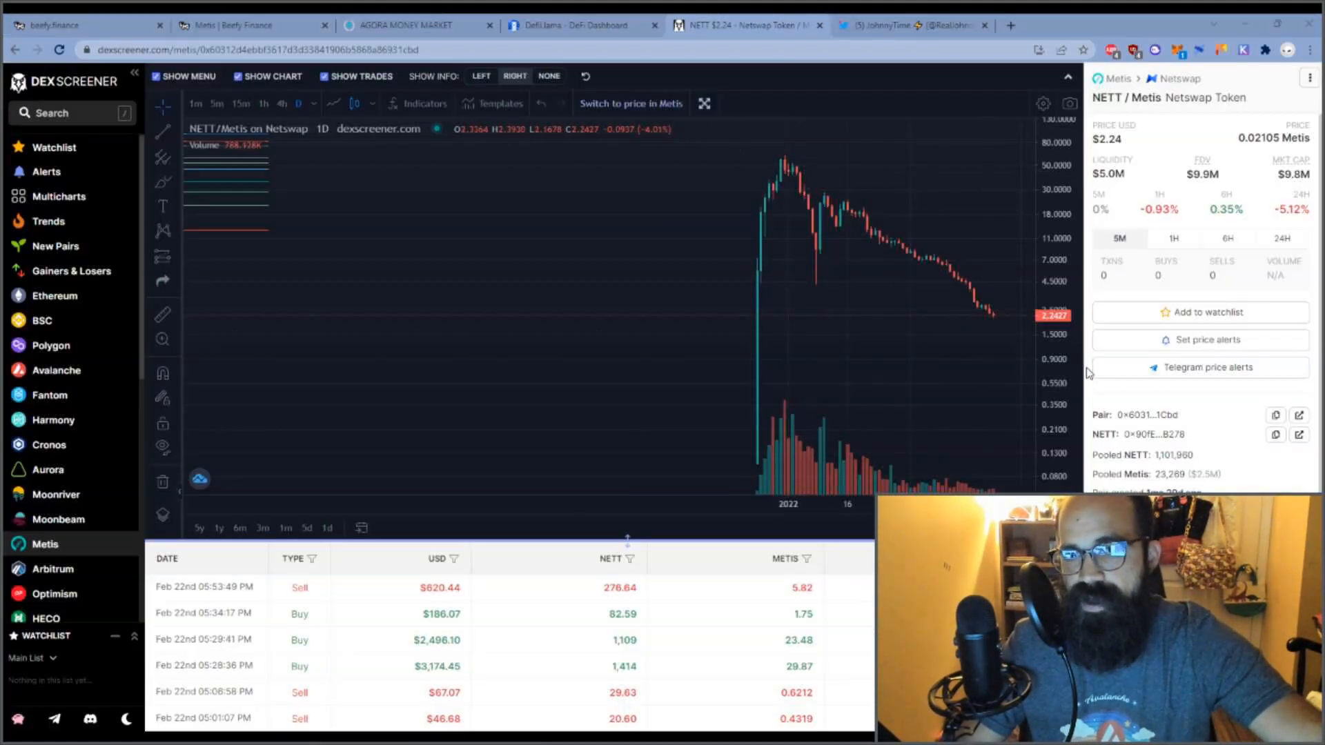
mouse_move(950, 332)
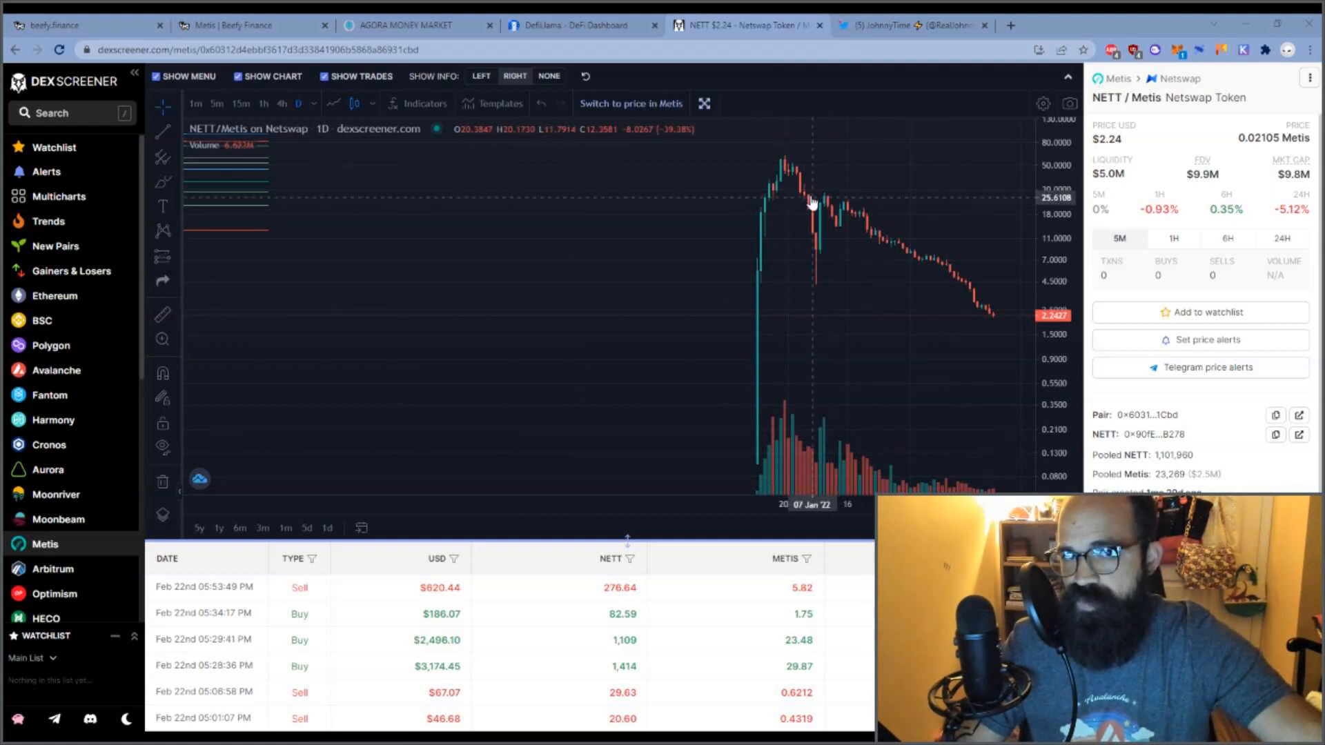
mouse_move(818, 276)
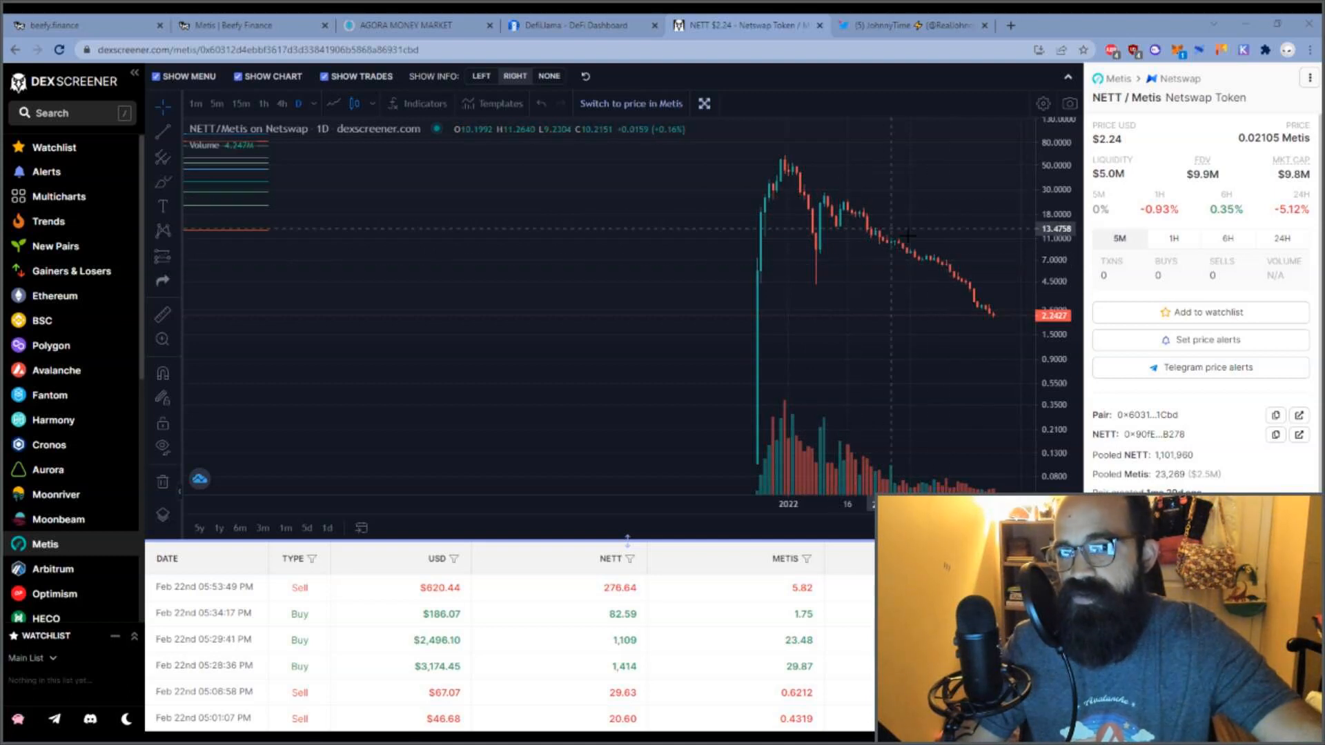
mouse_move(943, 281)
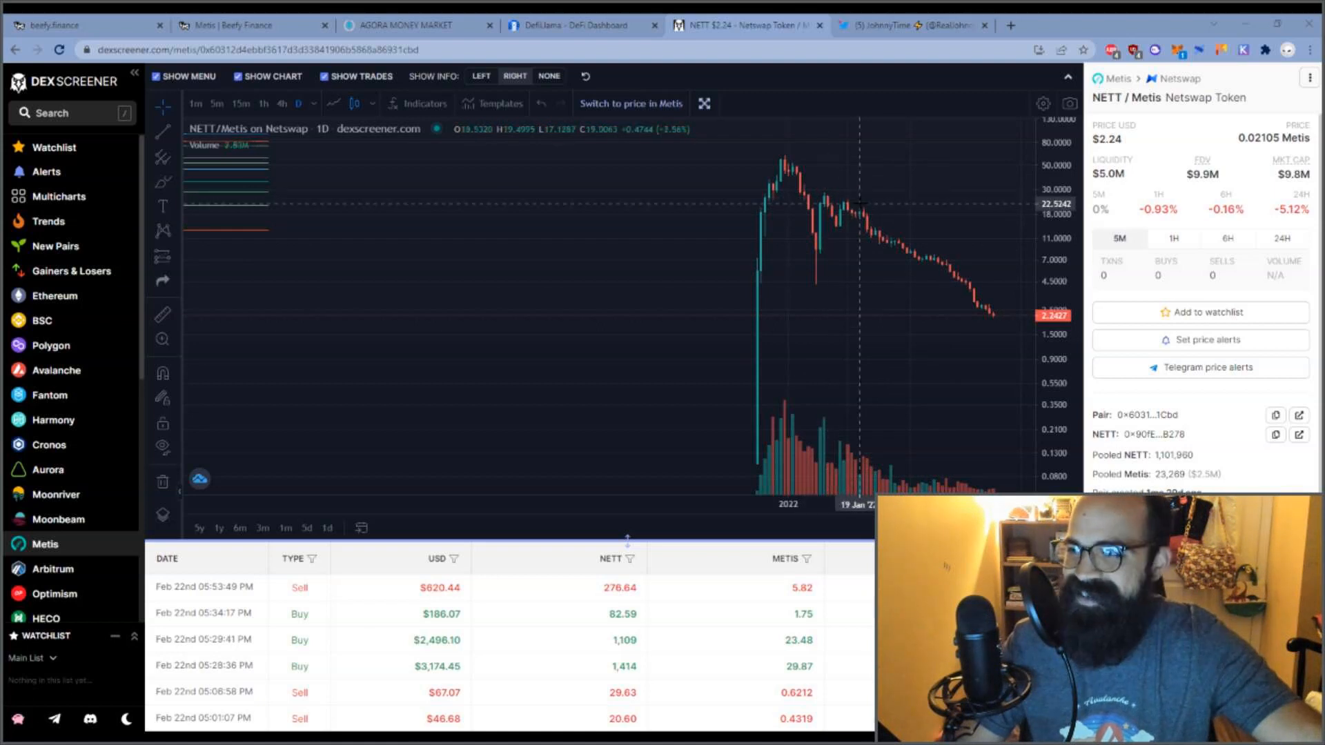
mouse_move(858, 219)
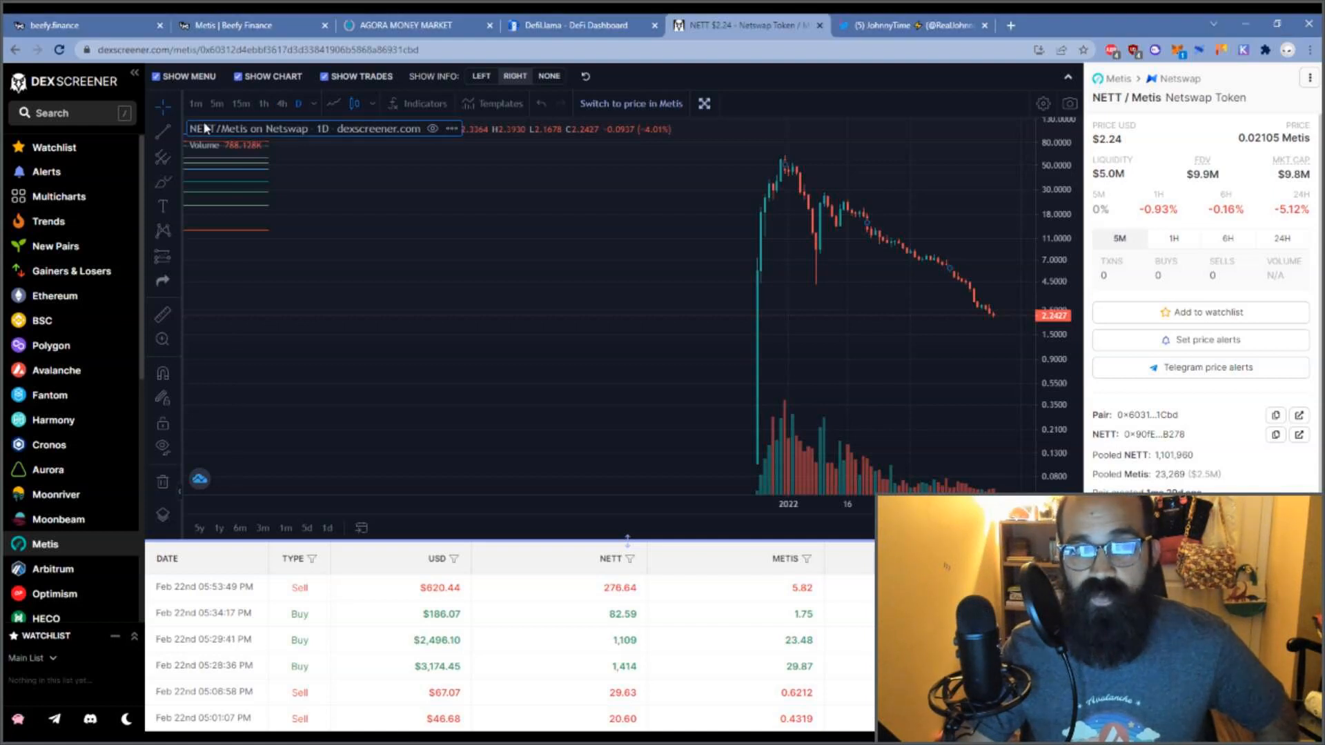
- Search 'mmf' and show the MMF/WCRO Mad Meerkat Finance pair chart
click(69, 113)
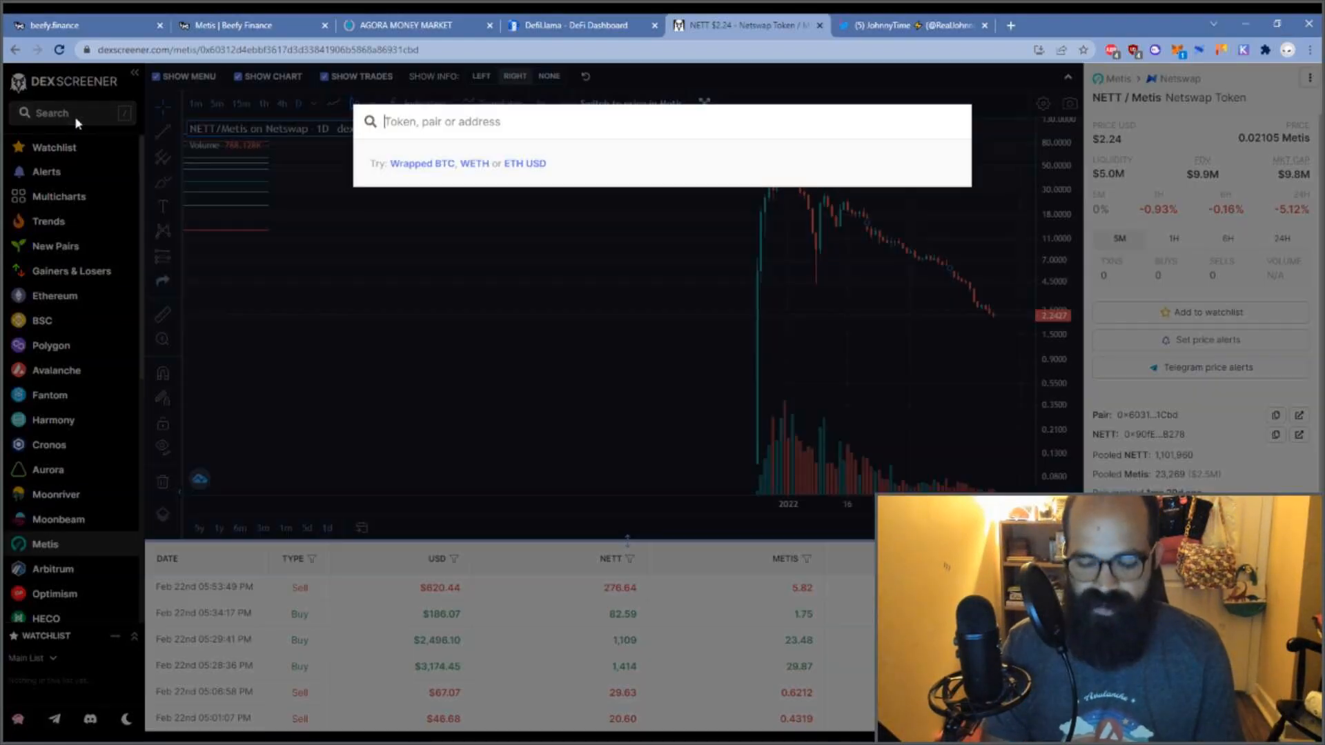
text(mmf)
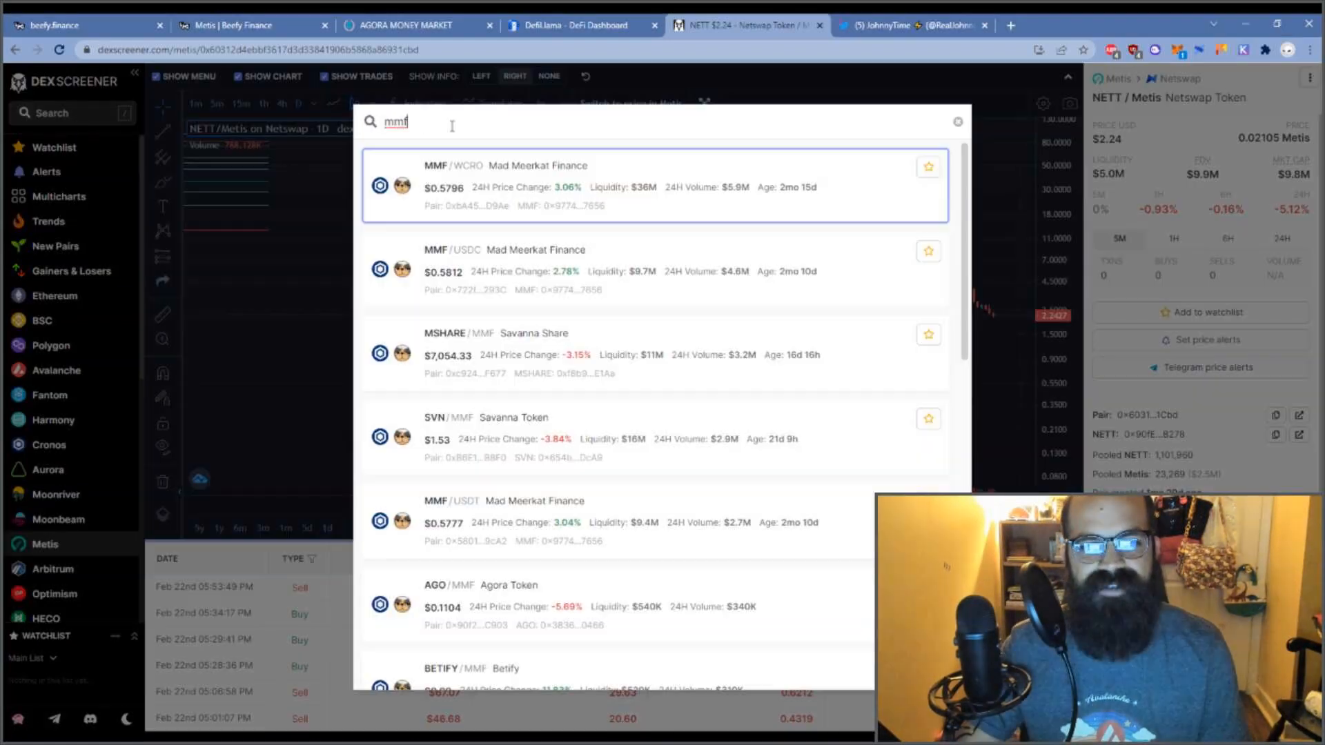
click(537, 176)
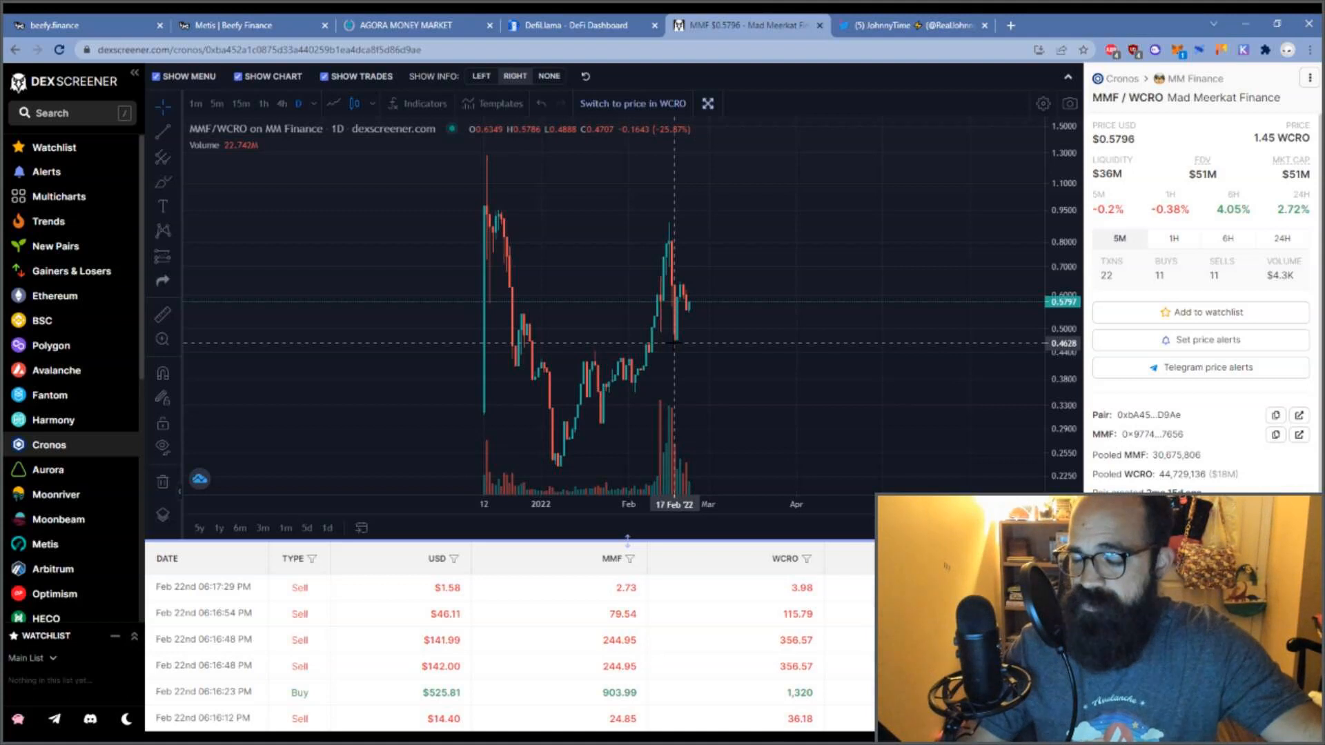
mouse_move(513, 450)
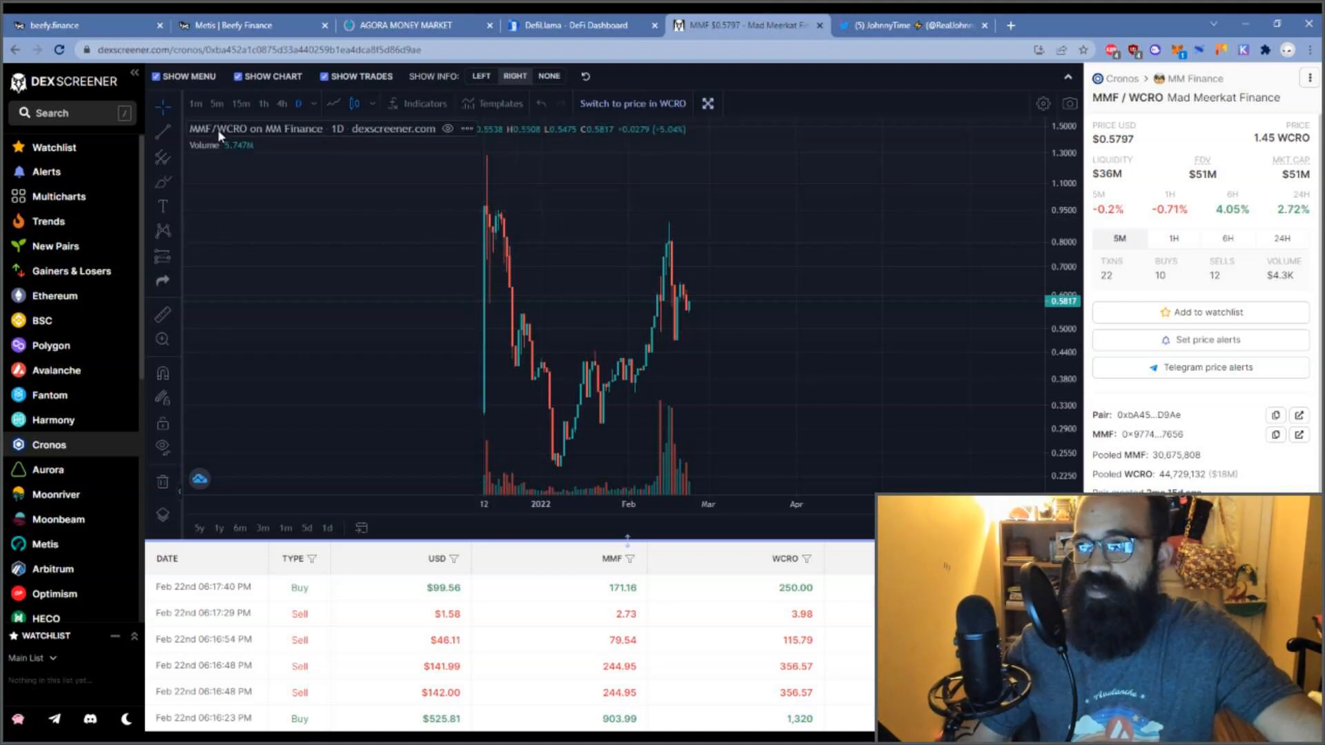
mouse_move(442, 251)
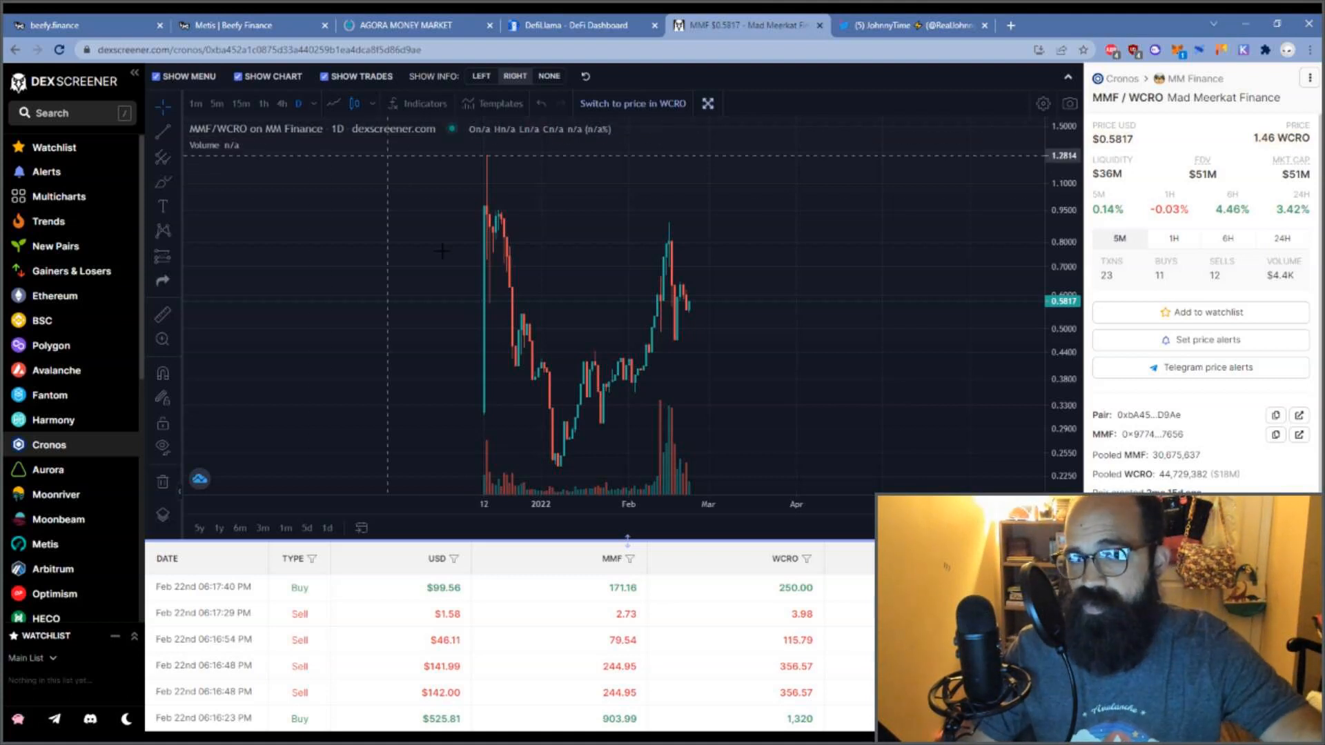
mouse_move(639, 220)
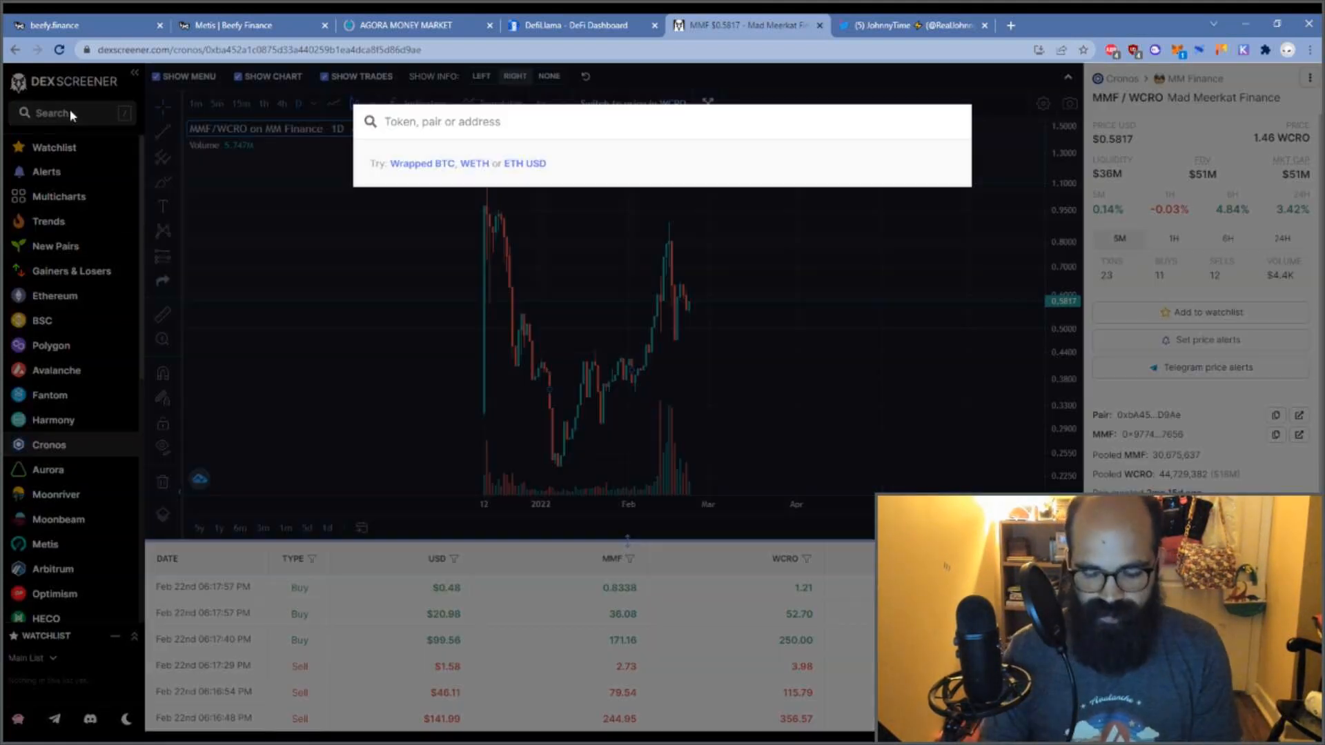
- Search 'cake' for the Cake/WBNB PancakeSwap chart, then start a new browser tab
text(cake)
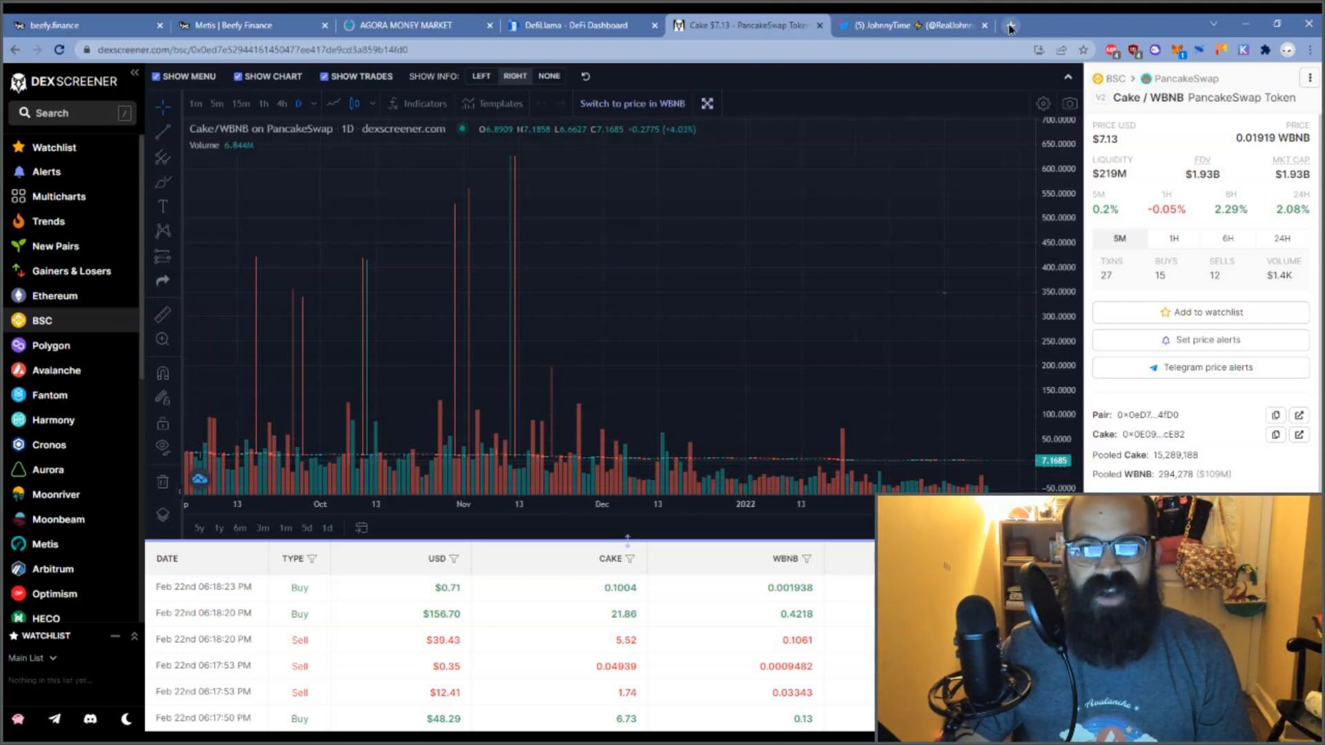
click(1010, 25)
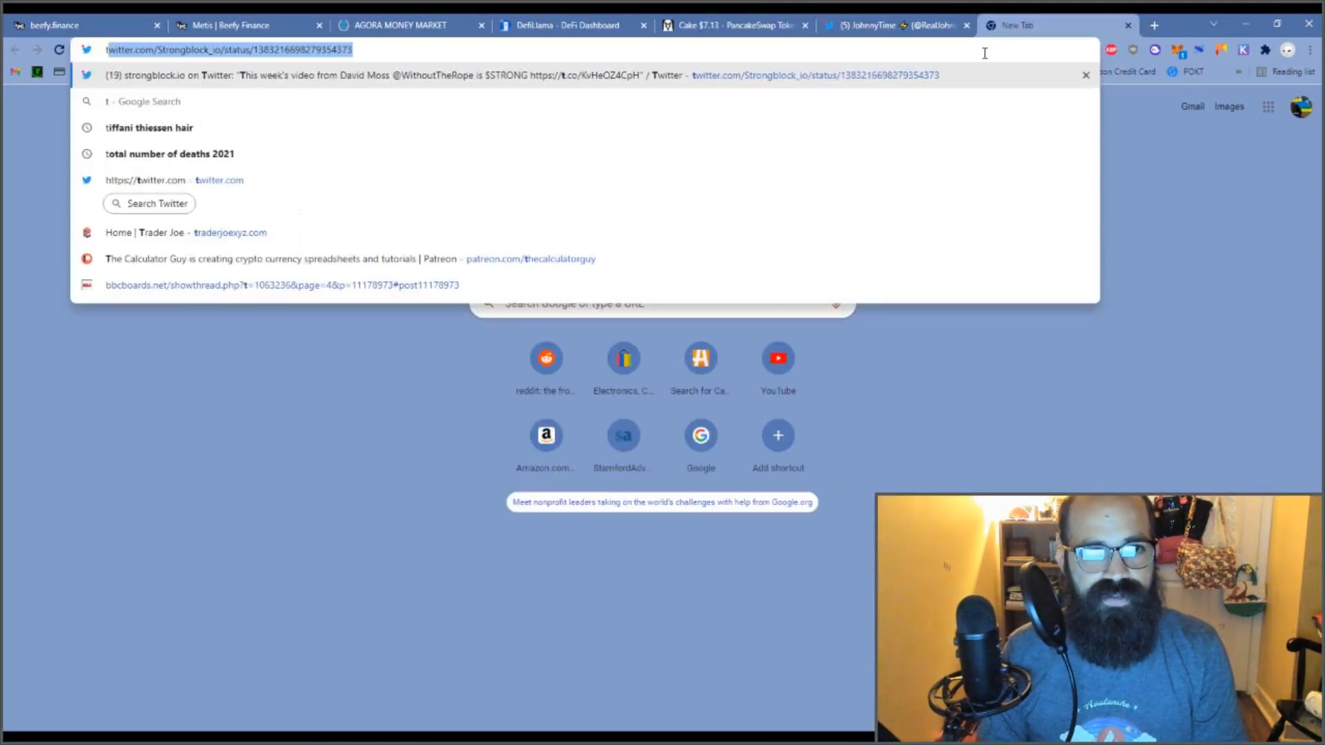
- Go to tradingview.com and show its ETH/USD daily chart workspace
text(tradingview.com)
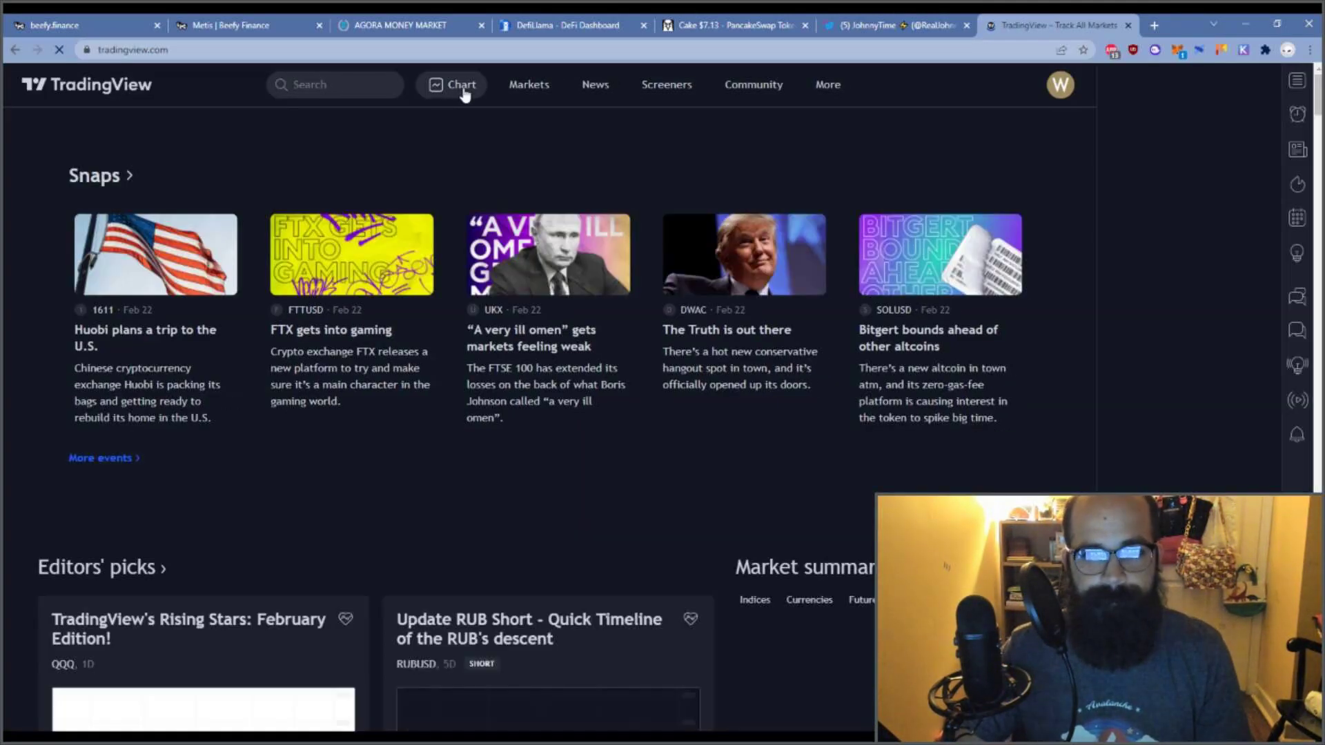
click(458, 85)
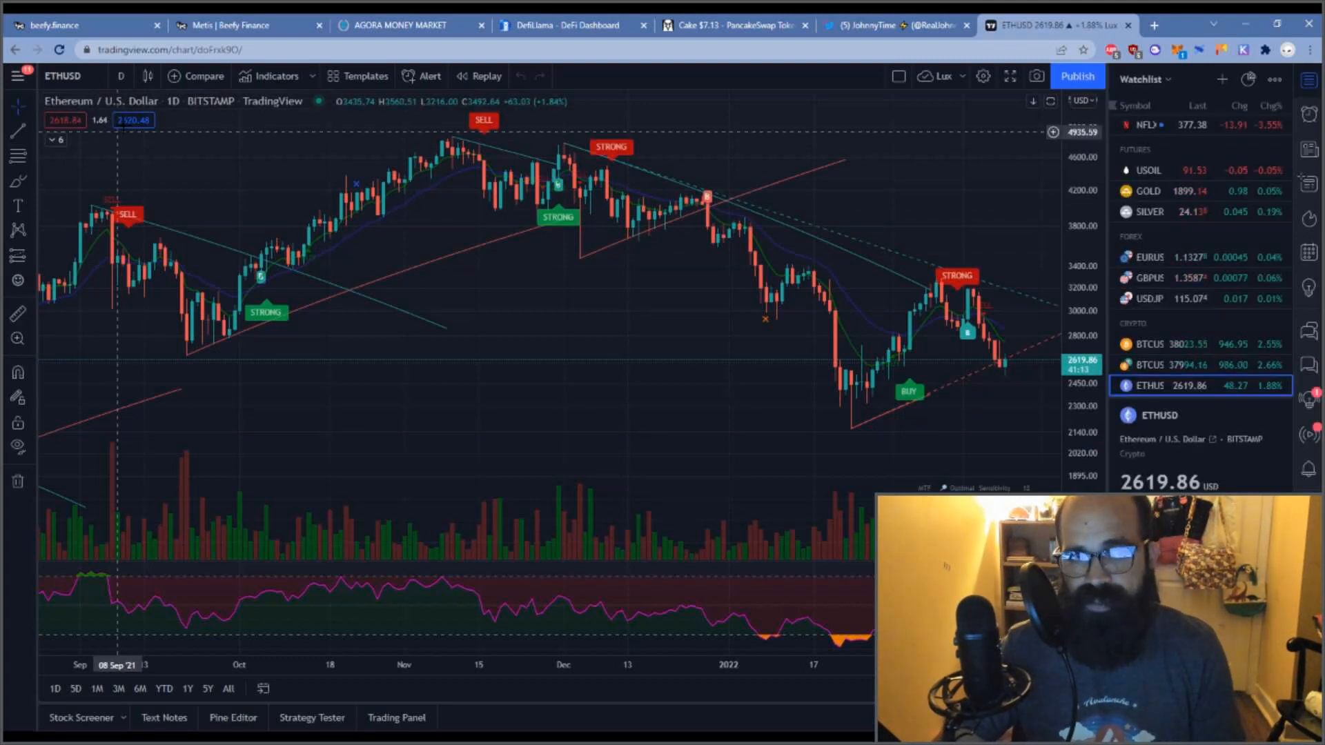
- Swap the chart symbol from ETHUSD to CAKEUSDT on Binance via Symbol Search
click(55, 76)
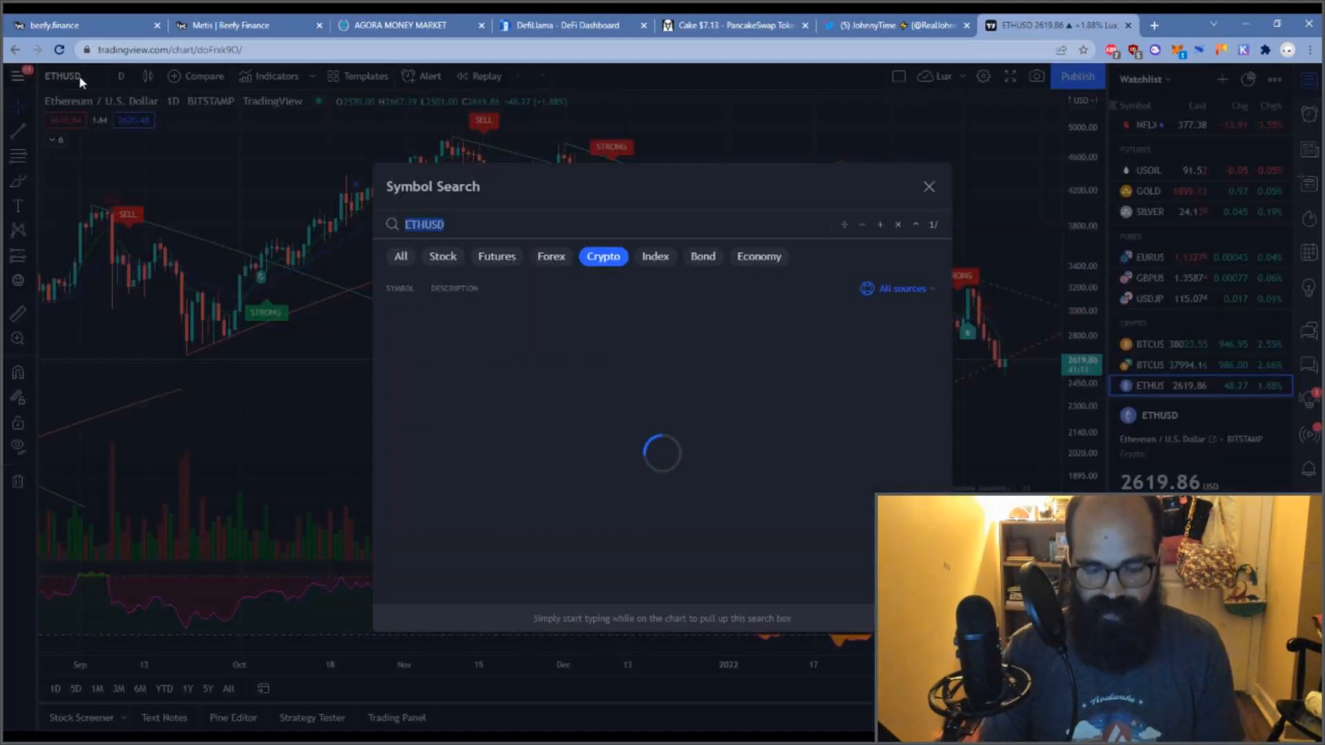
text(CAKE)
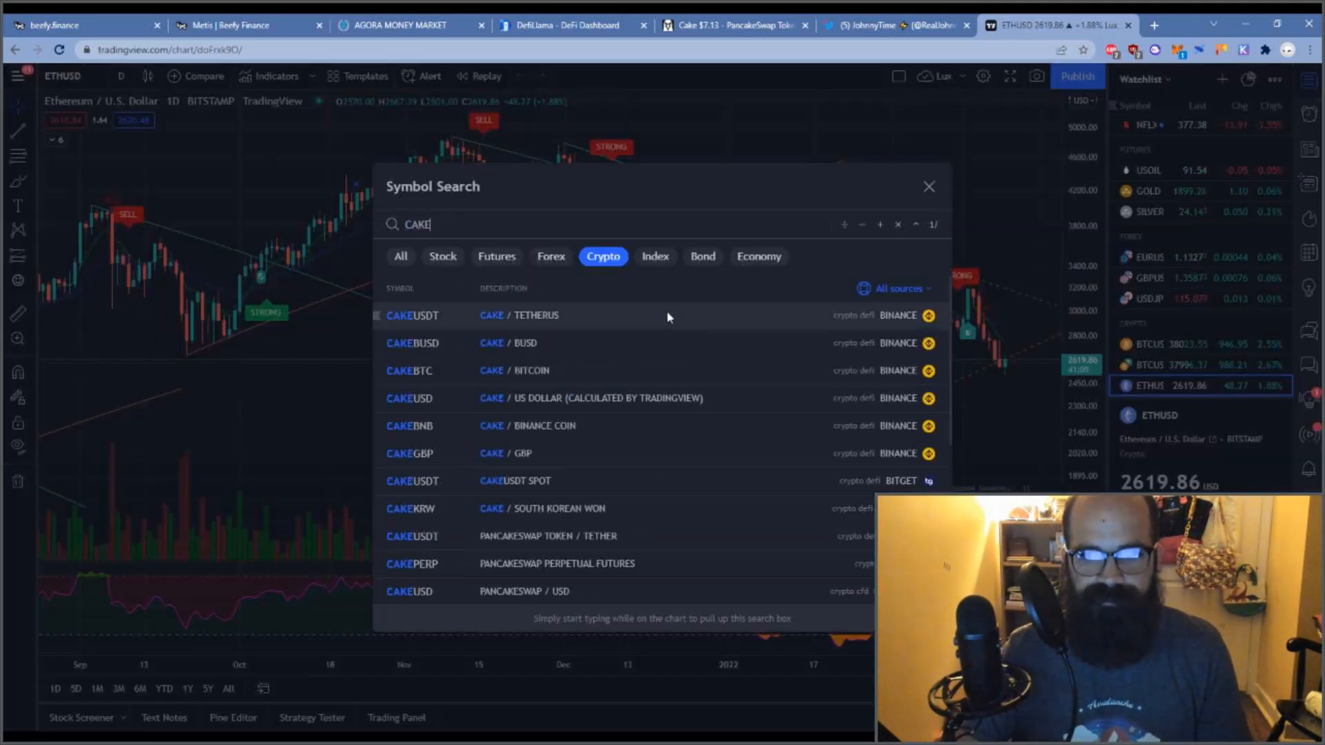
click(412, 315)
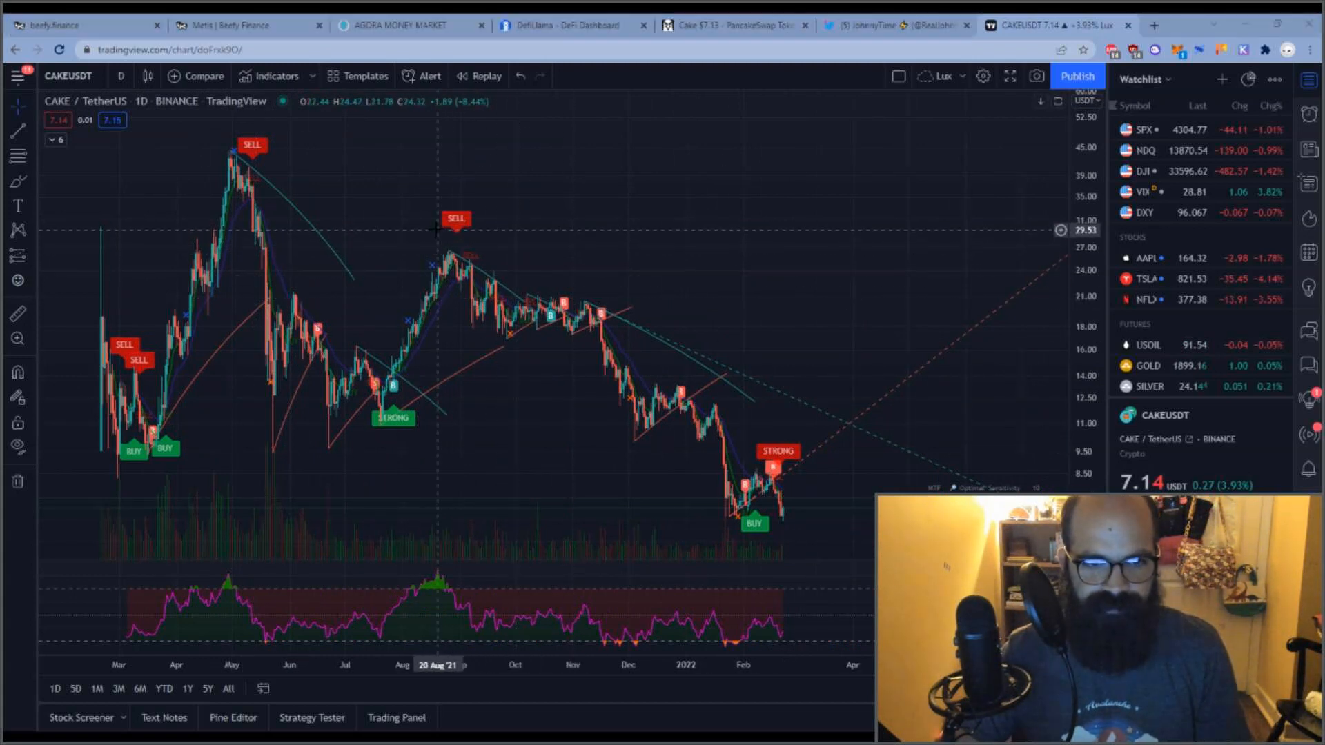
mouse_move(370, 401)
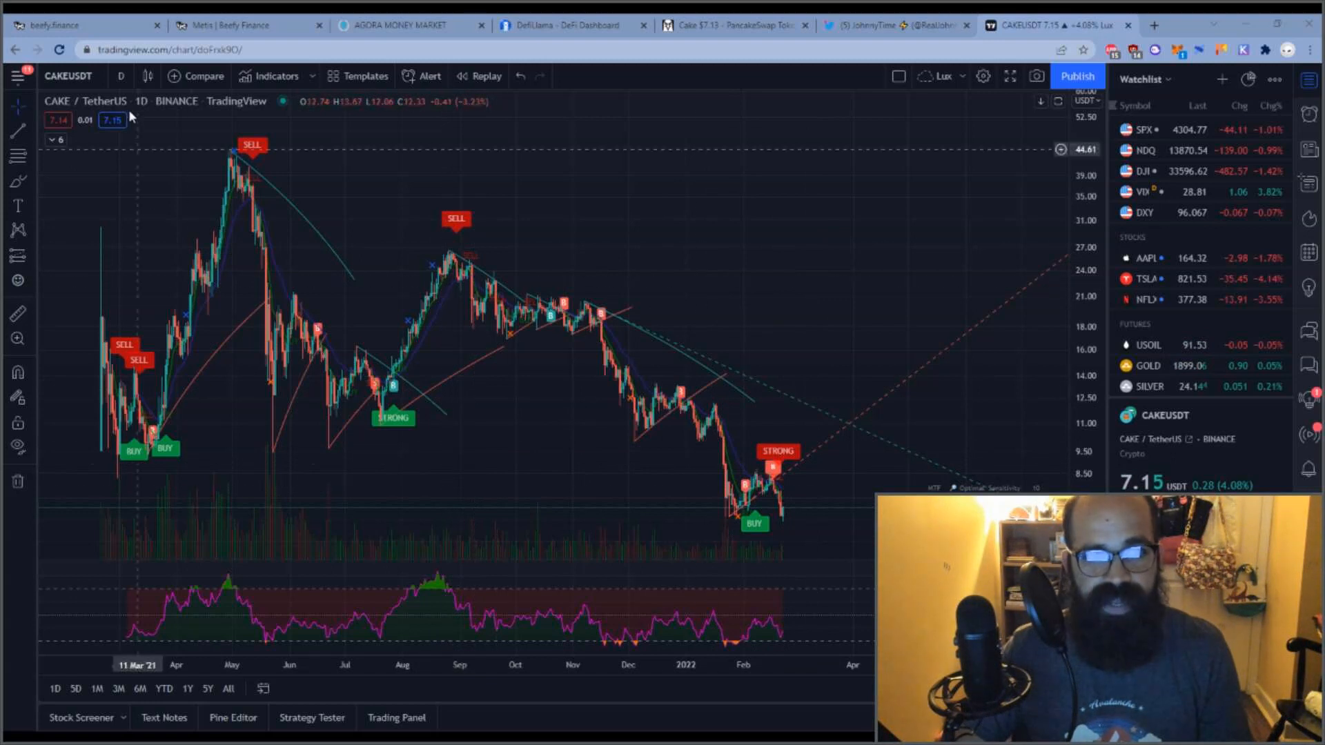
- Set the CAKE/USDT chart to 4-hour candles and zoom to the Nov–Feb slide
click(123, 76)
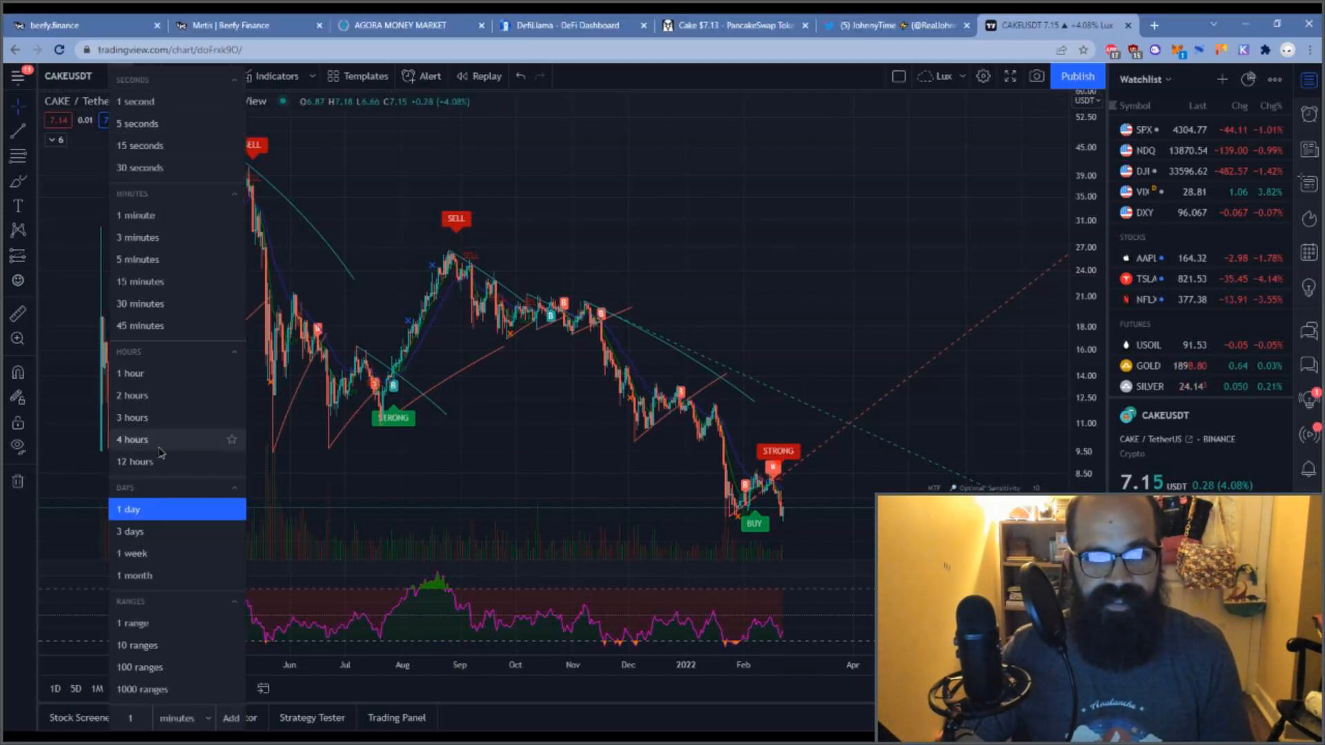
click(132, 439)
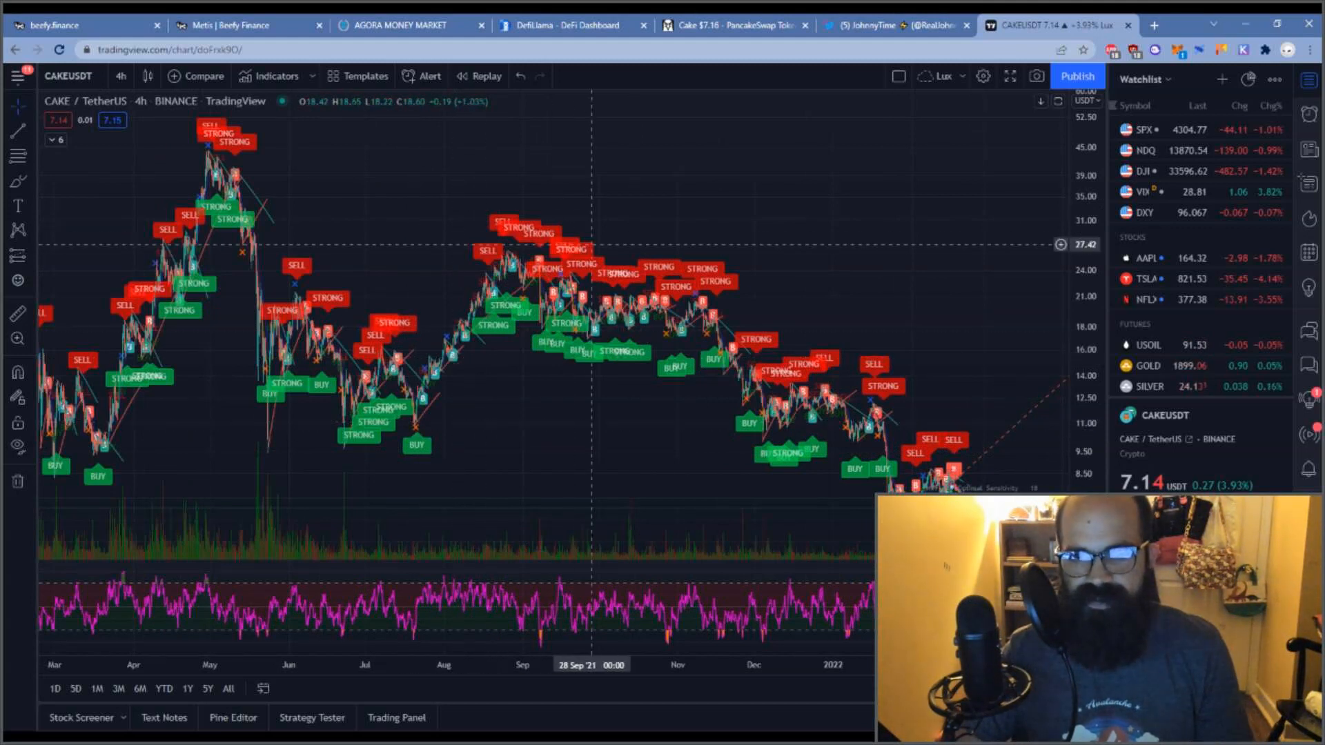
mouse_move(418, 406)
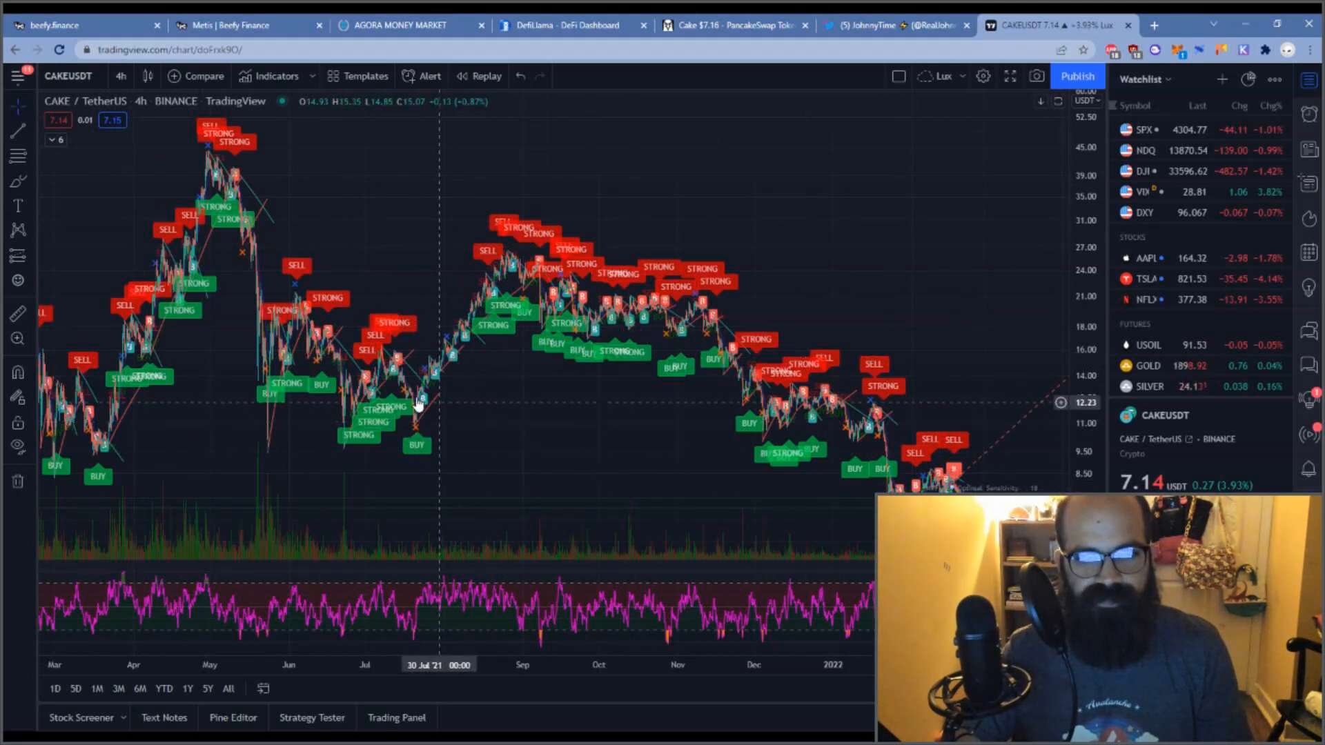
click(122, 76)
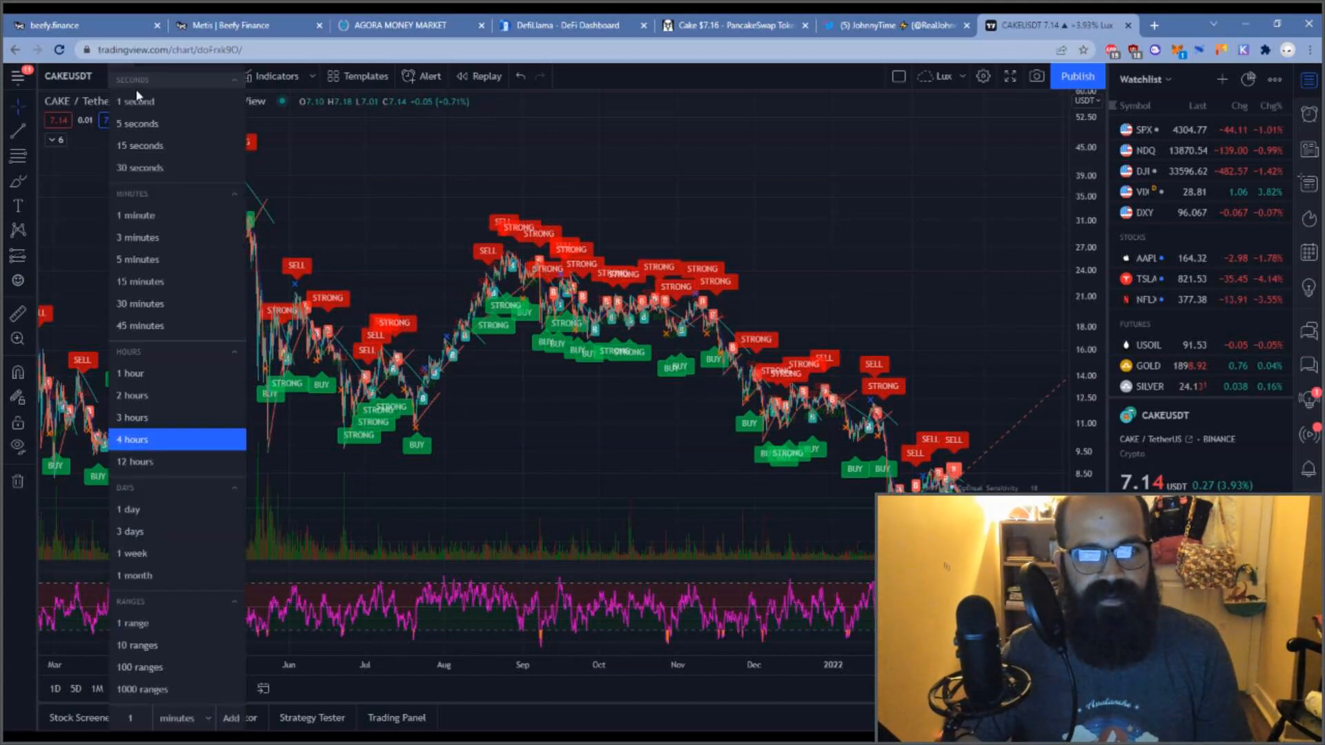
click(132, 439)
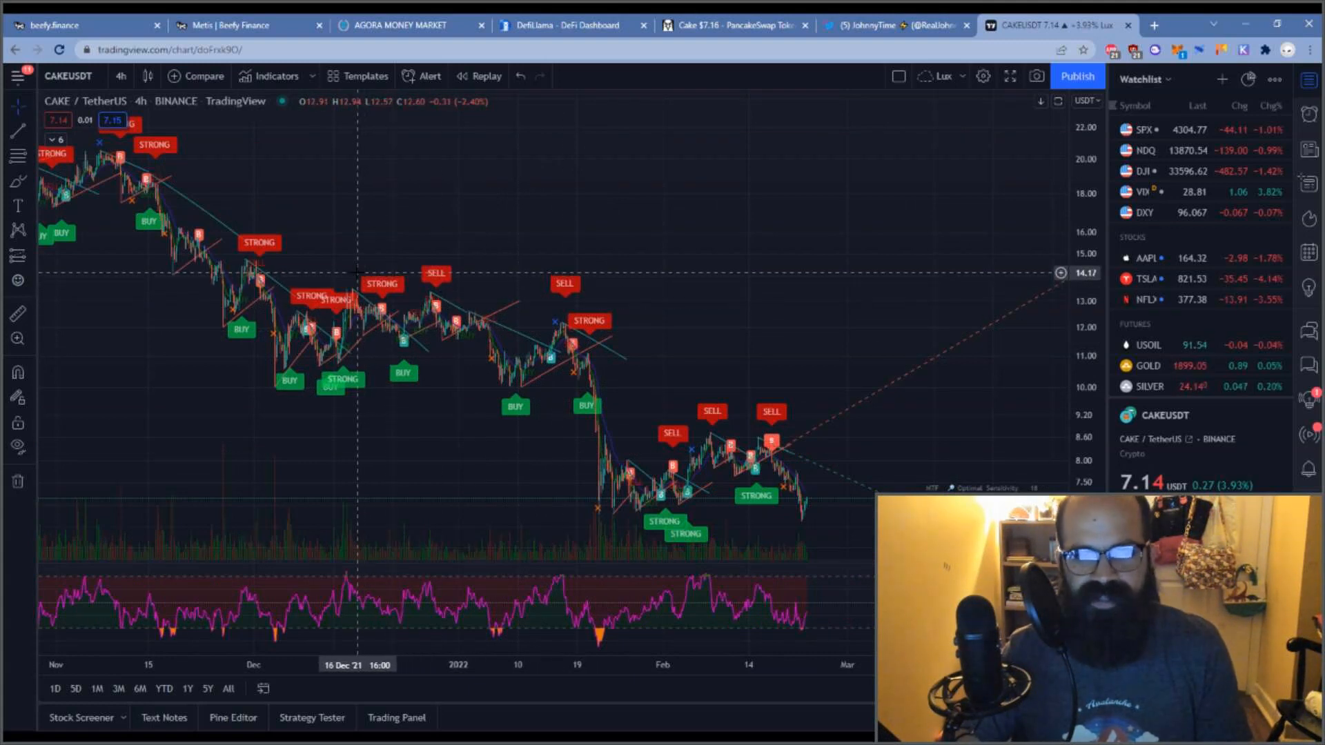
mouse_move(519, 394)
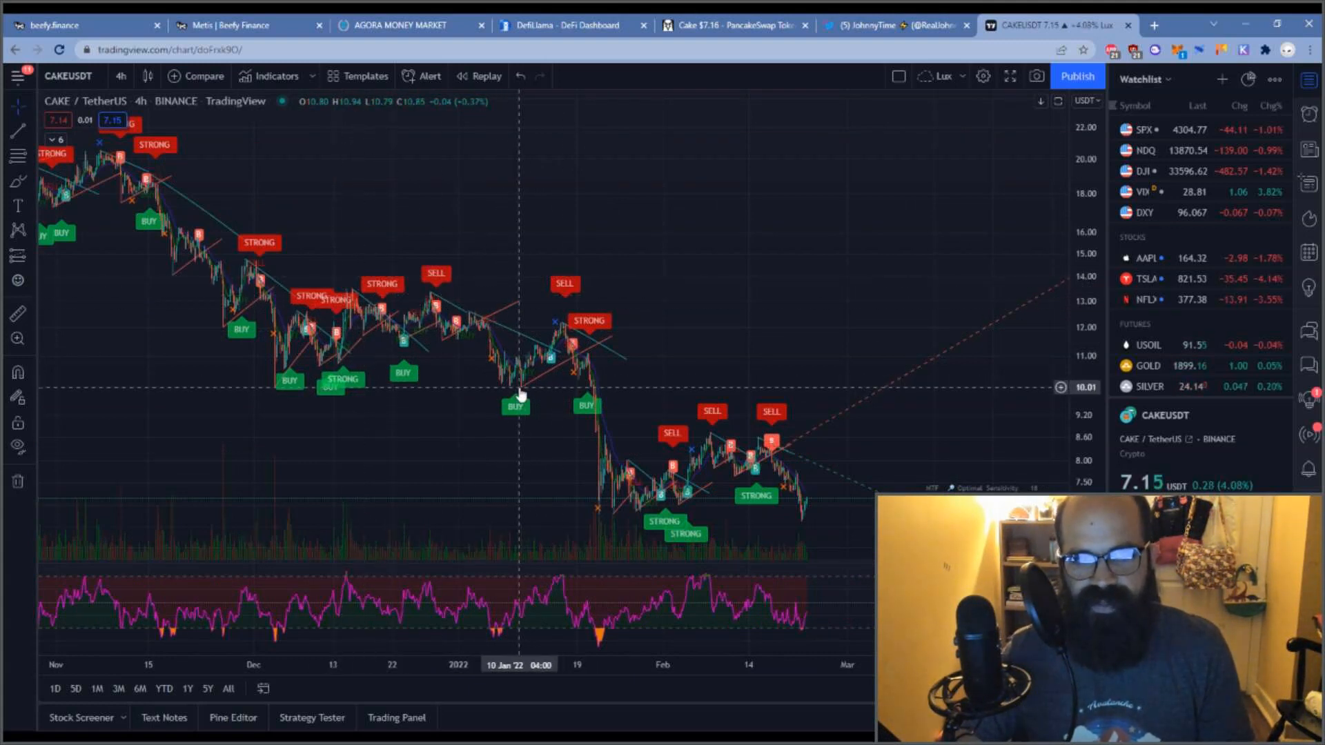
mouse_move(564, 334)
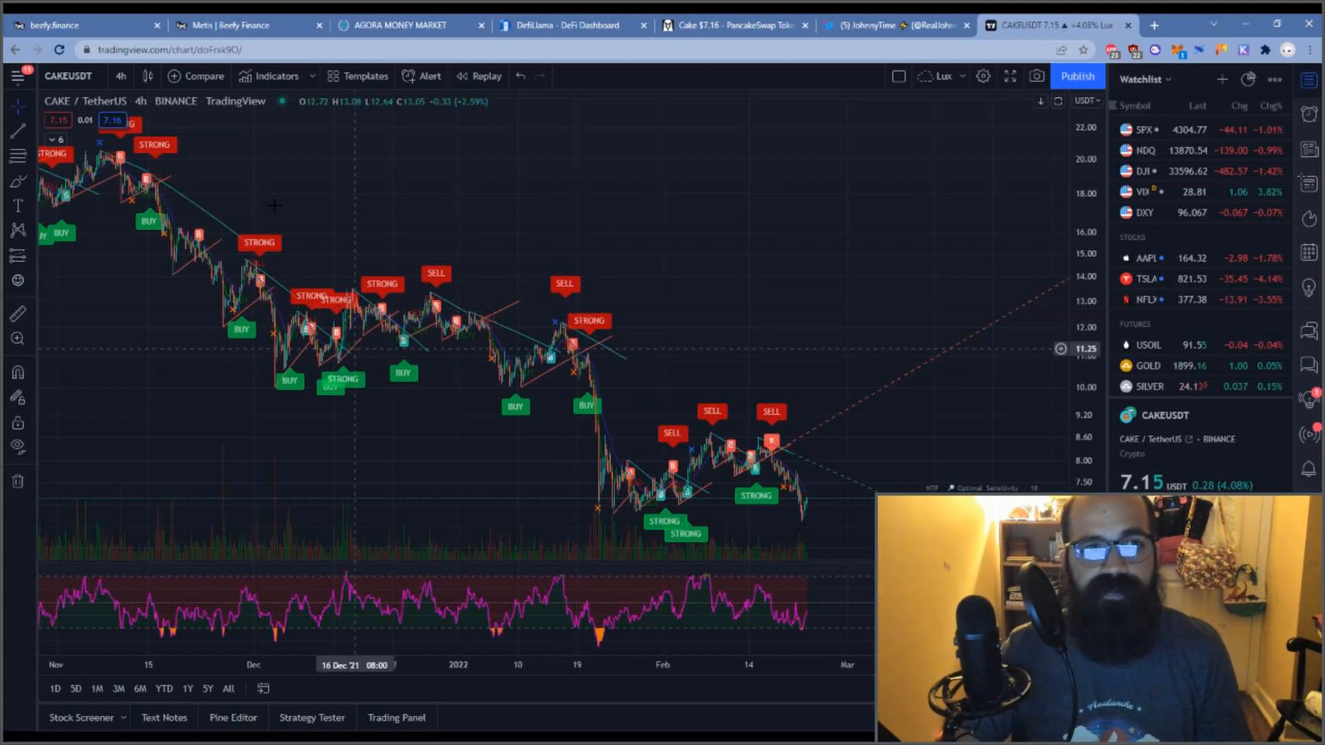
mouse_move(581, 387)
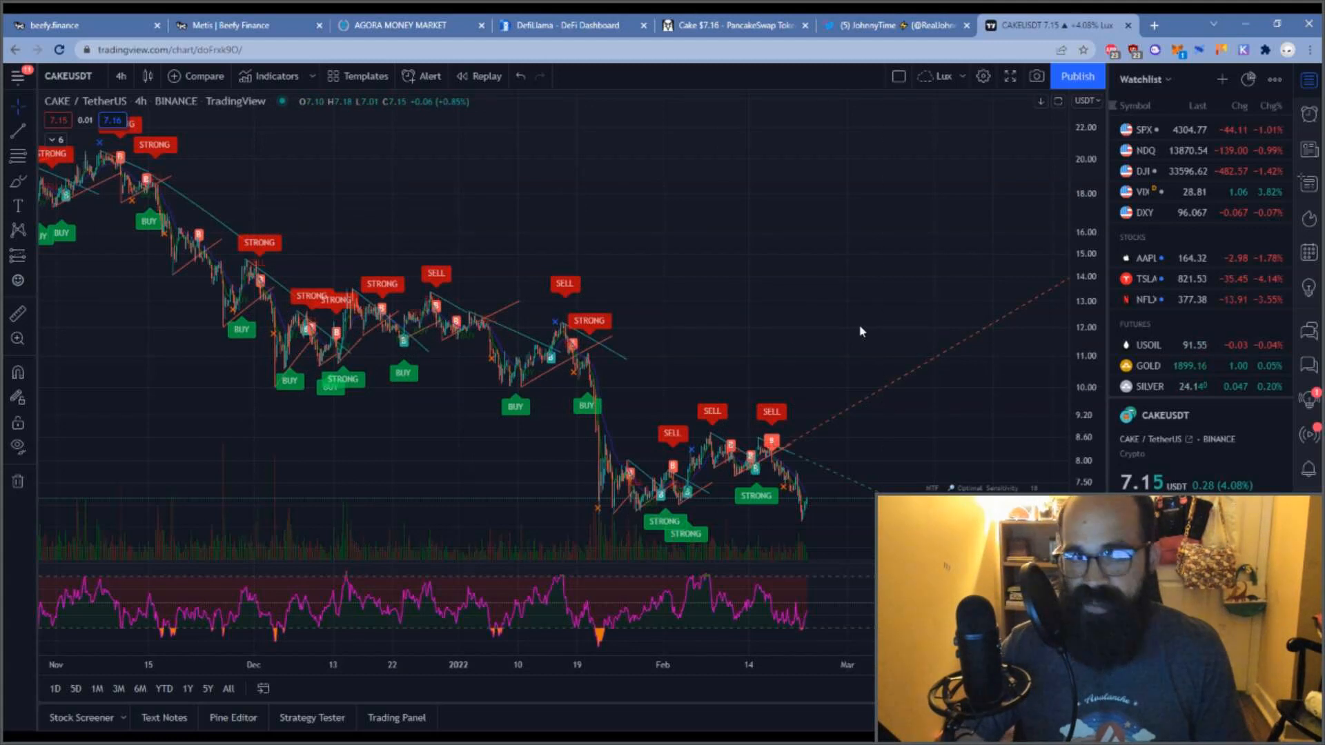
mouse_move(485, 242)
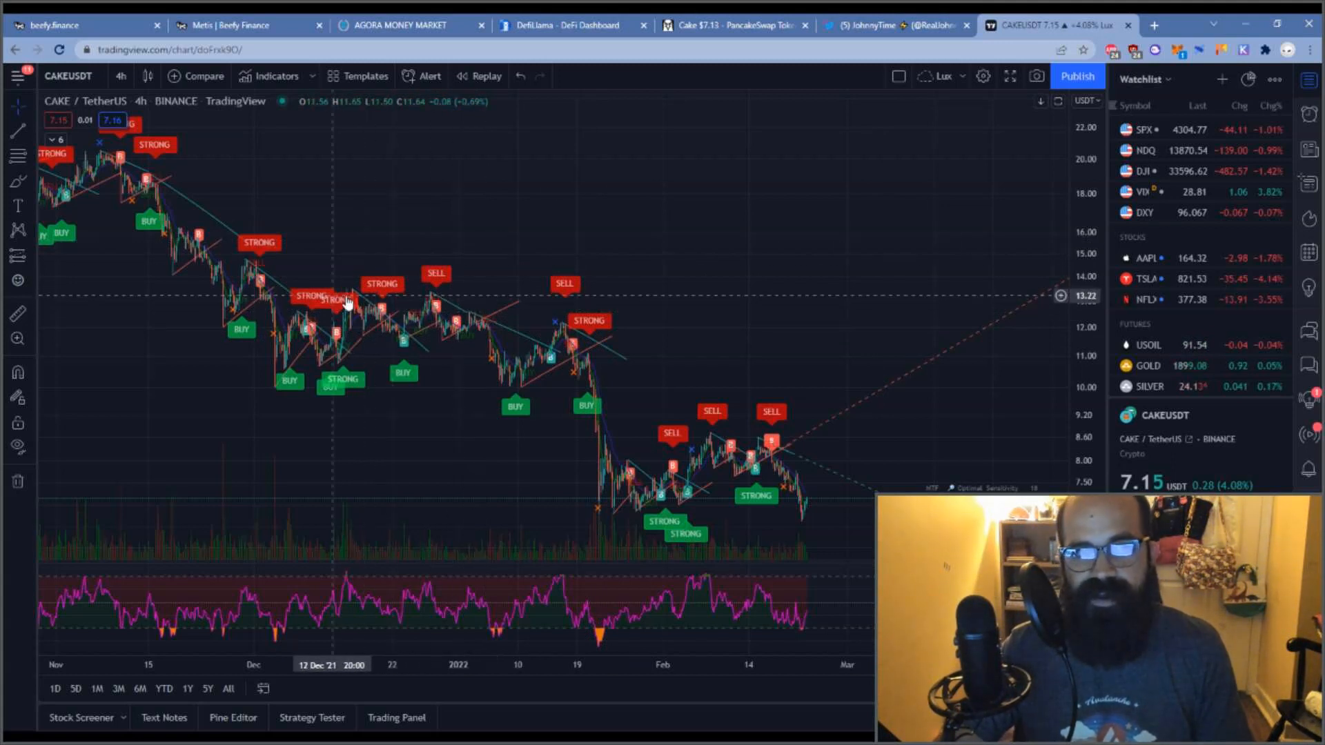
- Switch to the Cake/WBNB PancakeSwap pair on DEX Screener
click(734, 26)
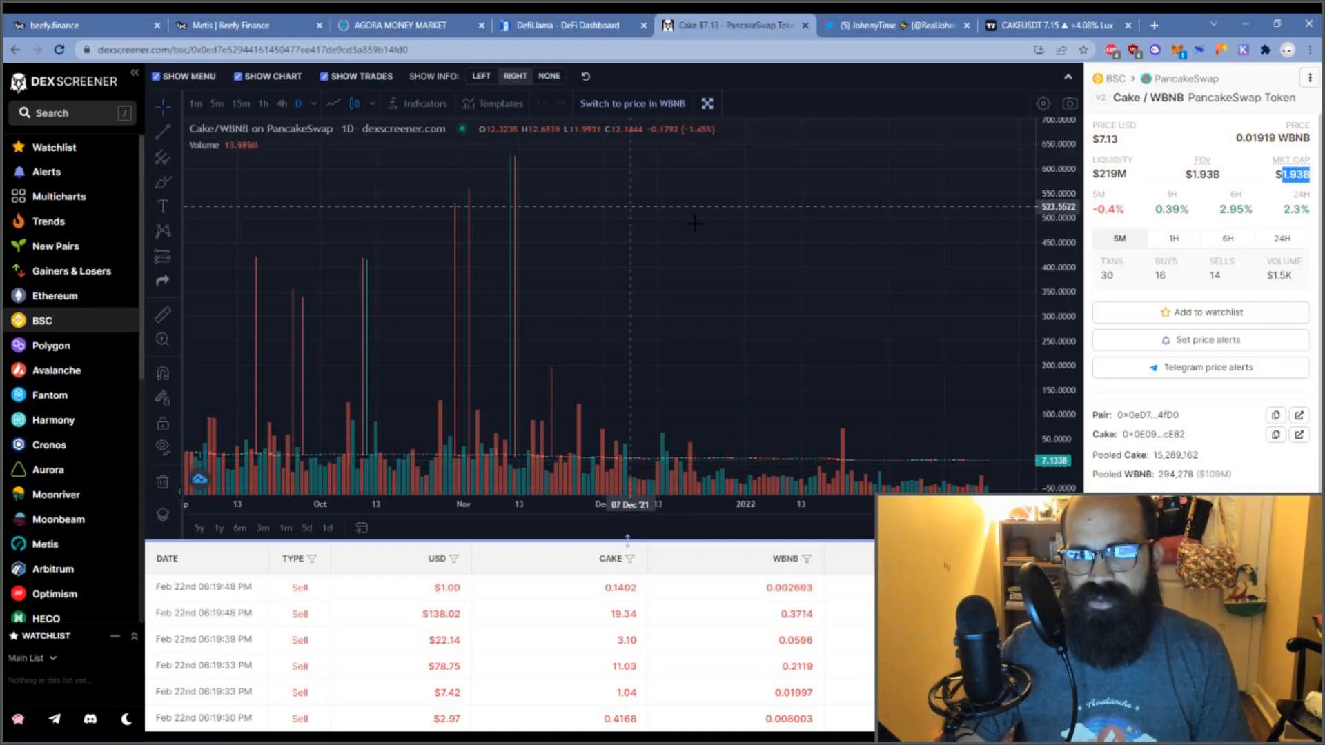
- Return from the Cake/WBNB market-cap panel to the CAKEUSDT TradingView tab
click(1058, 25)
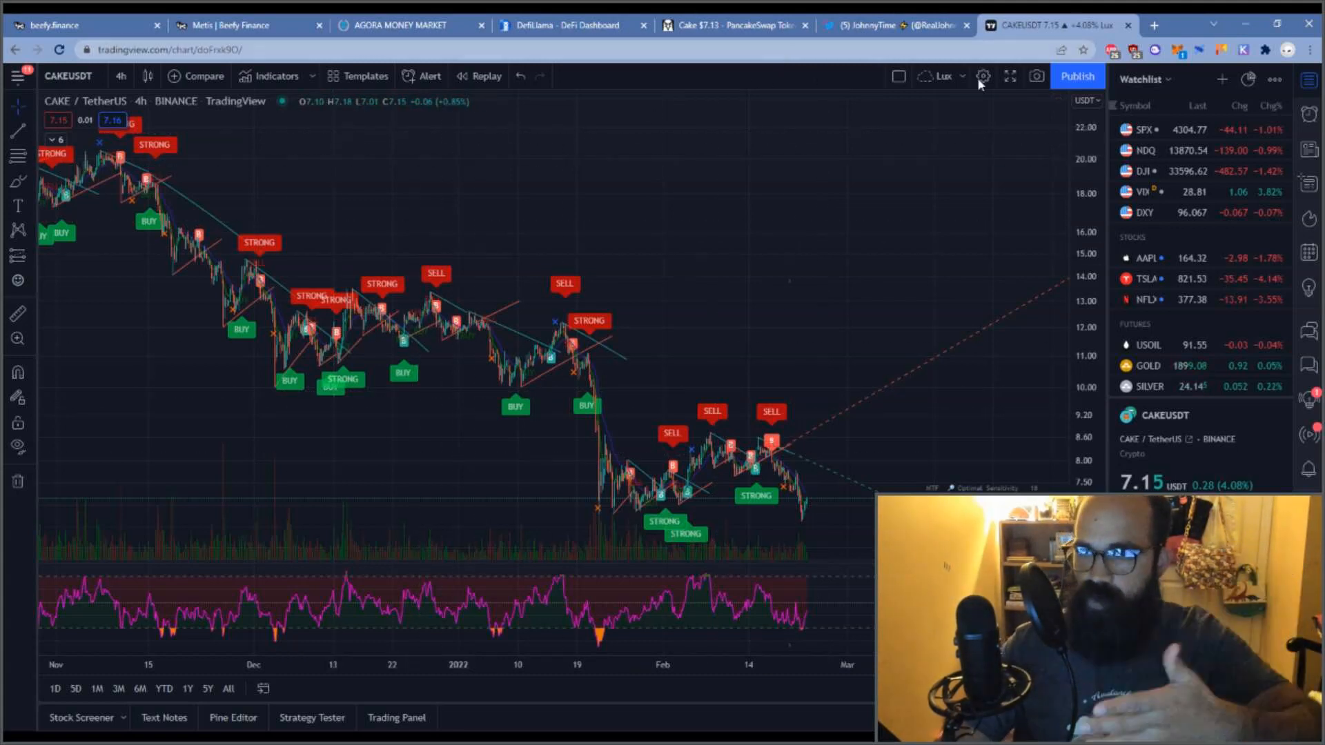
- Switch to the DefiLlama DeFi Dashboard tab showing $195.55b TVL
click(1153, 25)
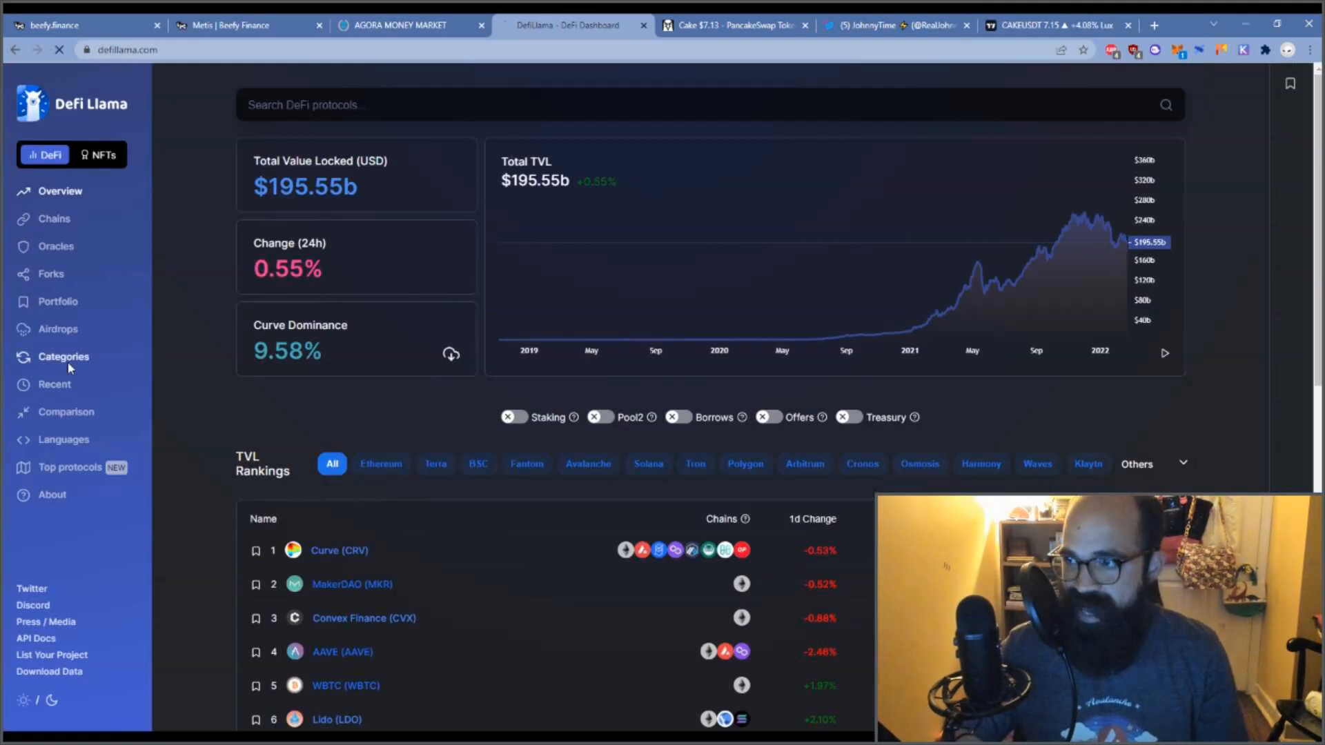
- Go through Categories to the Lending TVL rankings and open Venus, ranked fifth at $1.45b
click(63, 357)
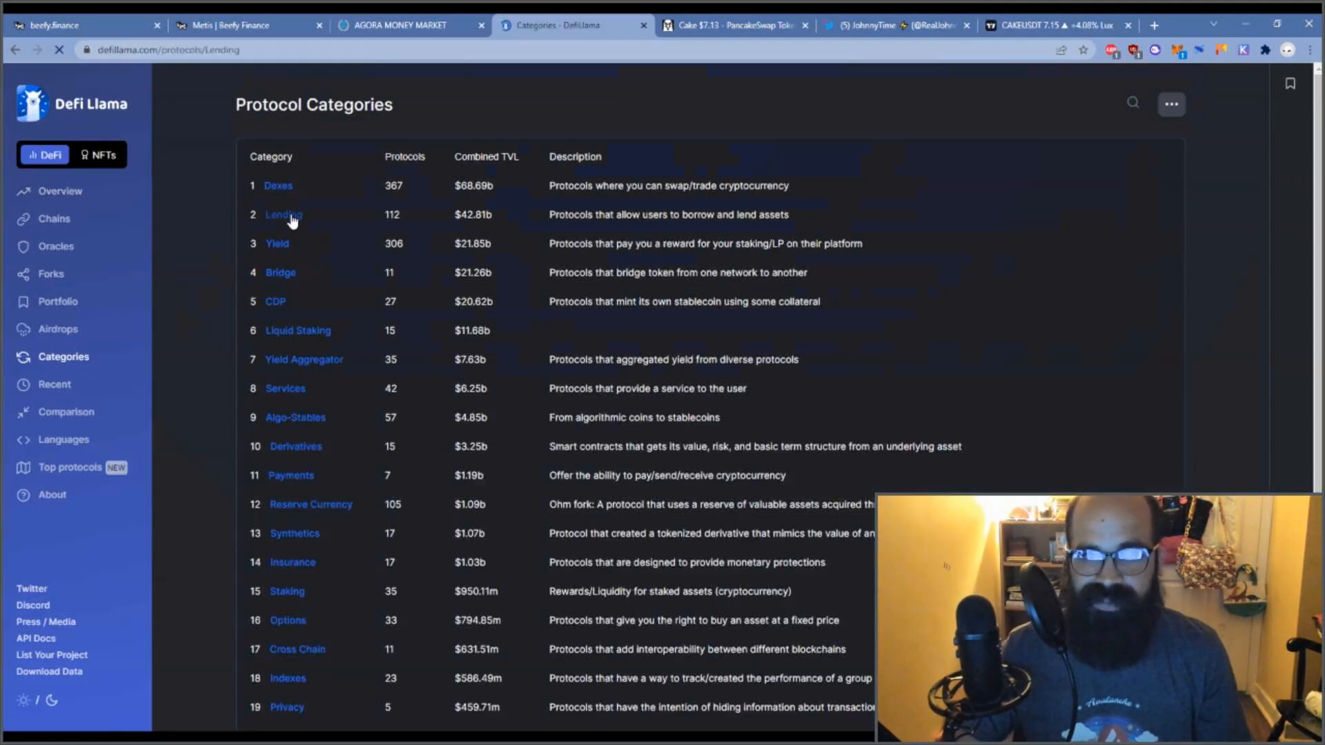
click(283, 214)
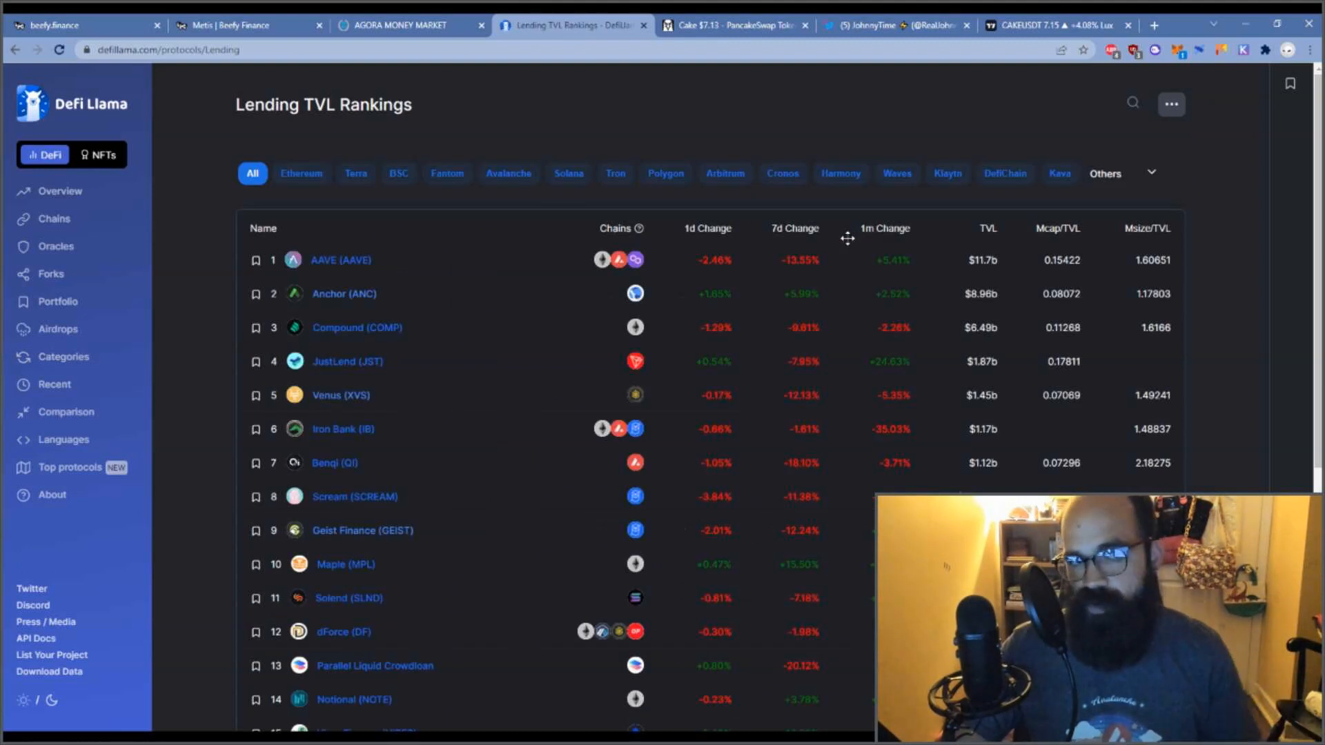
mouse_move(317, 279)
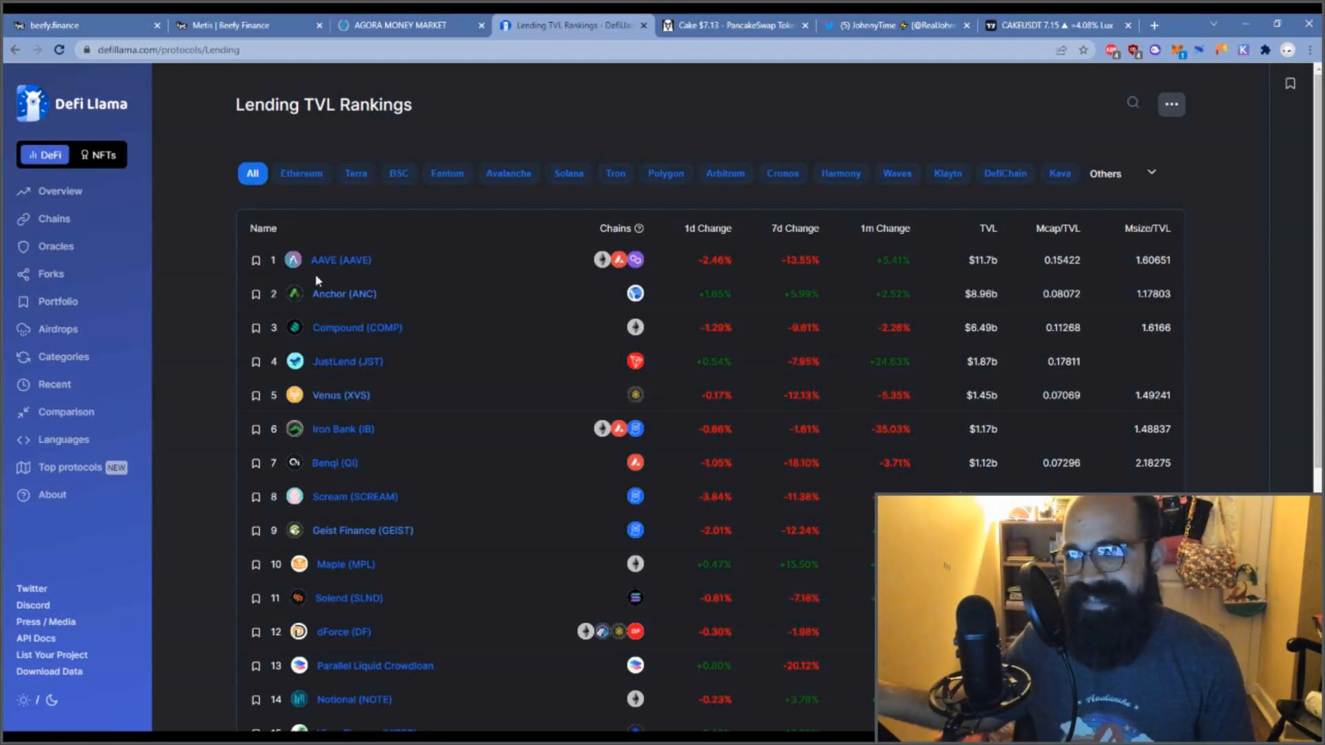
mouse_move(200, 243)
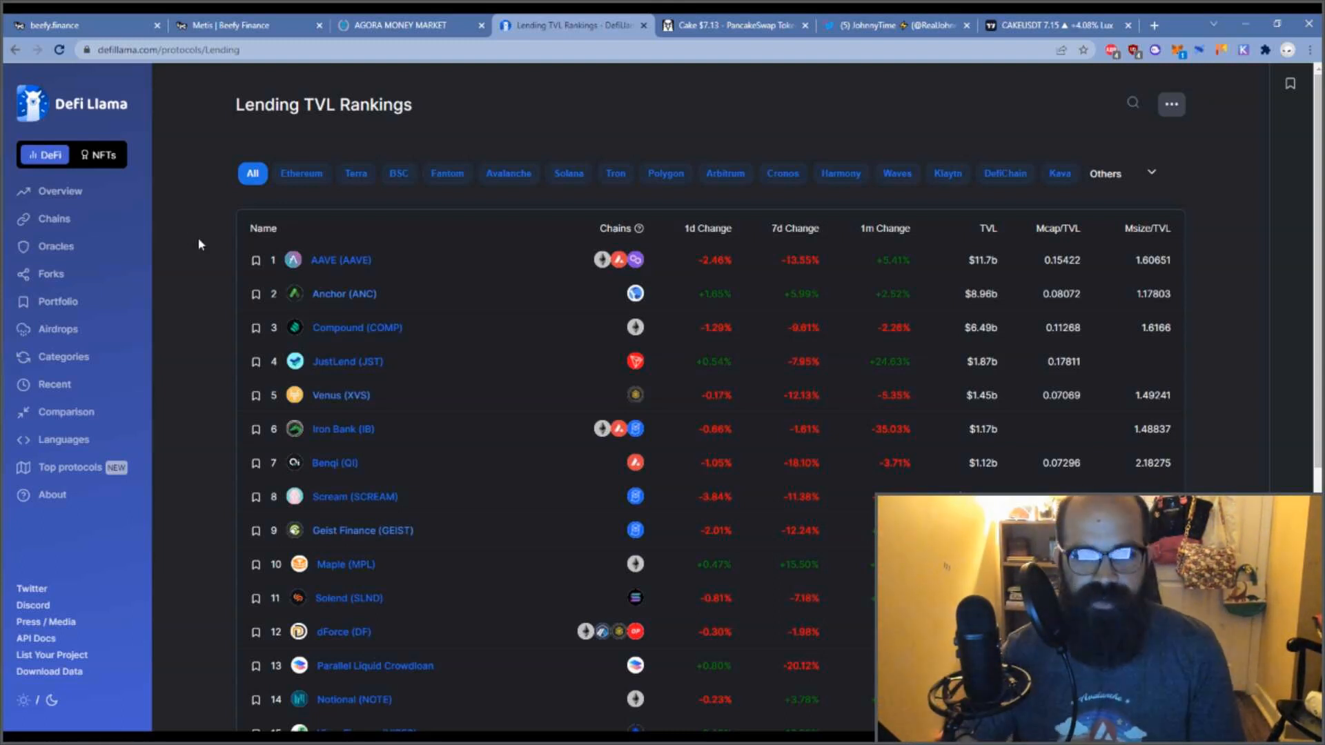
click(341, 394)
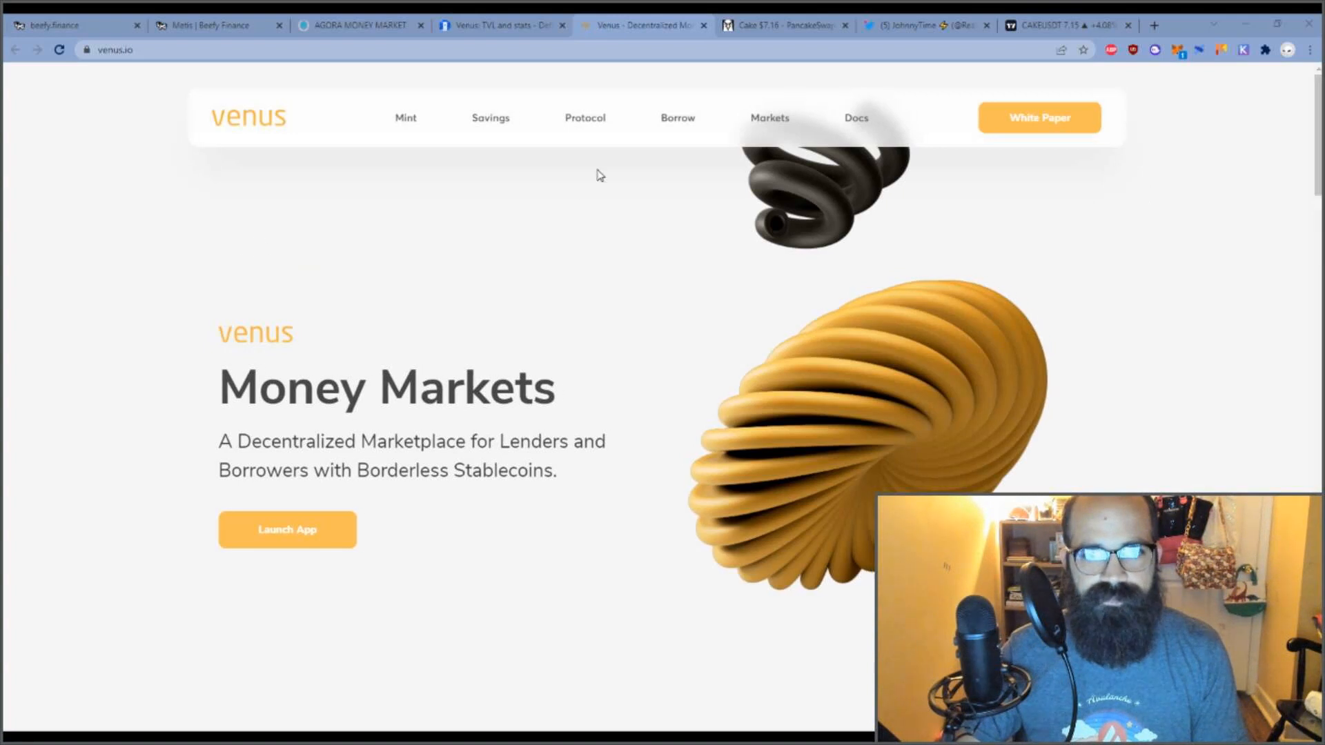
- Launch the Venus app from venus.io and switch to its dashboard tab
click(287, 529)
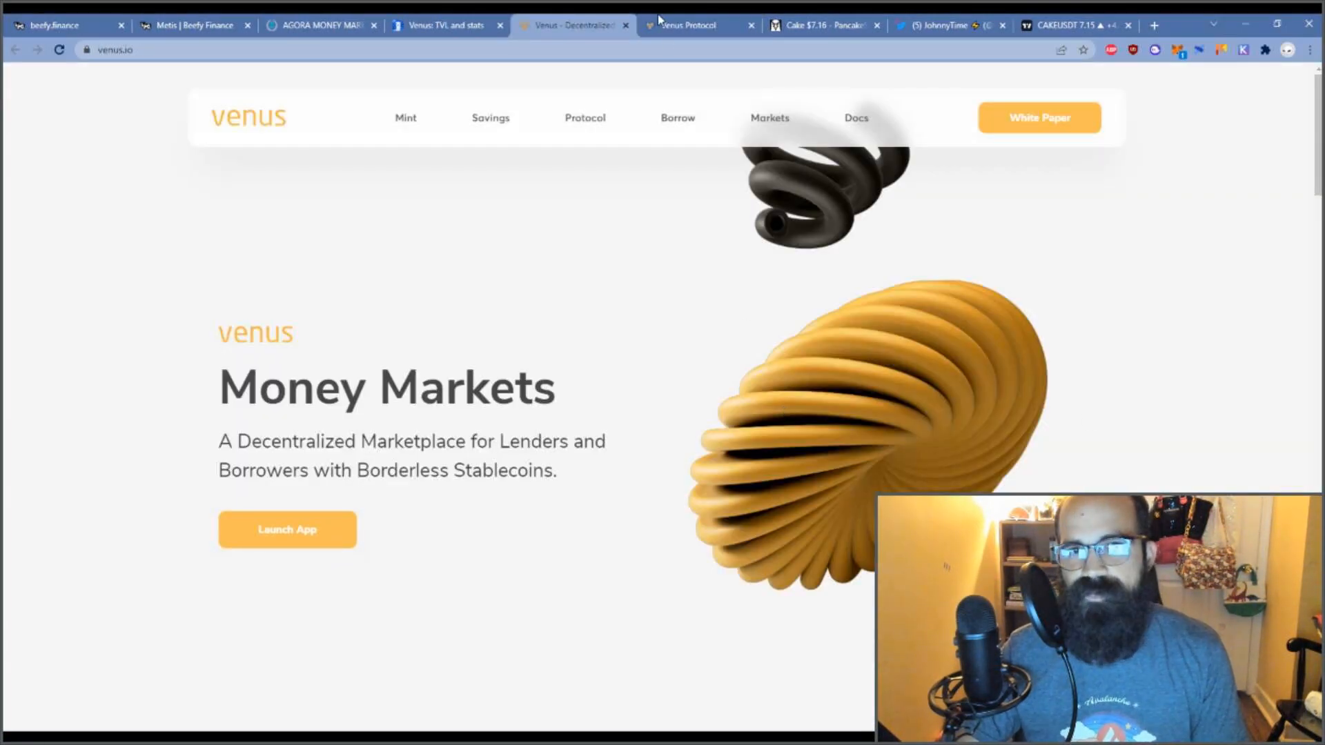
click(287, 529)
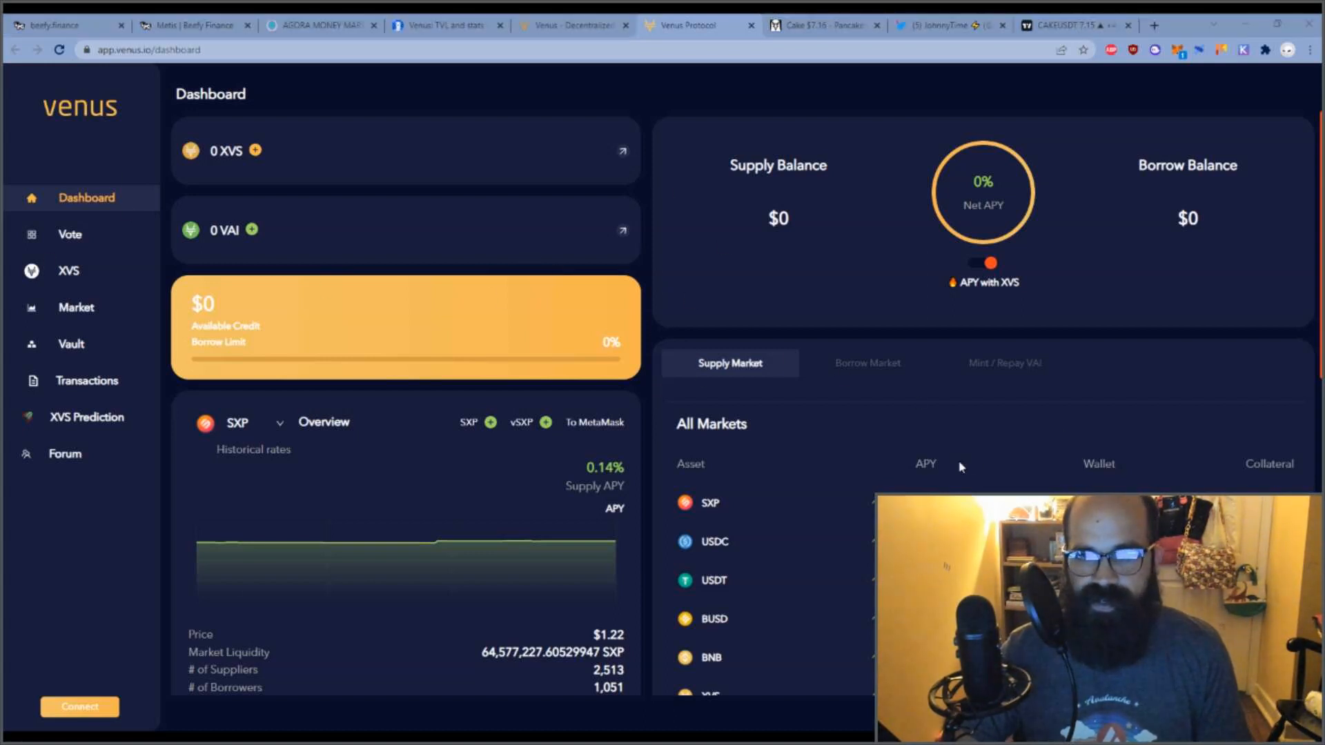
- Browse the Borrow Market list of all assets and their borrow rates, including Cake
scroll(down, 3)
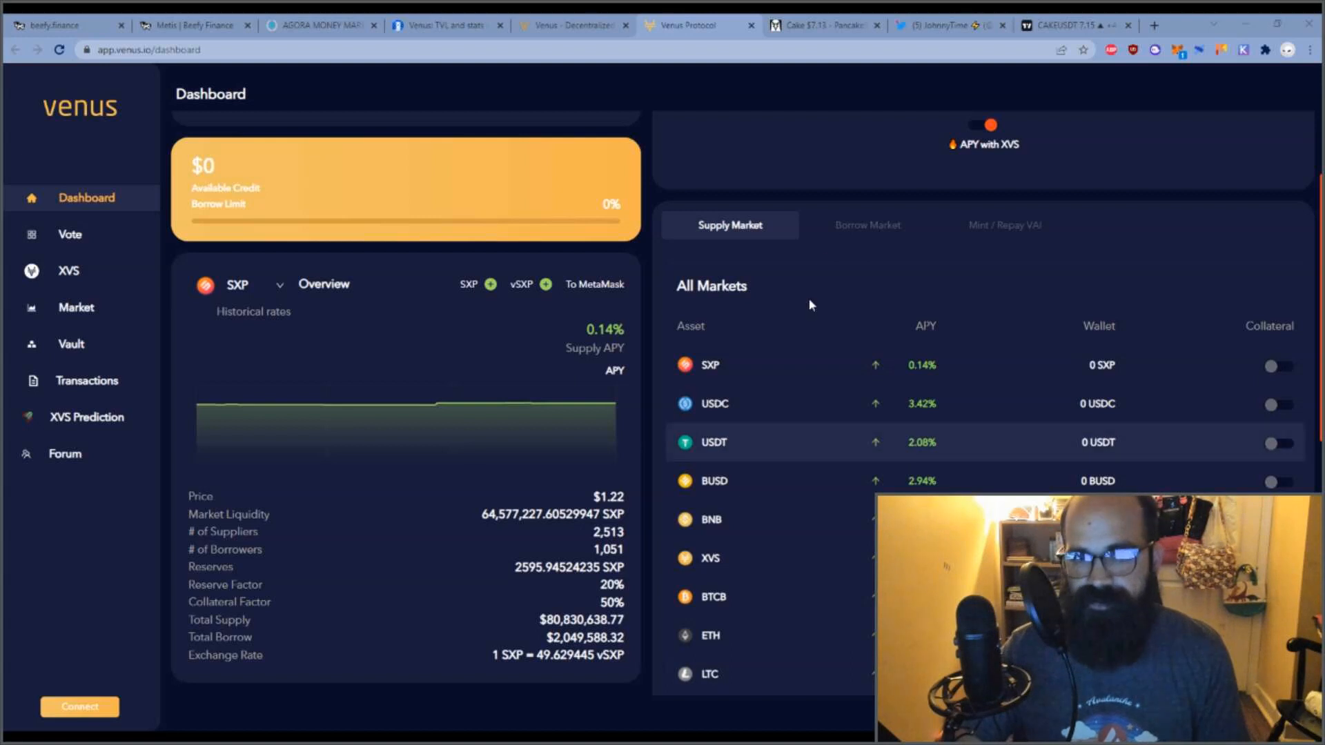
click(868, 225)
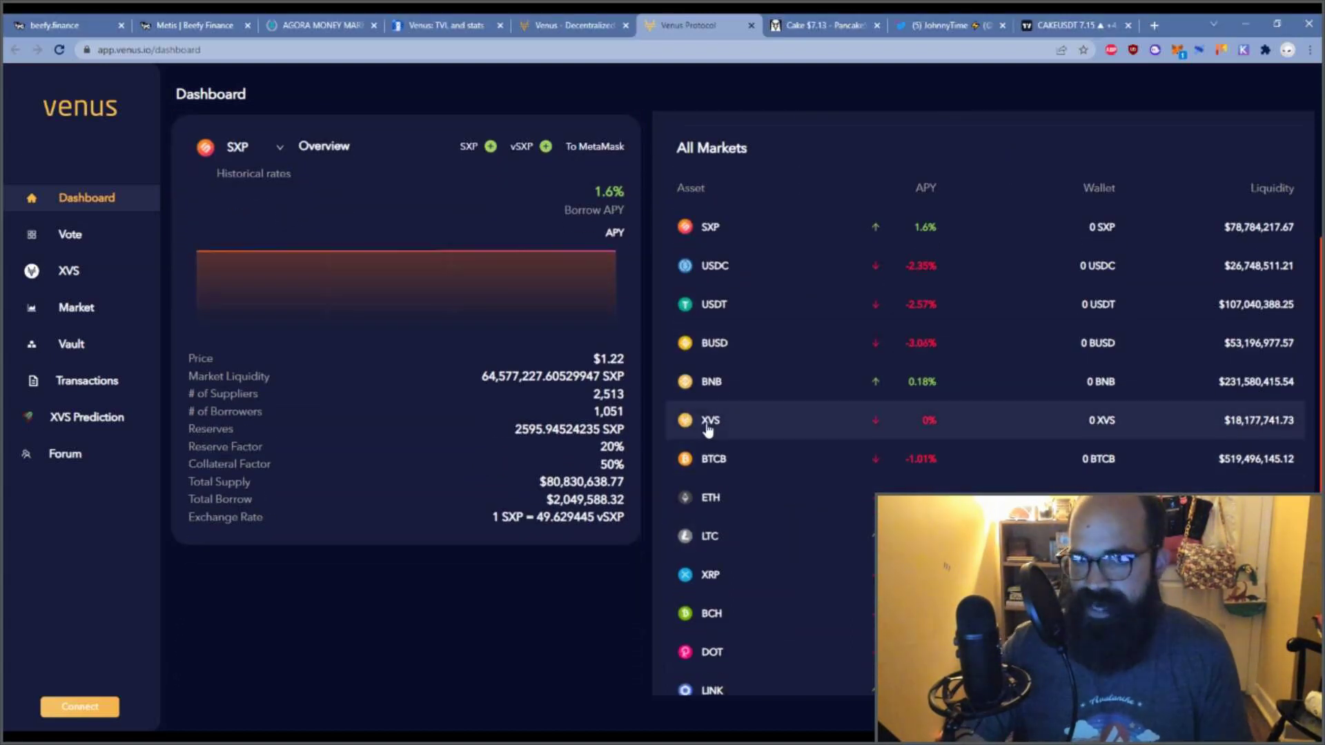
scroll(down, 3)
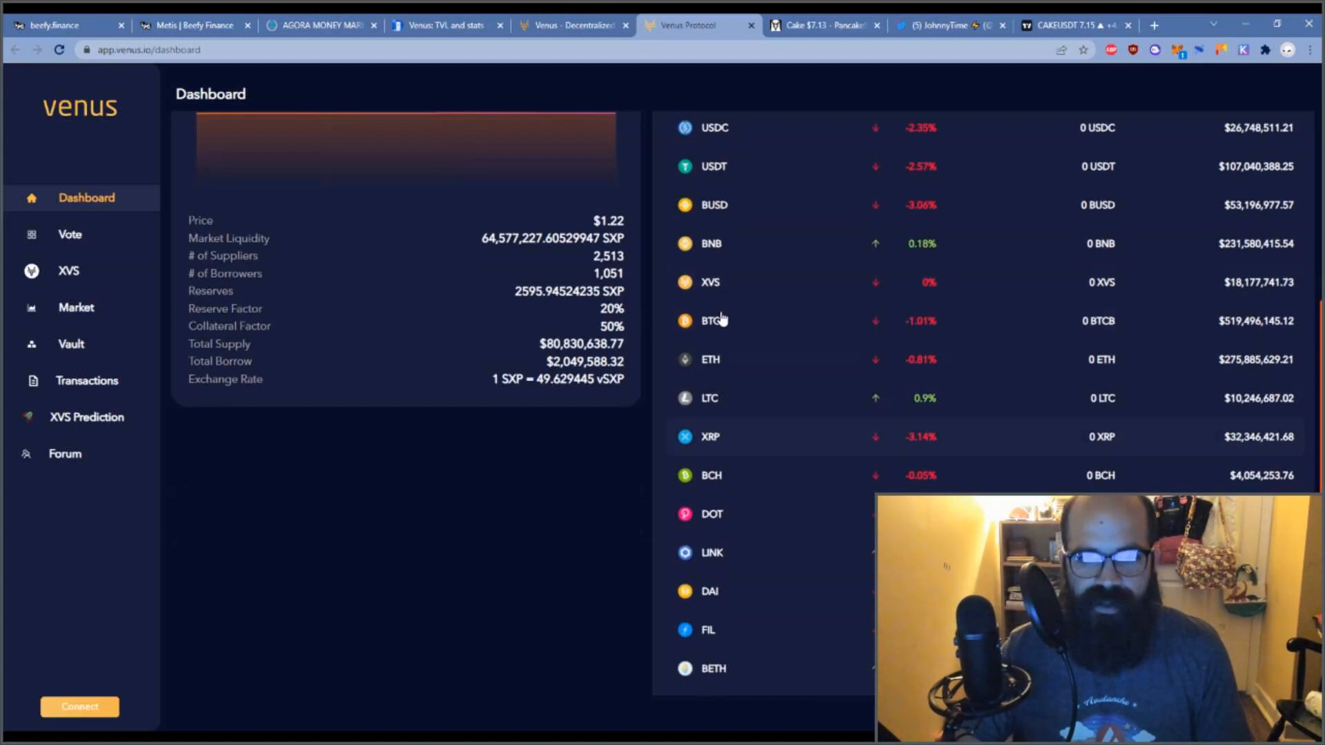
scroll(down, 3)
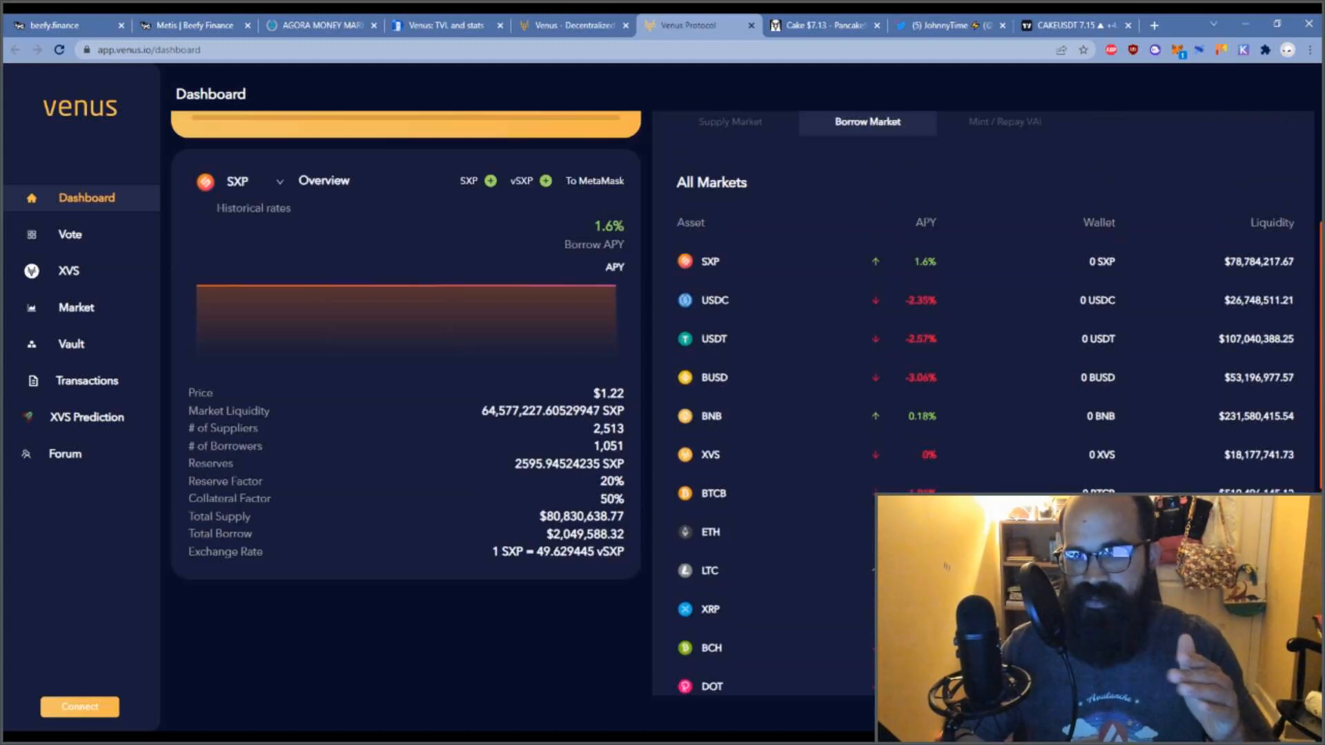
scroll(down, 3)
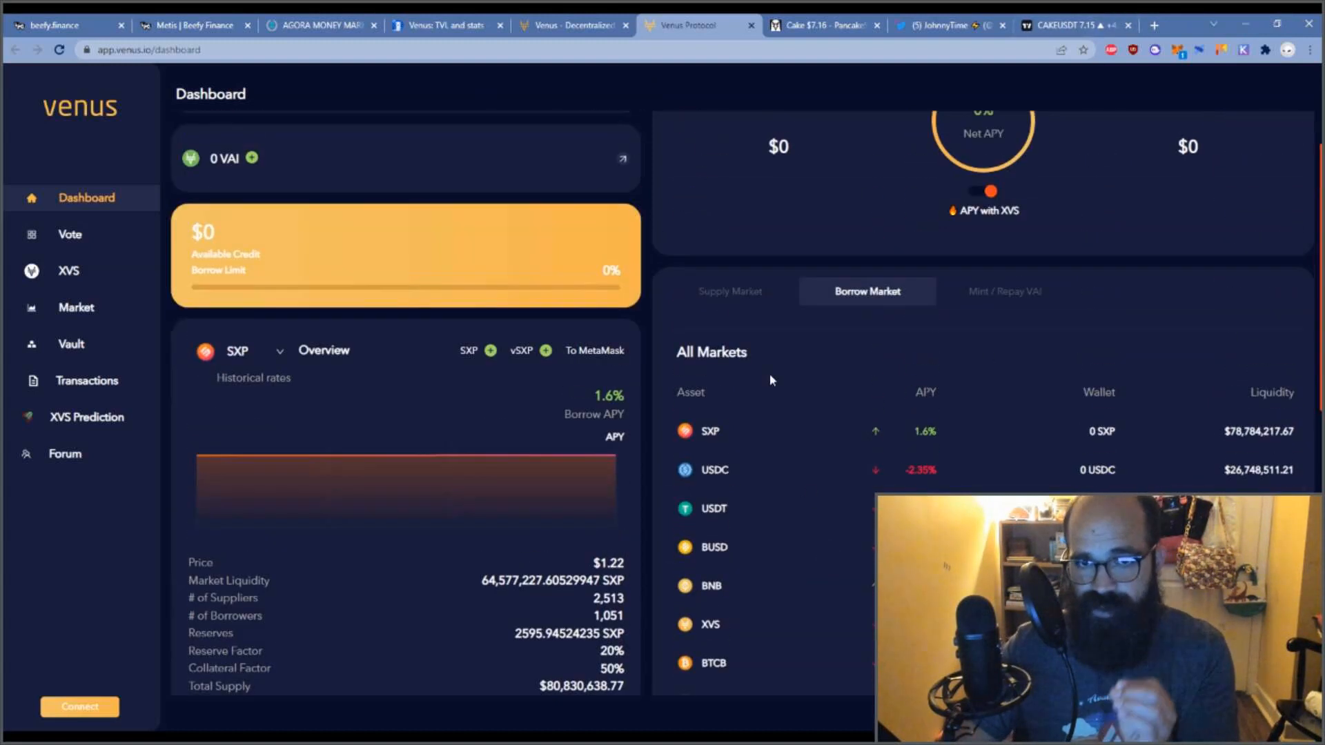
- Browse the Supply Market rates, then move to the Beefy Finance homepage tab
click(729, 291)
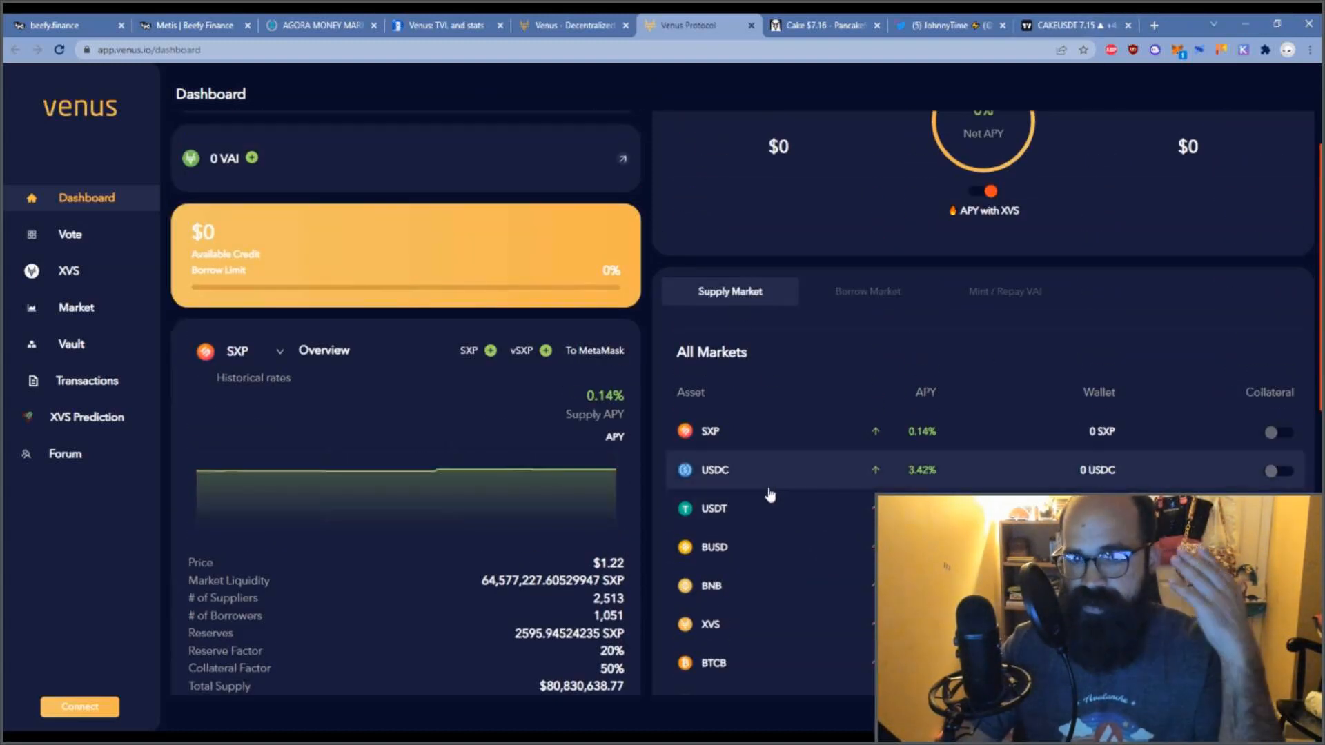
mouse_move(908, 473)
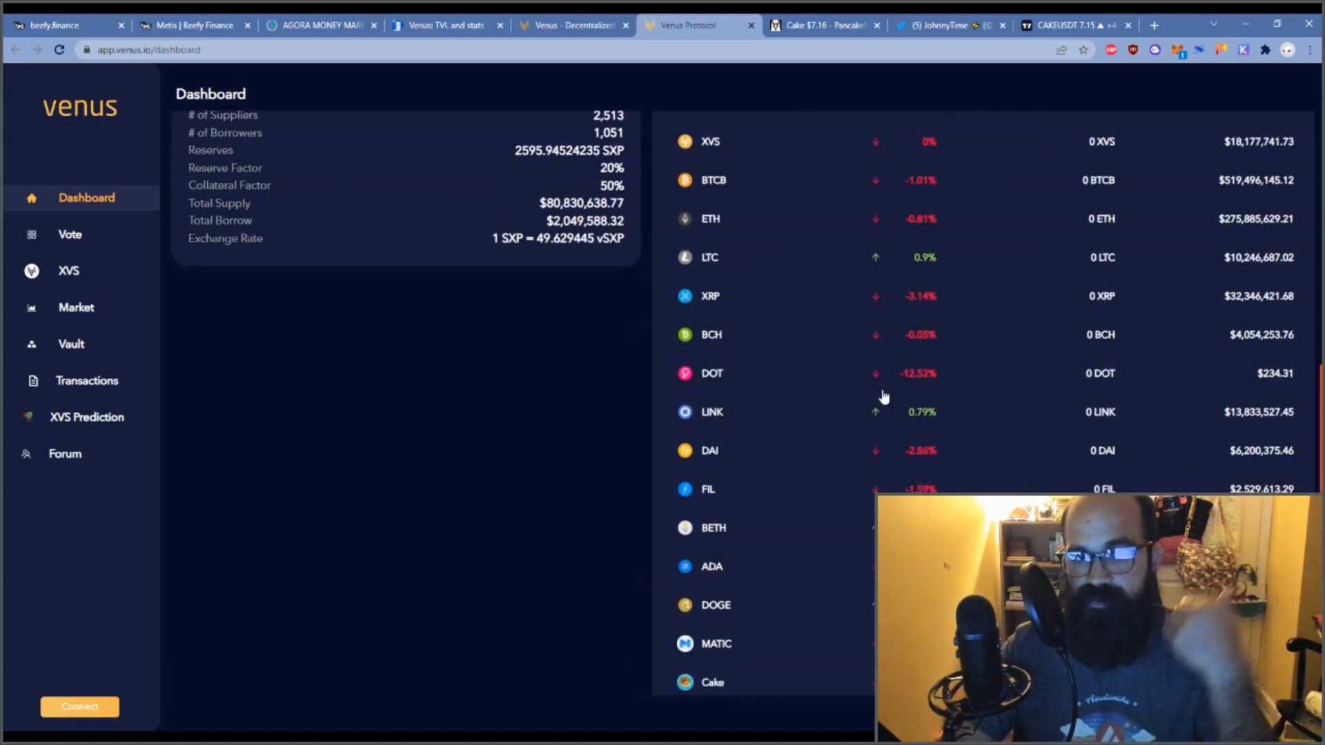
scroll(down, 3)
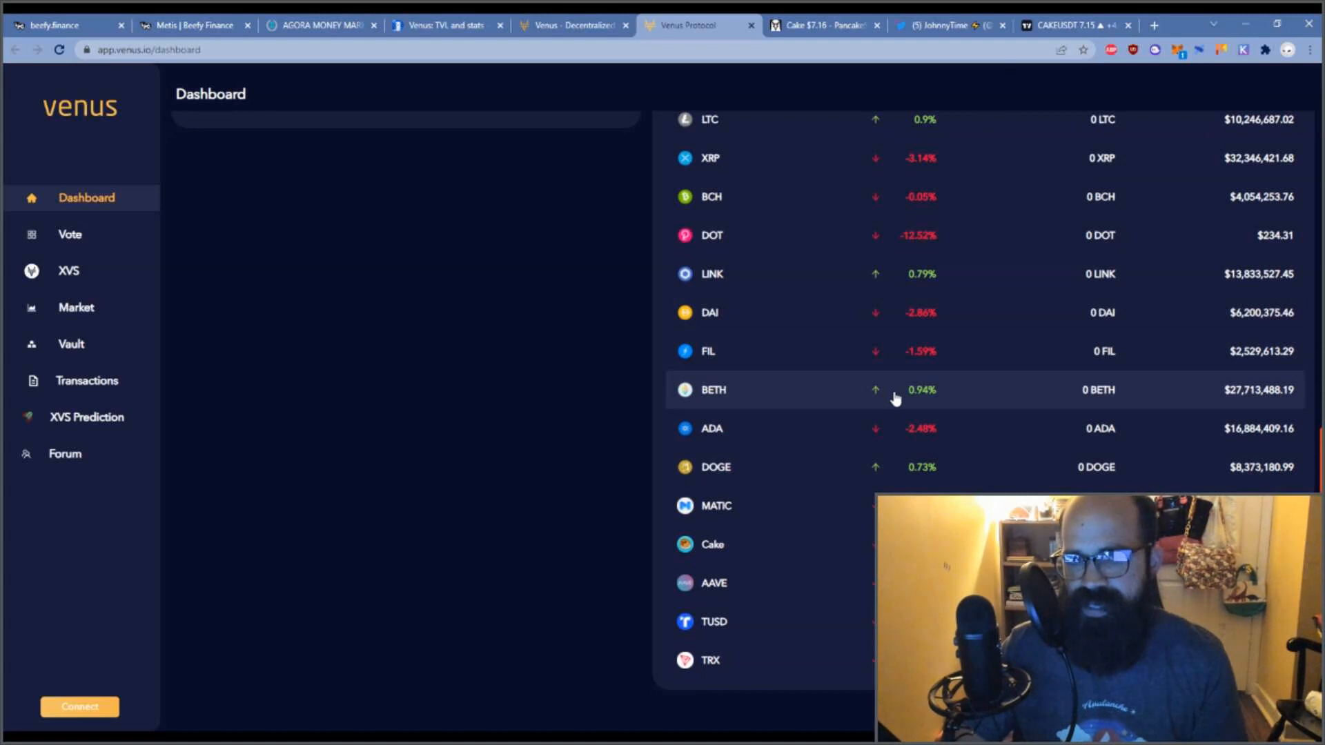
mouse_move(792, 500)
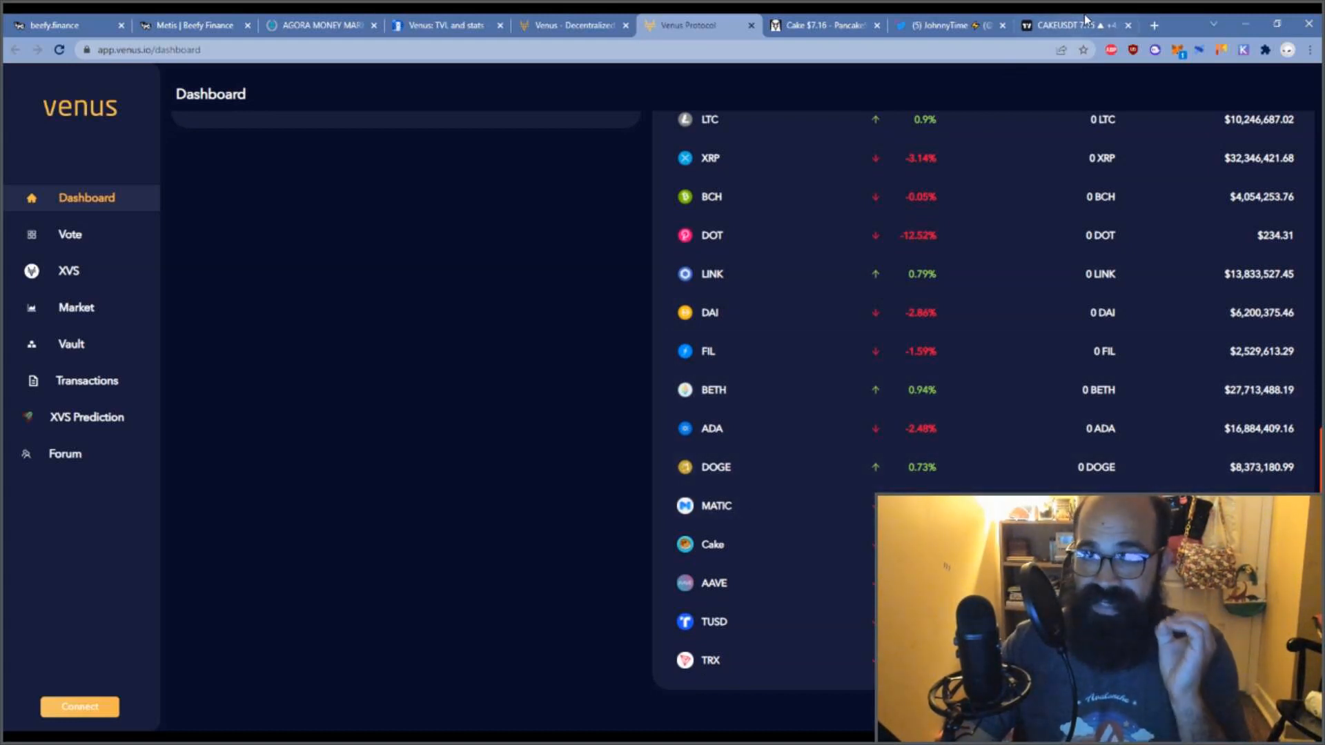
click(62, 25)
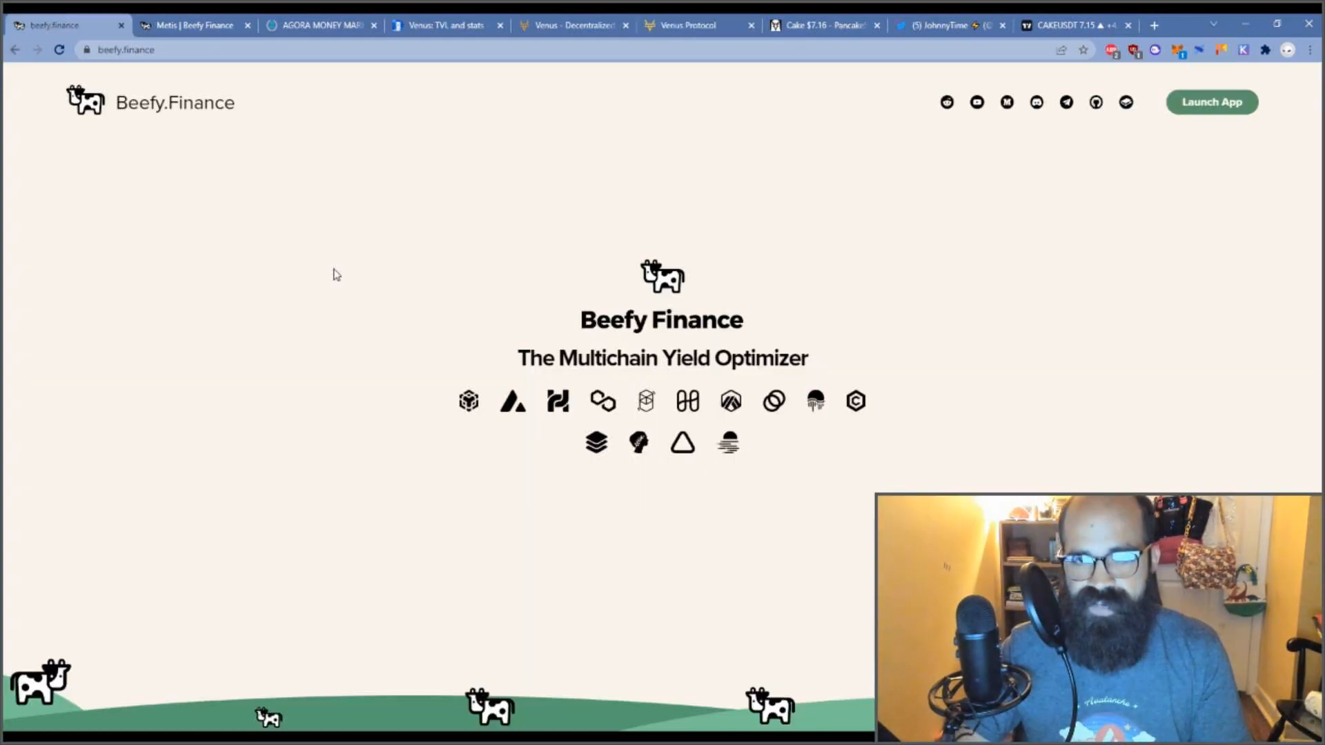
- Launch the Beefy vaults app and filter the BSC vaults to the CAKE asset
click(1213, 102)
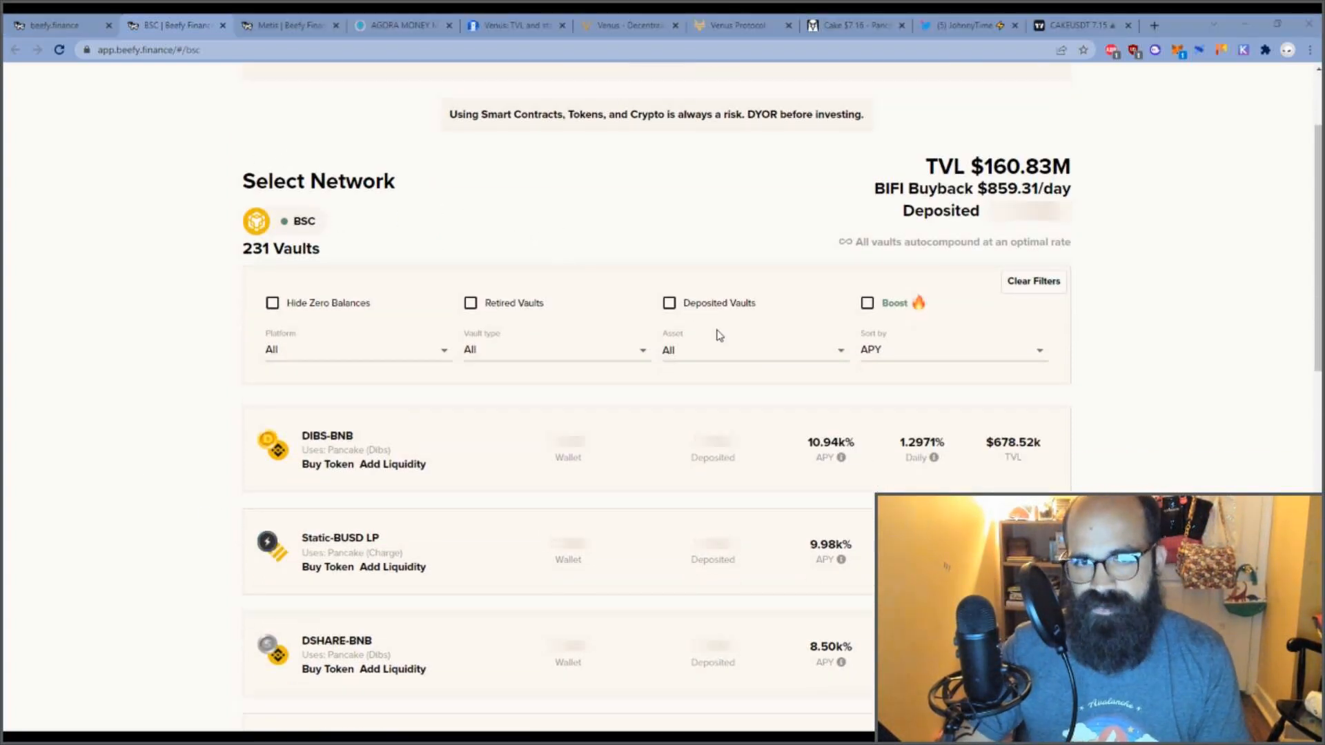
click(752, 349)
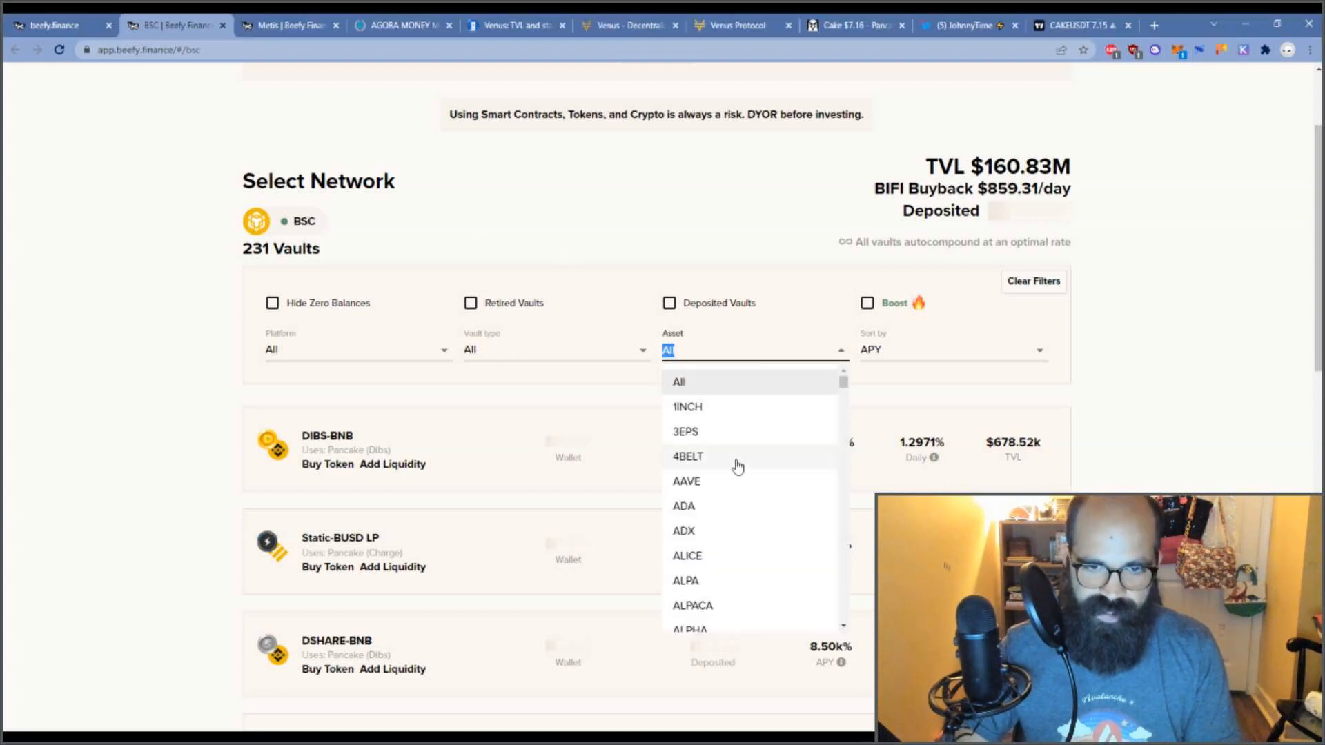
text(cake)
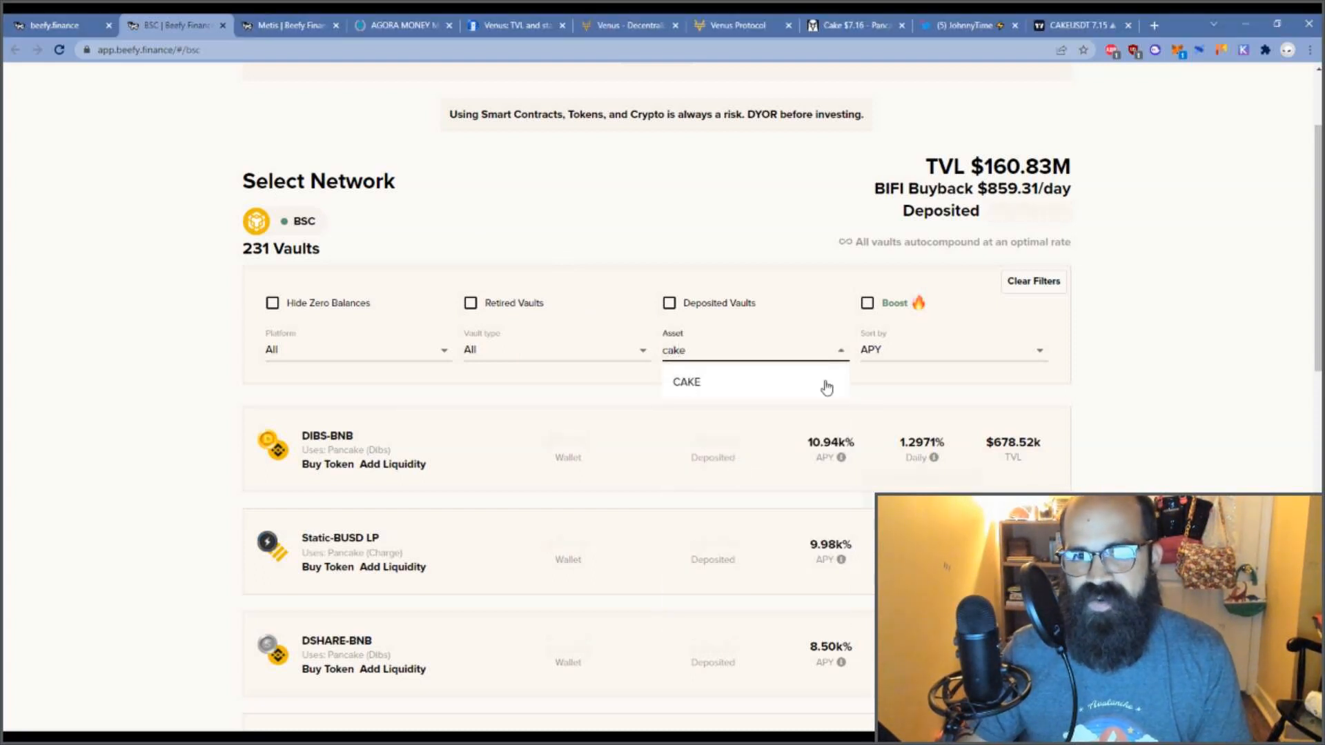
click(686, 381)
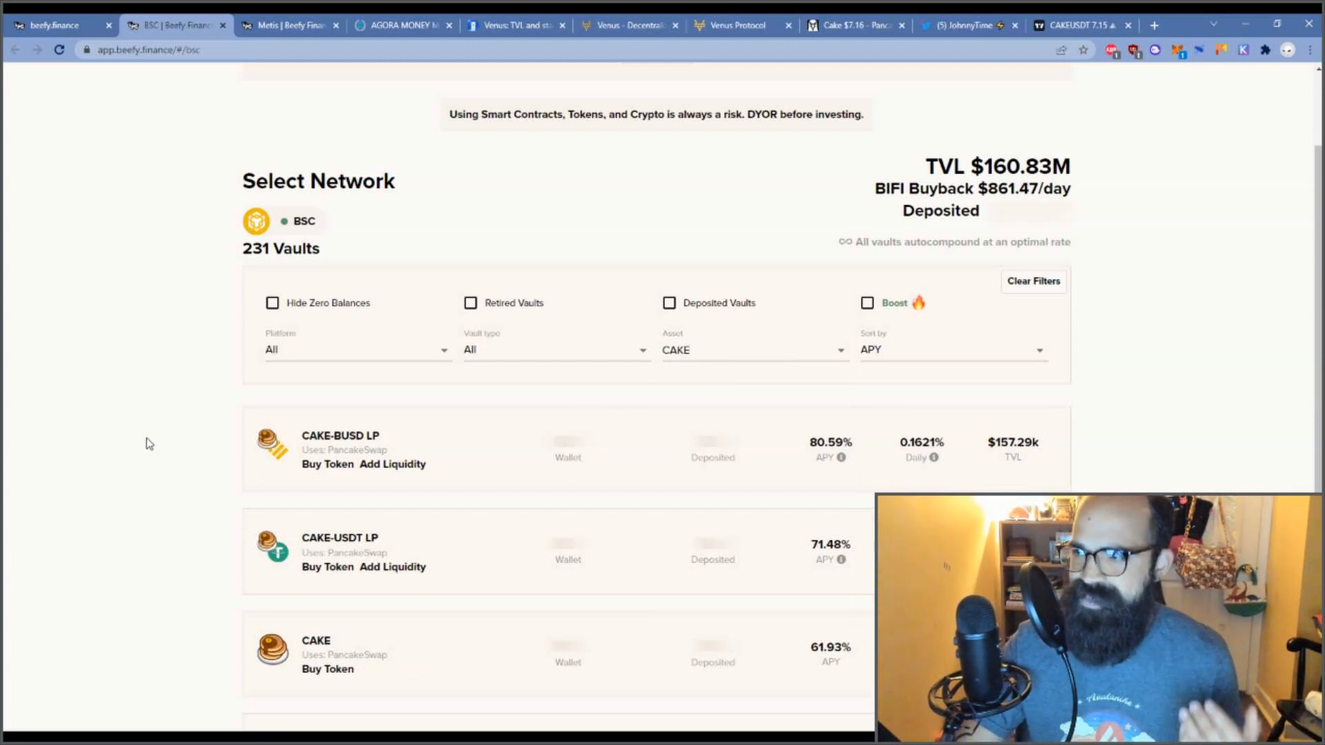
- Scroll the CAKE vaults sorted by APY, then return to the TradingView CAKEUSDT tab
scroll(down, 3)
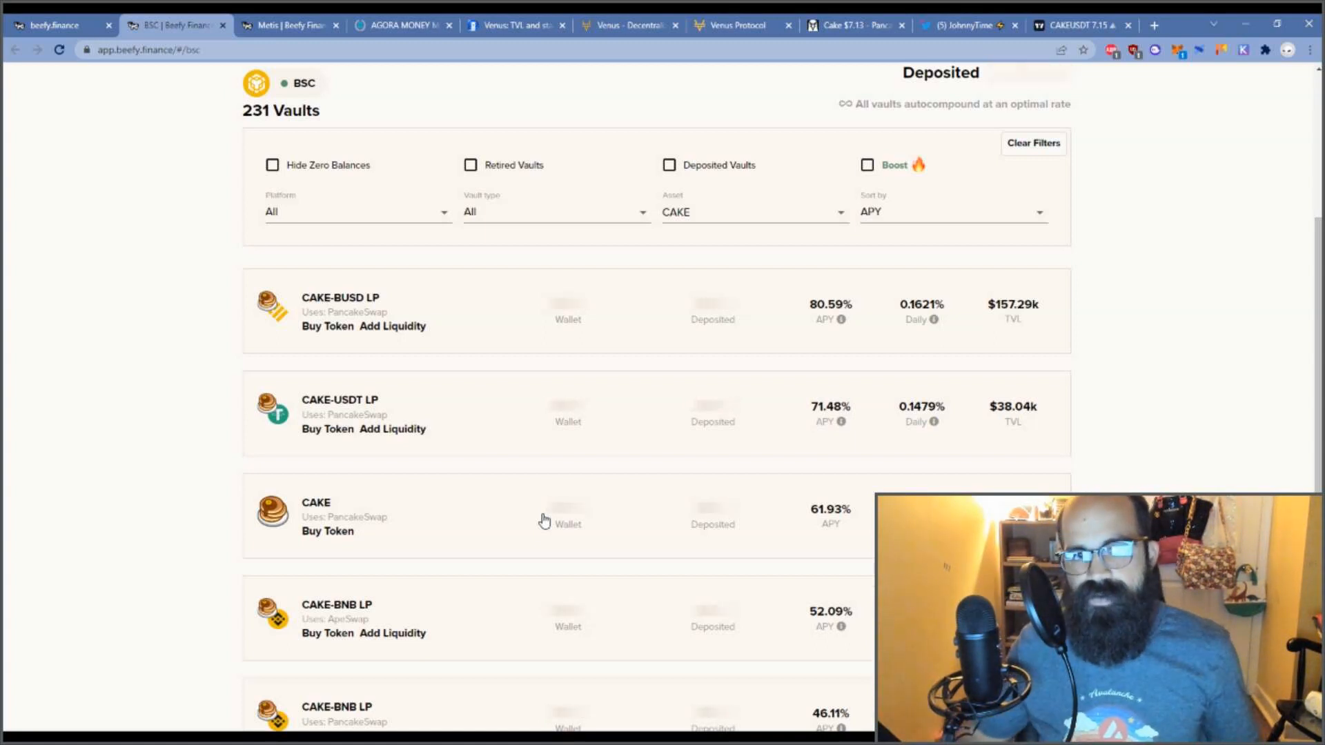
mouse_move(581, 317)
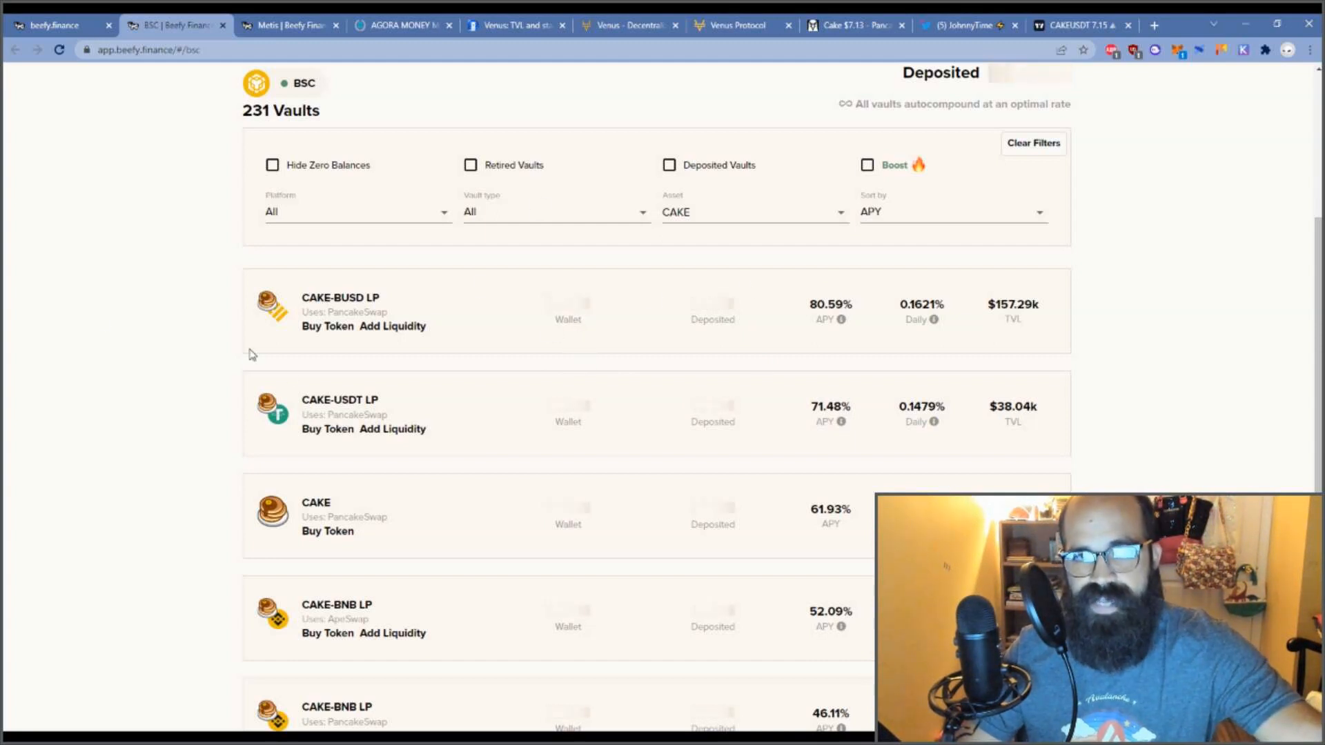
mouse_move(1127, 314)
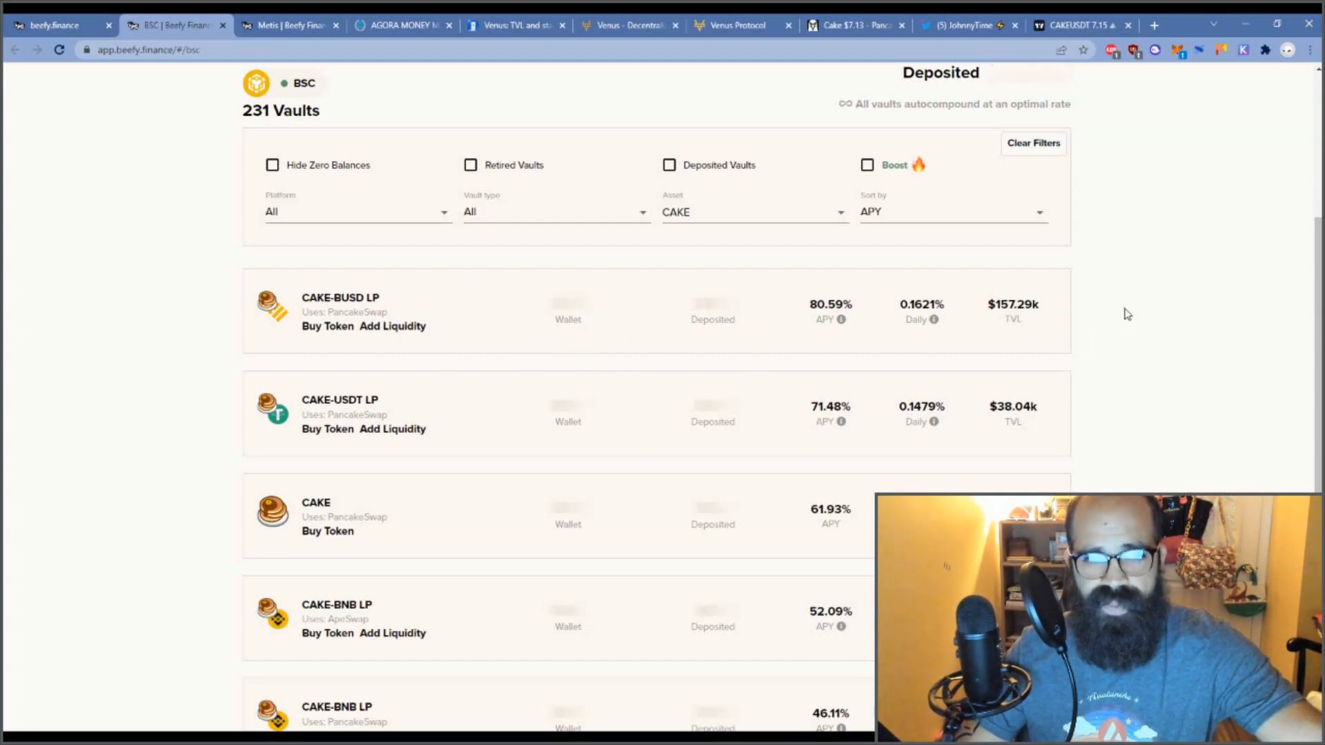
mouse_move(828, 334)
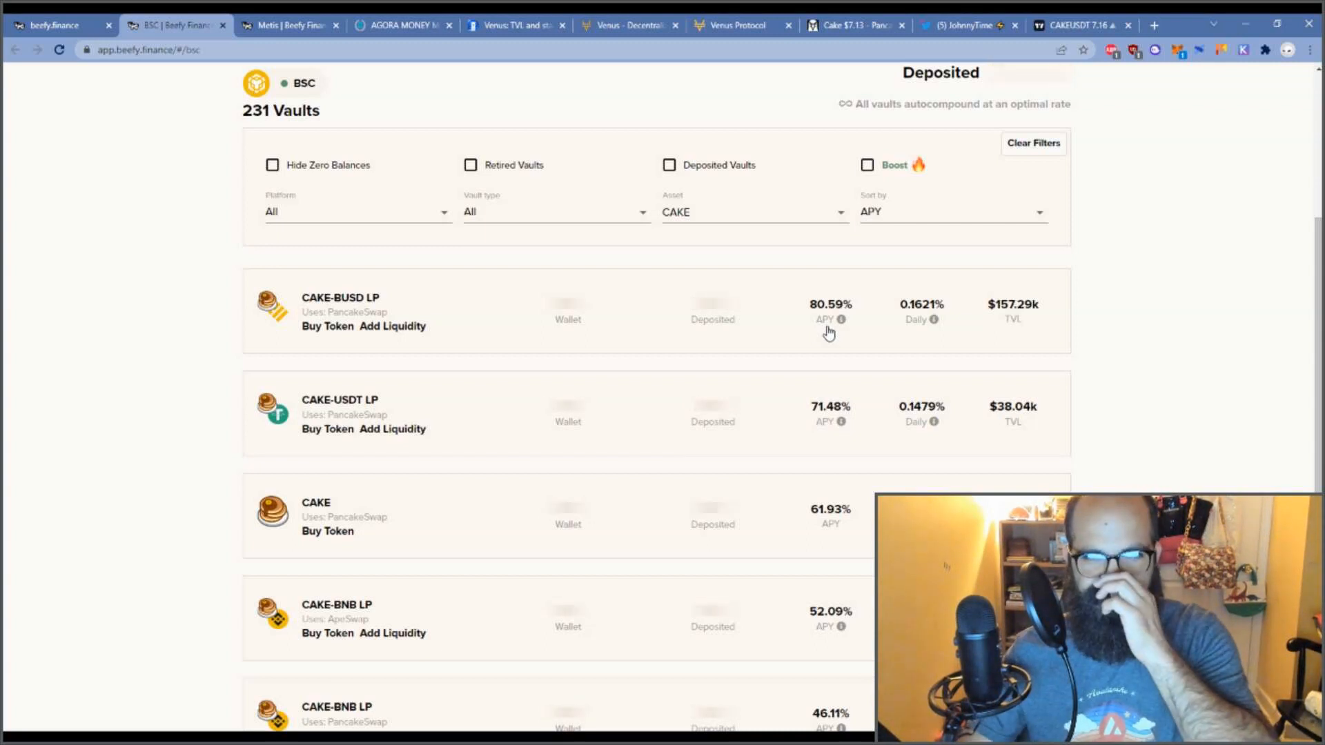
mouse_move(497, 331)
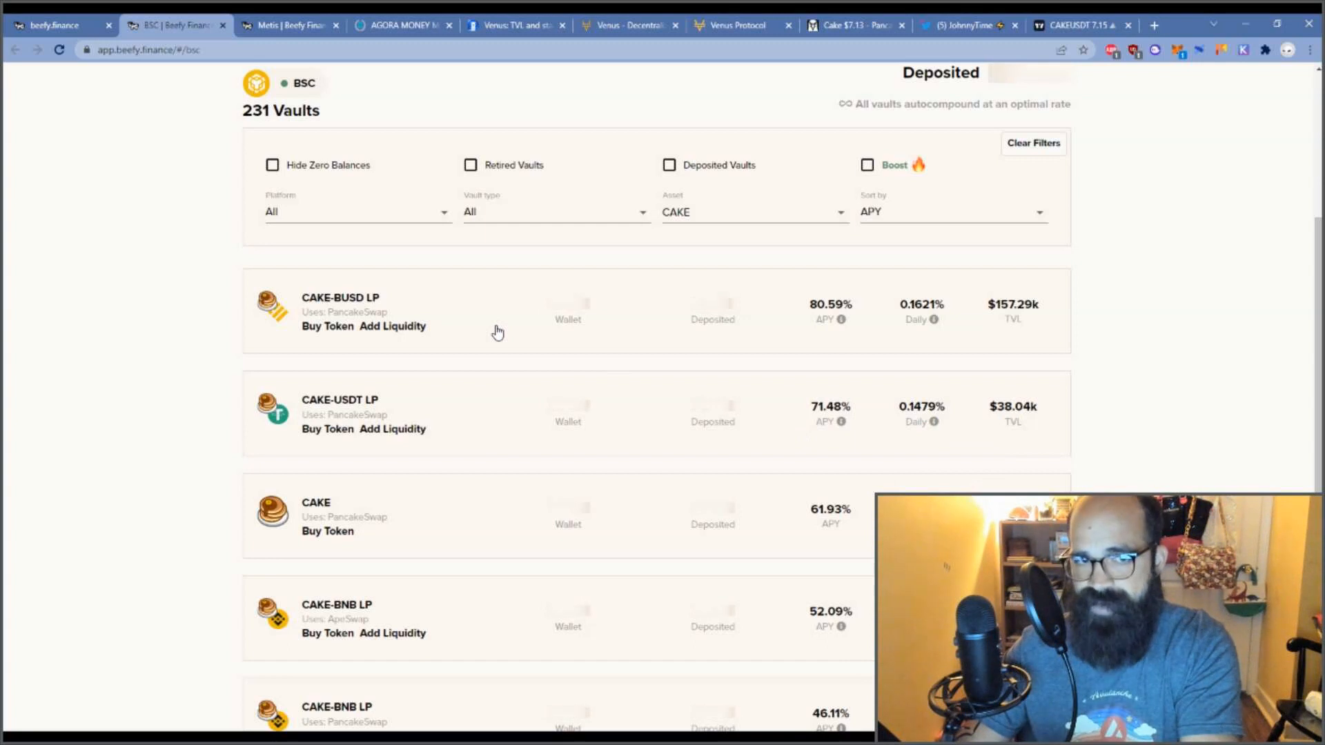
mouse_move(525, 326)
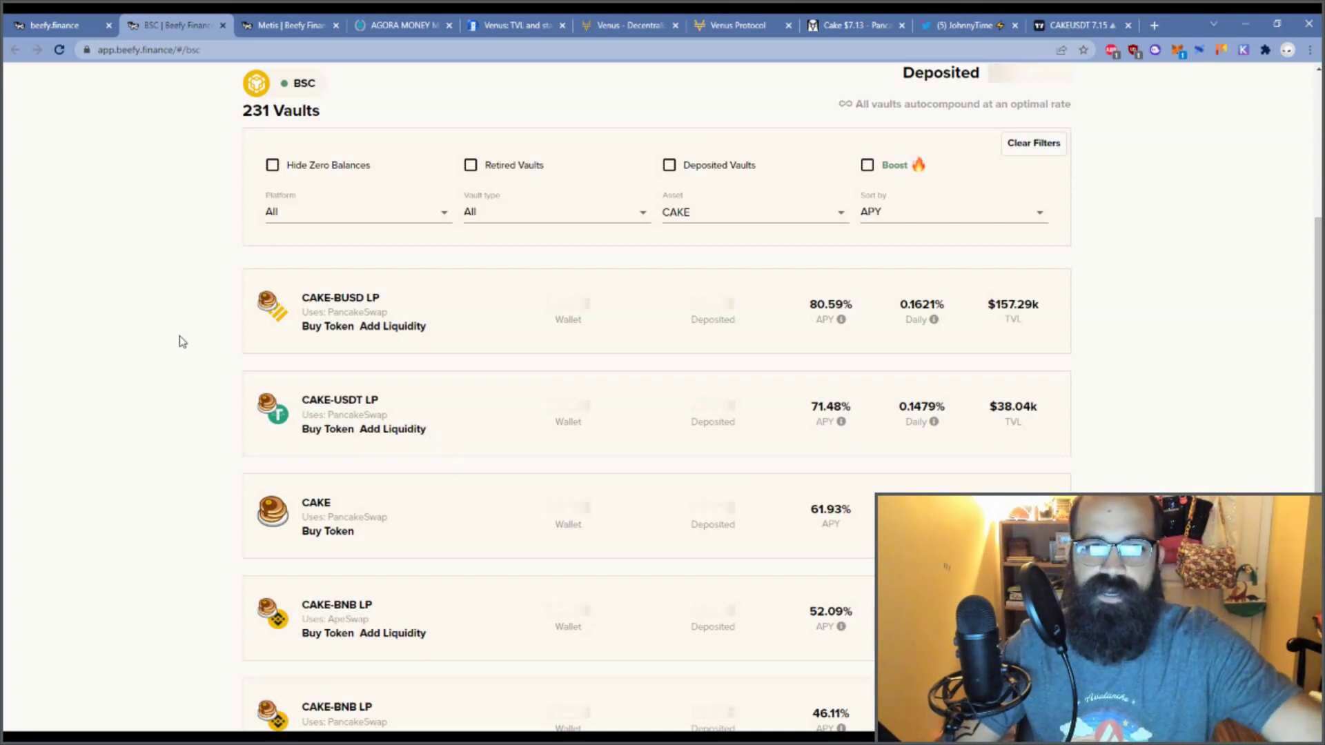
mouse_move(574, 310)
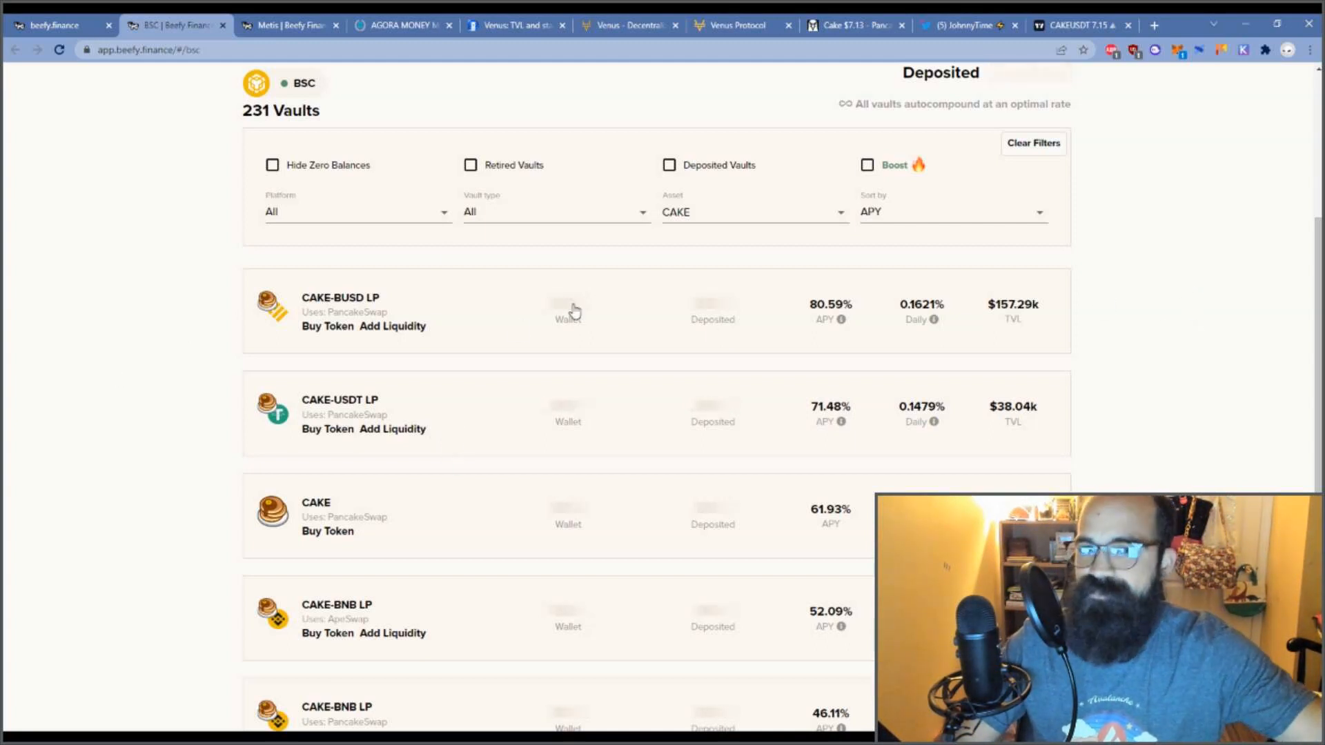
mouse_move(517, 343)
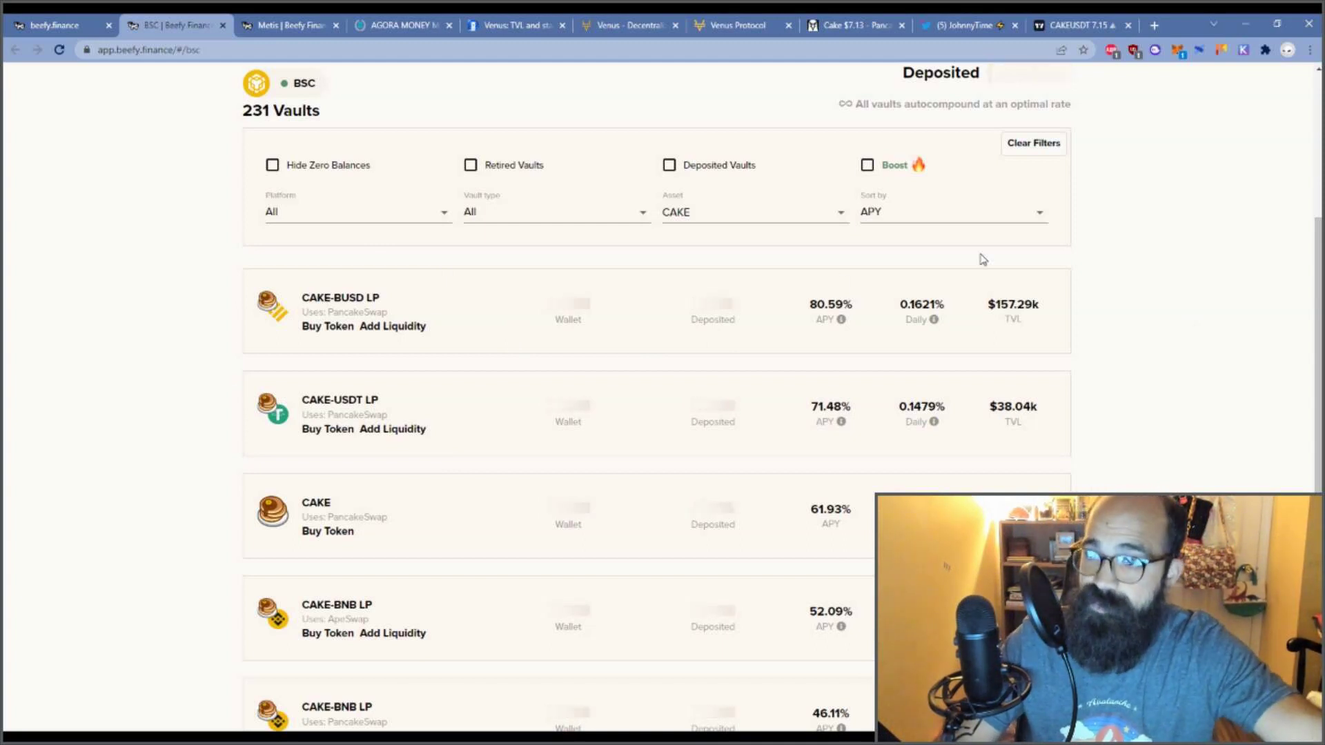
mouse_move(928, 265)
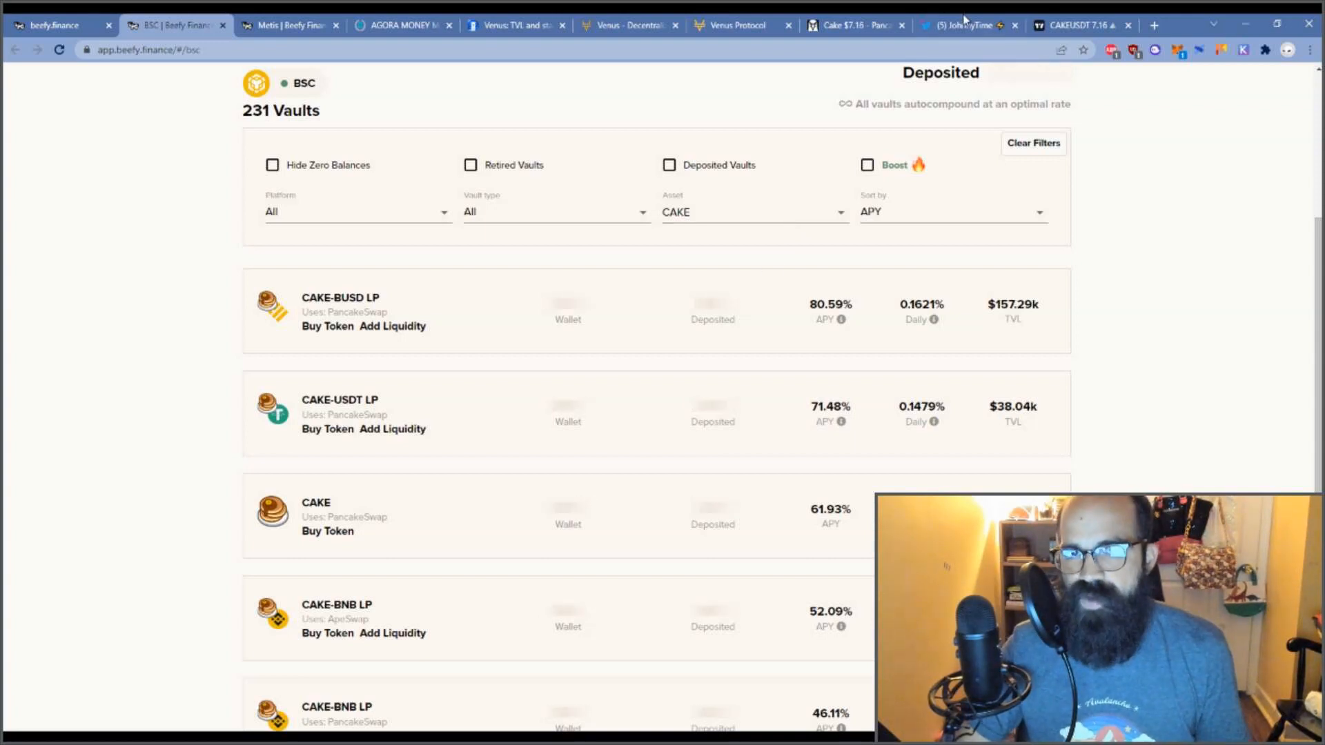
click(1080, 25)
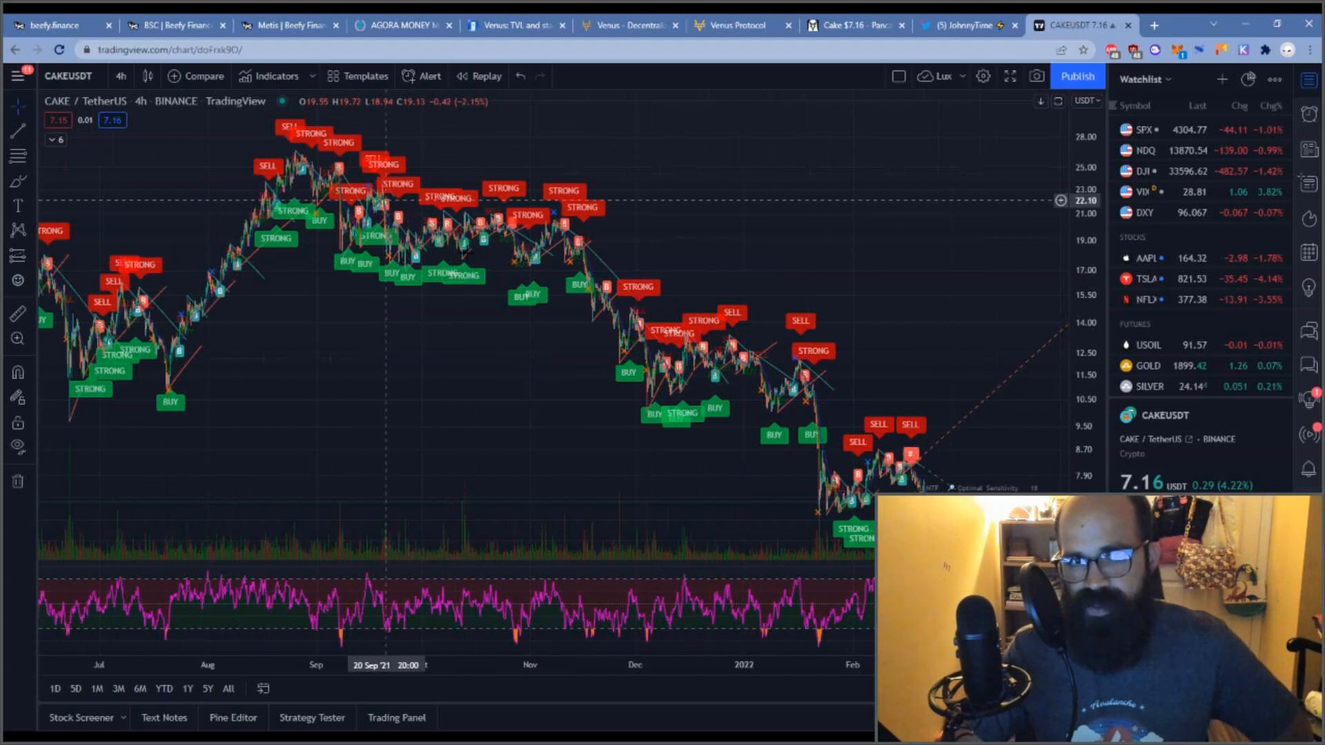
- Switch the CAKE/USDT chart to 1D candles, then bring up DEX Screener's Cake/WBNB pair
click(122, 76)
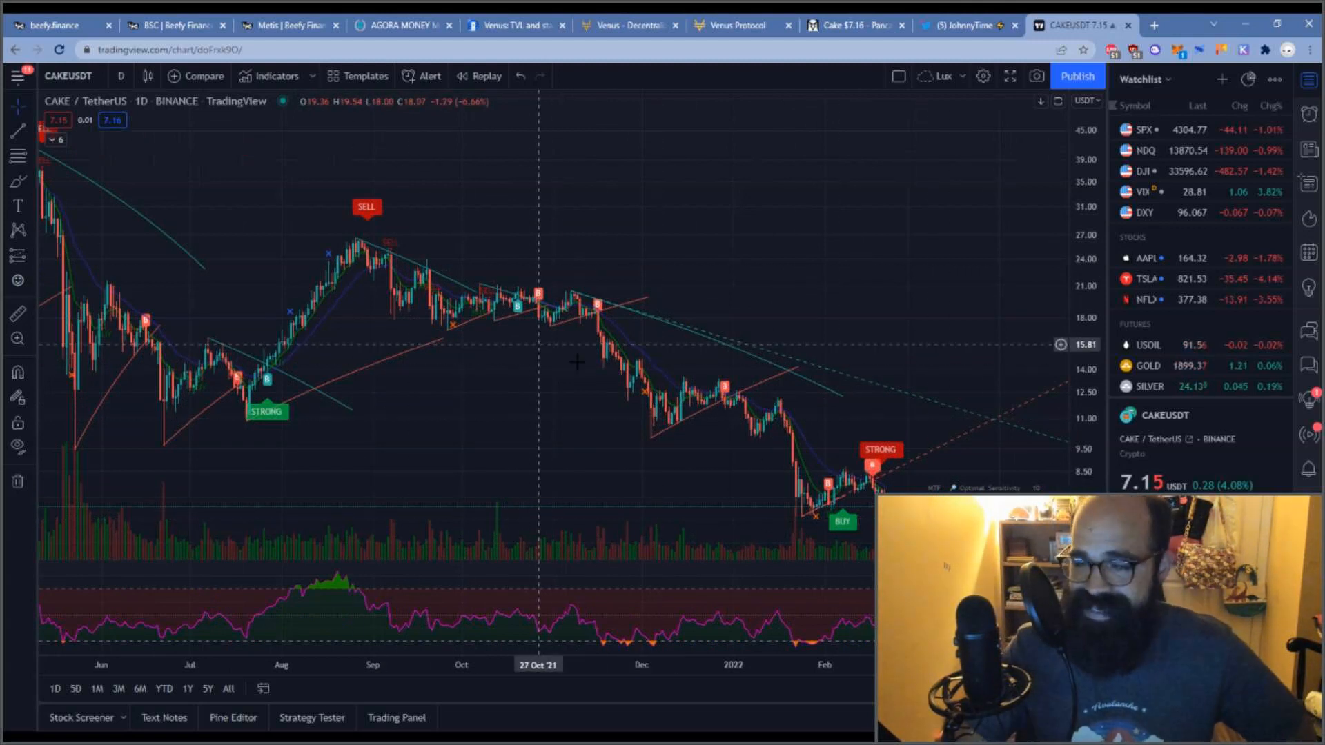
mouse_move(613, 374)
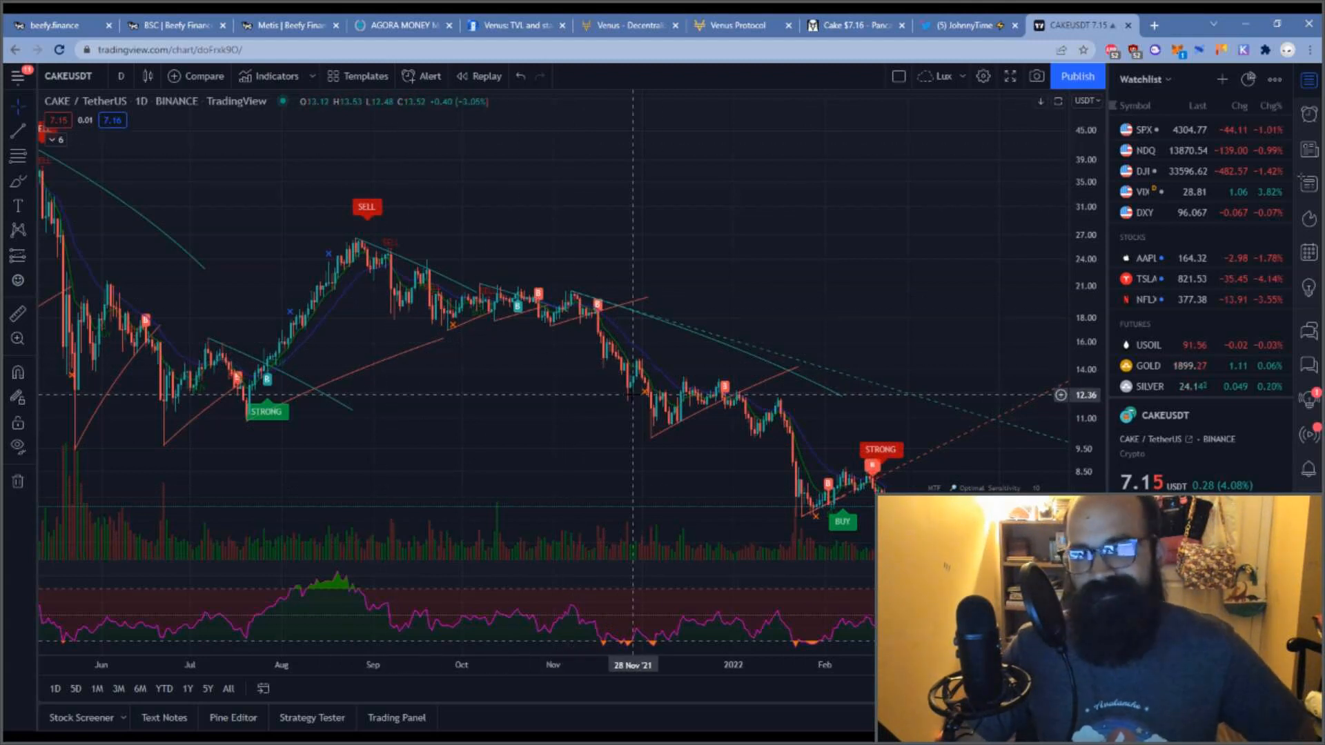
click(853, 25)
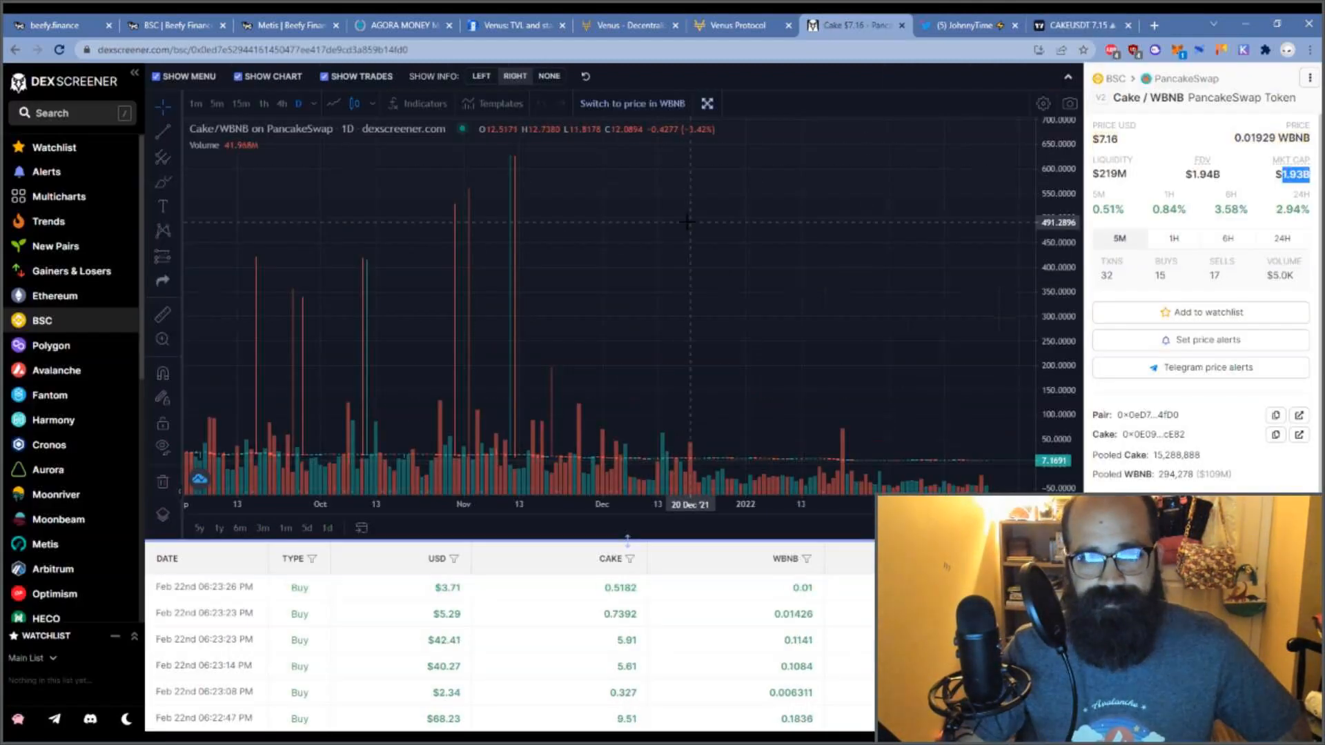
- Glance at the Venus dashboard markets, then return to the CAKE/TetherUS daily chart
click(736, 24)
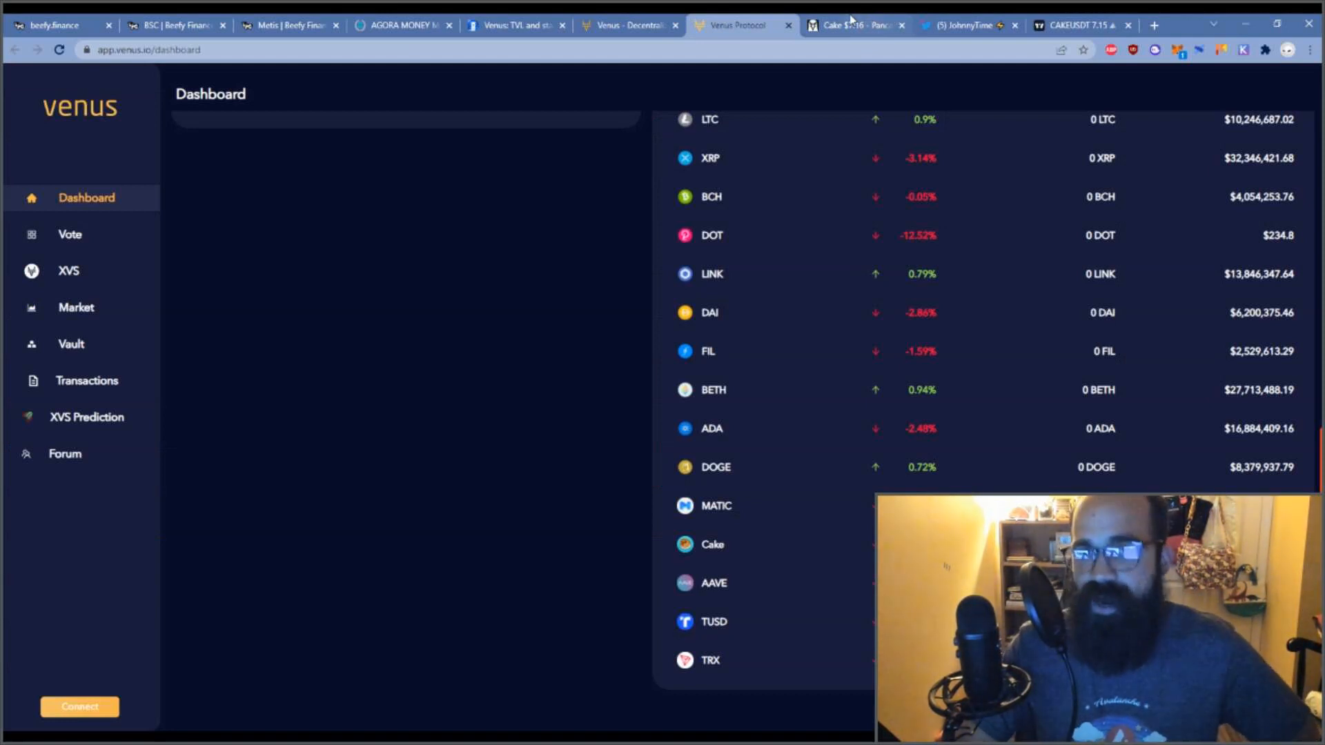
click(1075, 24)
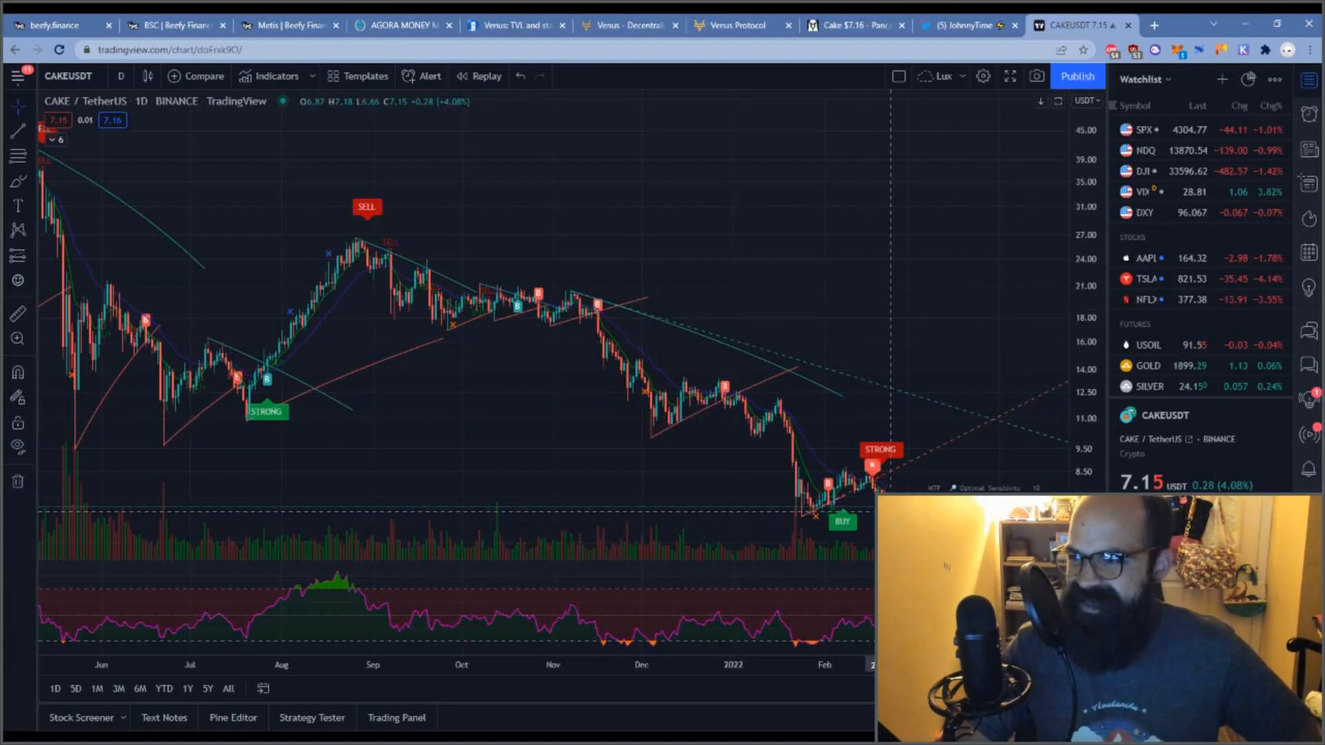
mouse_move(782, 514)
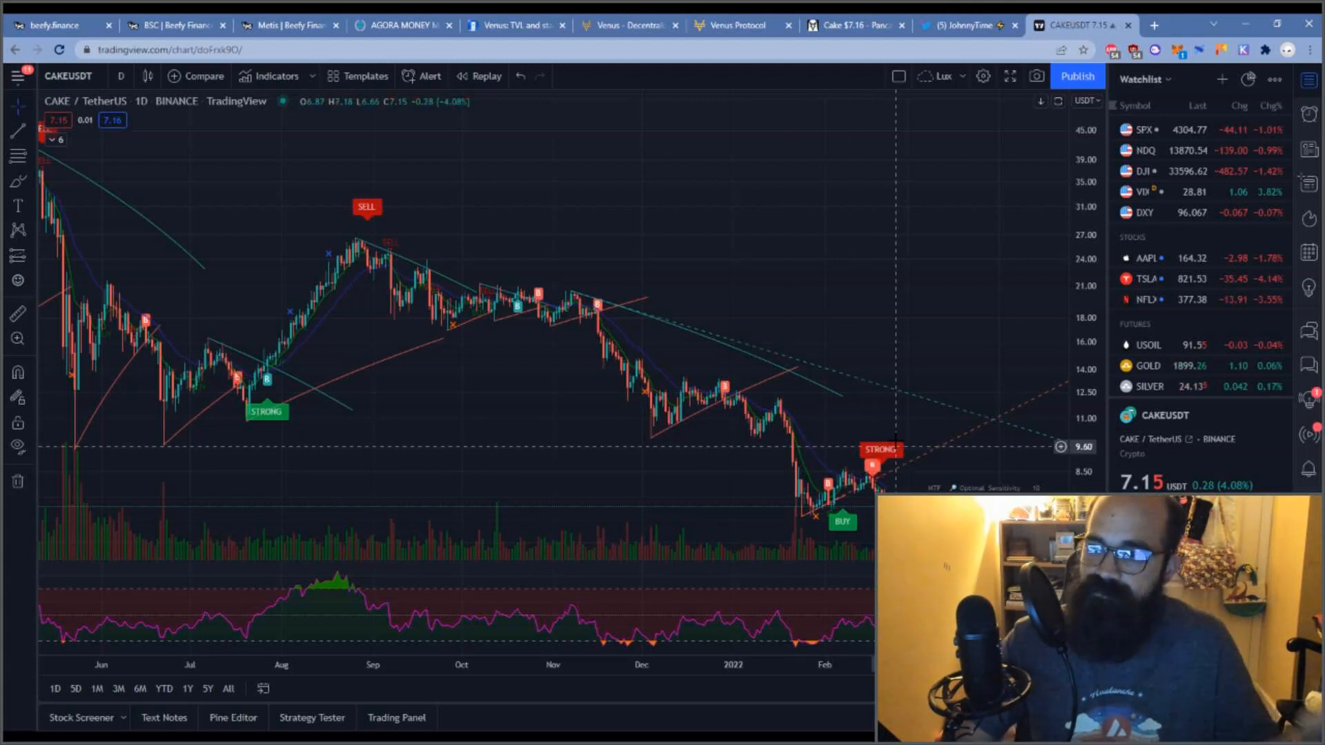
mouse_move(813, 183)
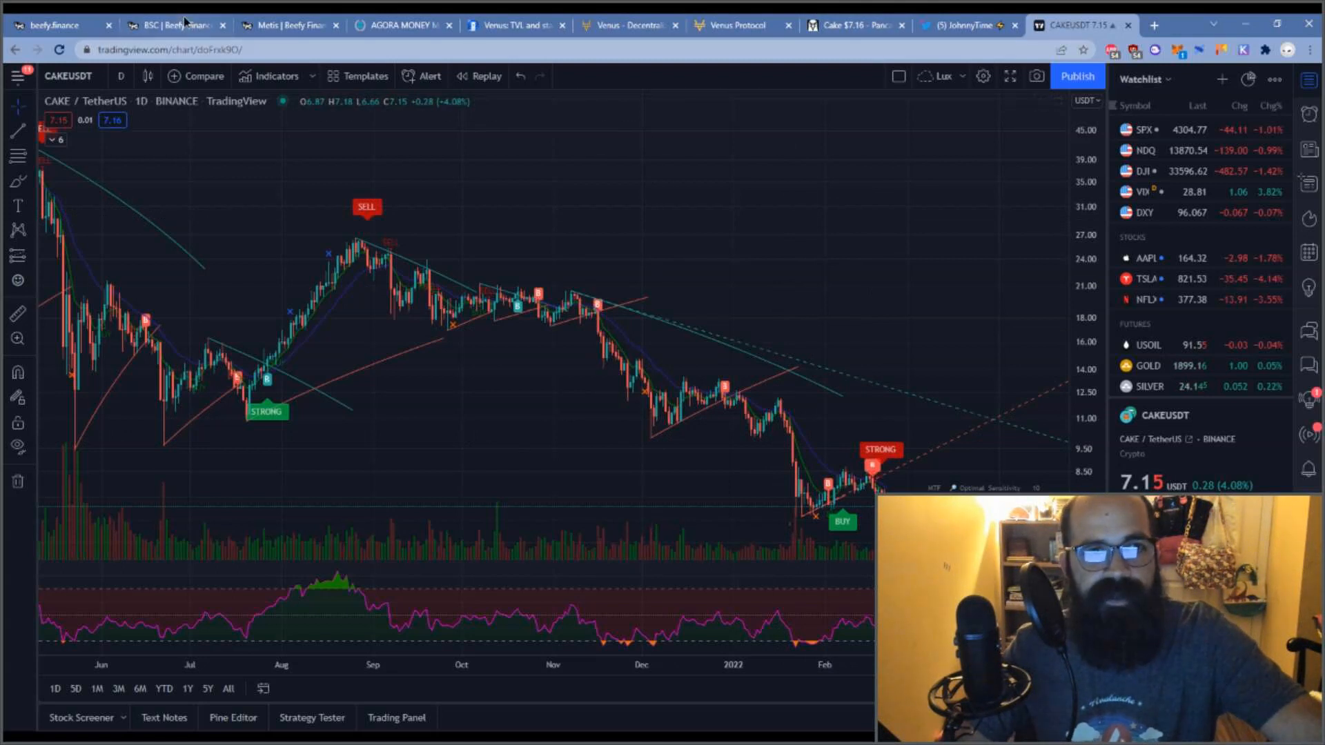
- Return to Beefy Finance's BSC vault list filtered to CAKE
click(166, 26)
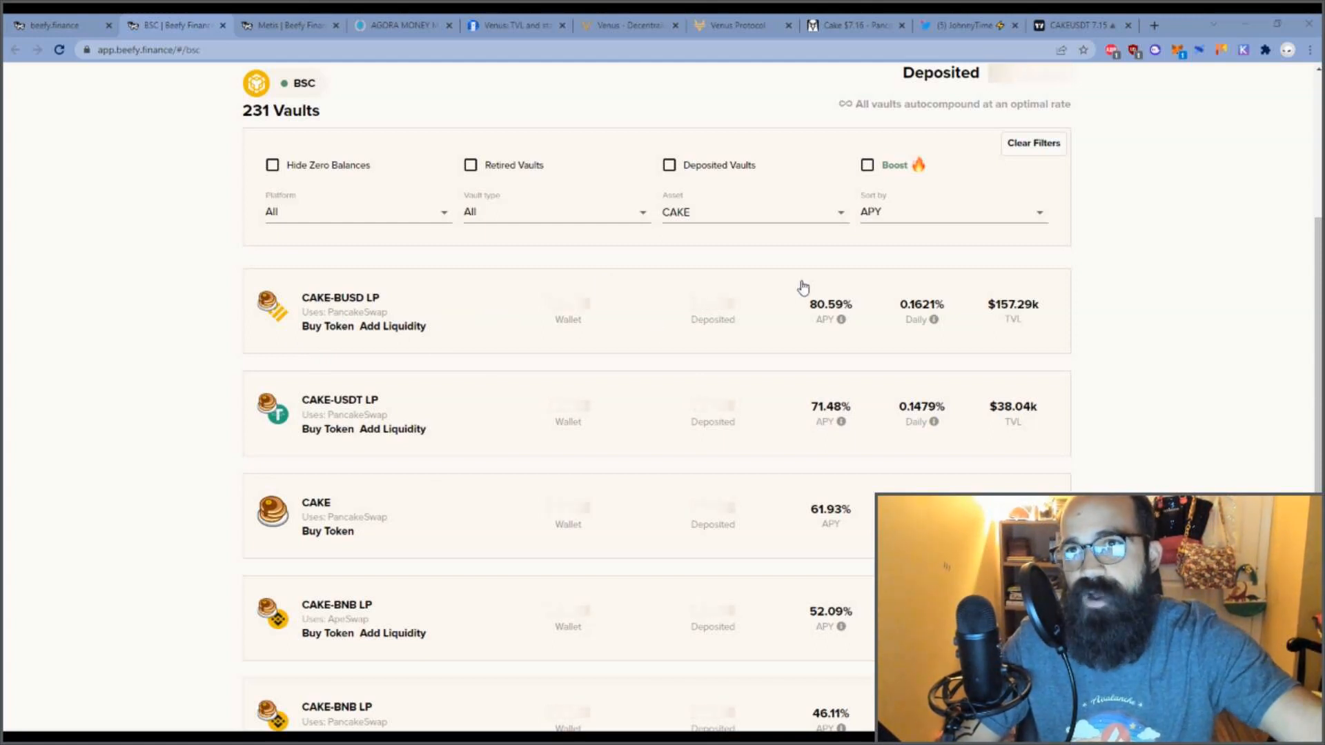
mouse_move(1166, 250)
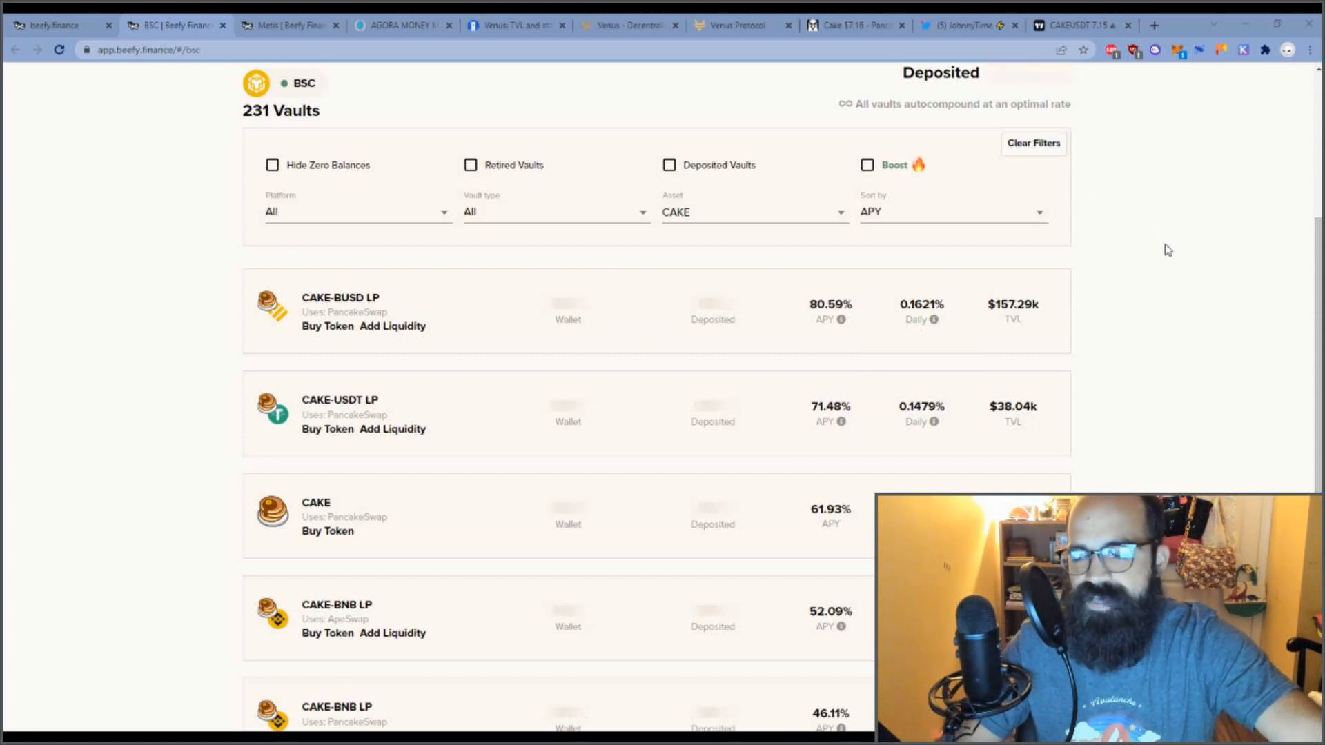
mouse_move(1066, 243)
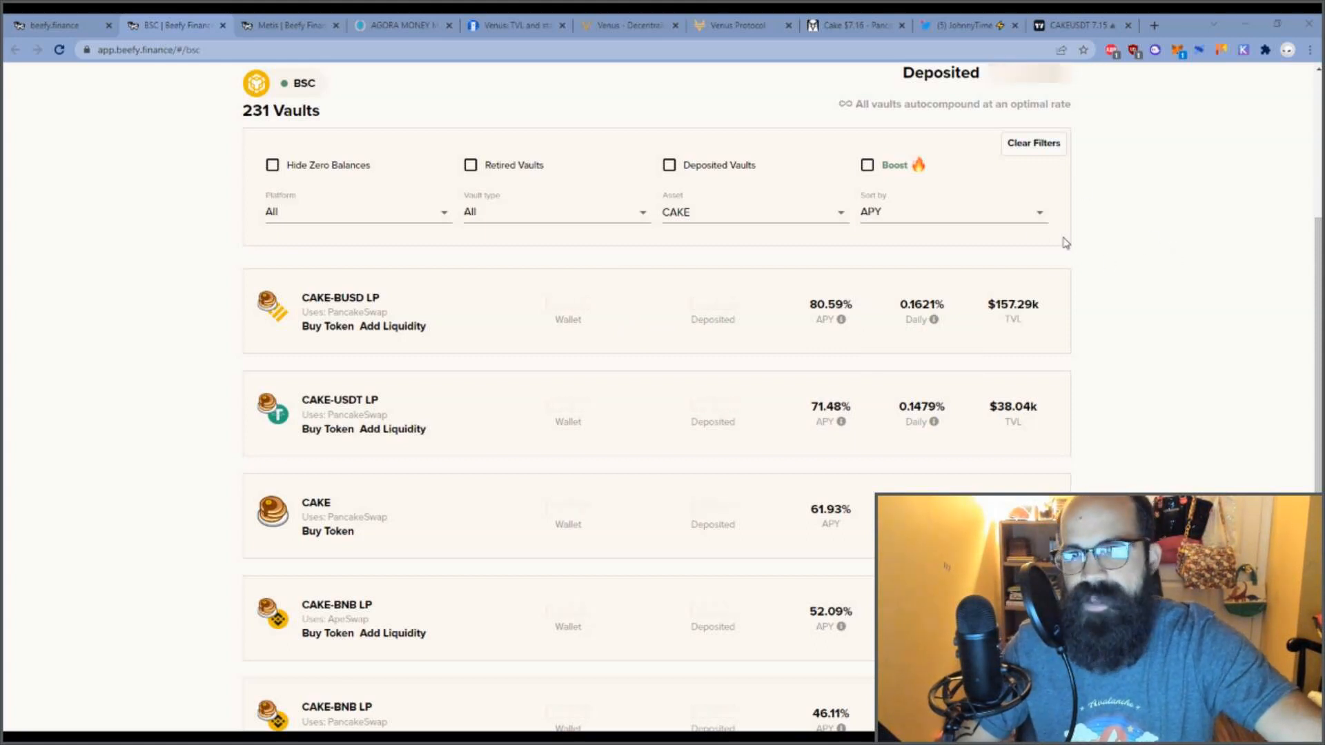
- Pass through the Twitter profile page and land on the Venus dashboard market list
click(963, 25)
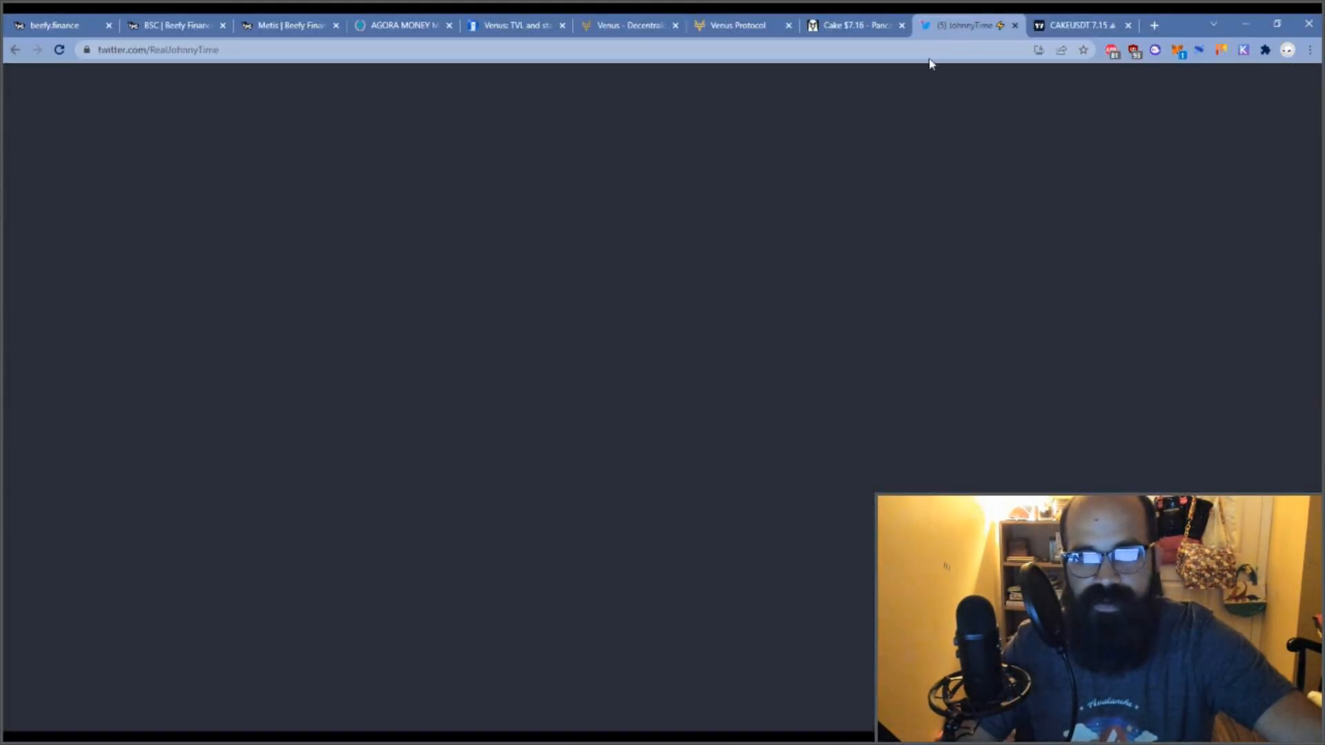
click(733, 24)
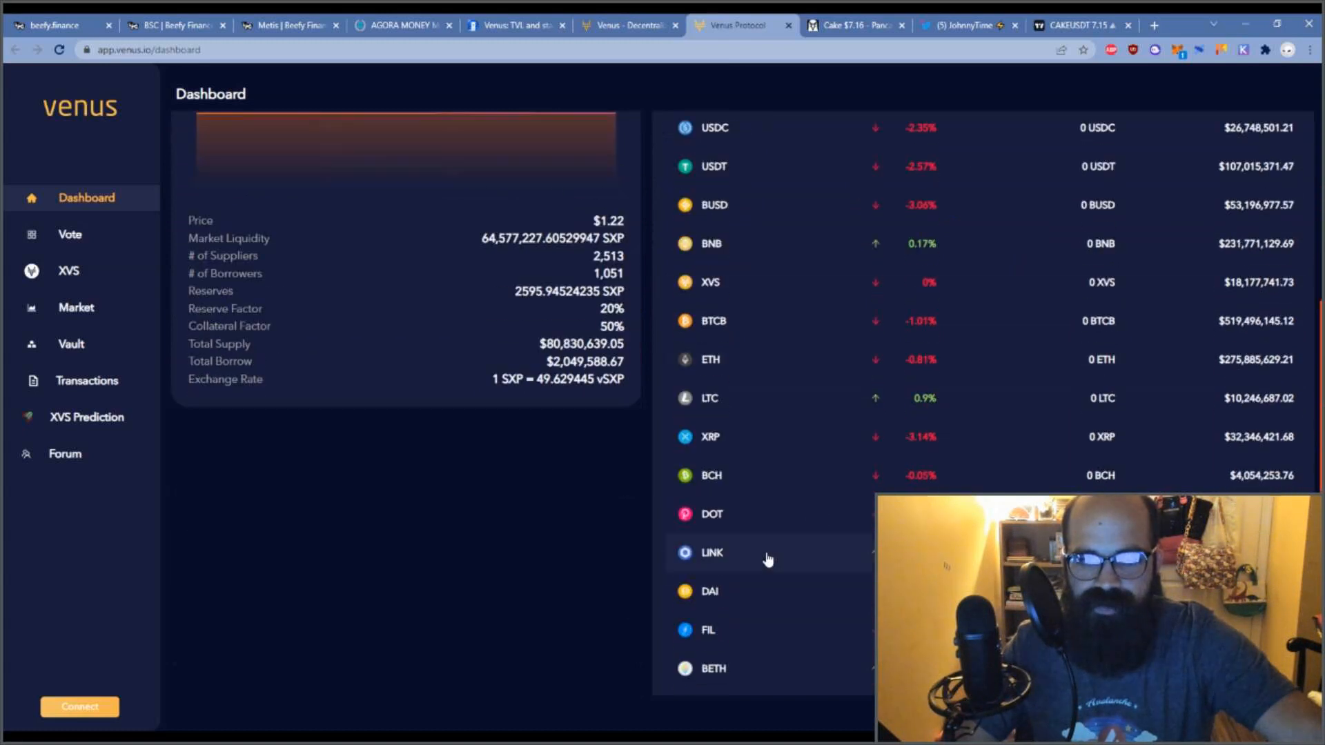
- Check the Cake borrowing details and the USDC supply details on the Venus dashboard
scroll(down, 3)
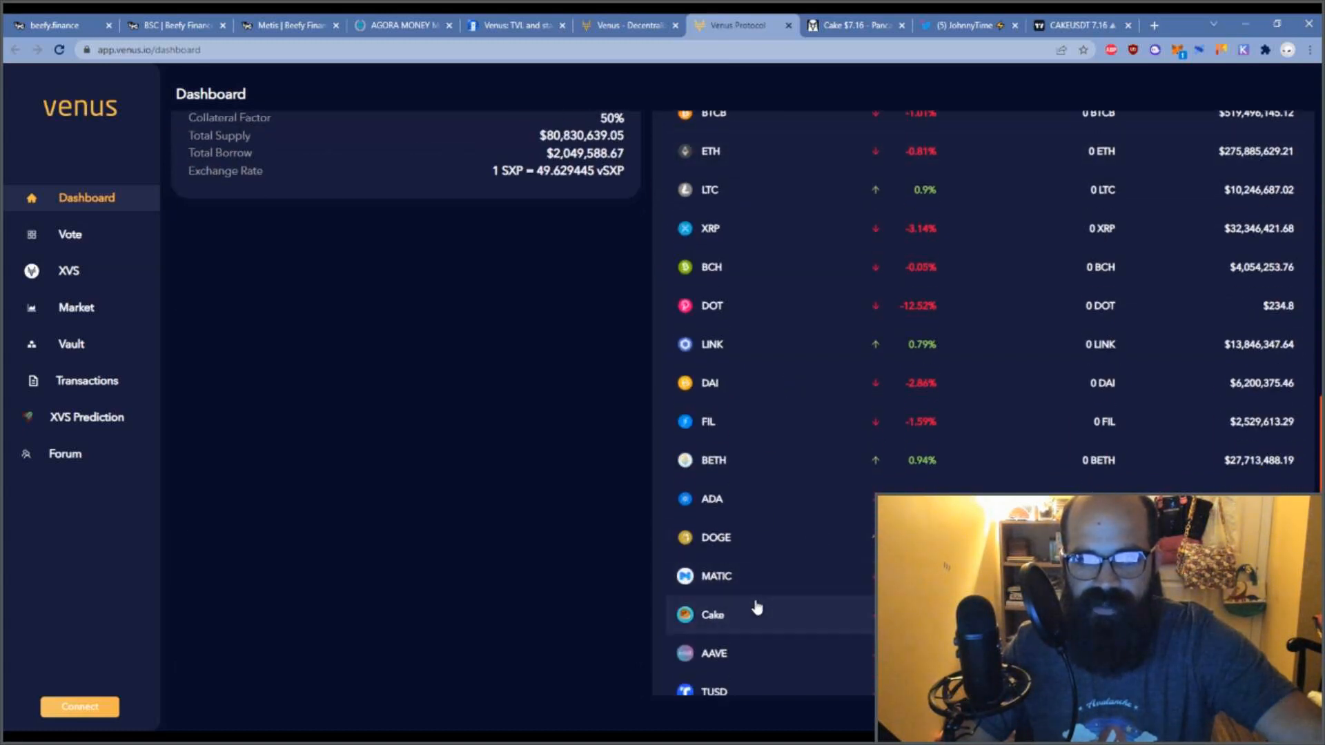
click(714, 614)
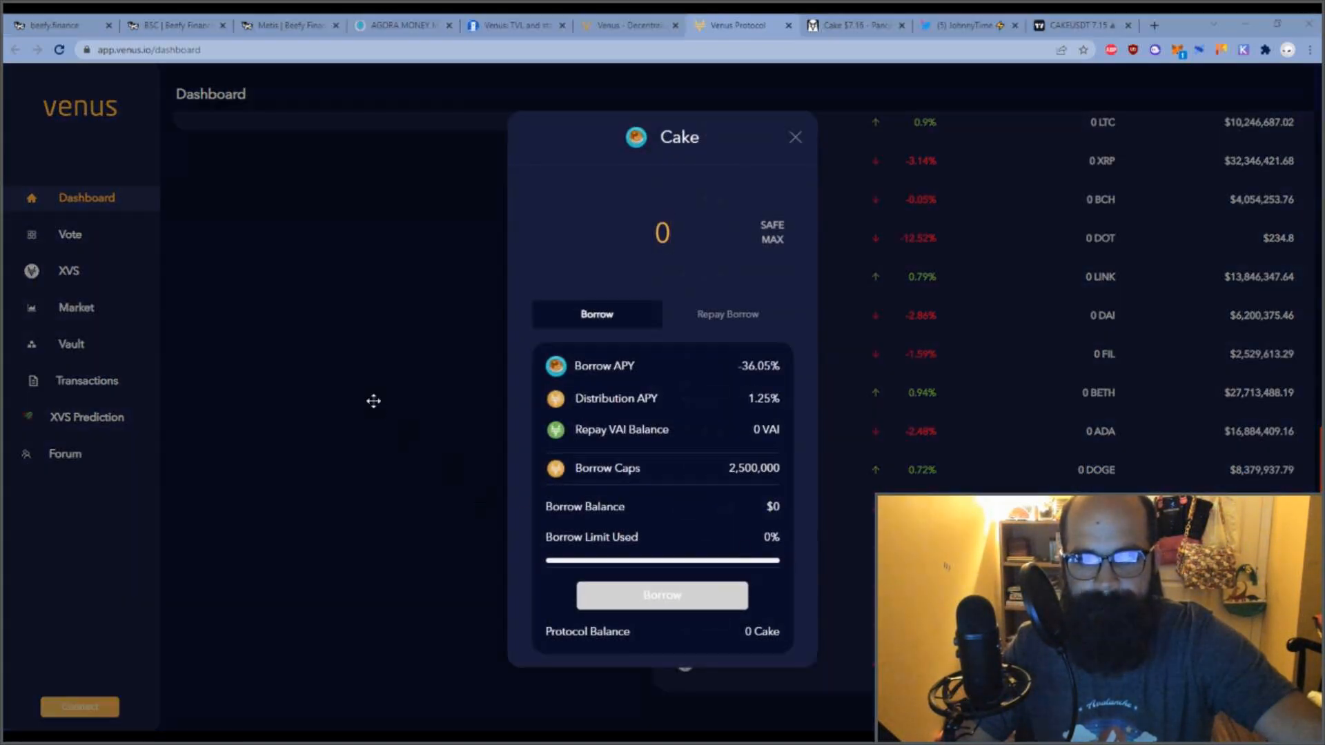
mouse_move(405, 285)
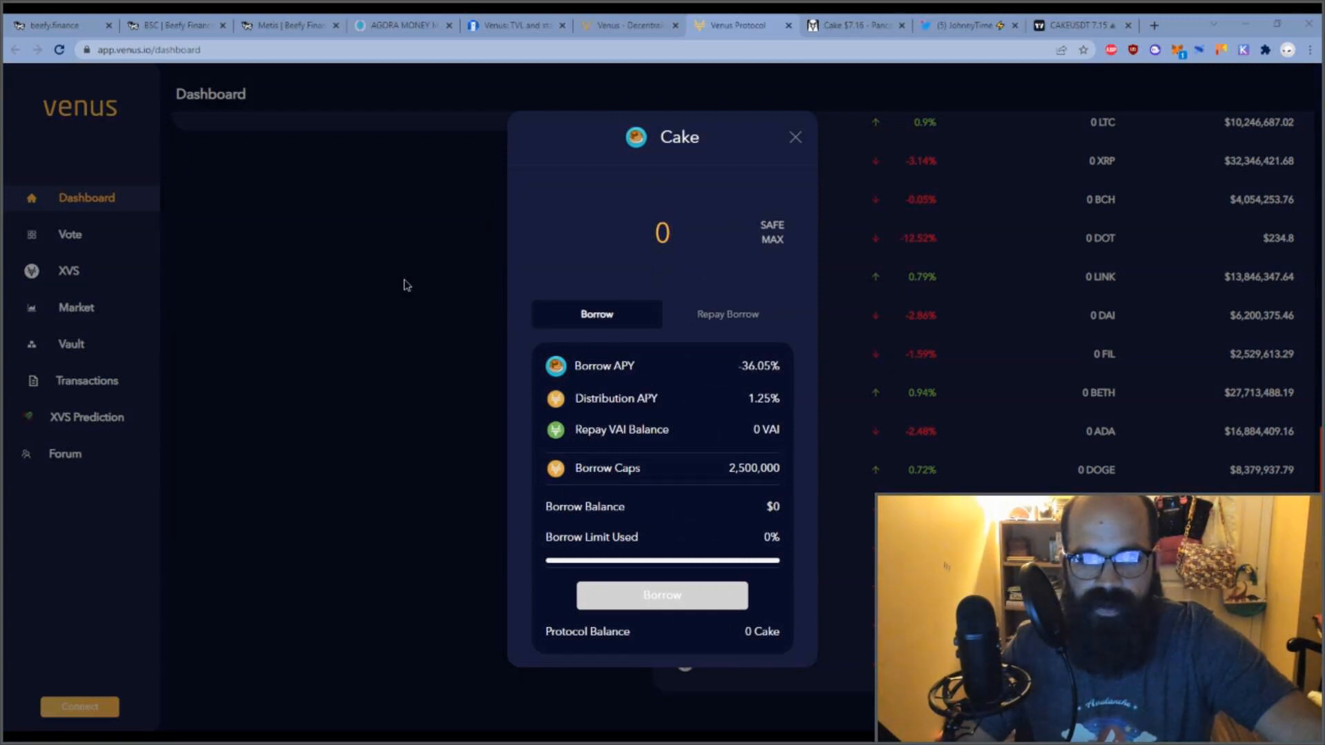
click(795, 138)
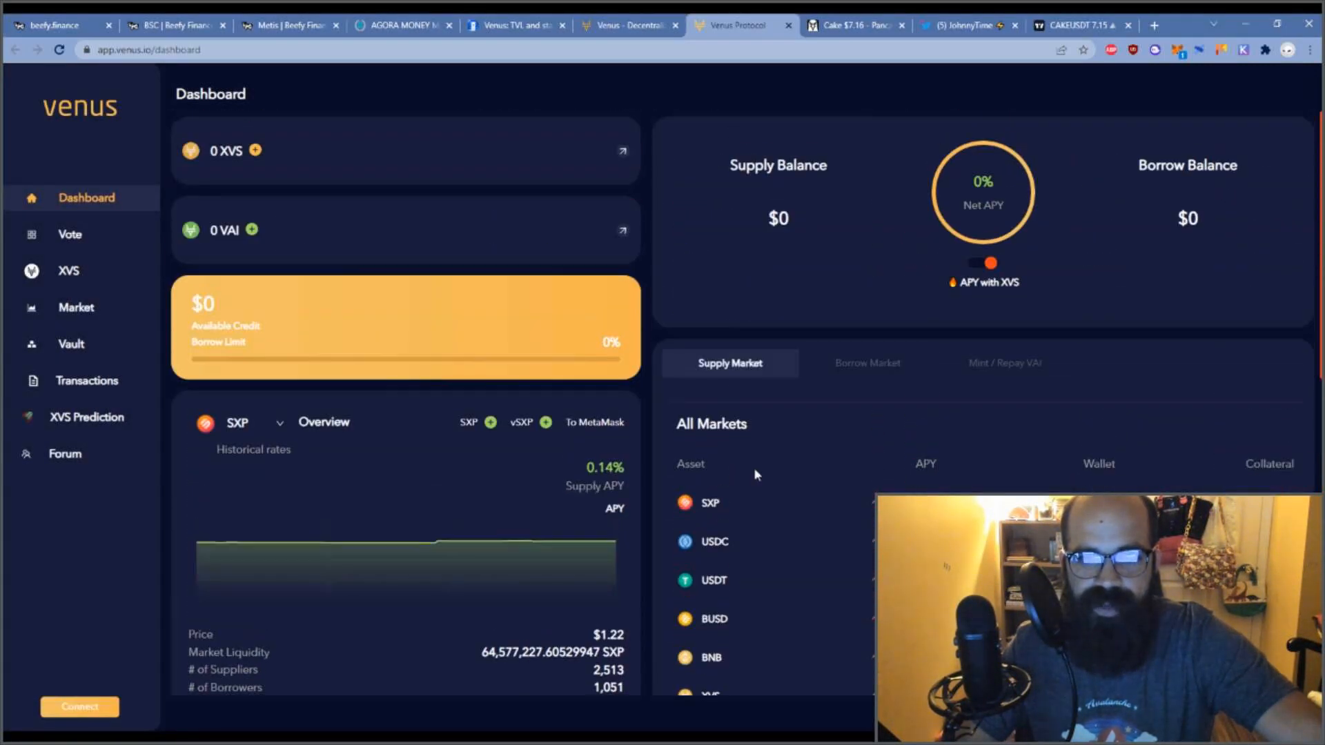
click(714, 542)
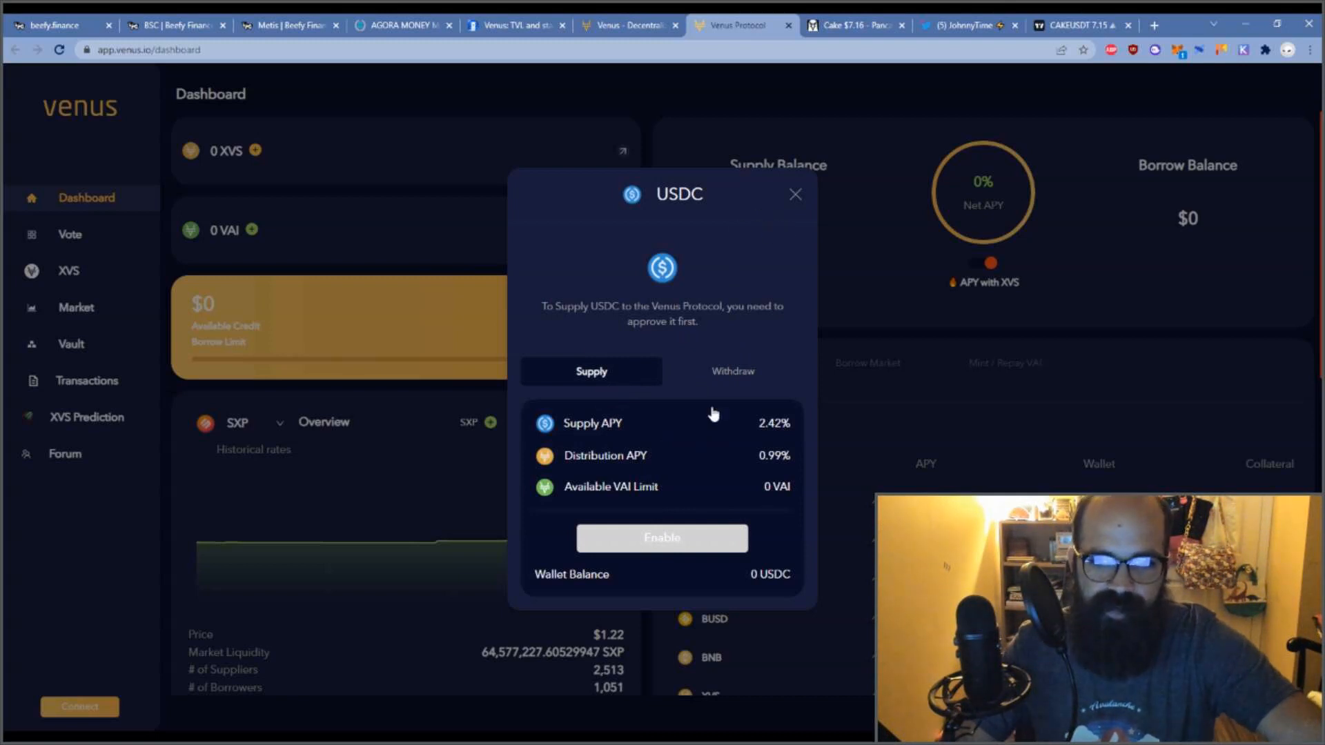
click(795, 194)
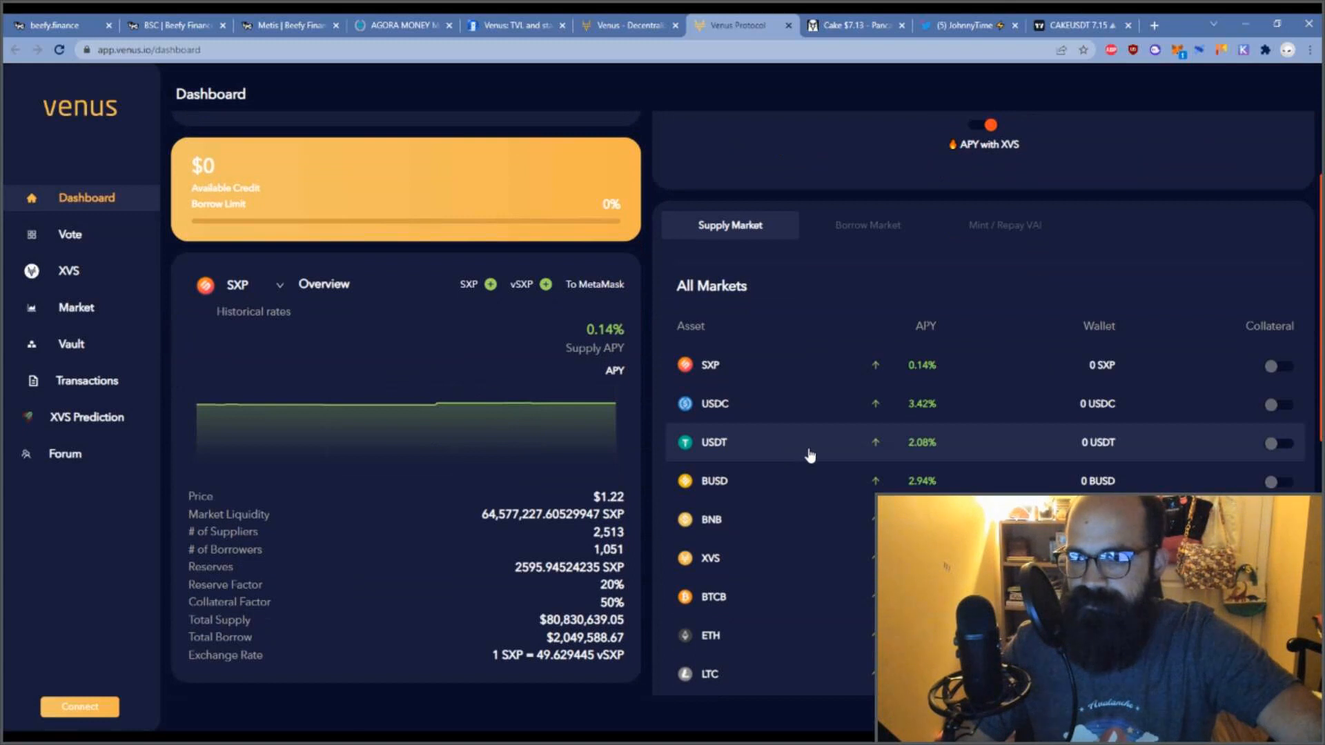
mouse_move(858, 508)
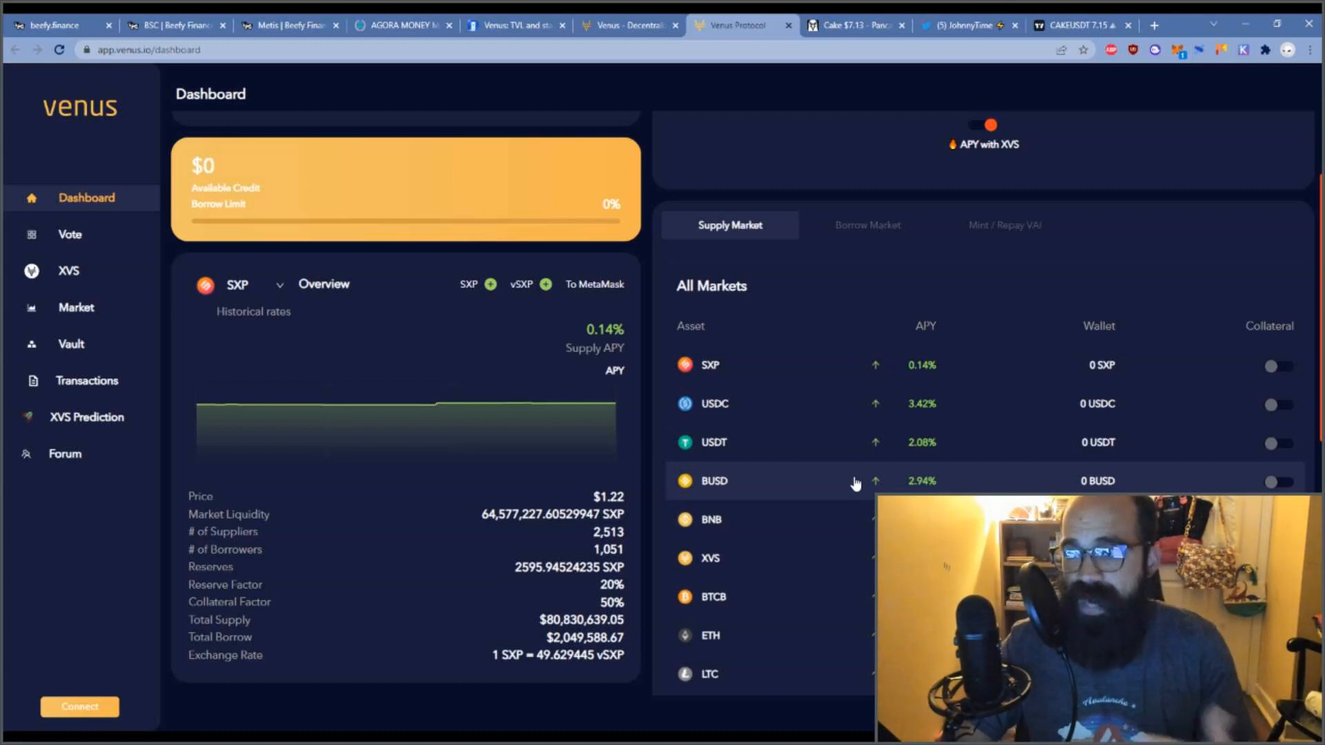
mouse_move(818, 480)
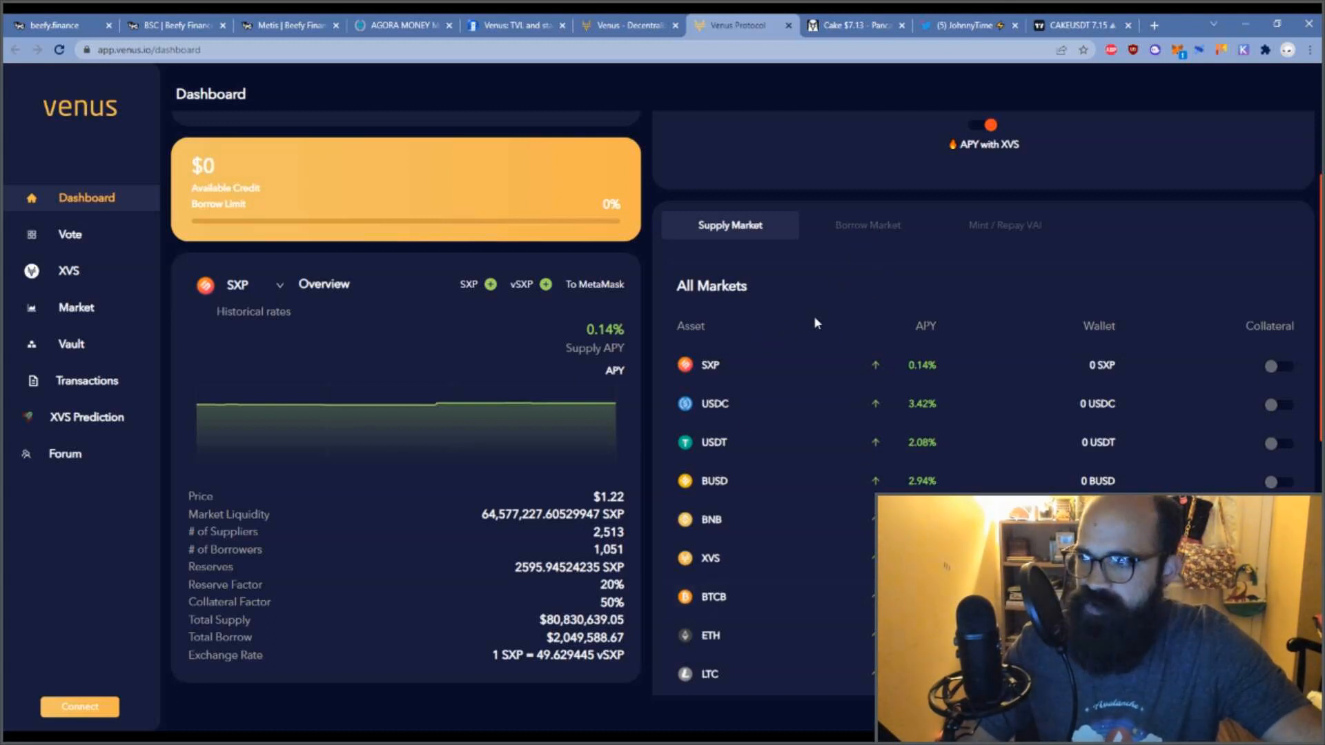
- Browse the Borrow Market rates for all assets, then move to DeFi Llama's Venus $XVS page
click(868, 225)
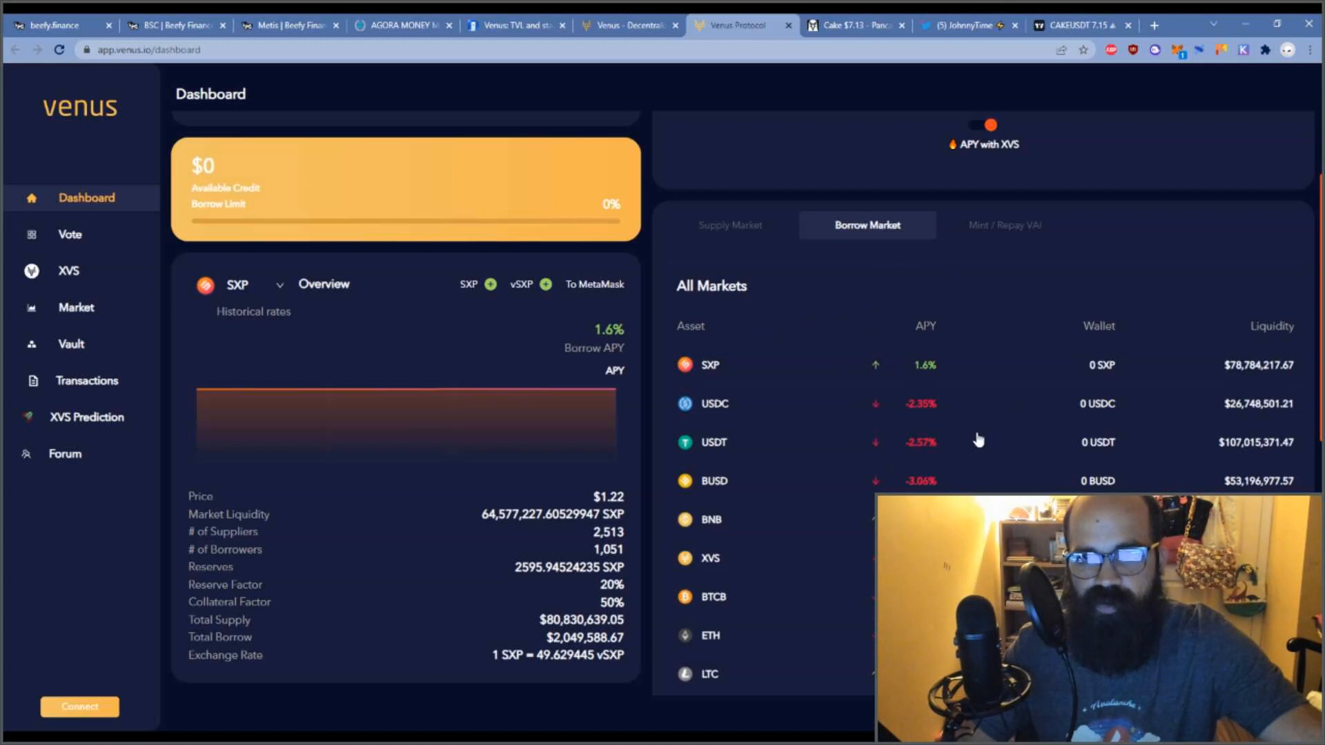
mouse_move(943, 475)
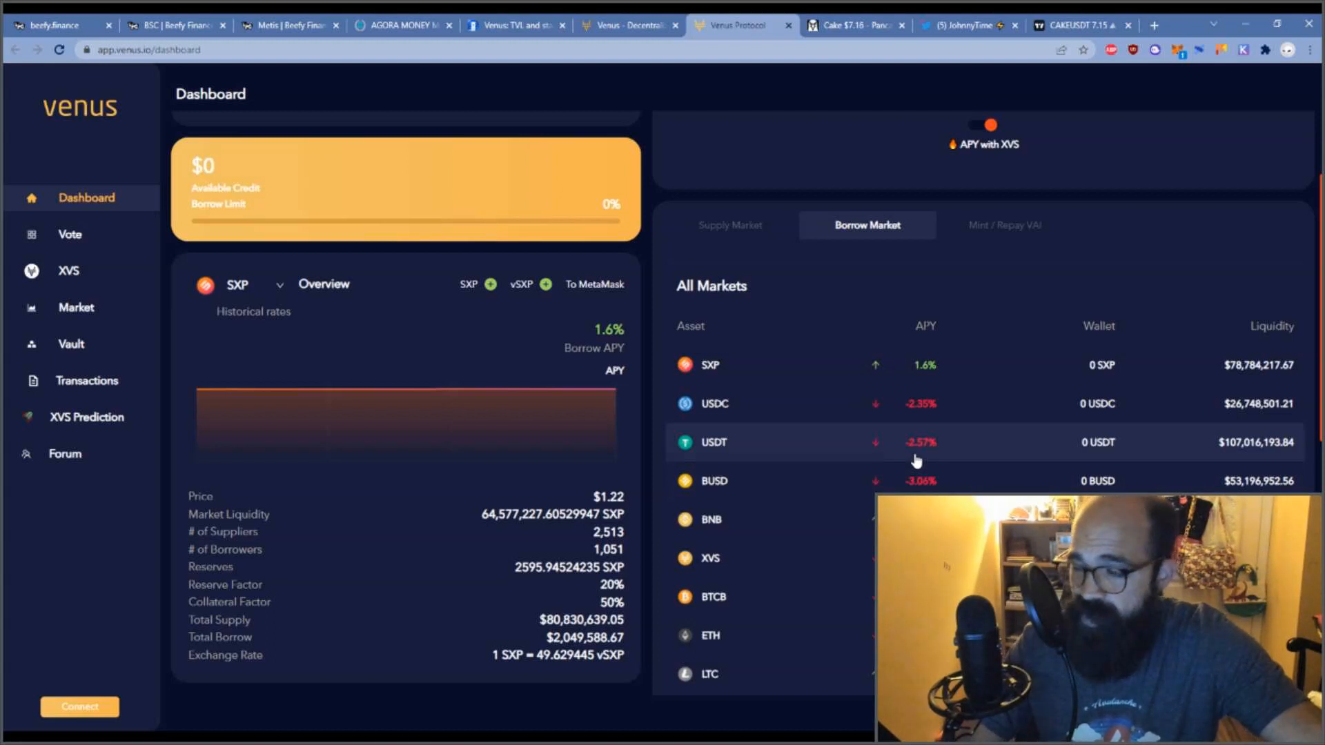
scroll(down, 3)
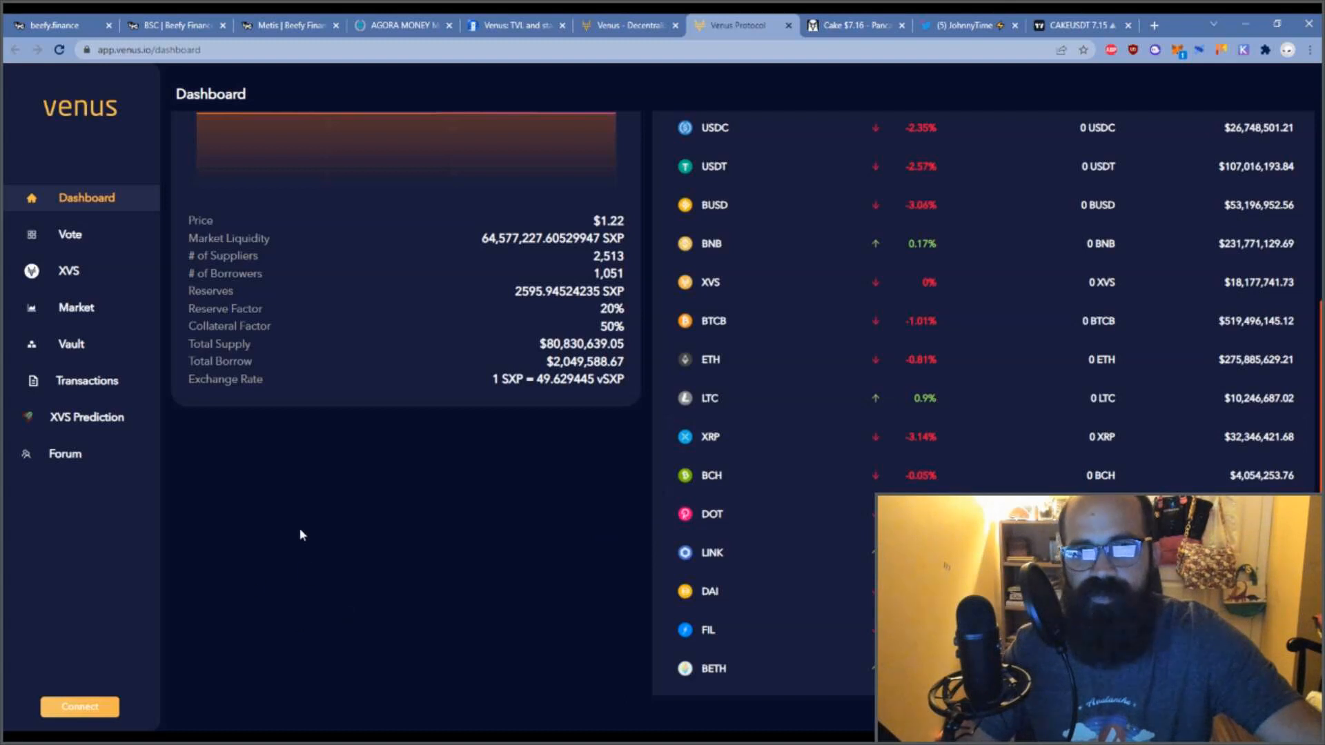
click(513, 26)
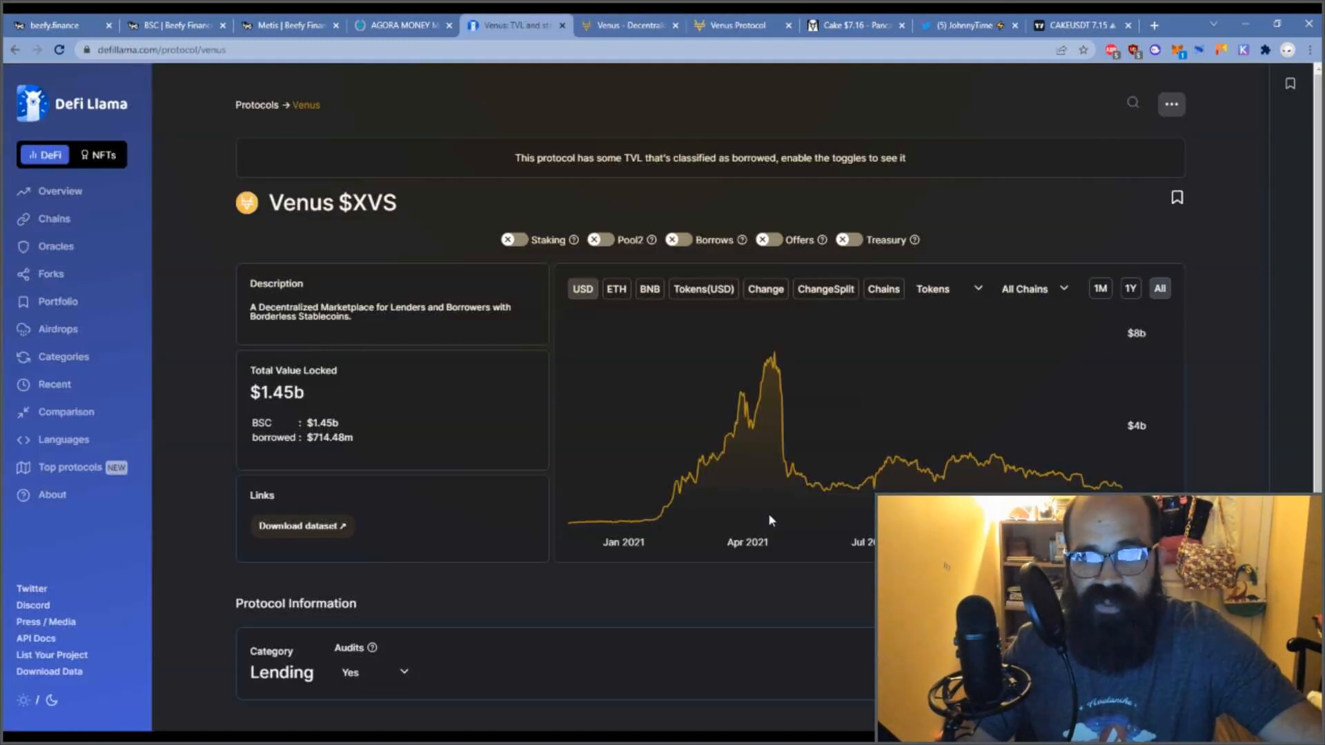
mouse_move(632, 341)
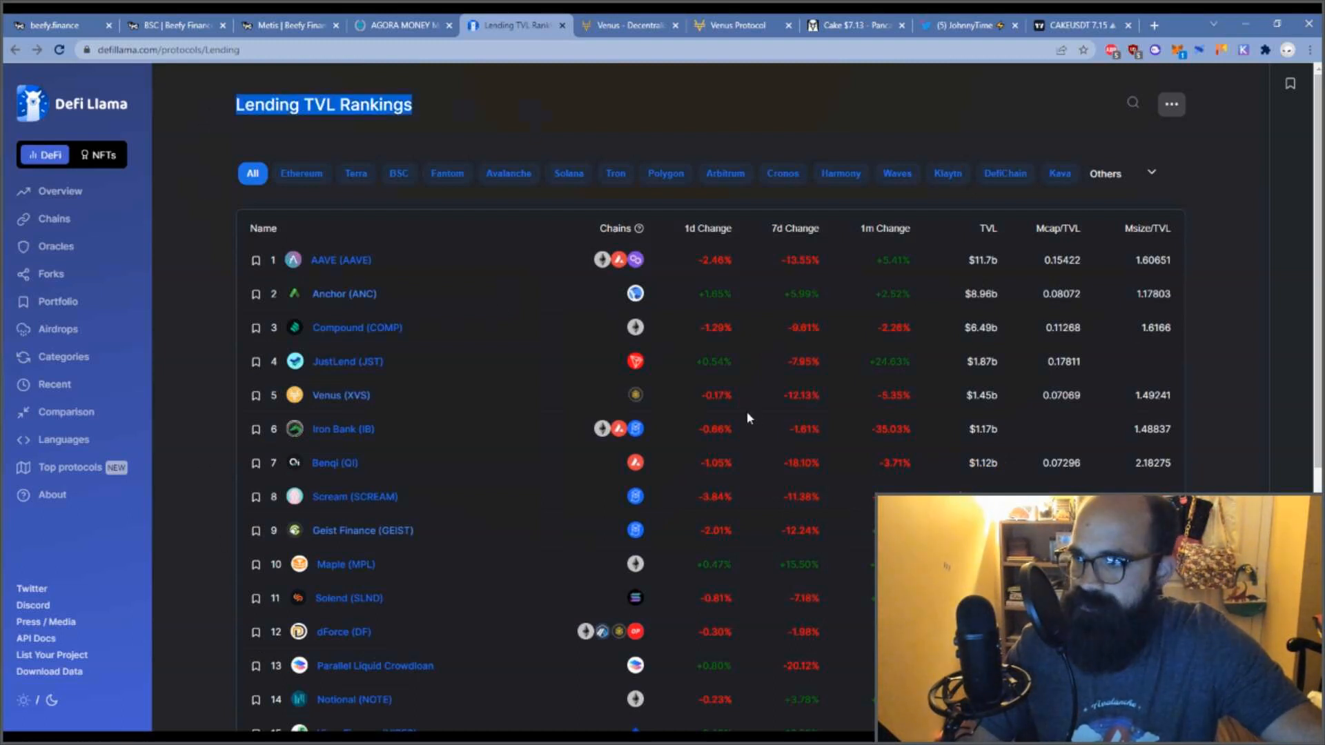
mouse_move(206, 587)
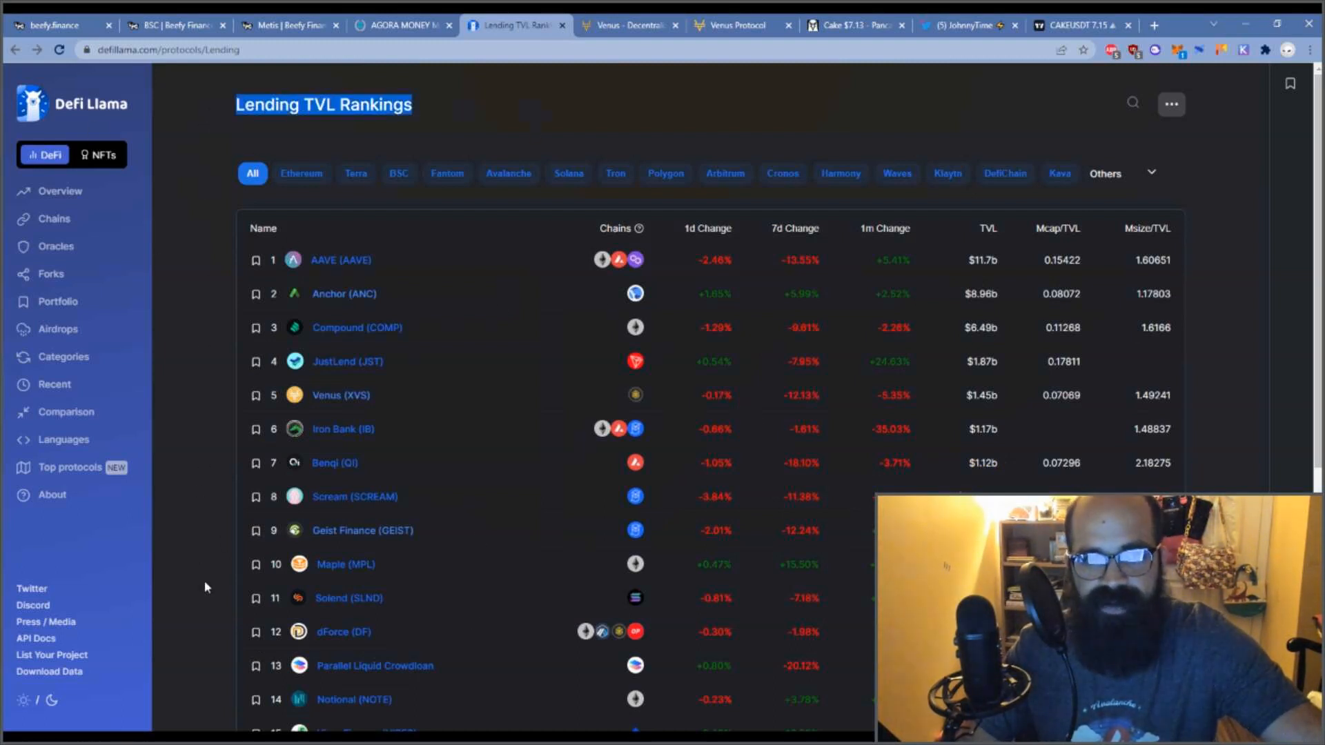
- Scroll the Lending TVL rankings table, then switch to the CAKE/TetherUS price chart
scroll(down, 3)
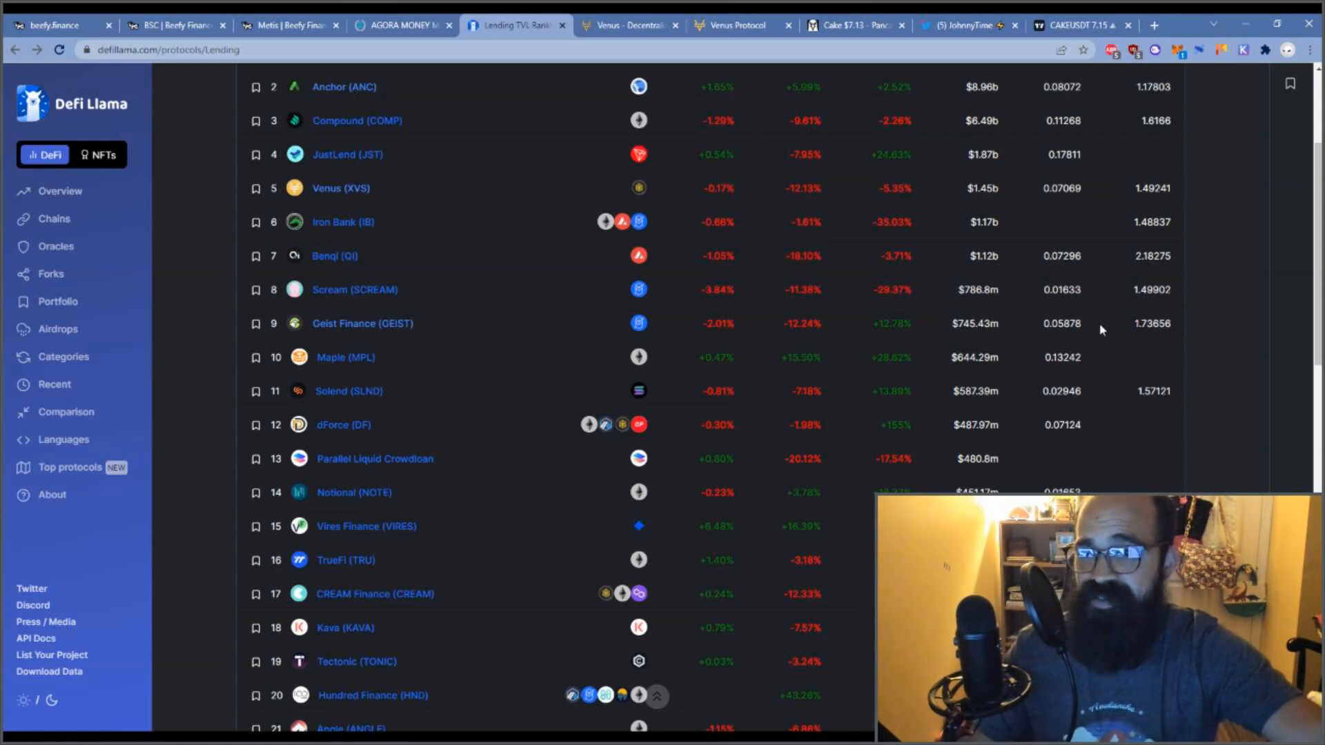
click(962, 25)
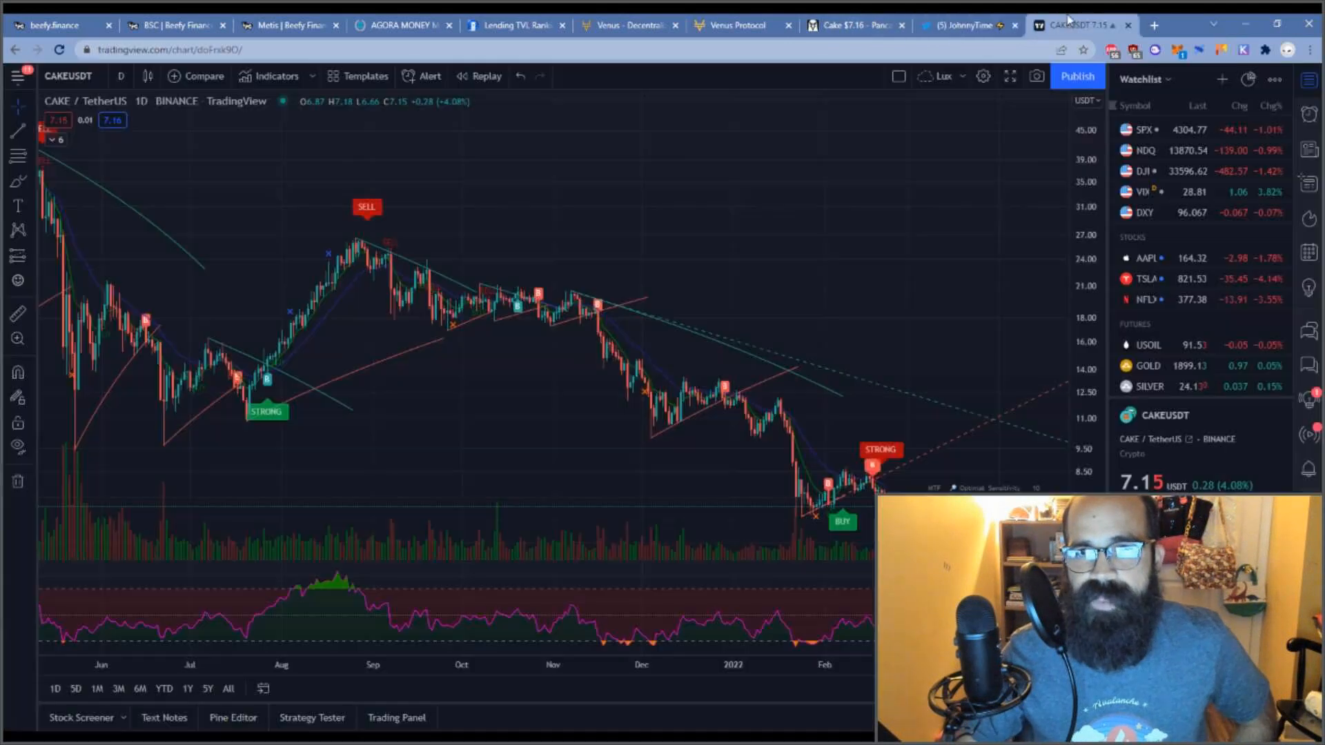
mouse_move(733, 189)
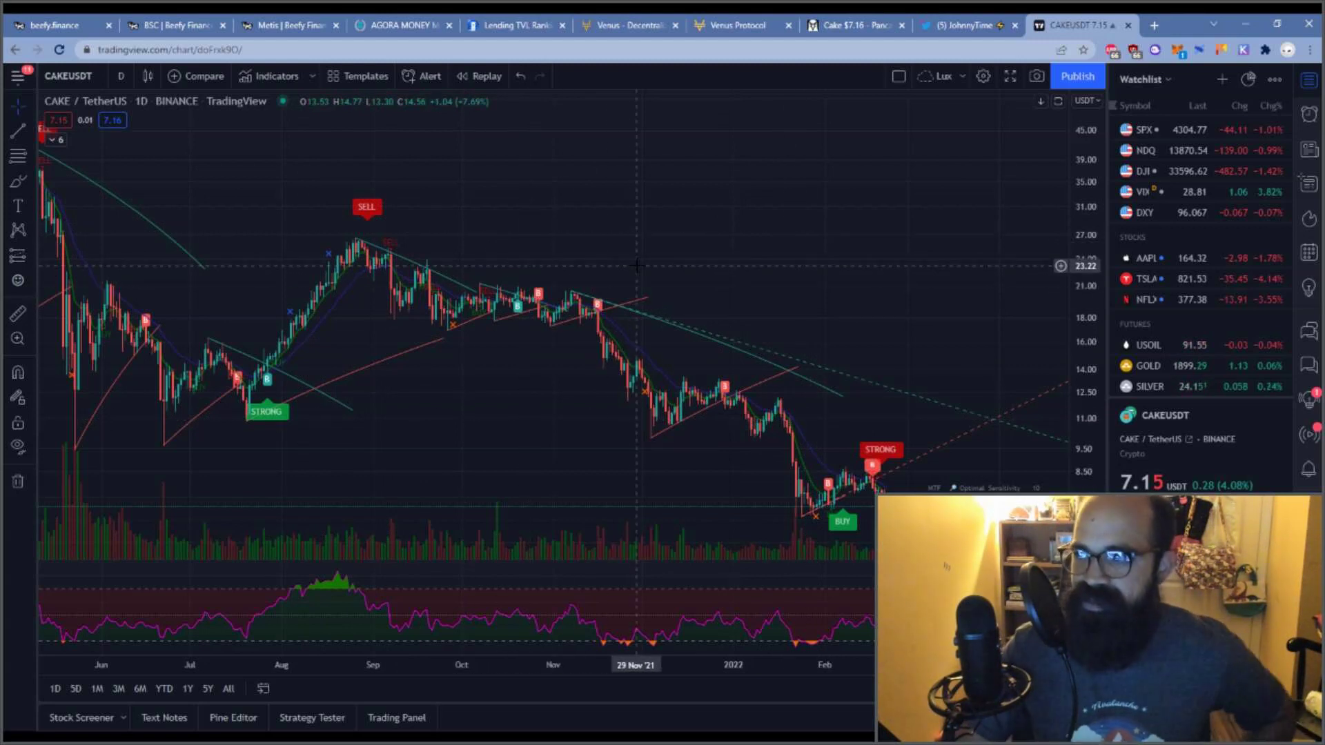
mouse_move(674, 198)
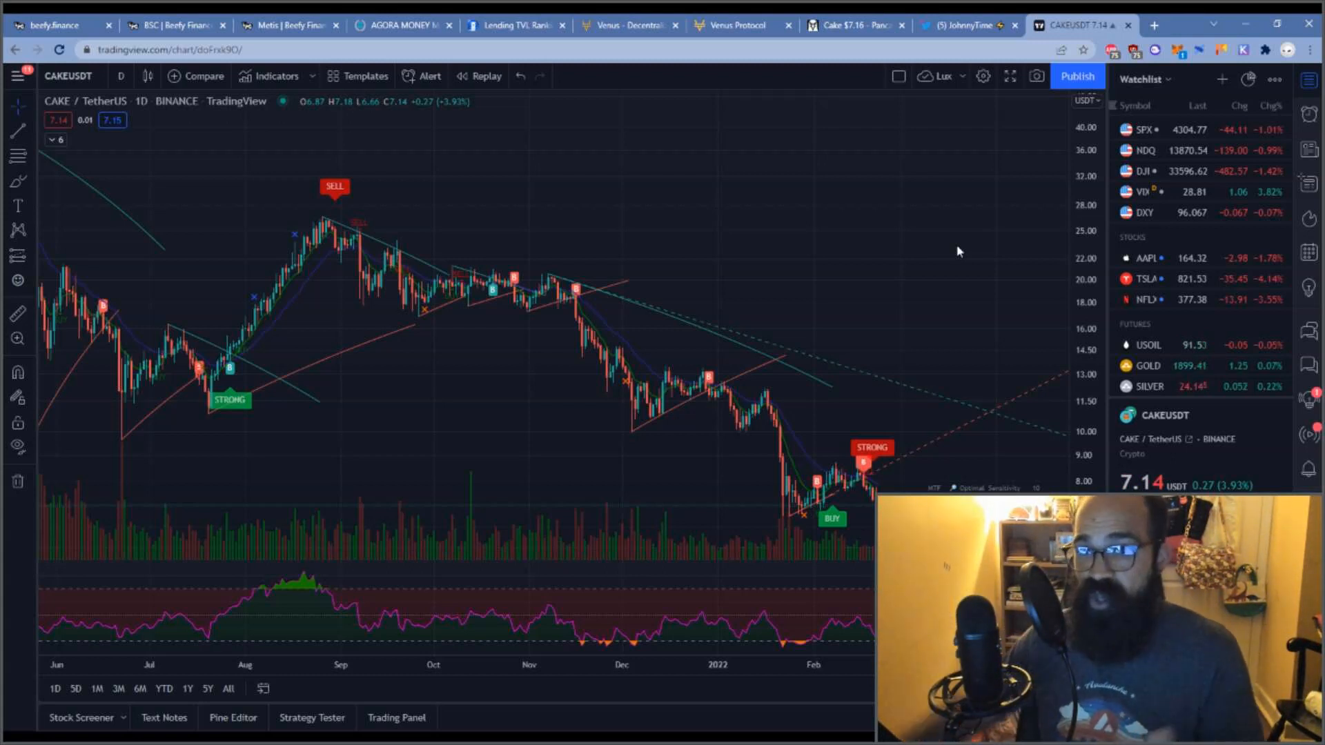
- Bring up Symbol Search from the CAKEUSDT symbol name on the daily chart
click(67, 76)
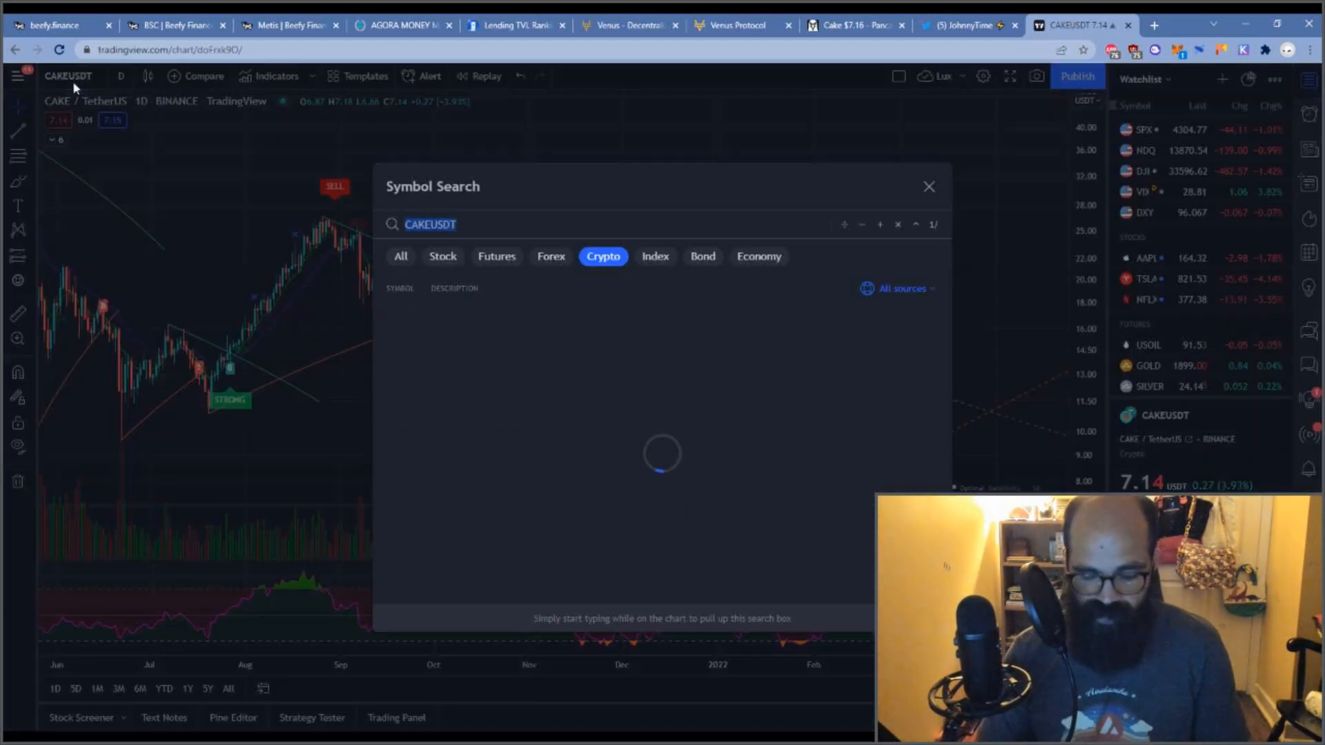
- Search WONDERLAND, load its daily chart on charts.cointrader.pro, then switch to the Twitter profile
text(WONDERLAND)
click(584, 50)
text(c)
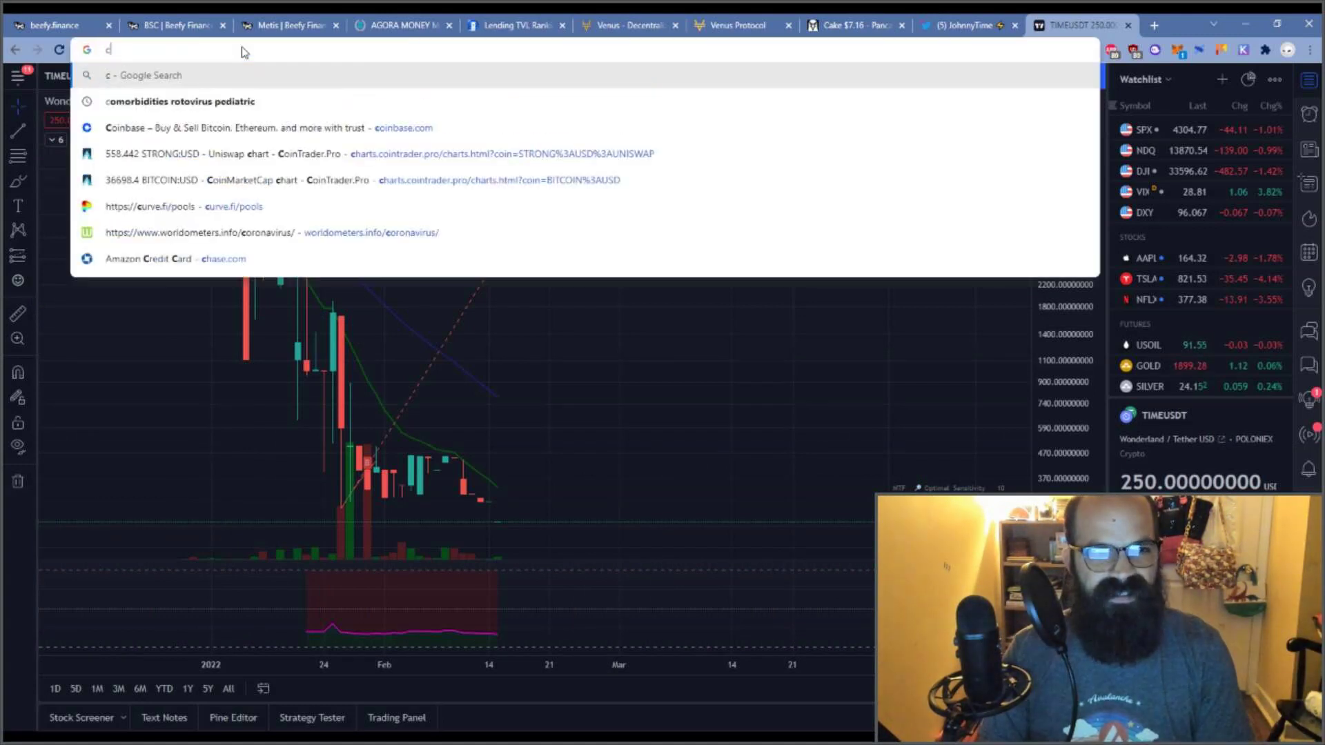
text(harts.cointrader.pro/charts.html?coin=WONDERLAND%3AUSD)
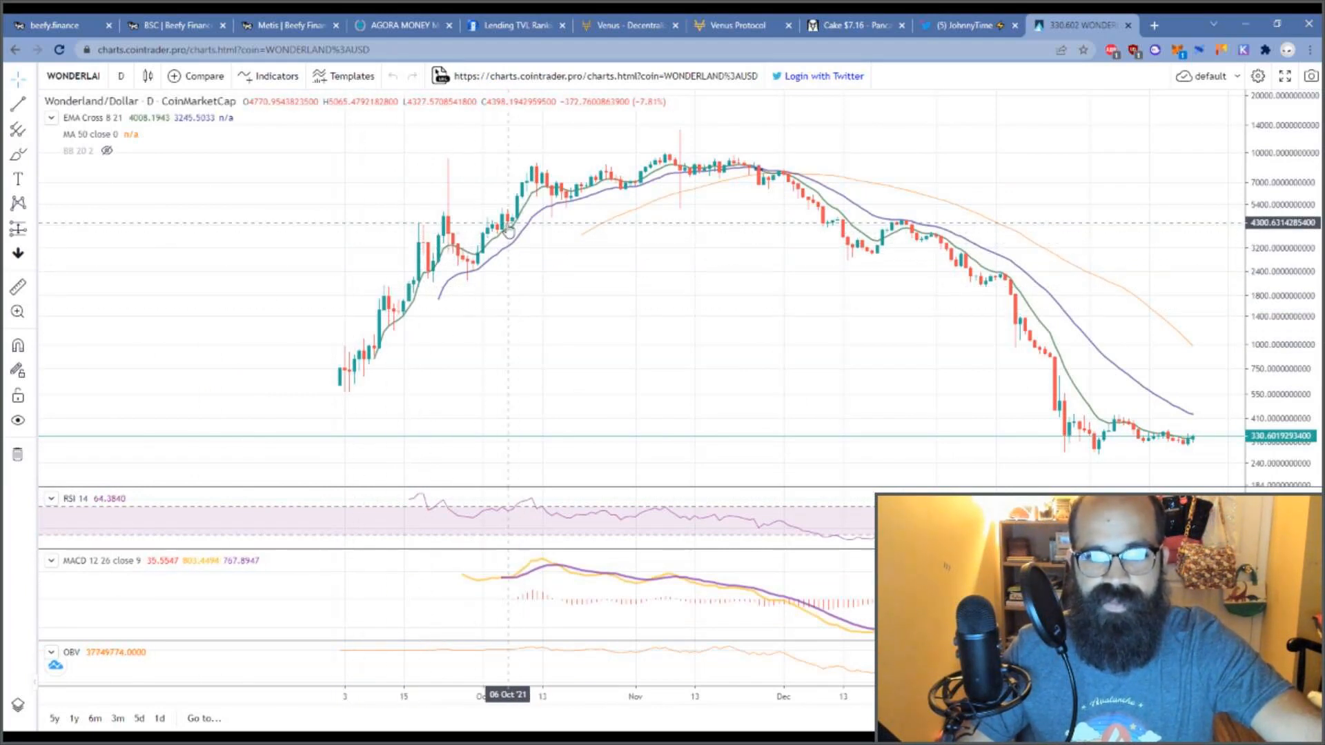
mouse_move(504, 214)
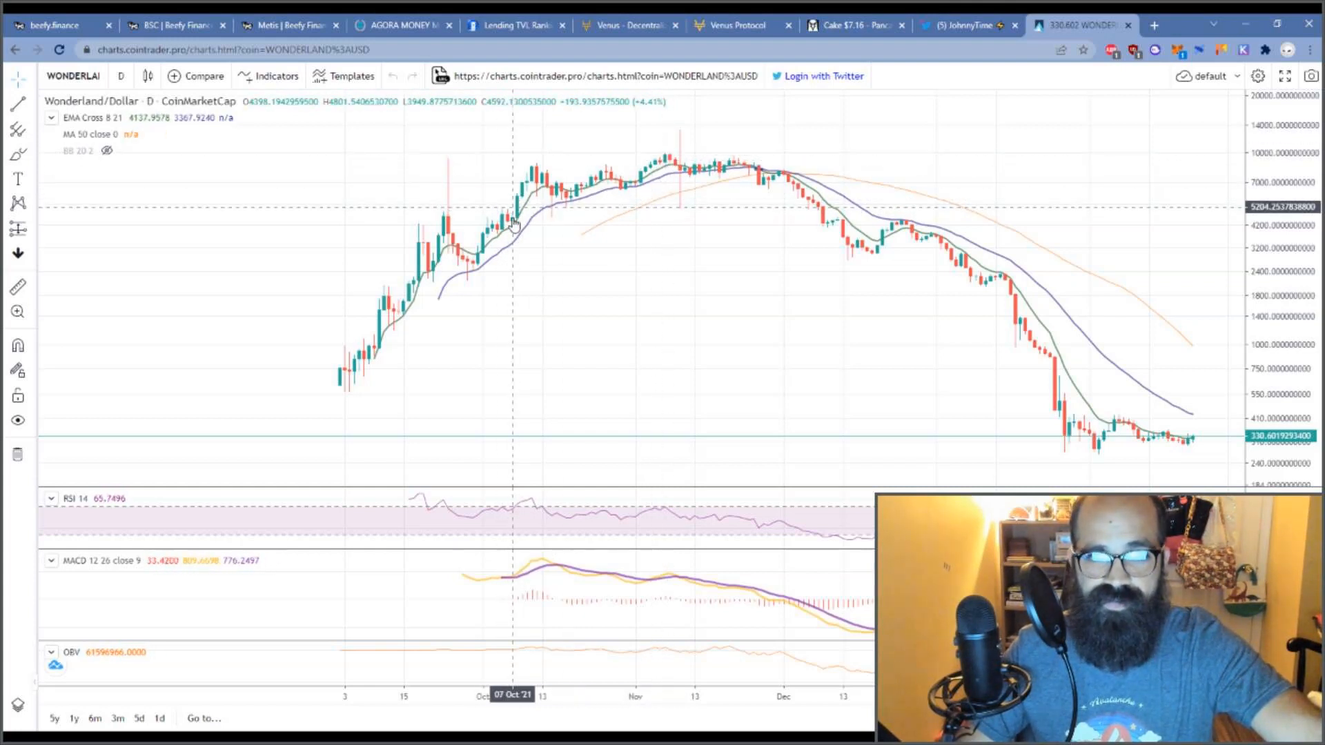
mouse_move(518, 221)
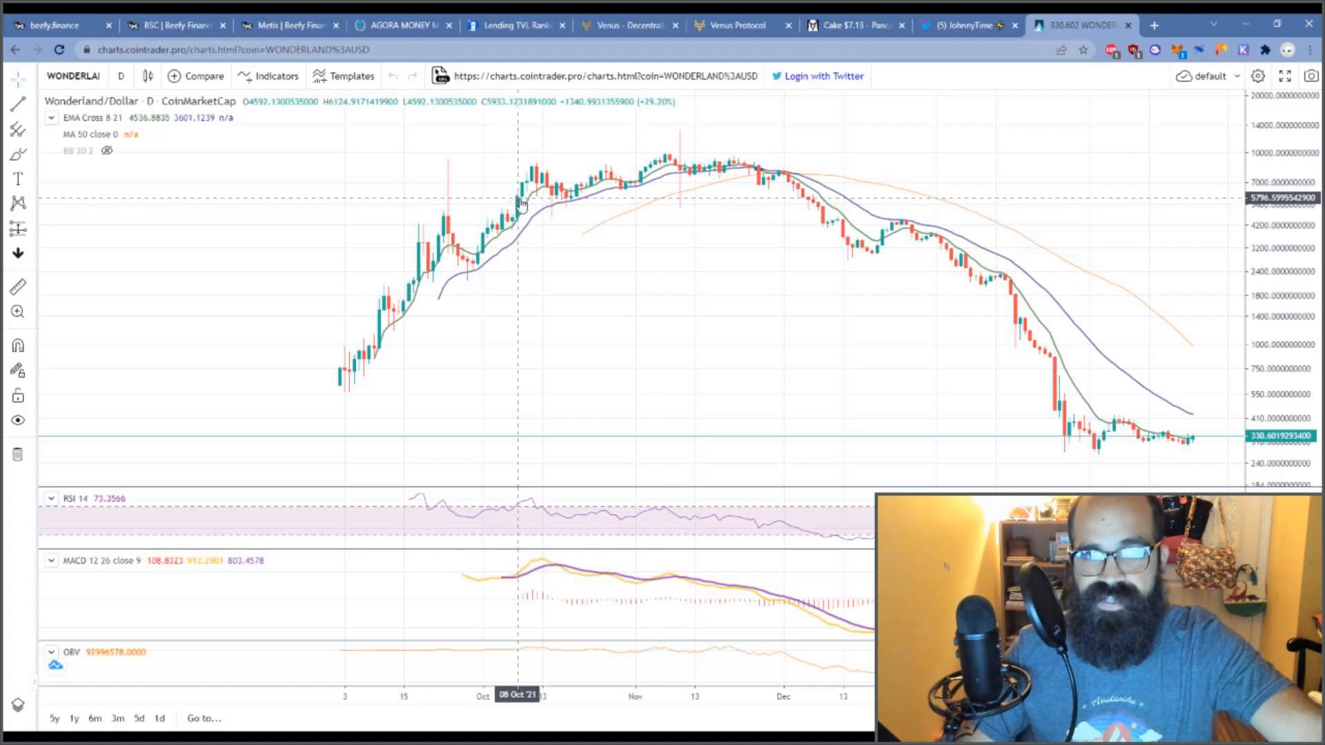
mouse_move(670, 171)
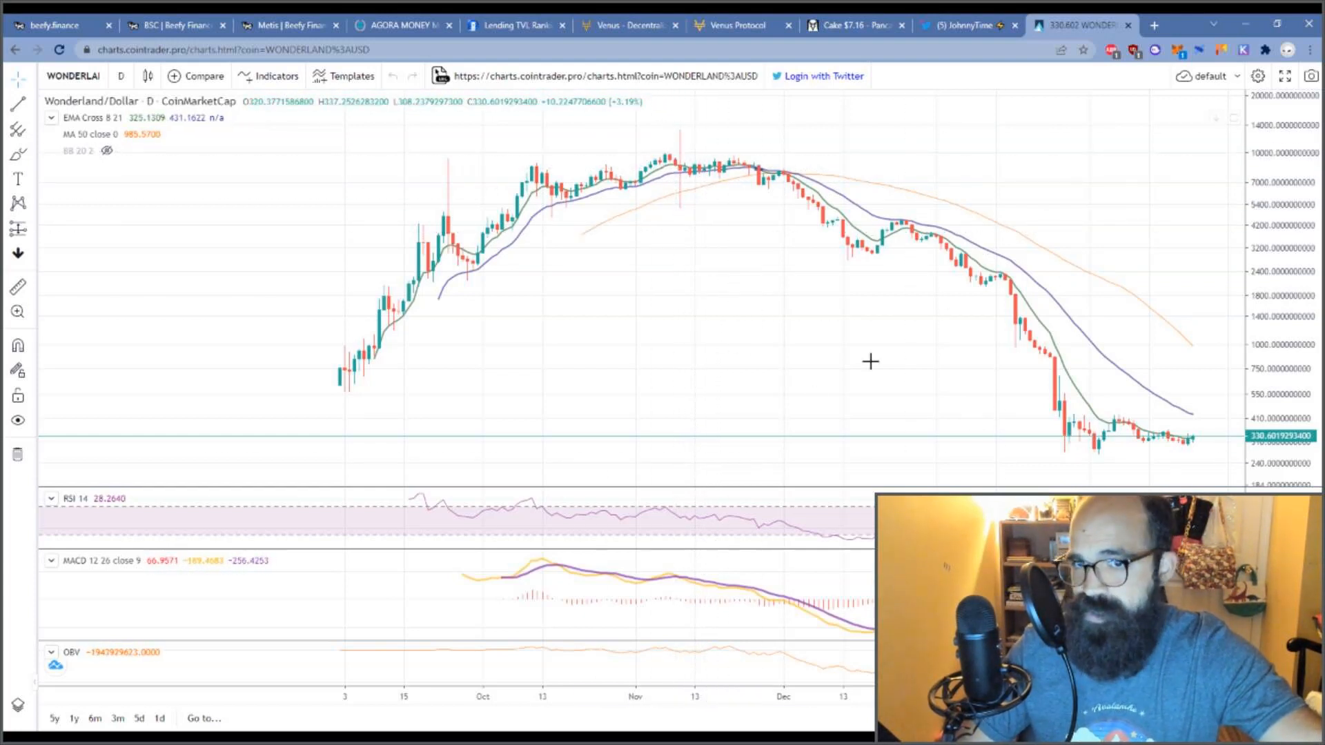
mouse_move(770, 269)
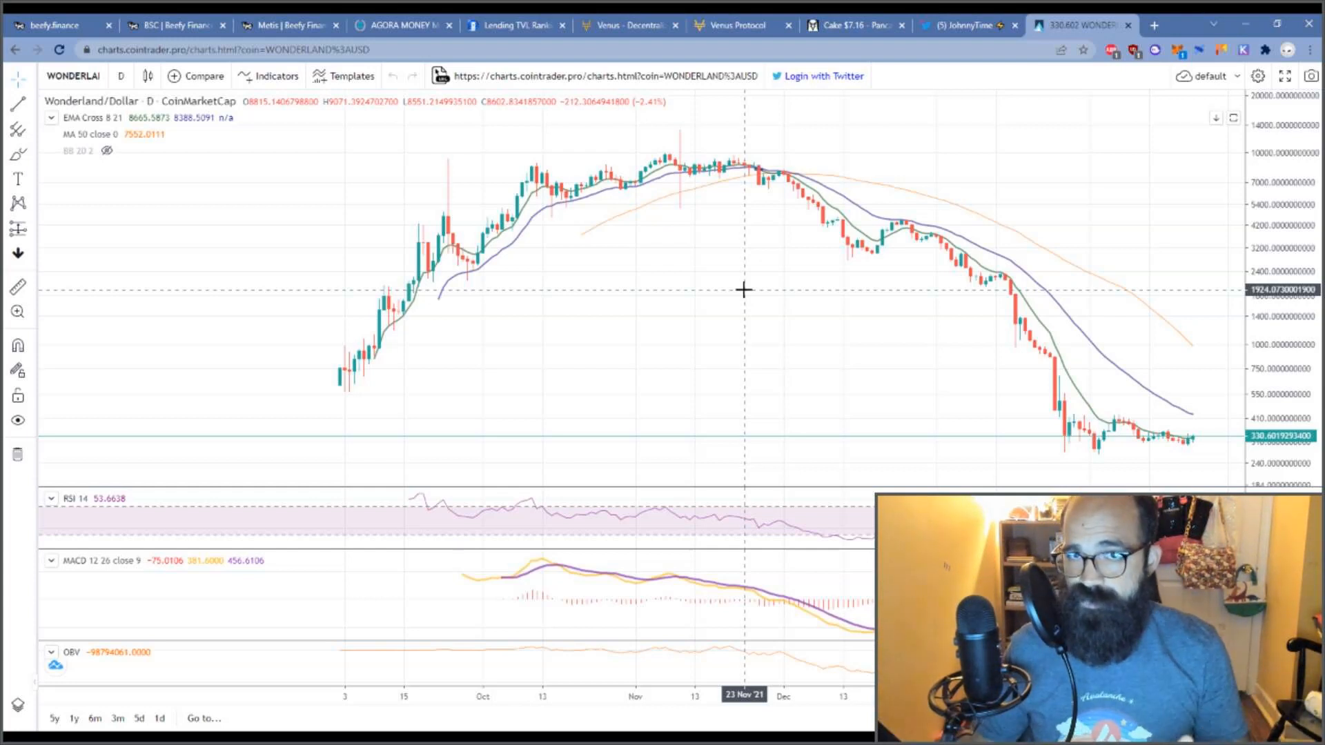
mouse_move(902, 169)
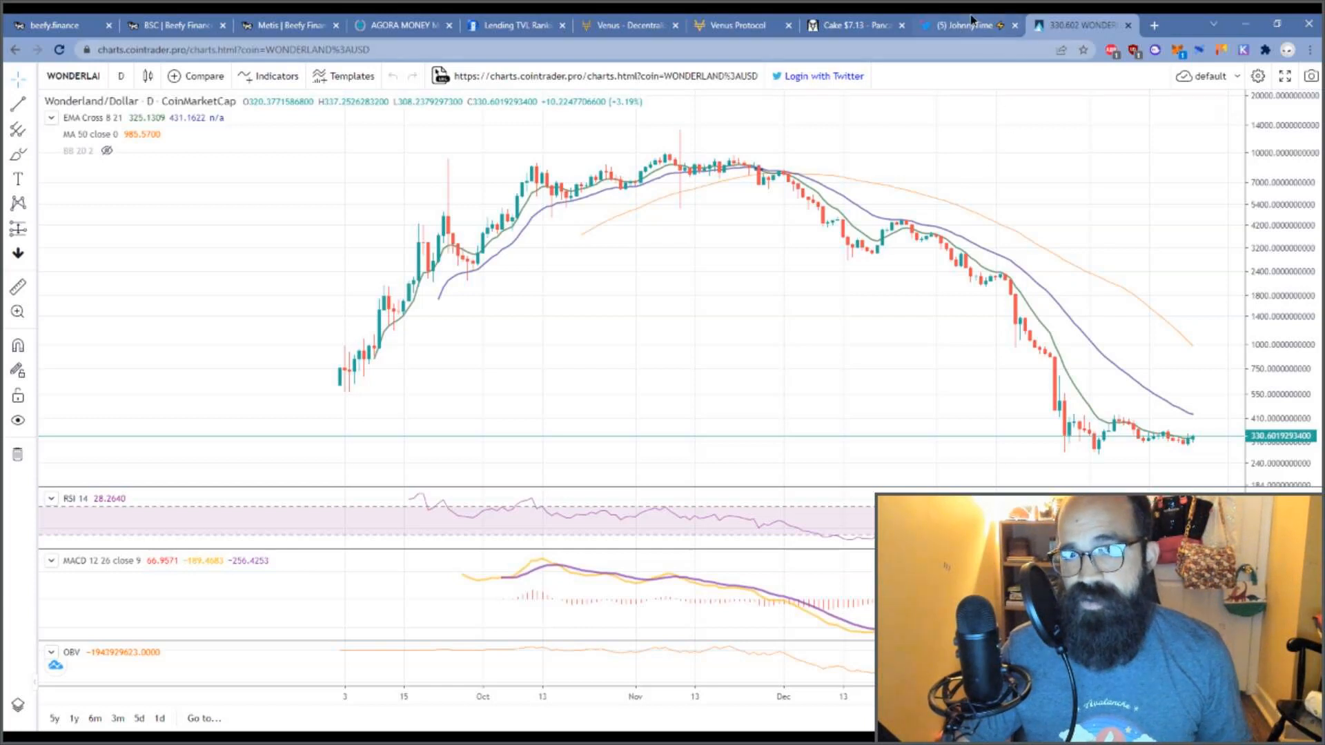
click(965, 24)
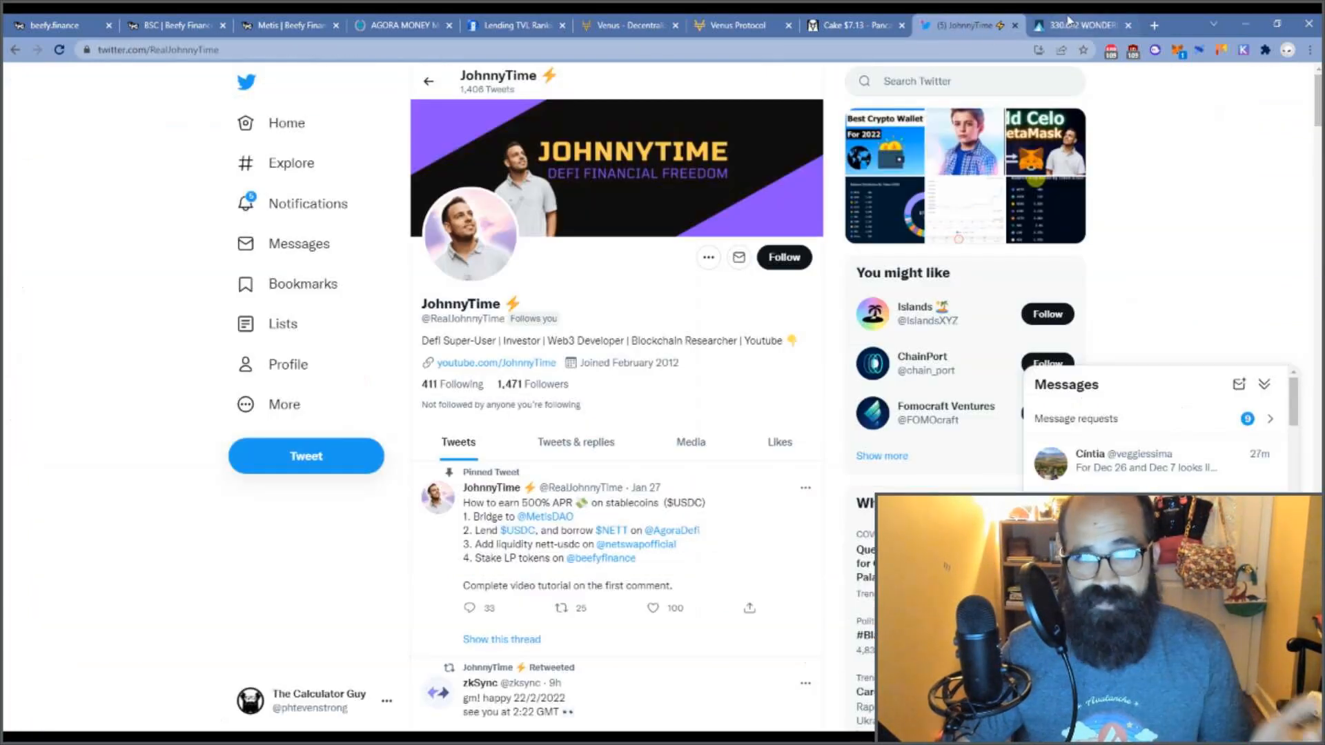
- Revisit the Wonderland chart, then land on DEX Screener's Cake/WBNB PancakeSwap pair
click(1078, 26)
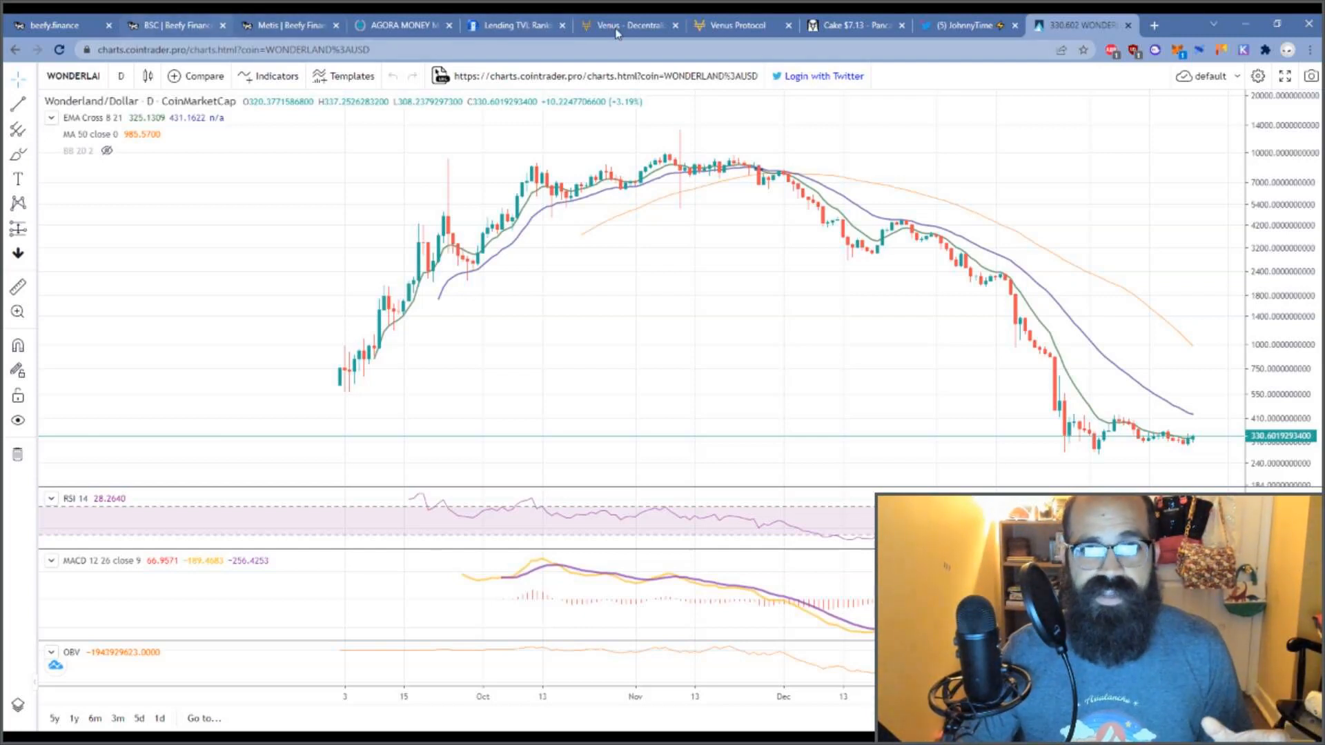
click(850, 24)
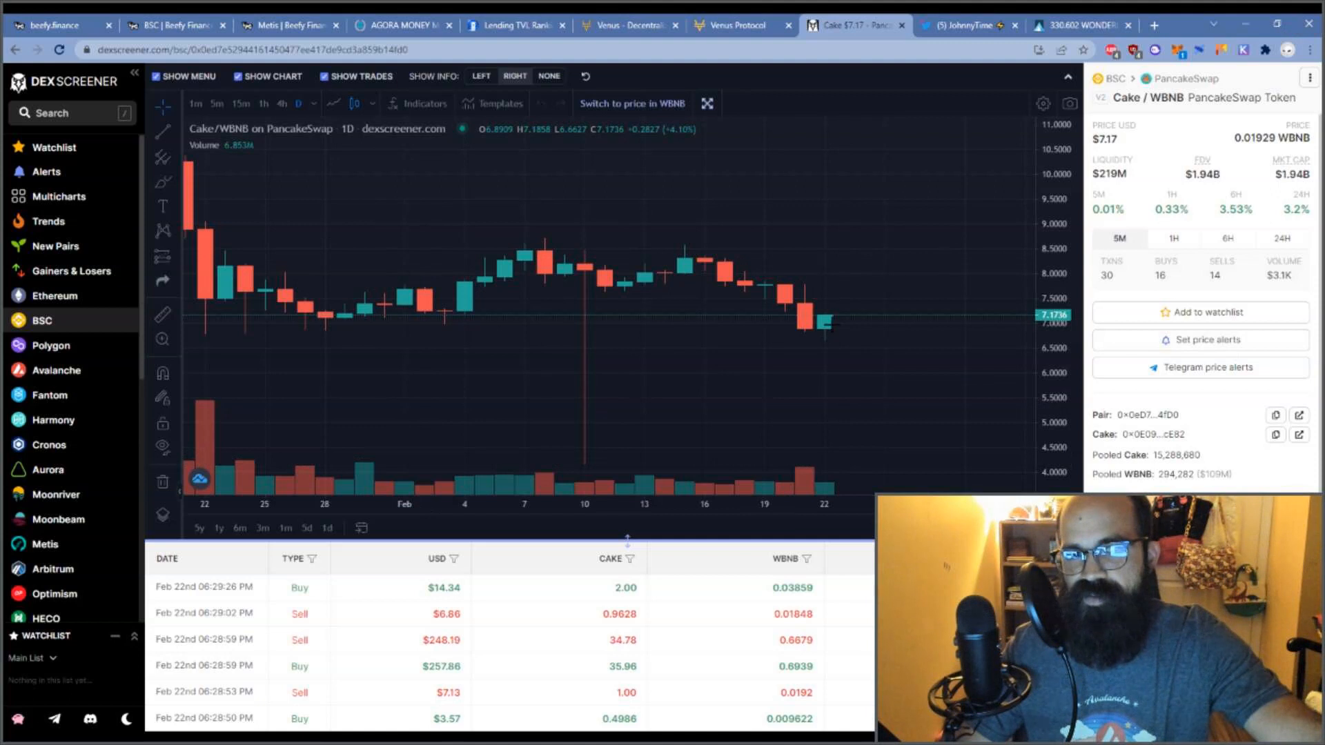
mouse_move(684, 308)
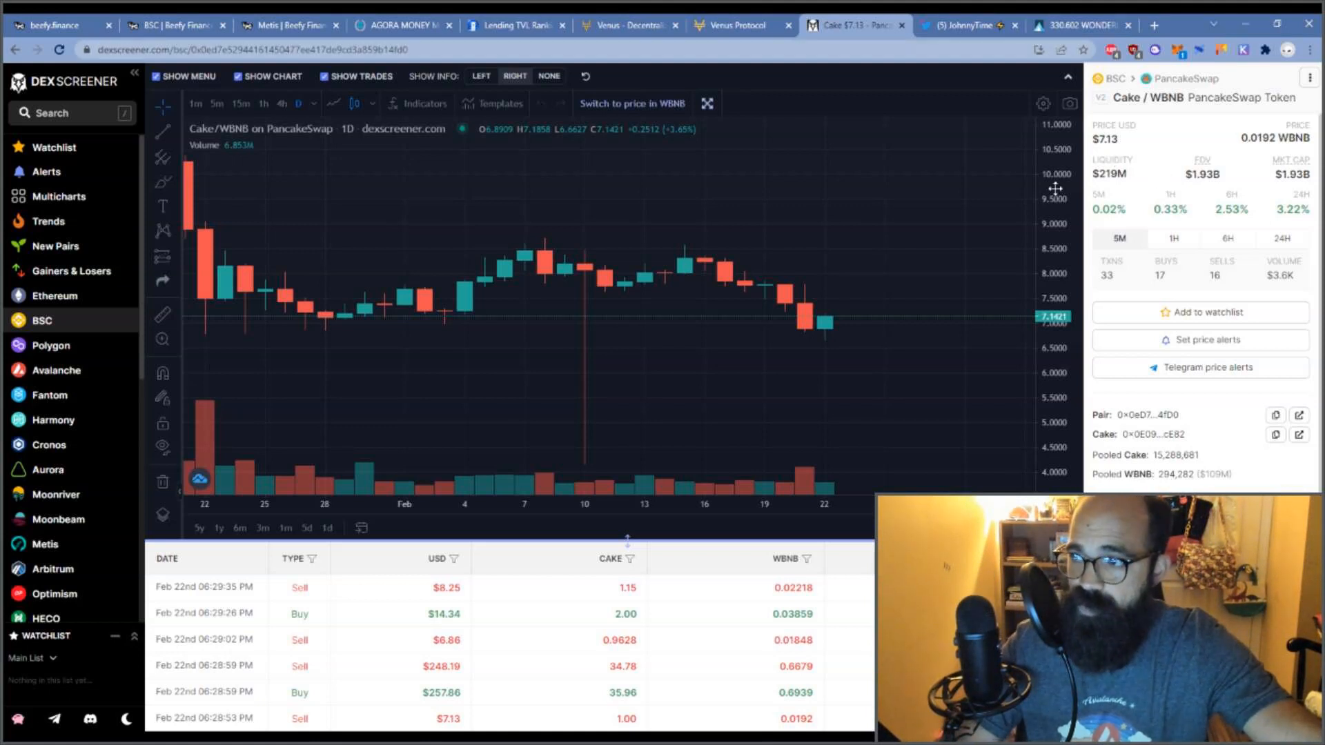
mouse_move(978, 207)
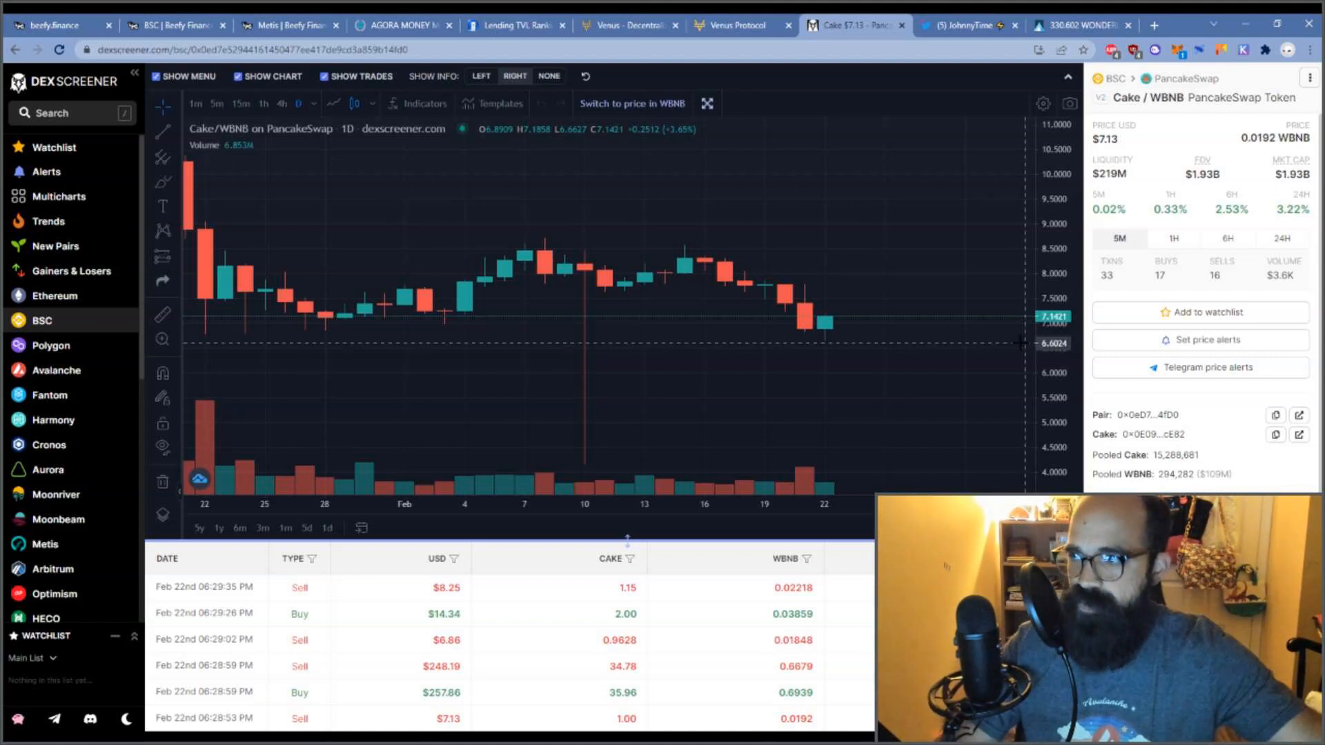
mouse_move(912, 294)
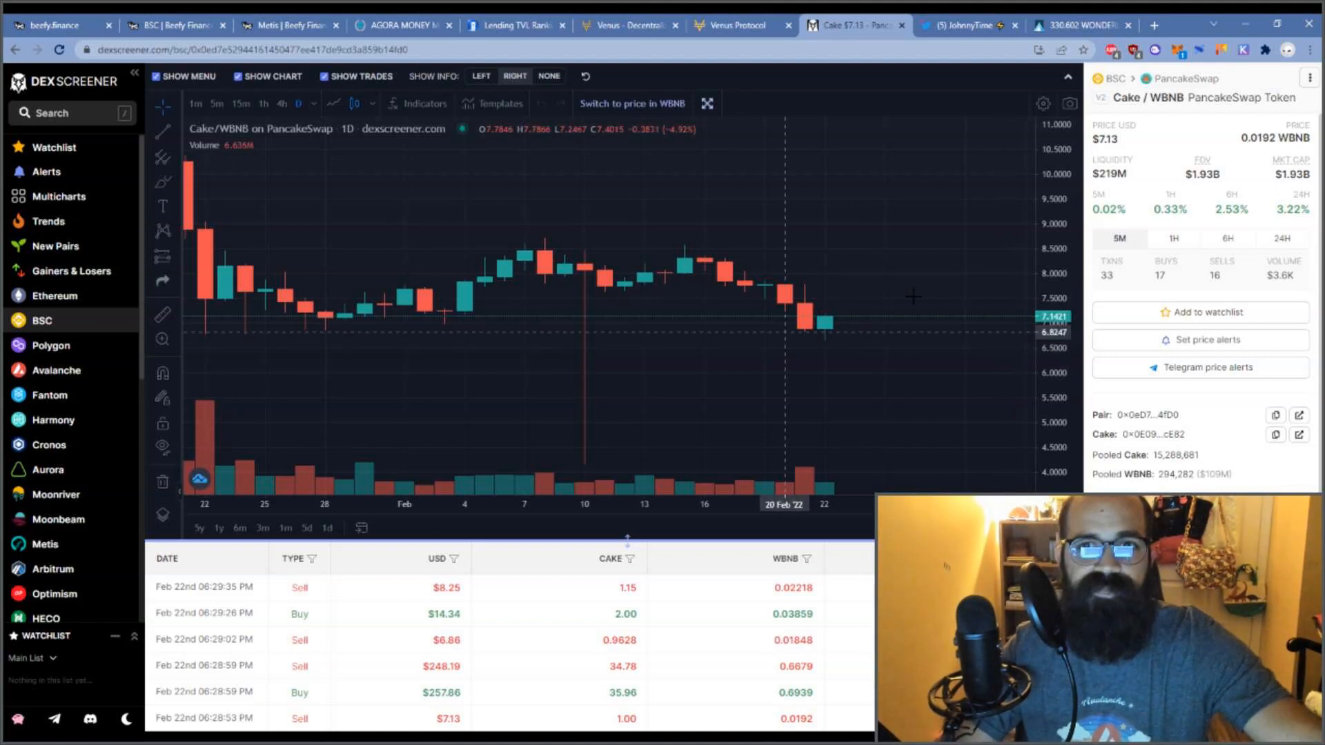
mouse_move(875, 166)
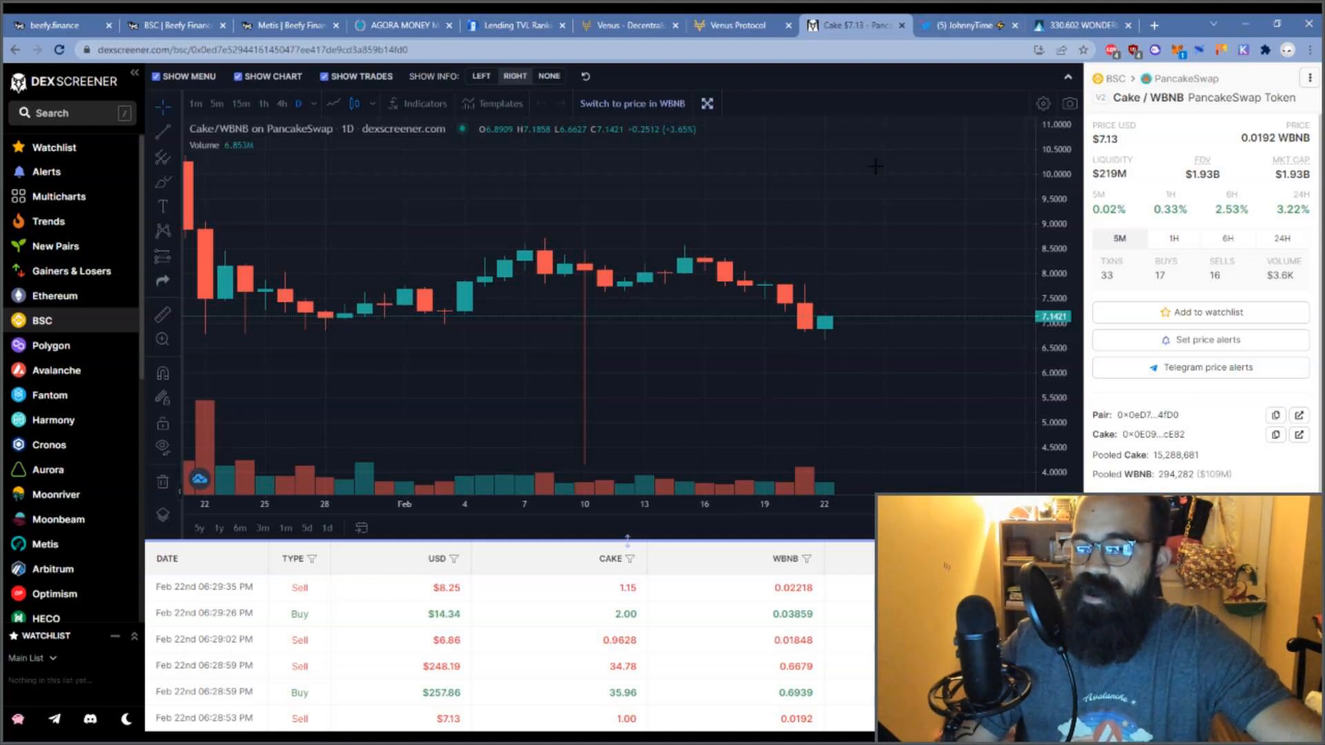
mouse_move(824, 221)
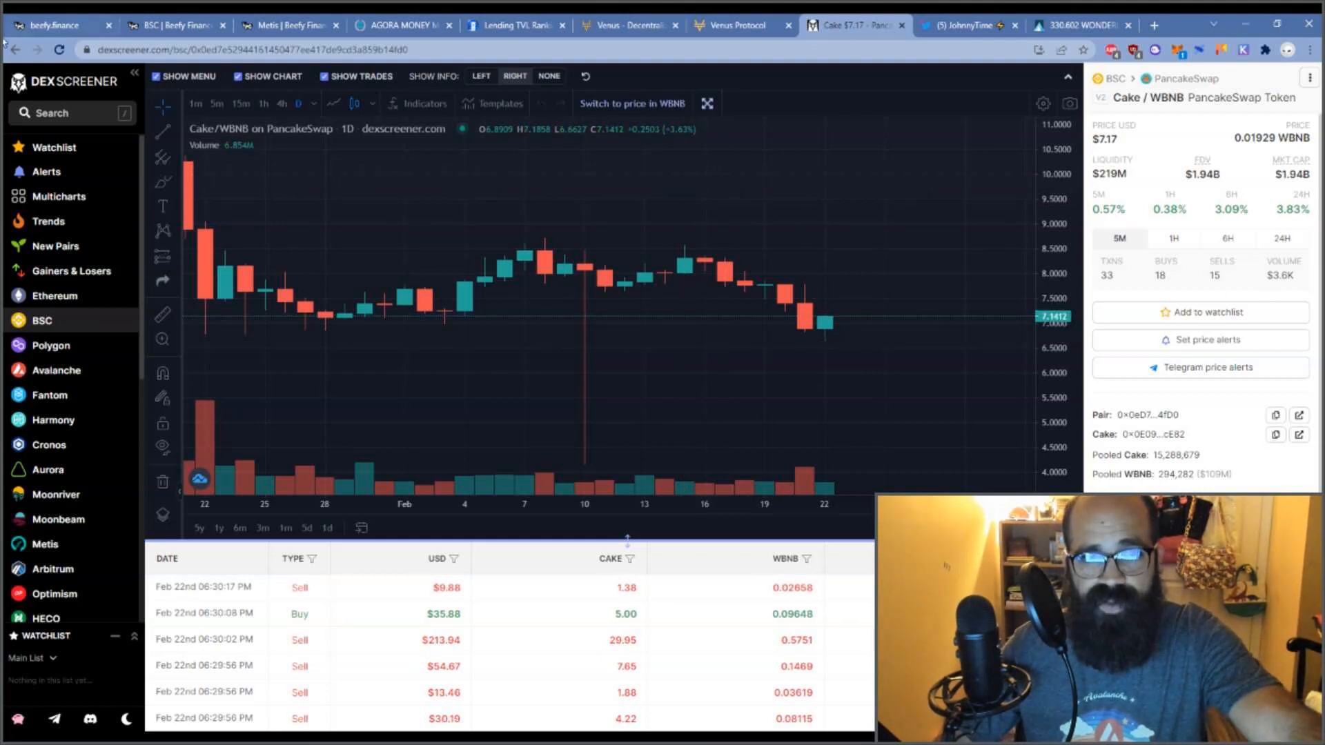
mouse_move(445, 286)
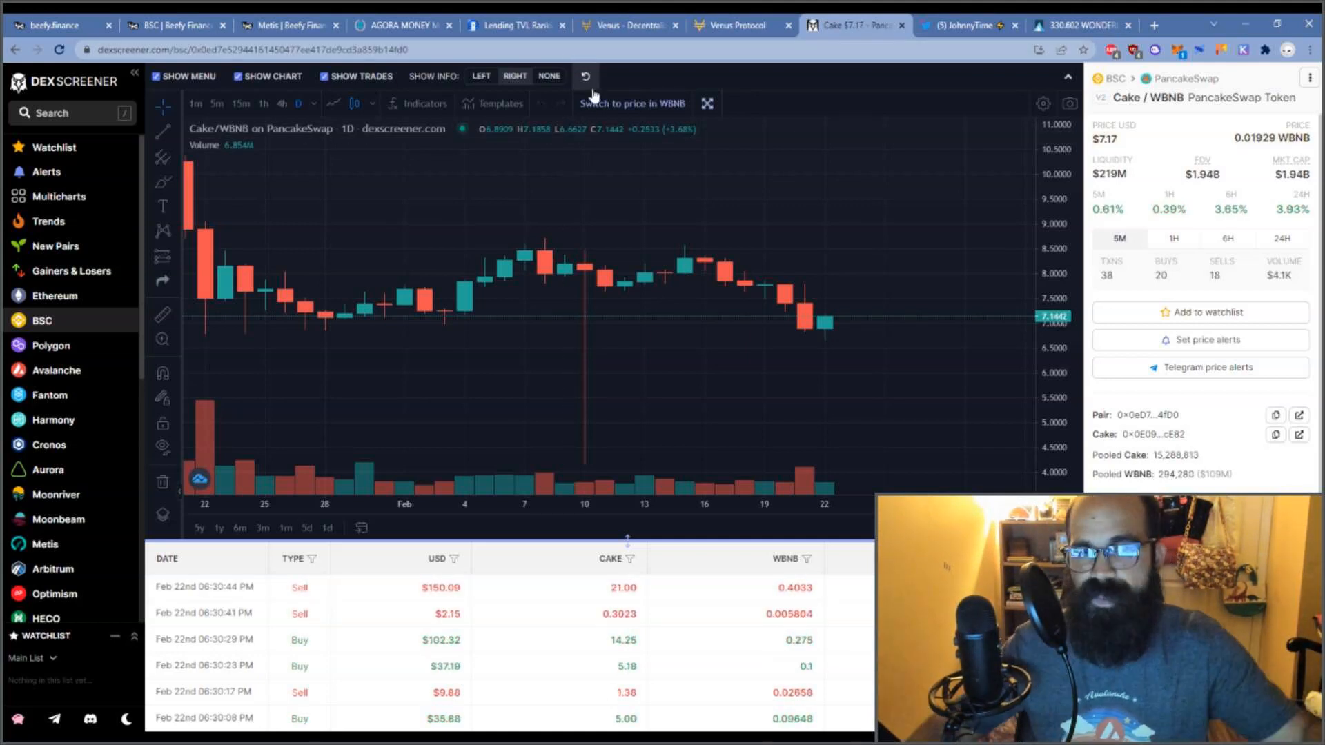
mouse_move(352, 215)
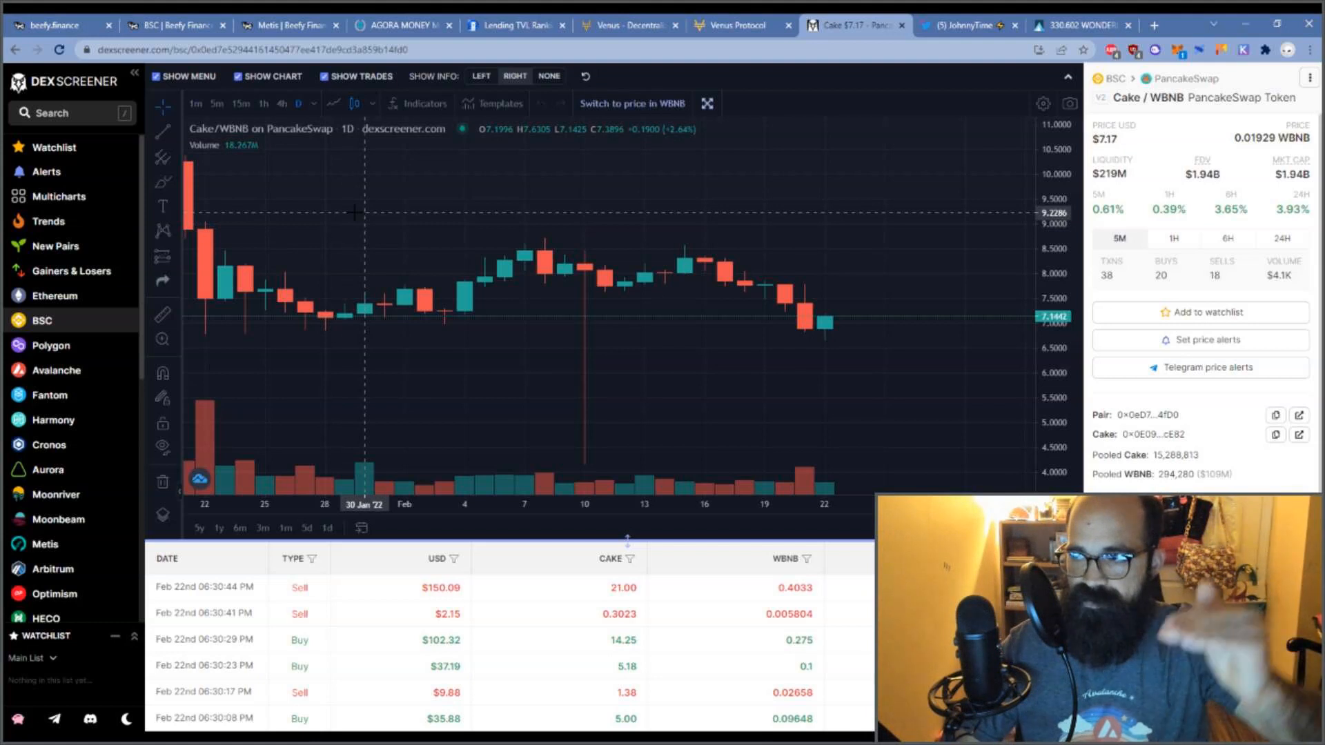